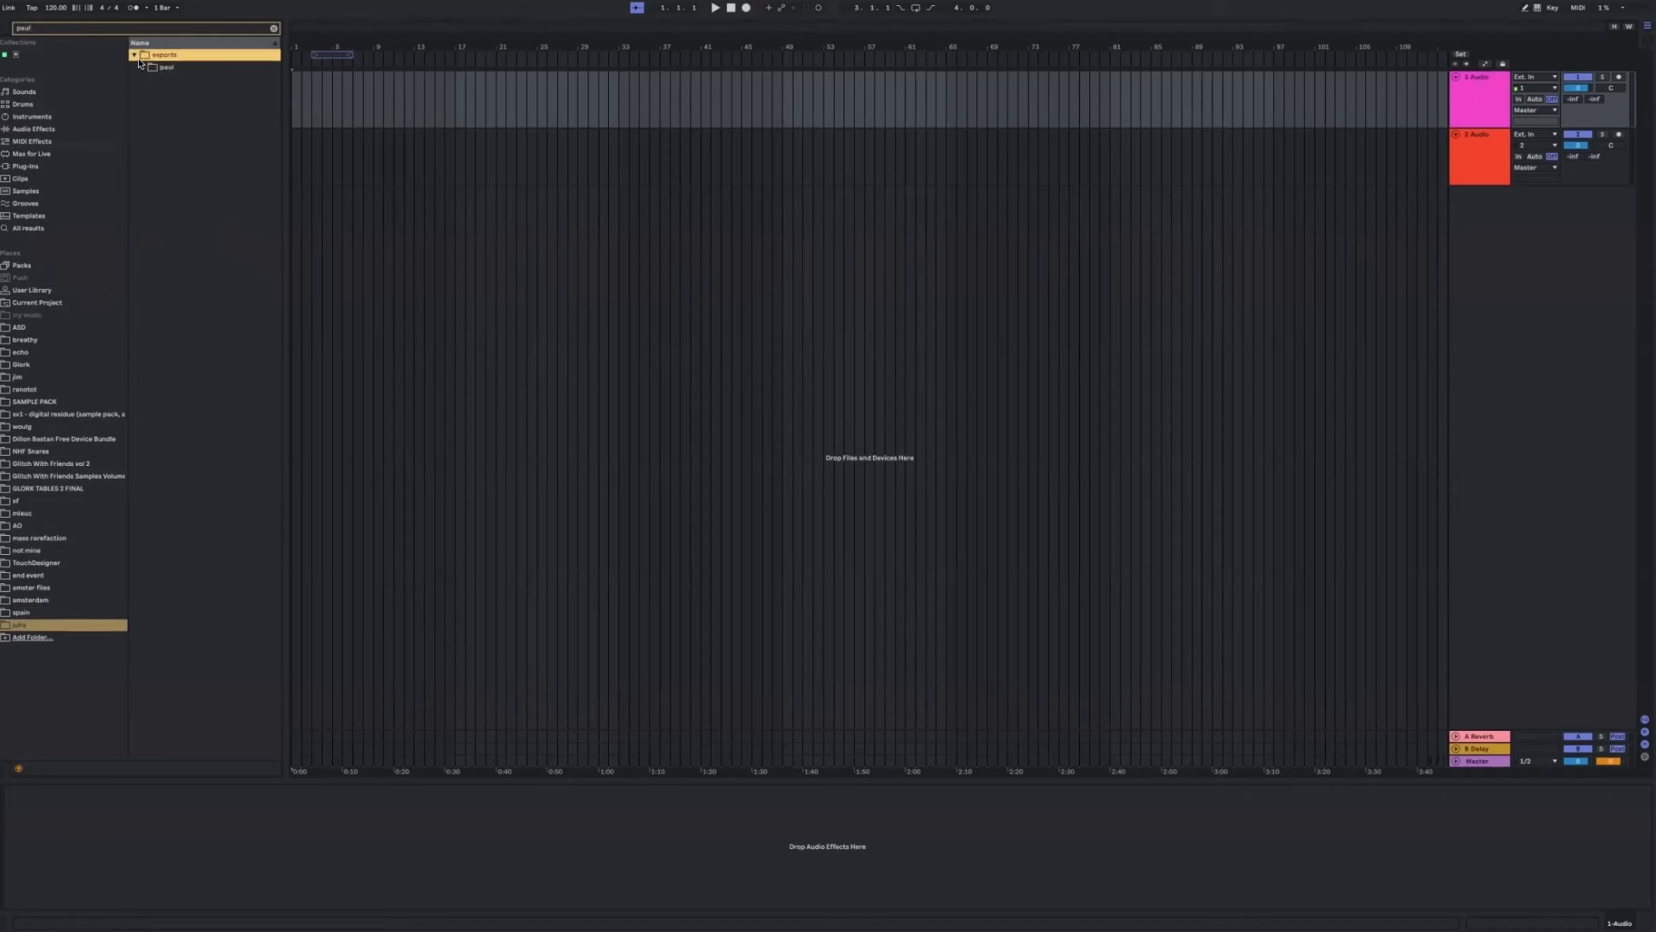
Place the three exported C-minor WAV recordings as staggered clips on audio tracks 1–3.
left_click(142, 66)
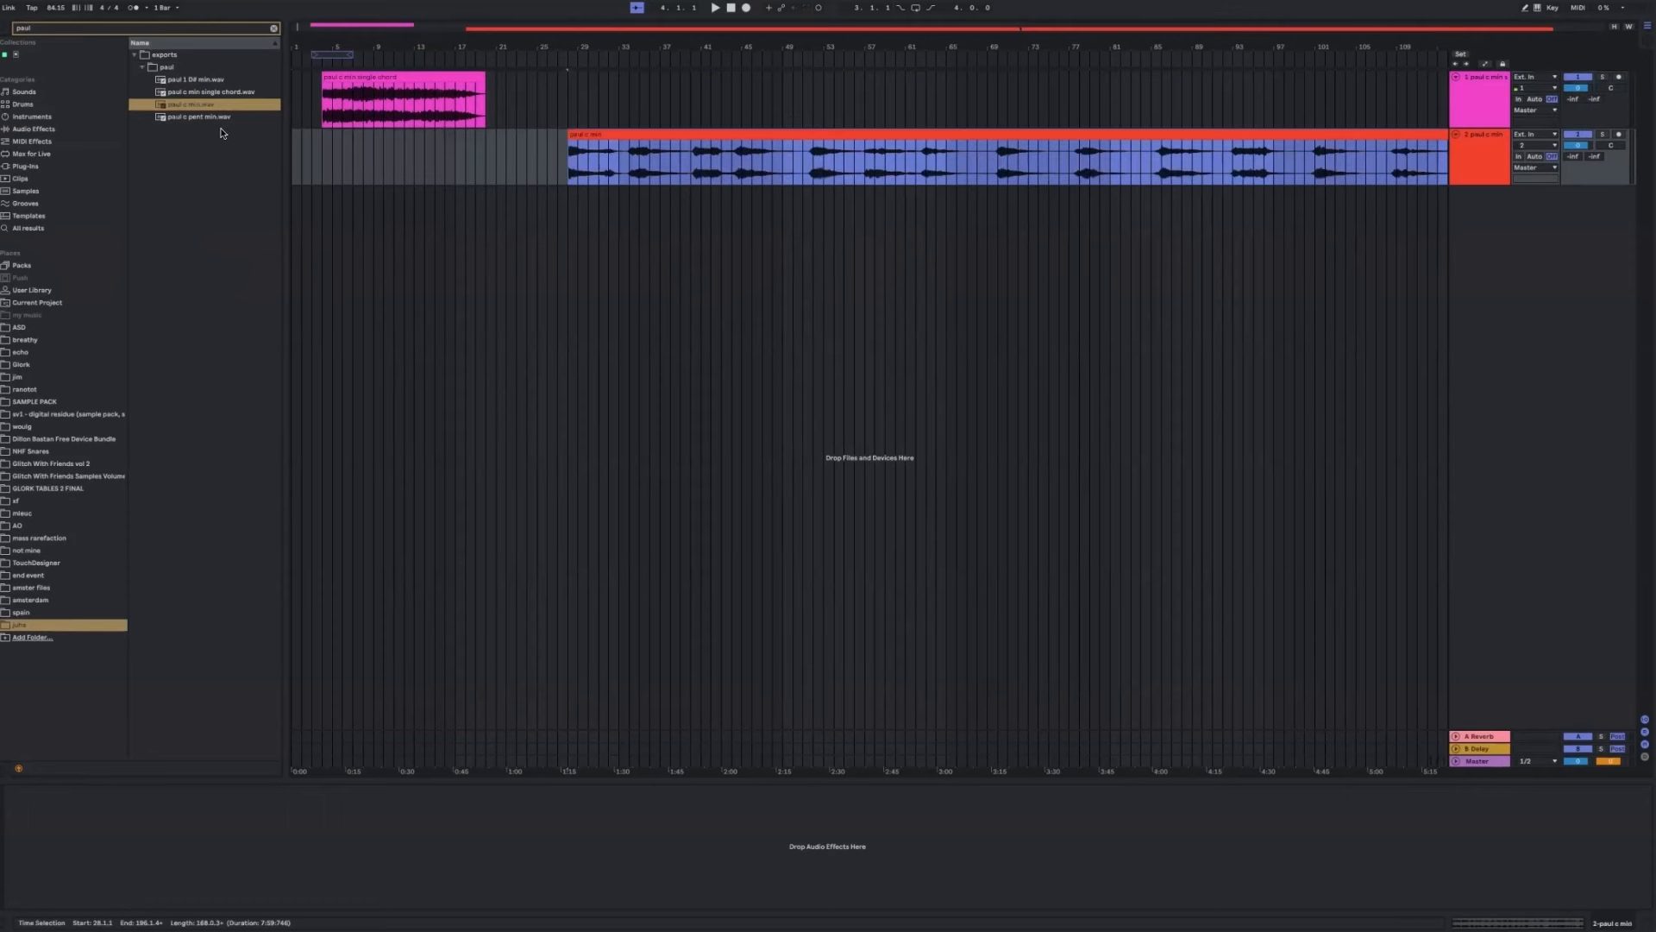
left_click(198, 116)
type("fast")
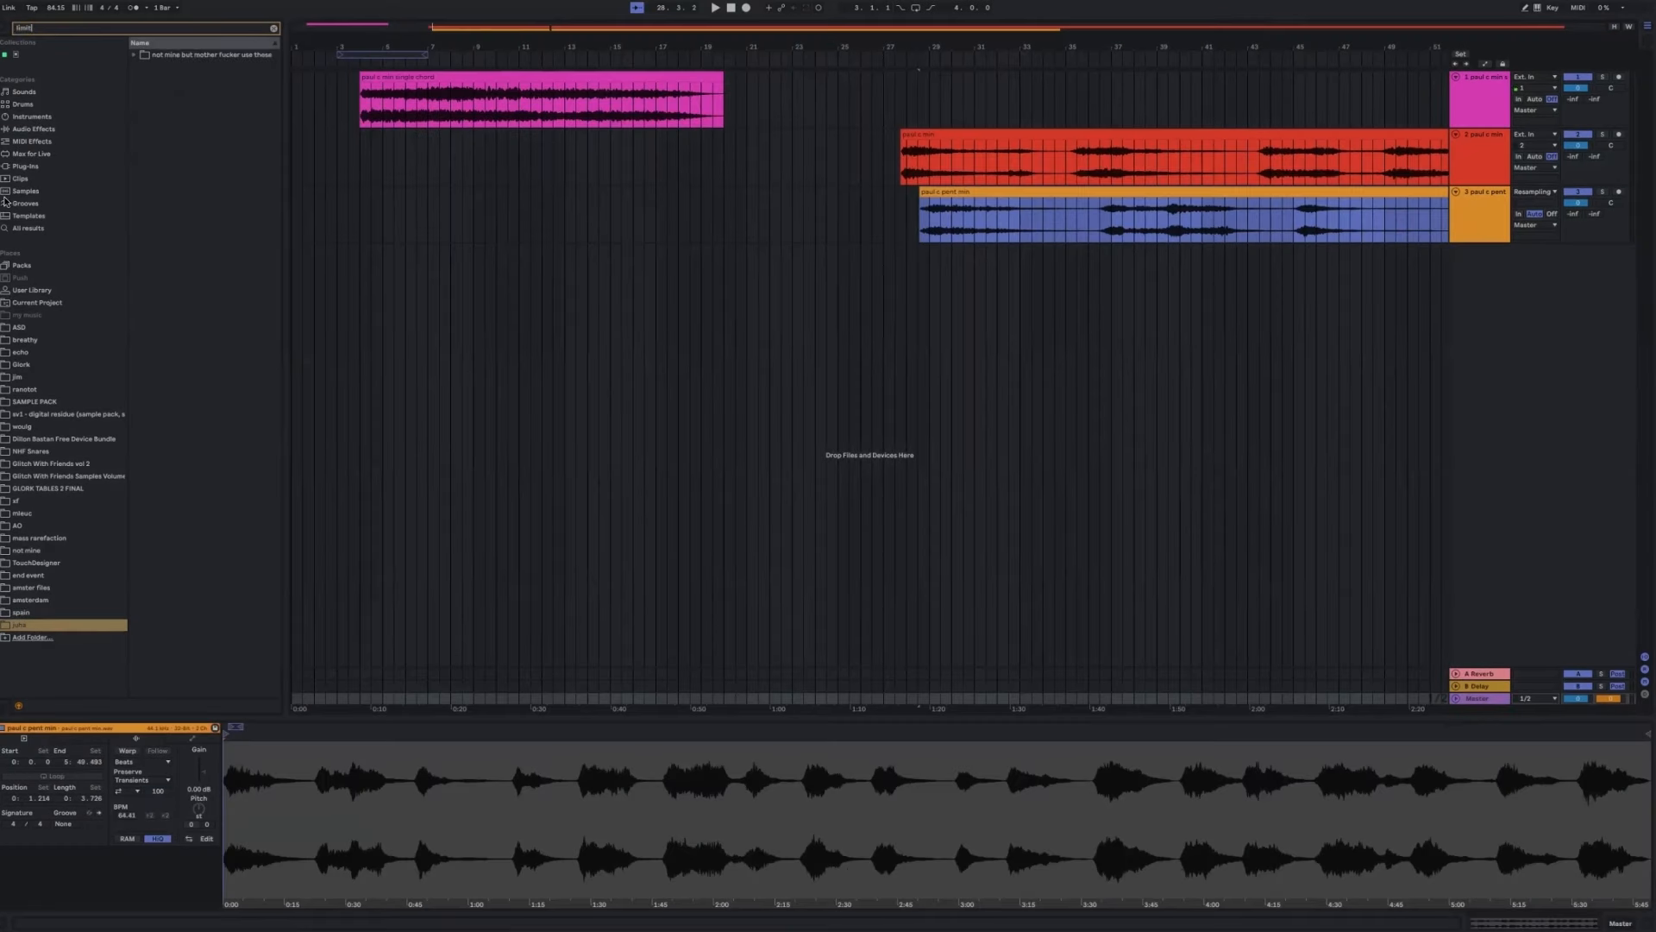
left_click(27, 227)
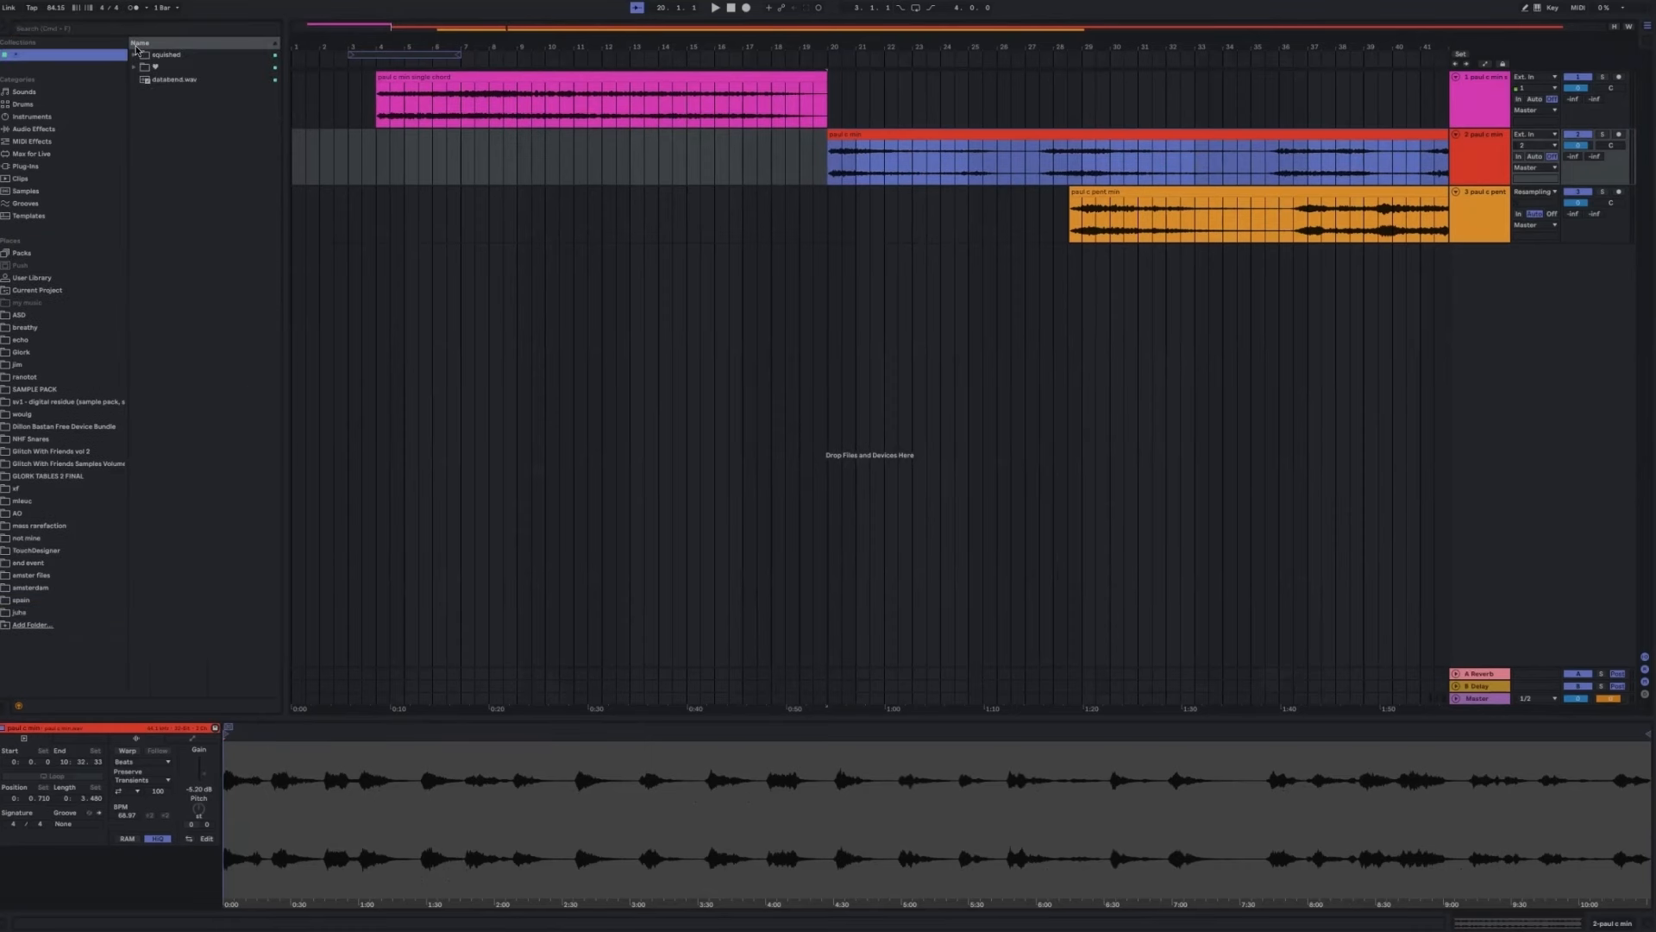
Expand the sample library's melodic > grains folders to list the C min grain samples.
left_click(133, 66)
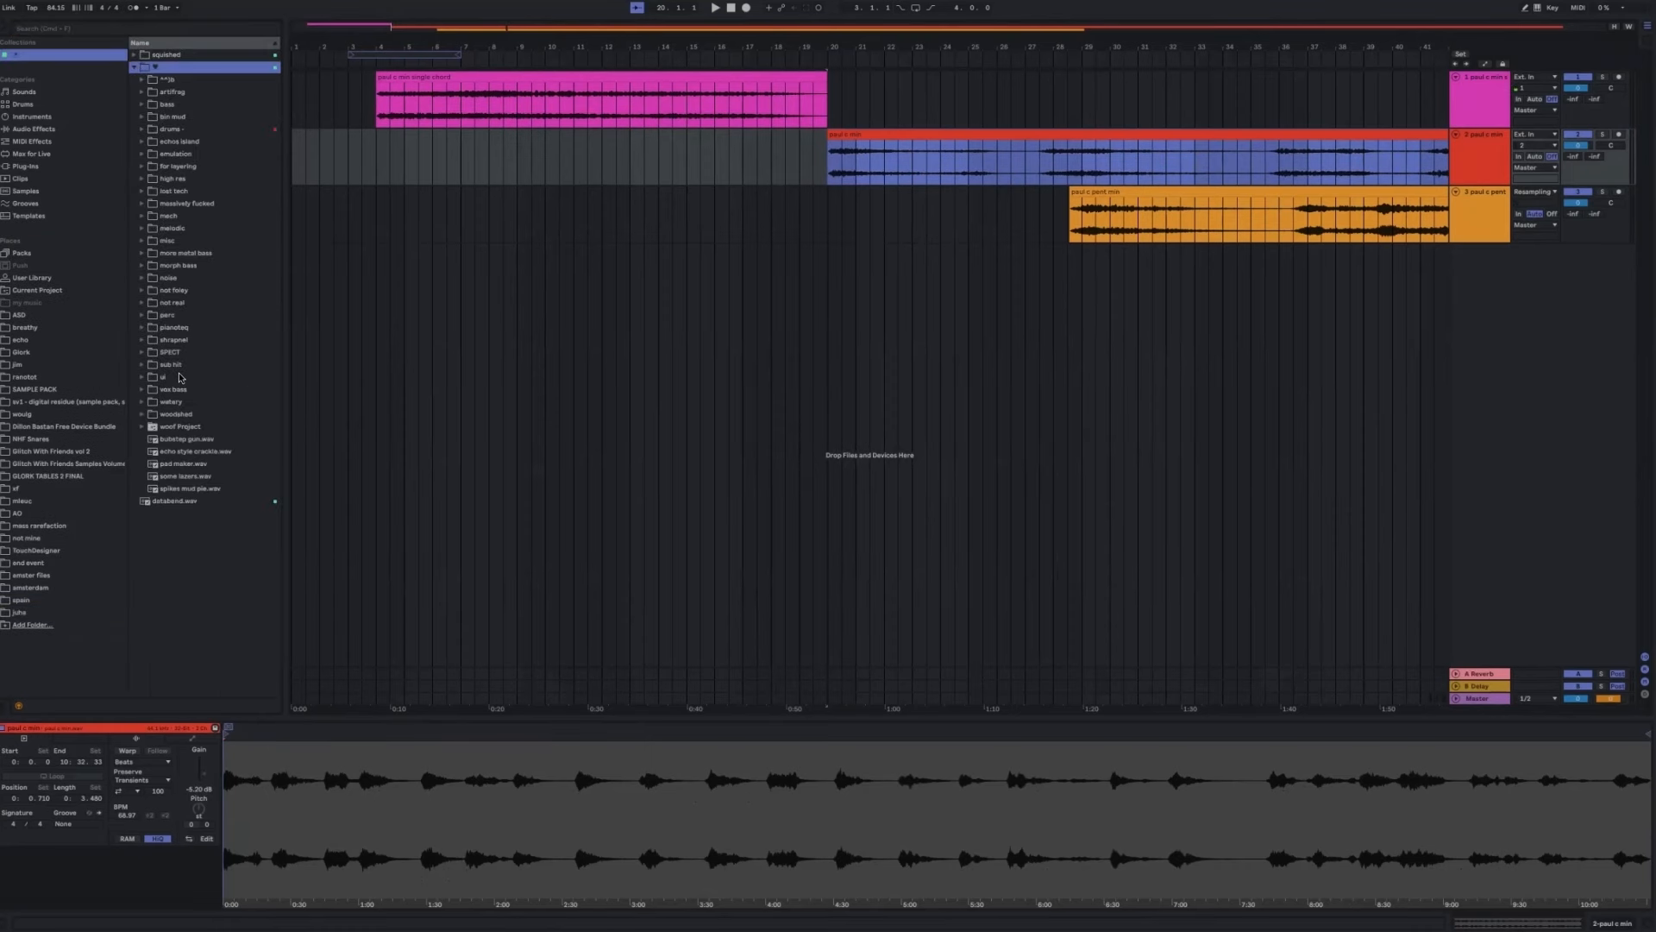
left_click(171, 227)
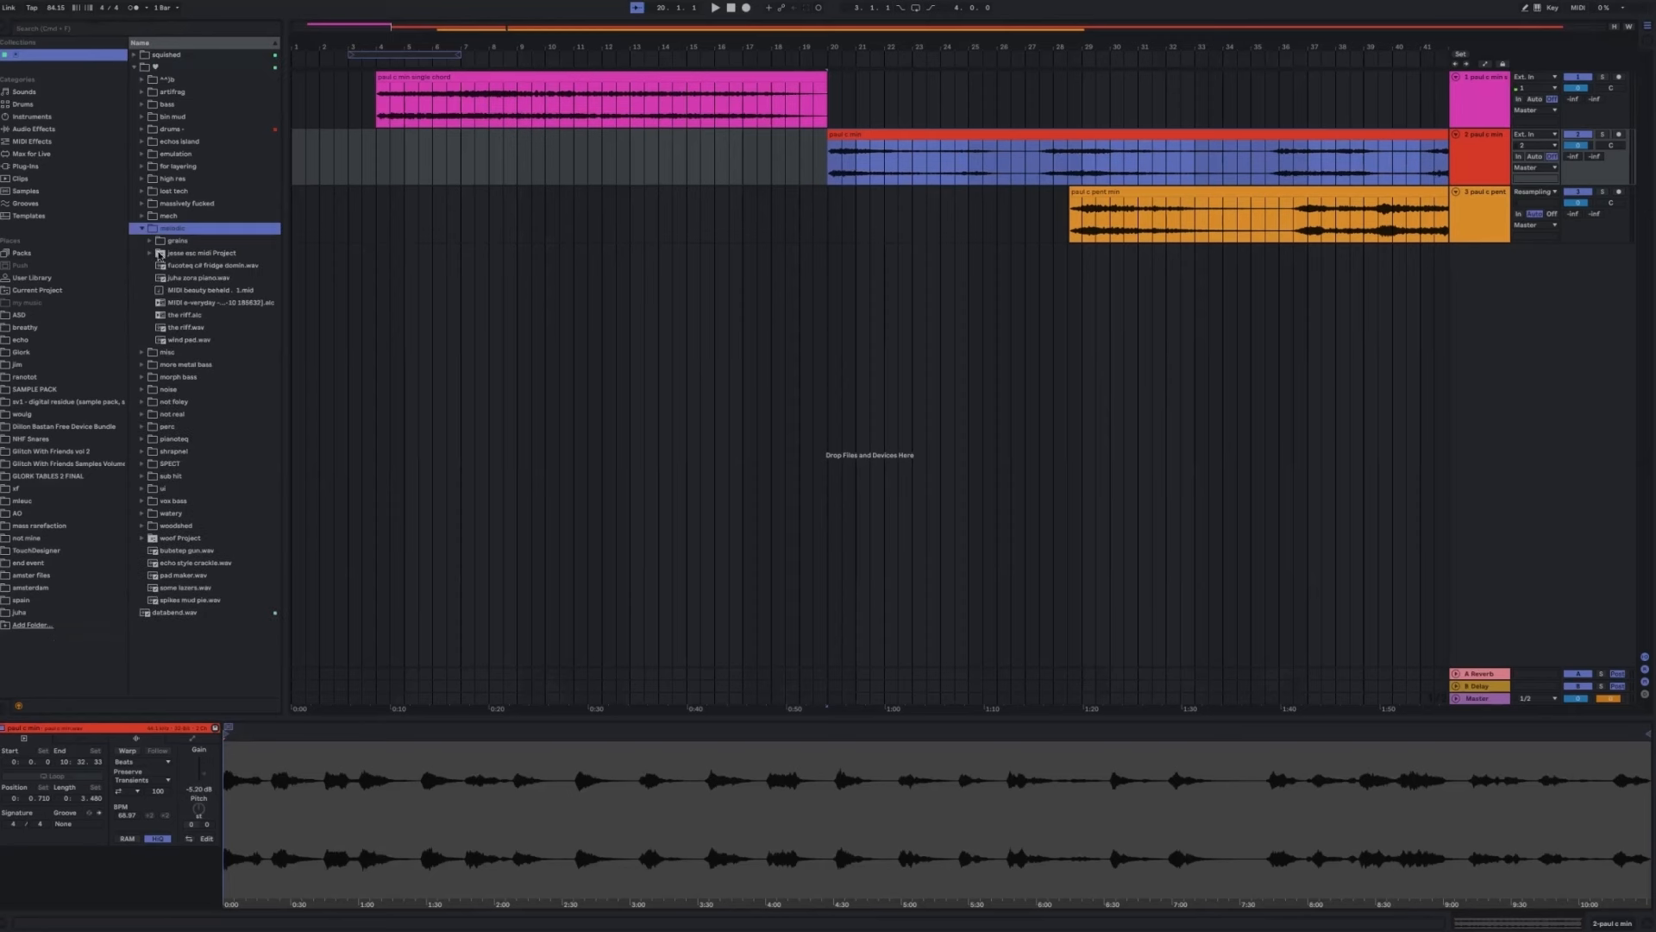
left_click(150, 240)
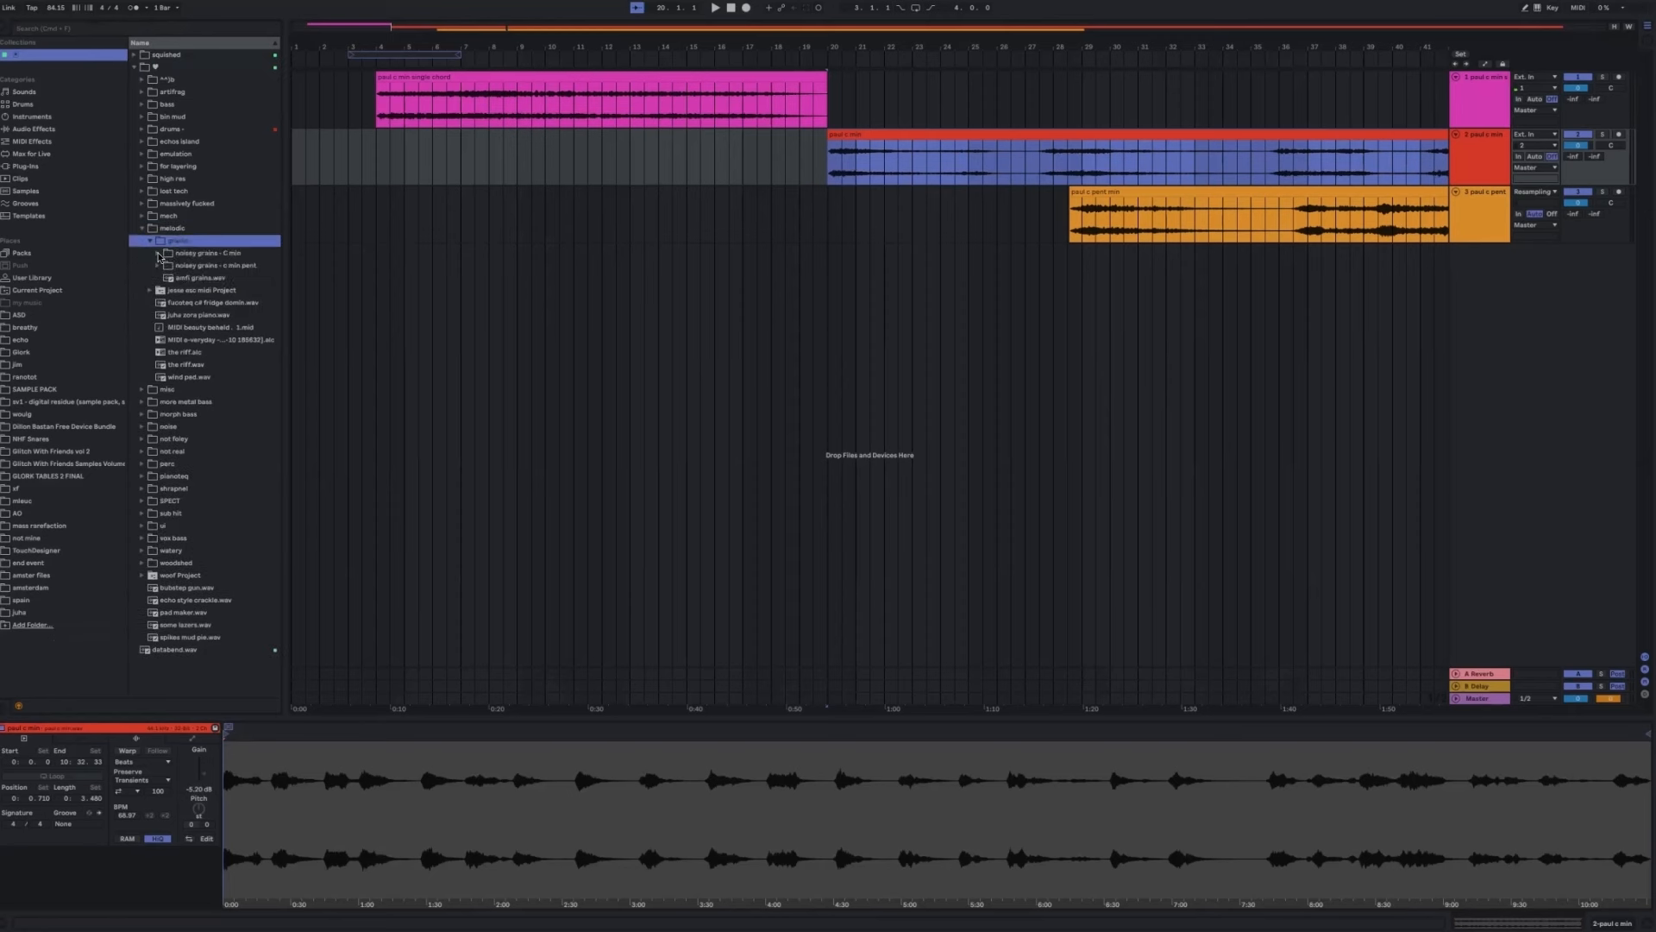
left_click(159, 253)
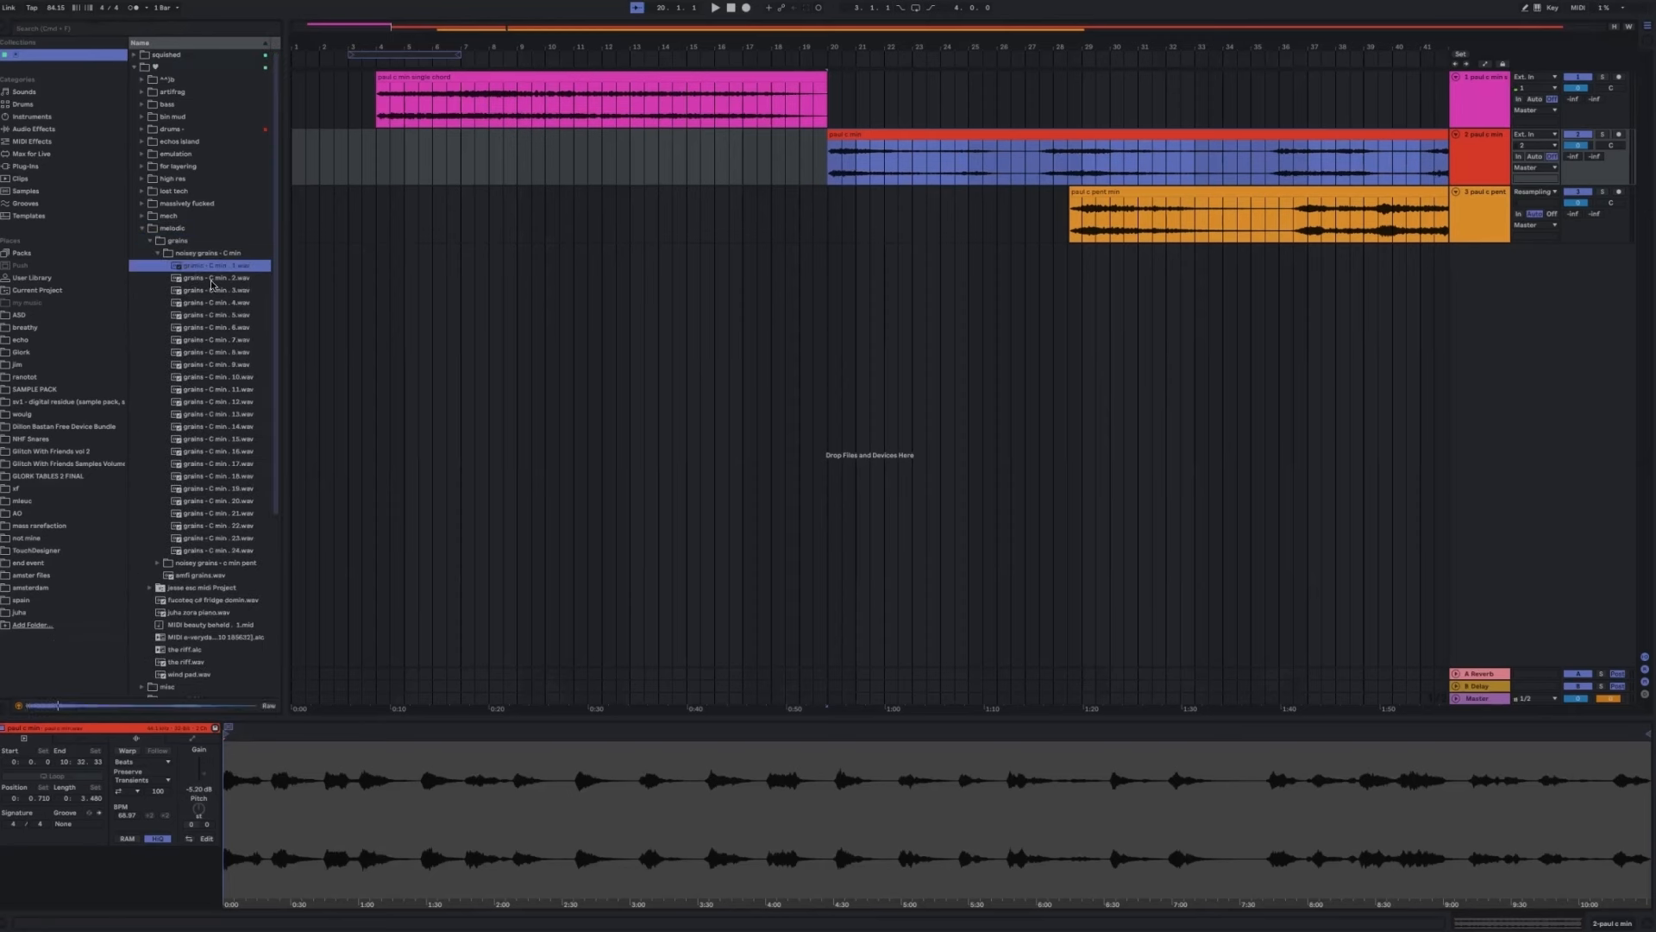
Preview the noisey grains C min and C min pent grain samples.
left_click(211, 277)
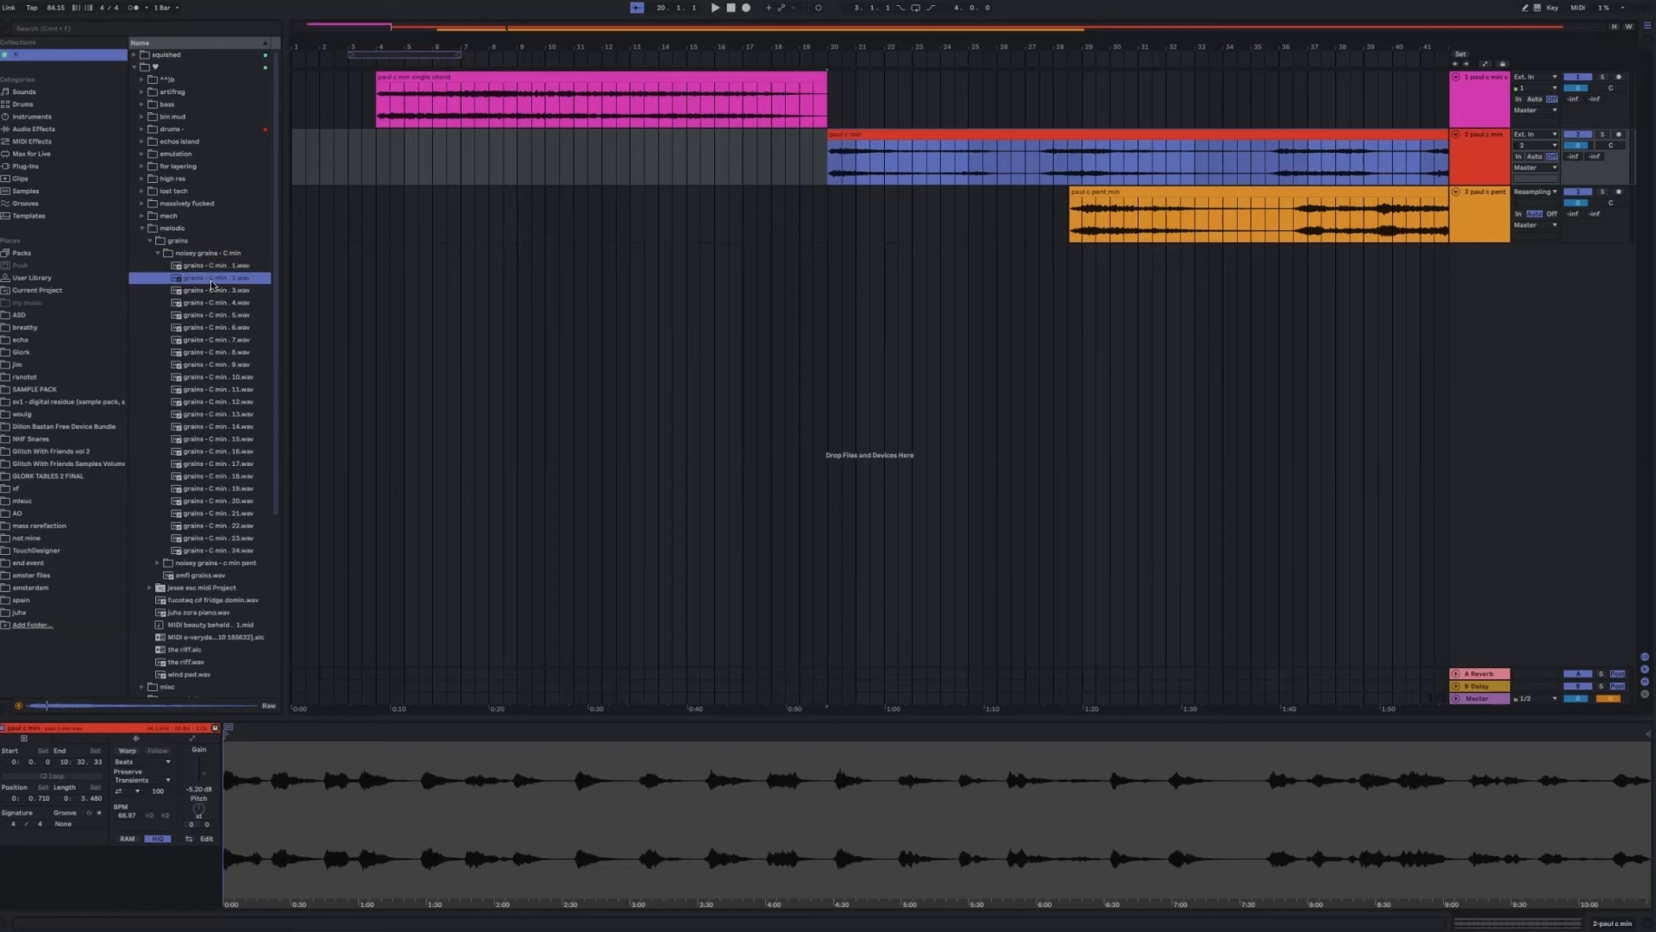
left_click(211, 290)
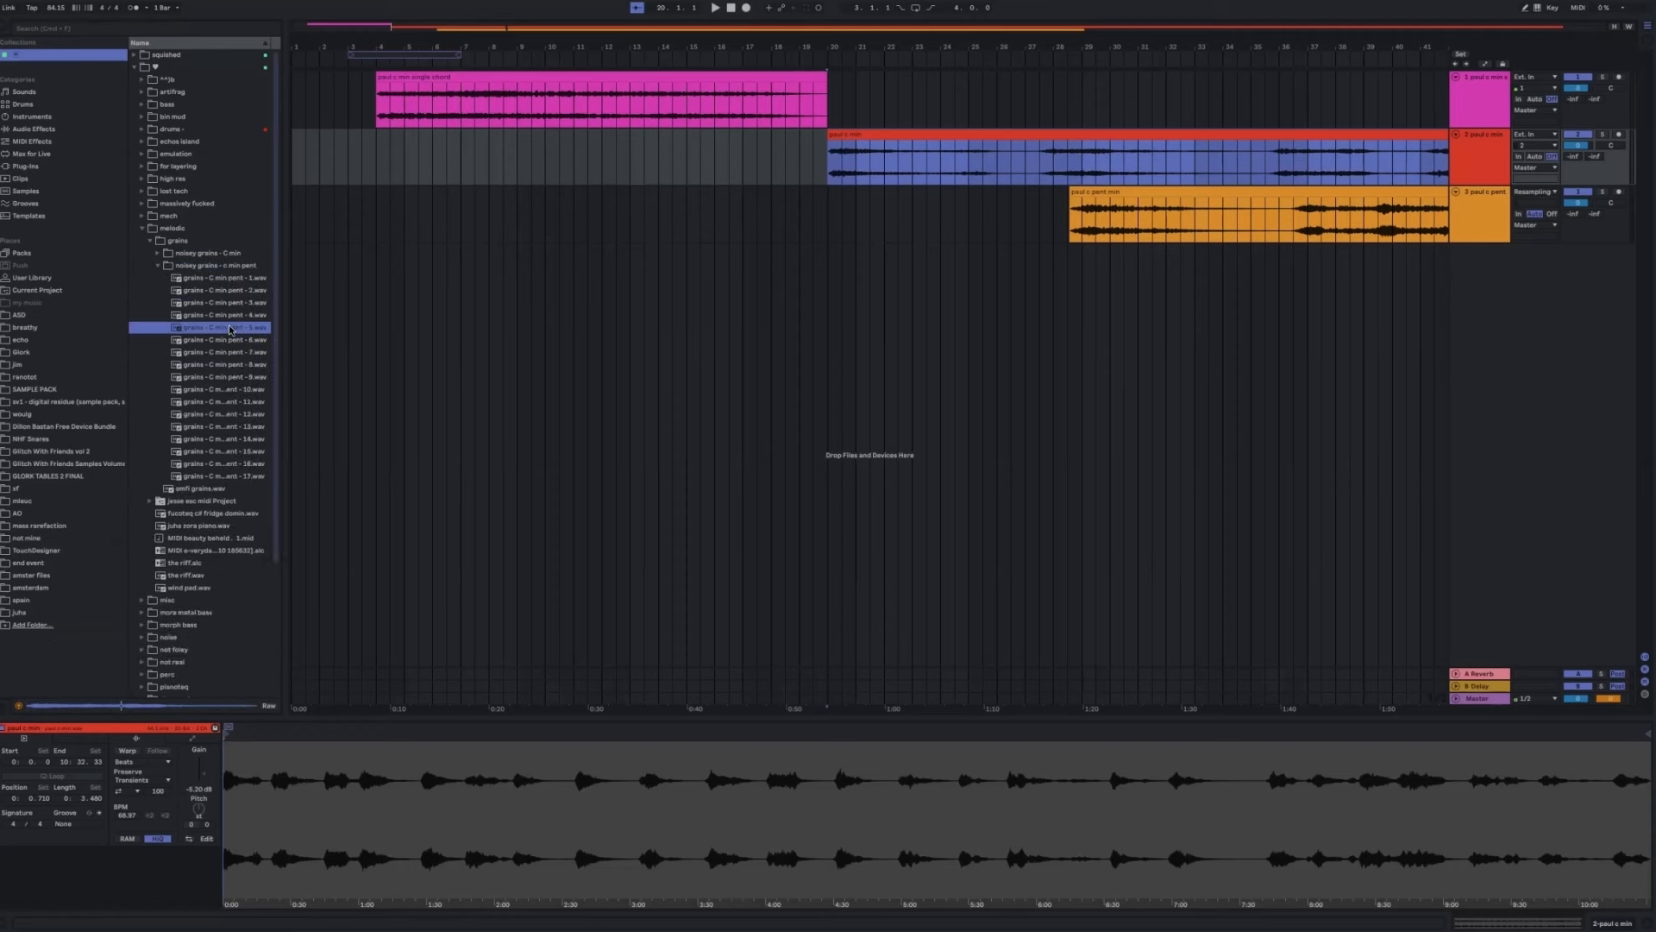
left_click(216, 464)
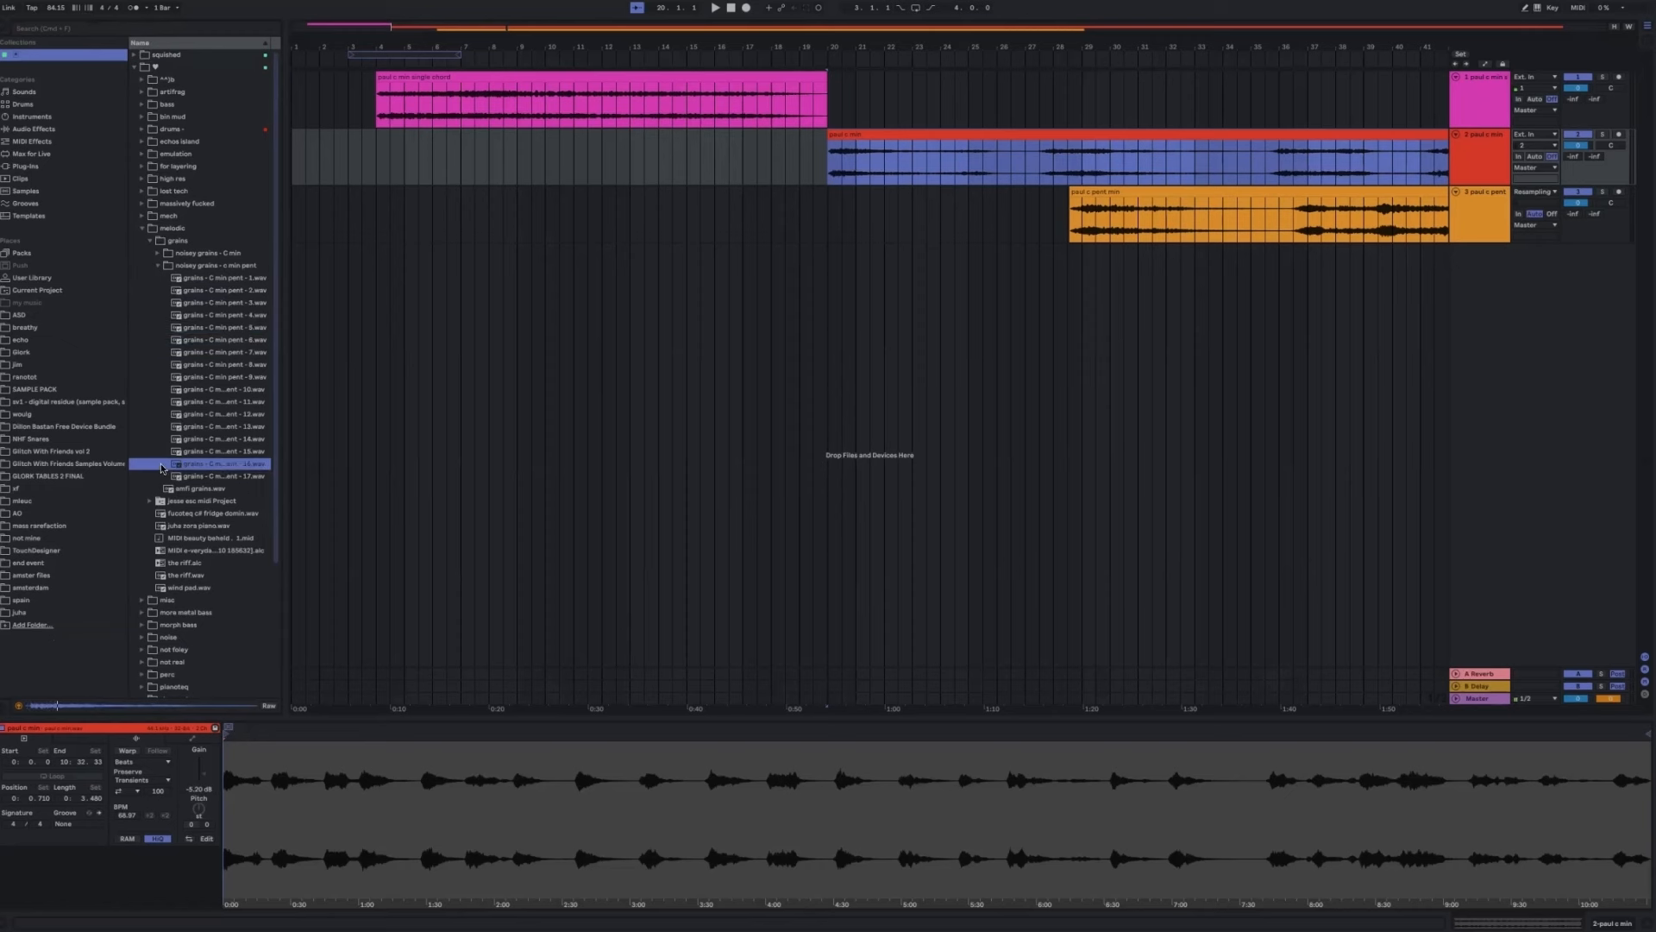
left_click(148, 227)
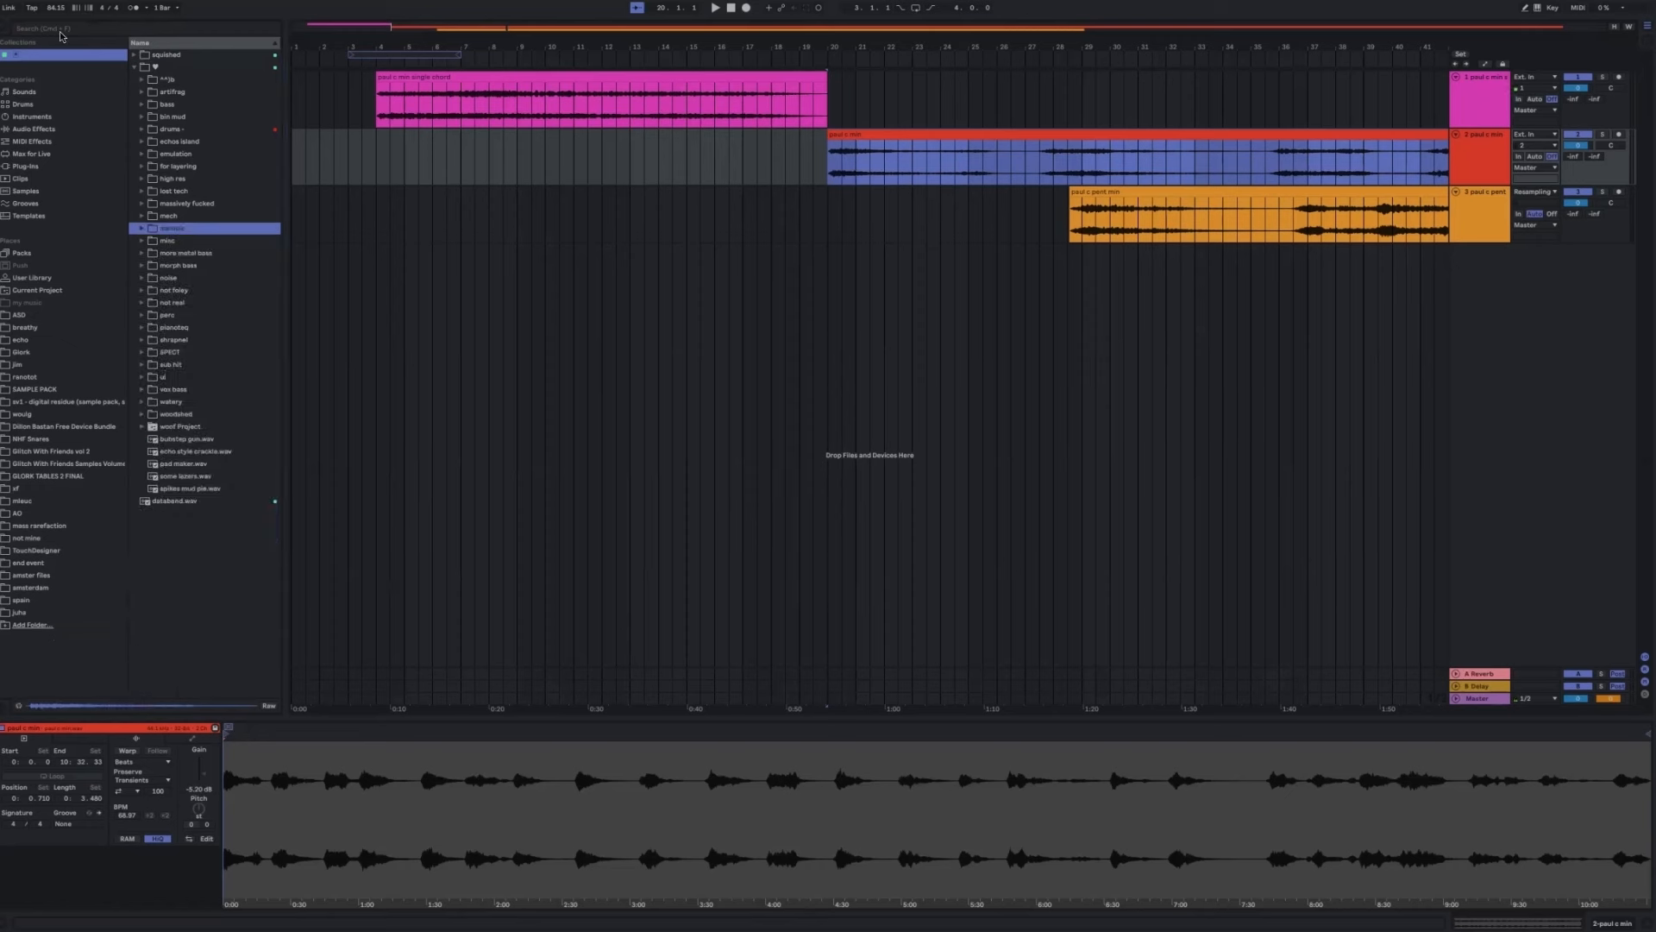
Load paul c pent min.wav into PaulXStretch, play the stretched sound, then close the plugin.
left_click(63, 28)
type("pau")
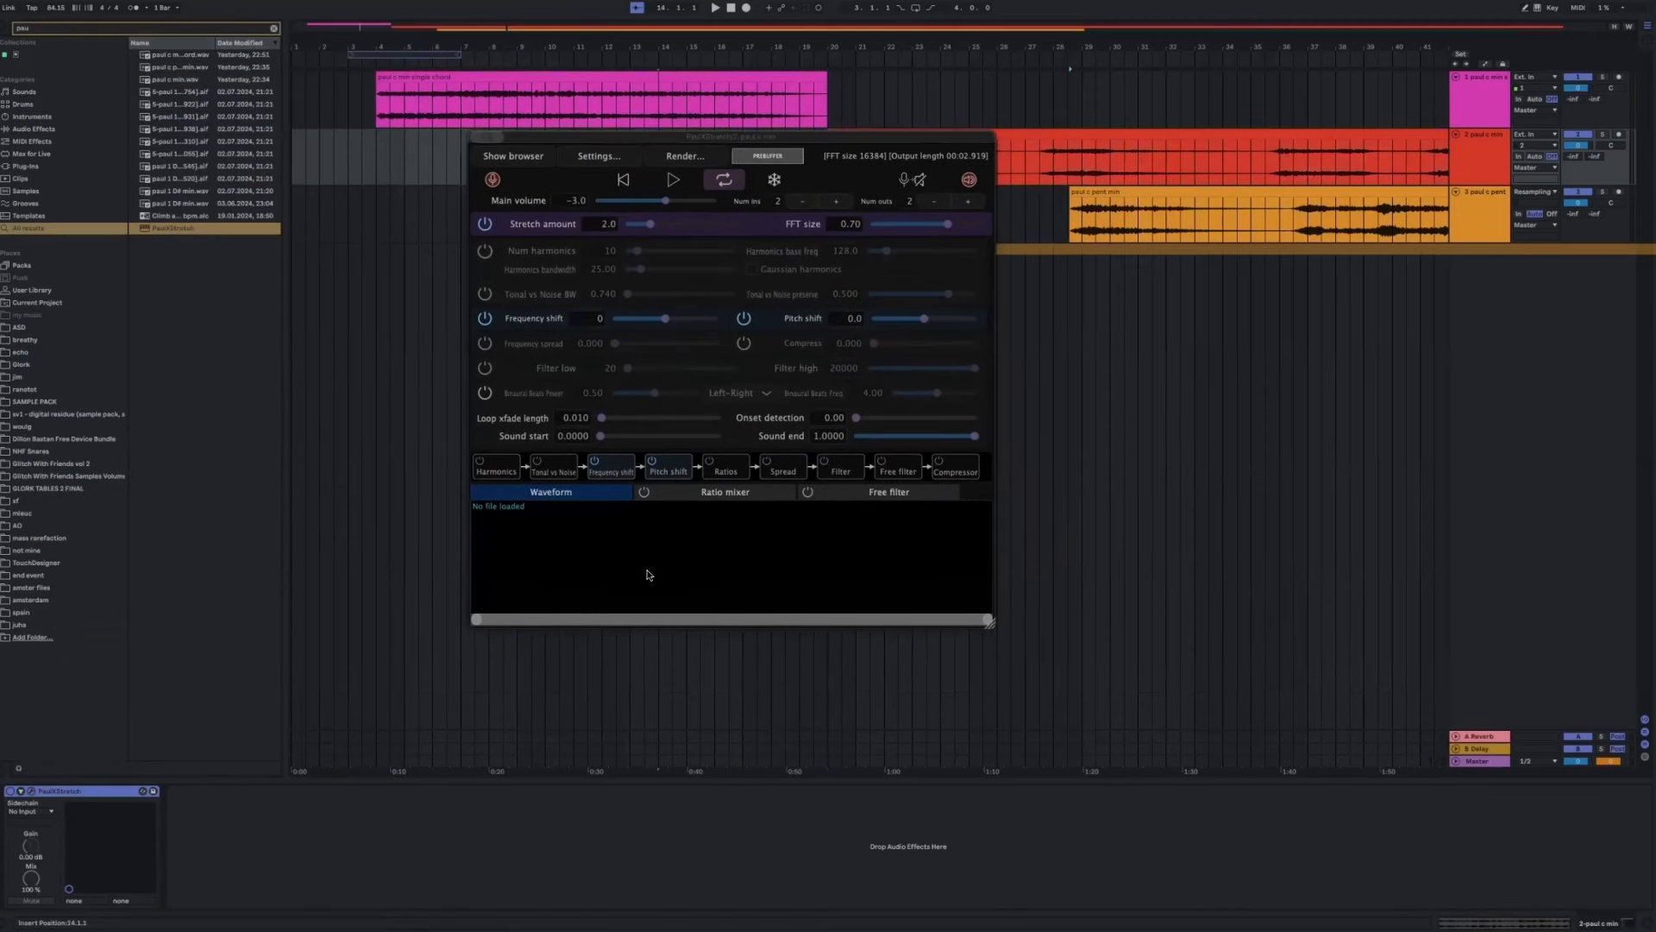
left_click(672, 178)
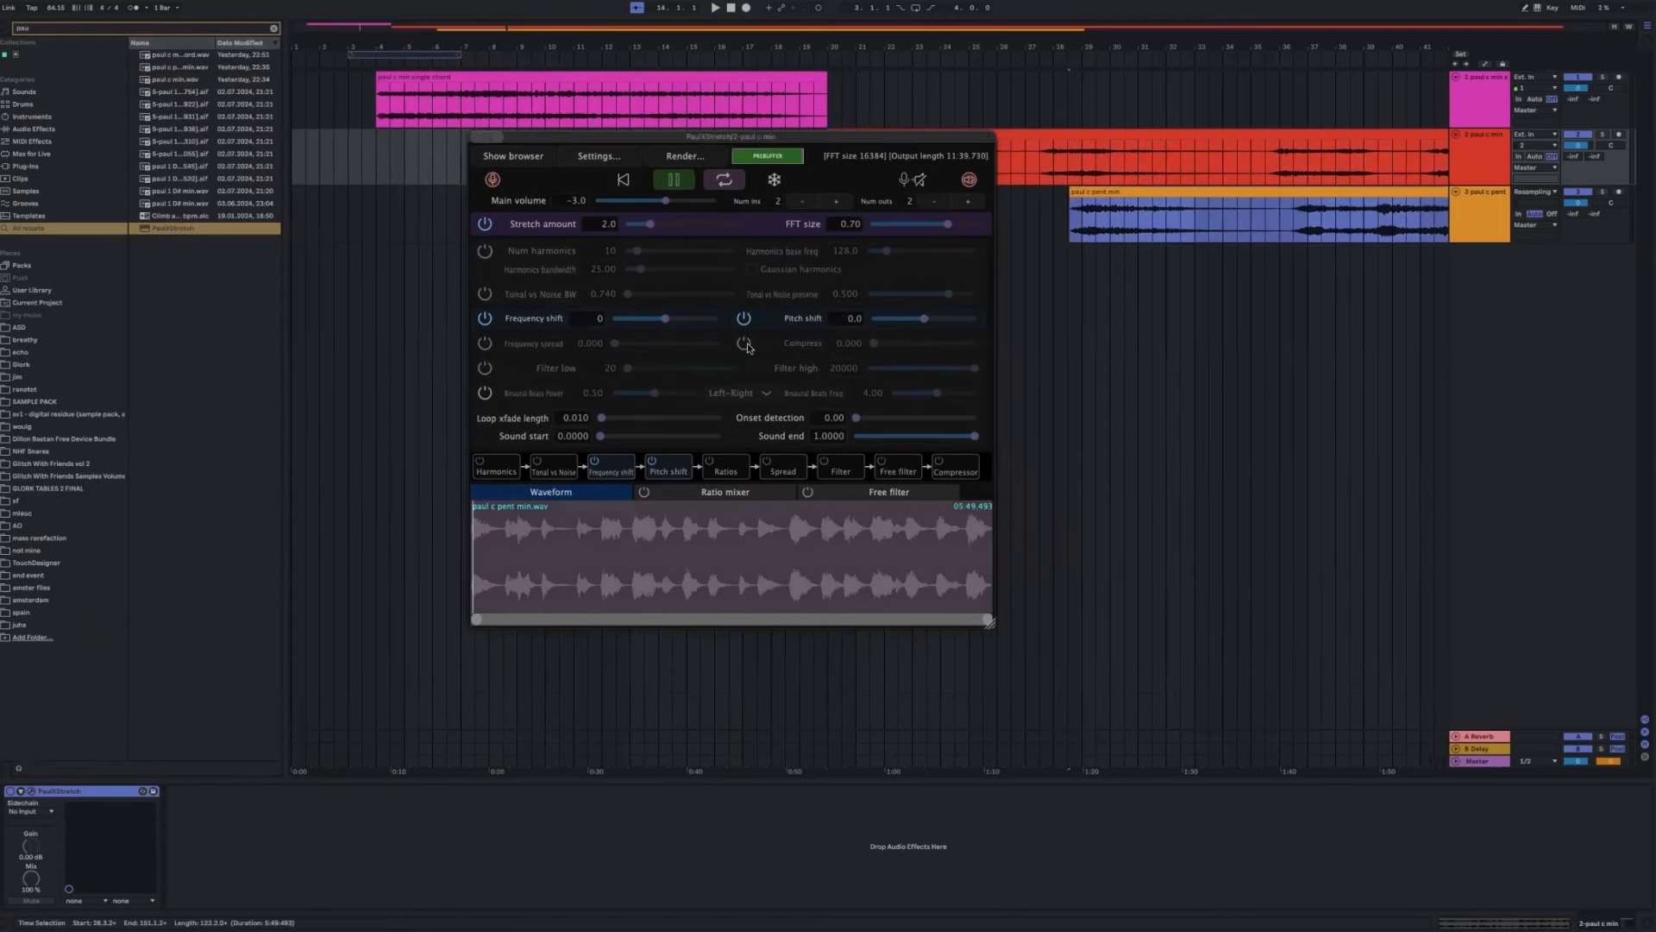
left_click(672, 178)
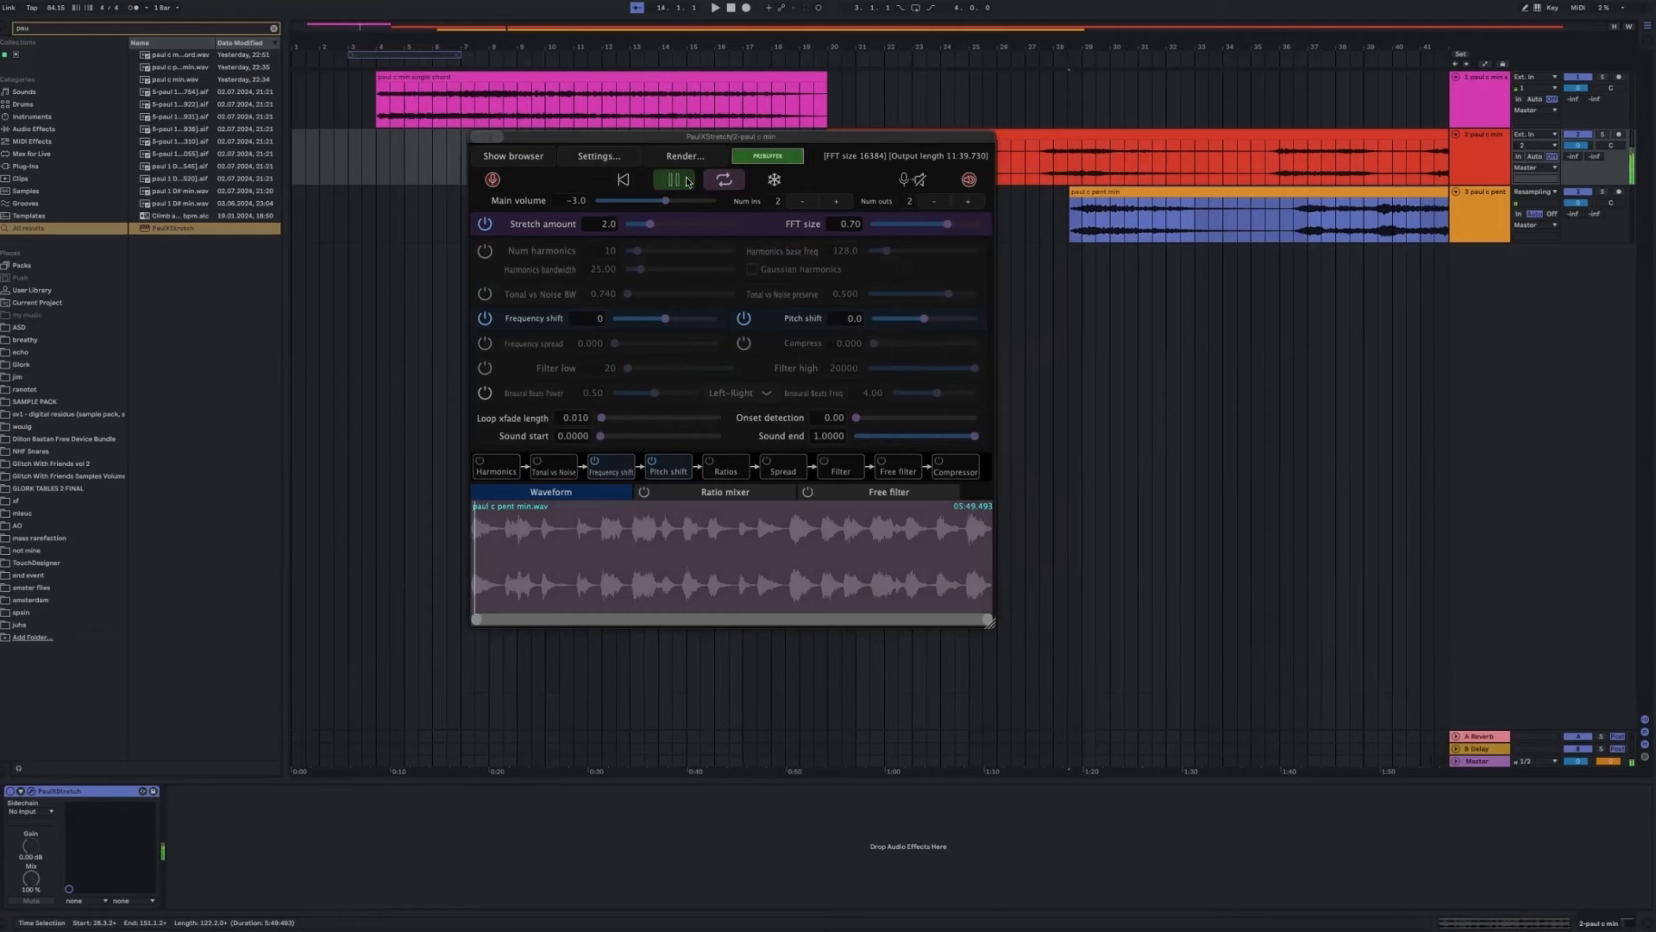
left_click(674, 178)
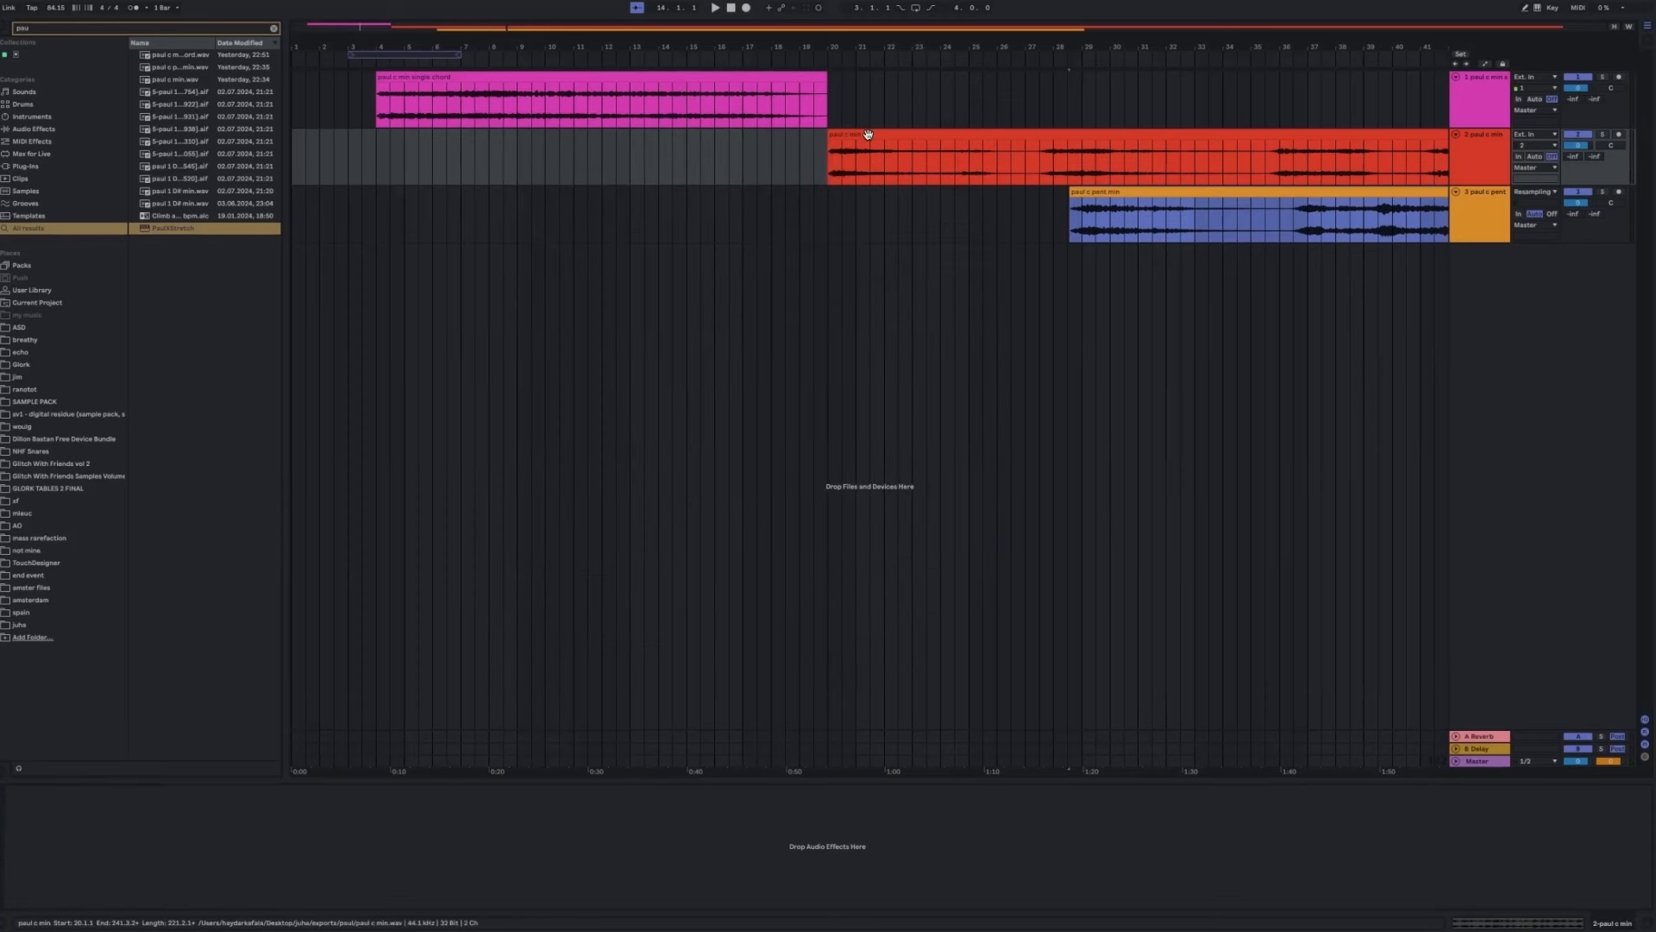
Add EQ Eight to the paul c min track with band 1 as a ~94 Hz low cut.
left_click(1257, 218)
type("eq")
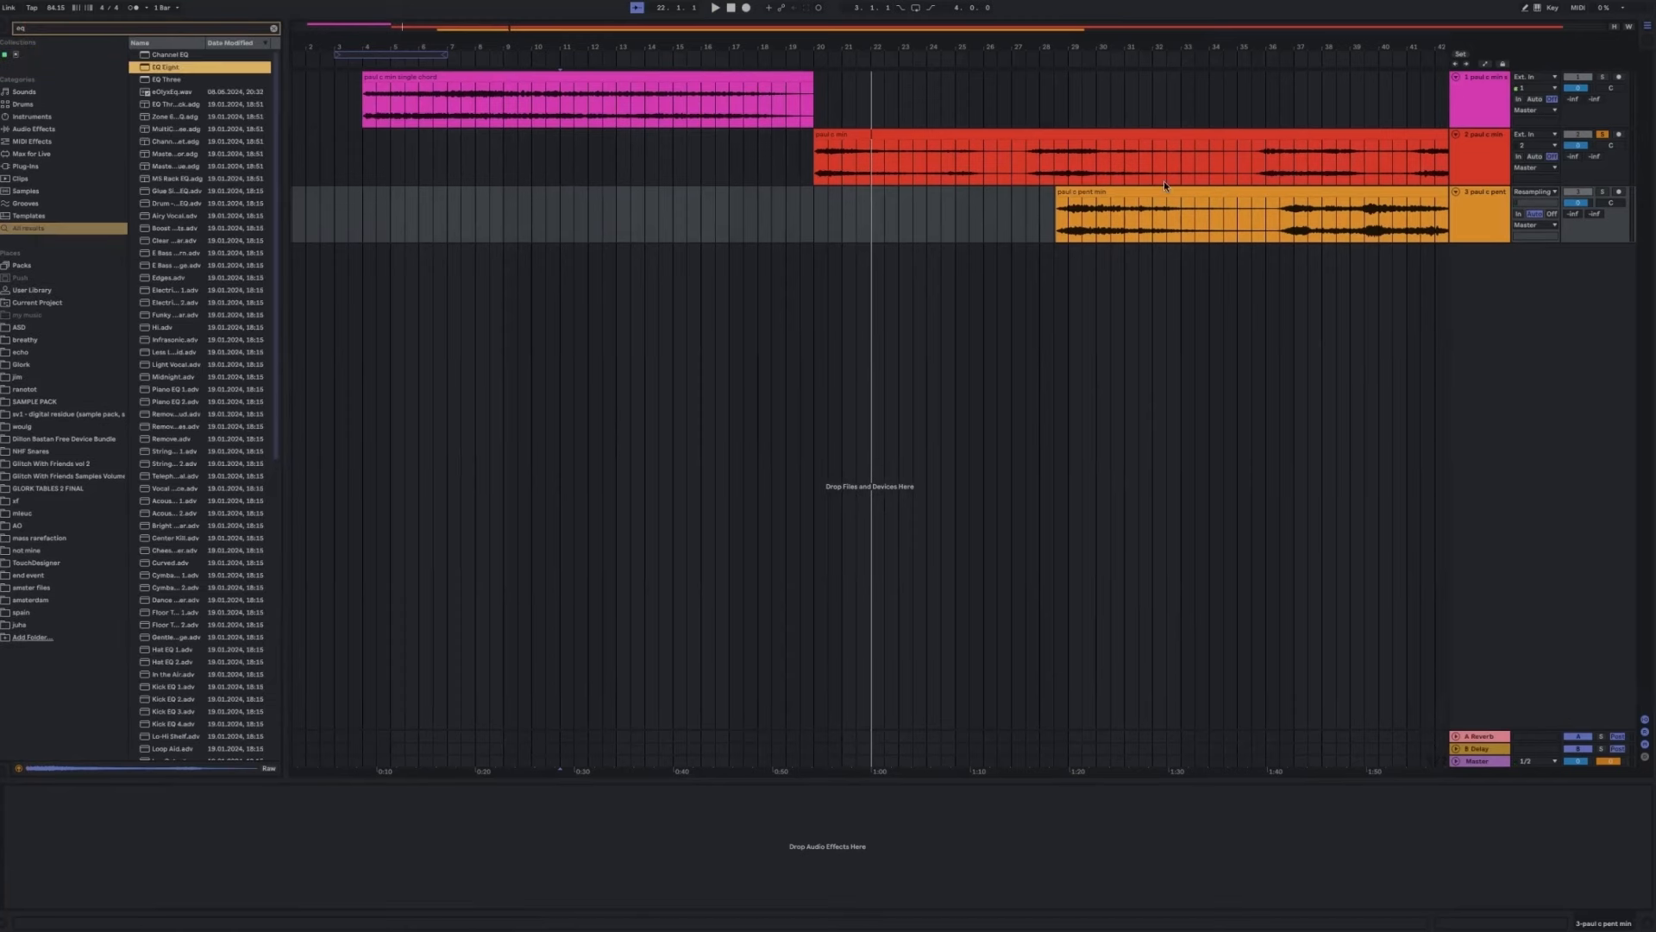
double_click(166, 67)
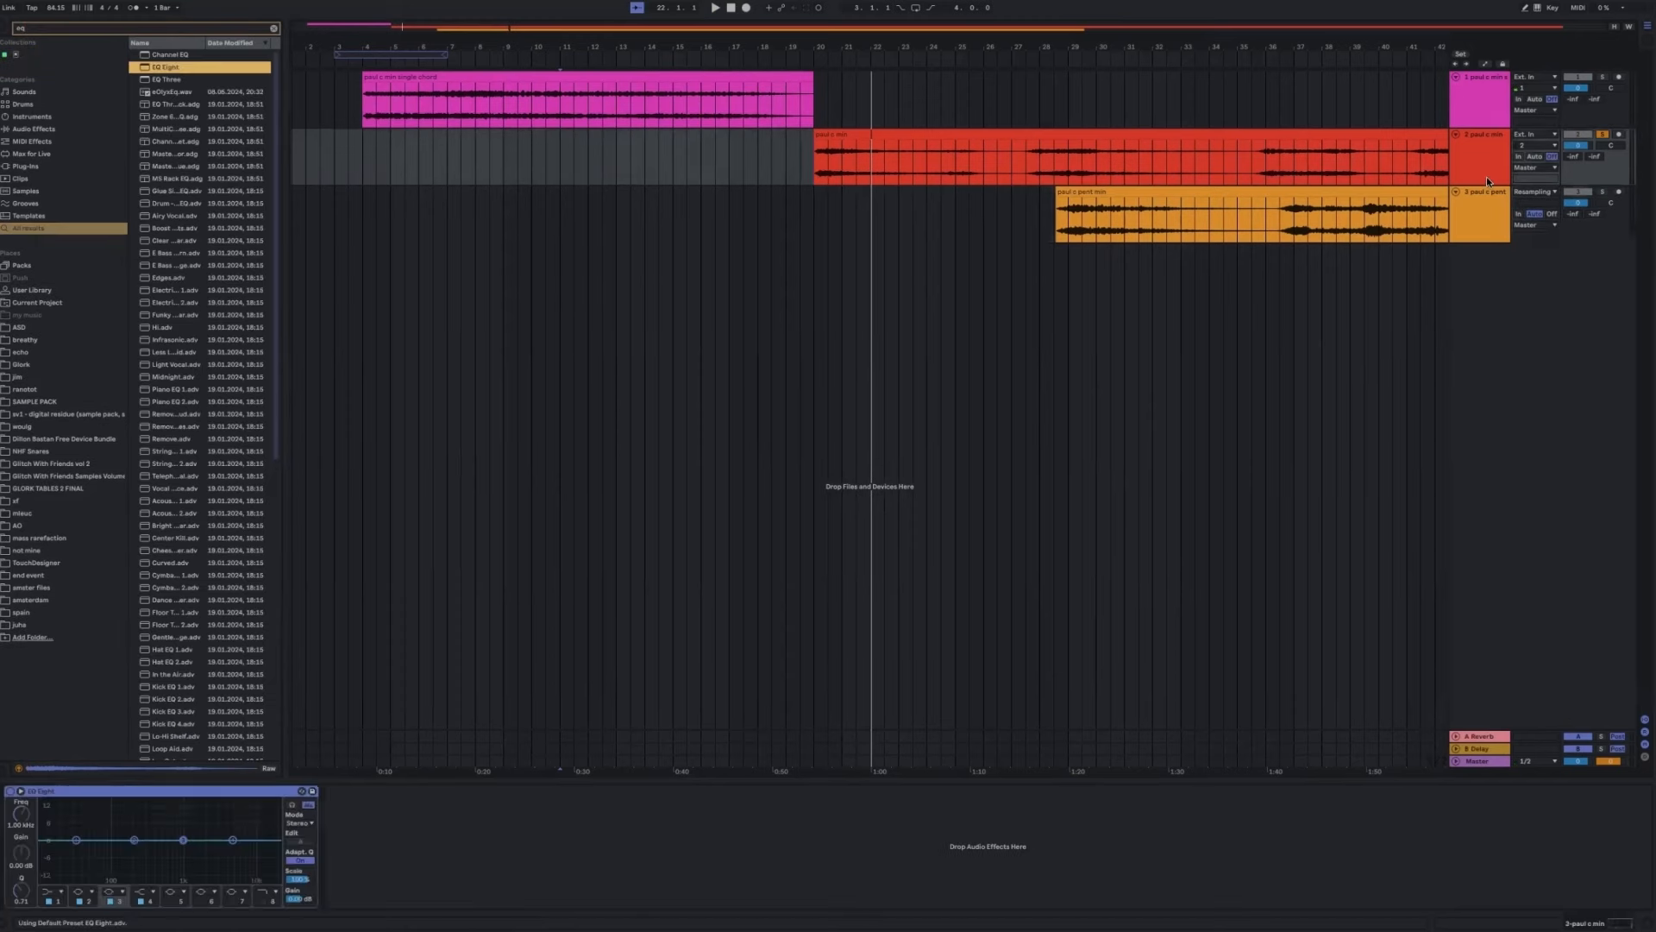
left_click(1056, 158)
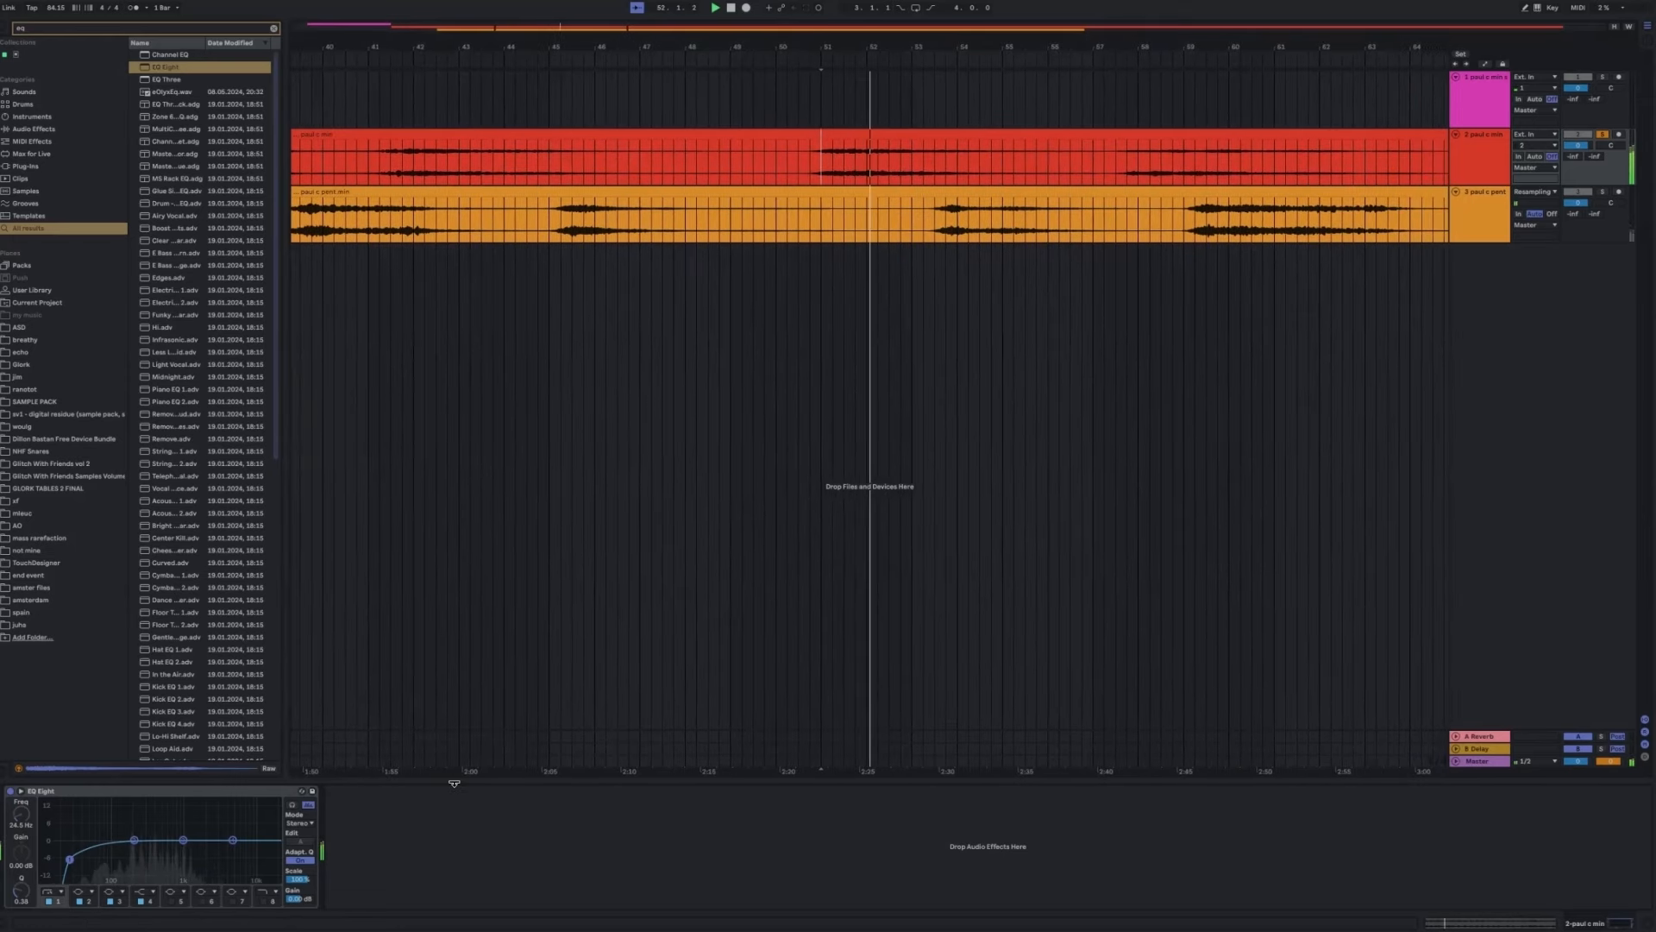
scroll("right", 3)
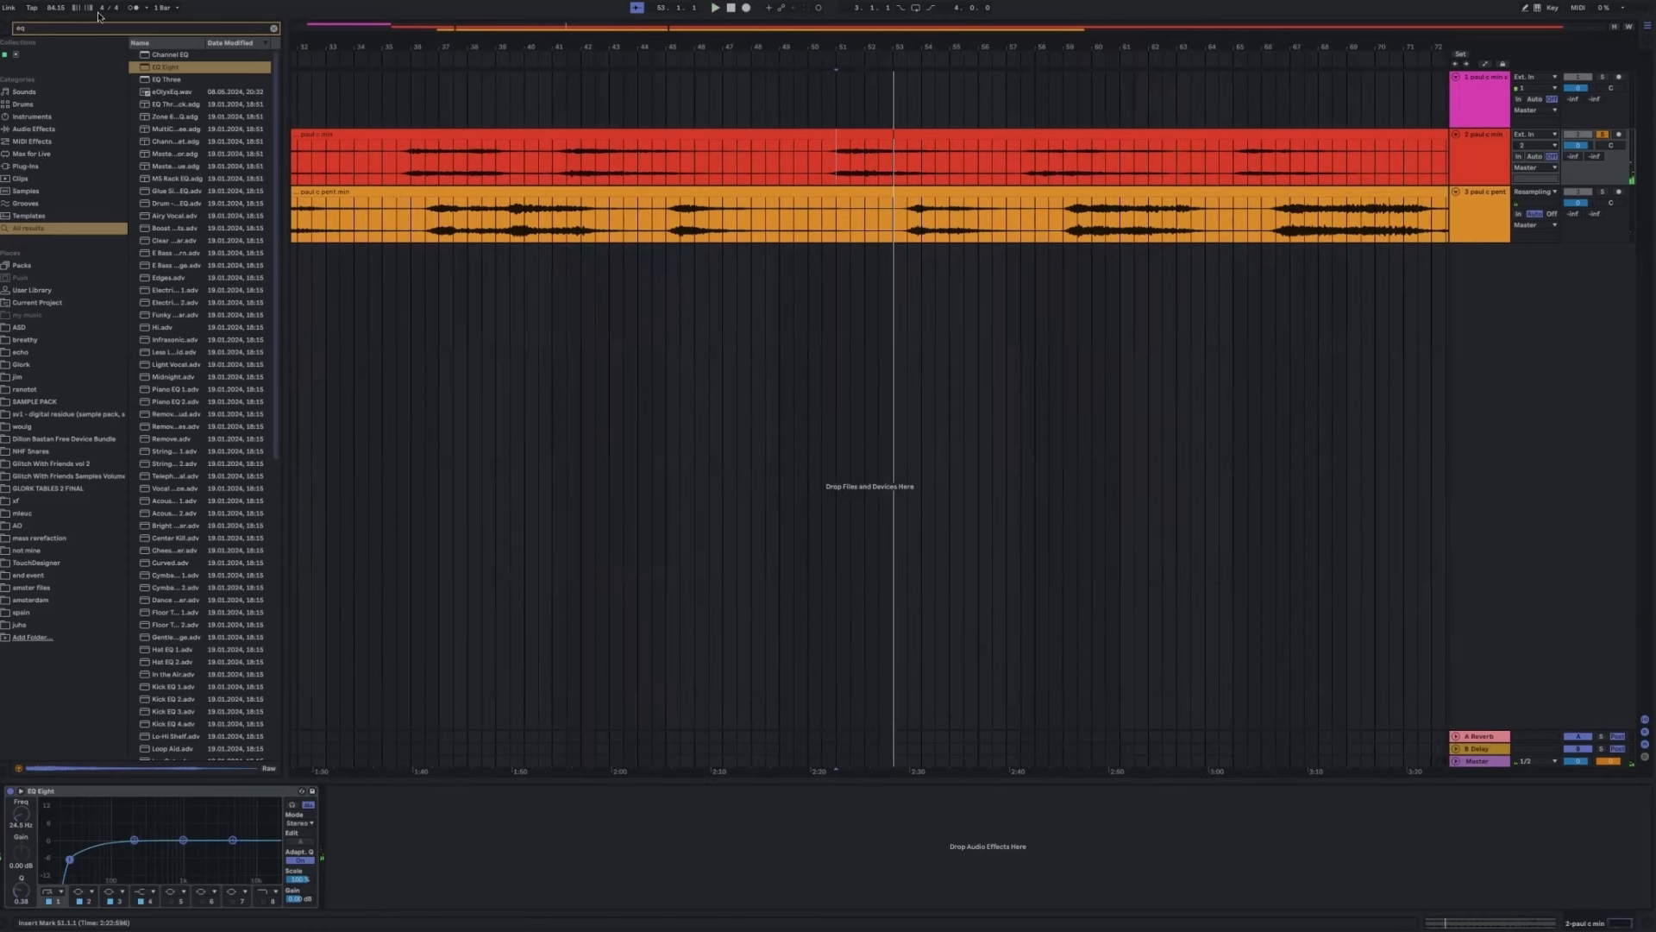
Browse the exports and melodic folders and drag mech vox 1 onto a new fourth track.
left_click(19, 622)
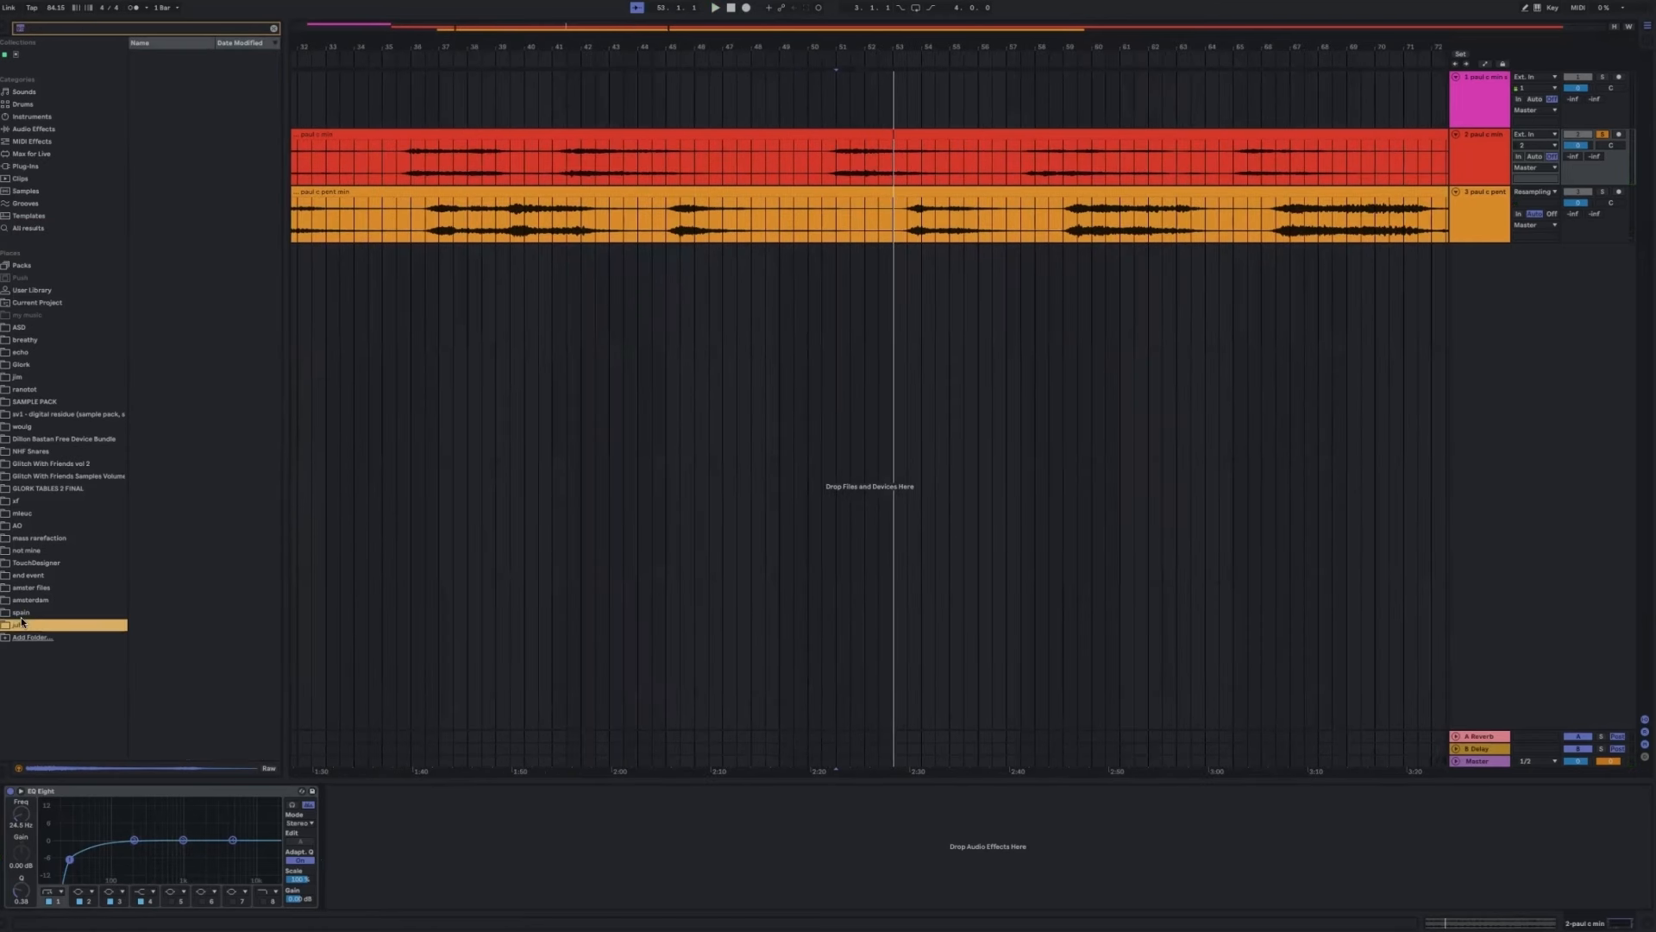
left_click(21, 612)
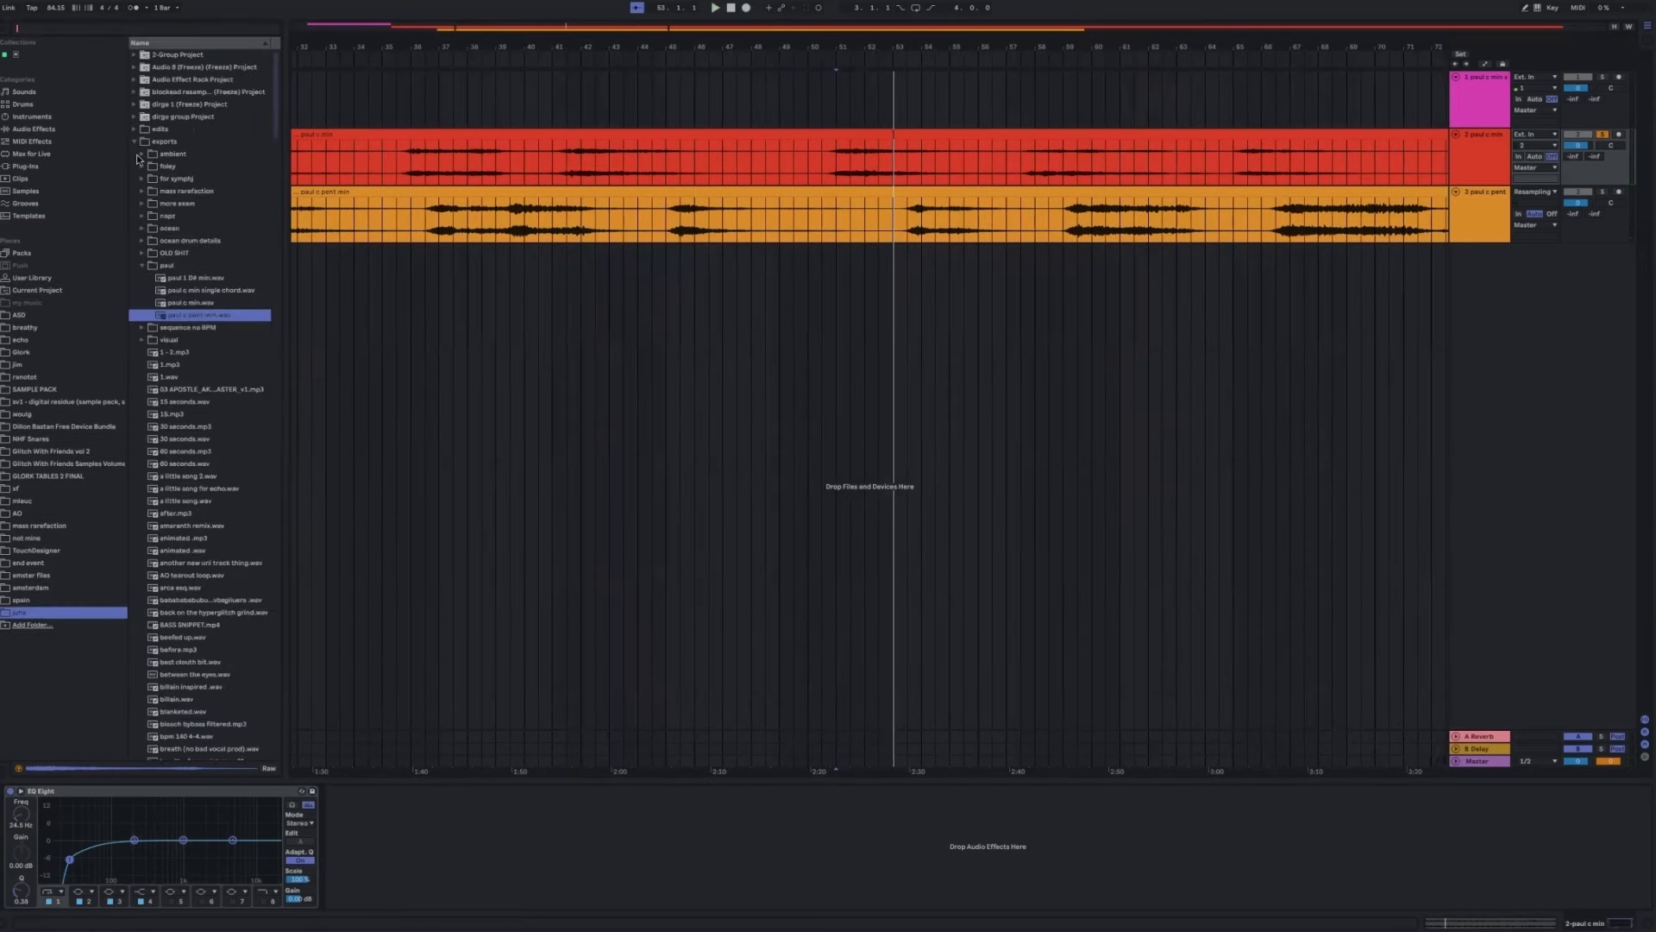
left_click(133, 141)
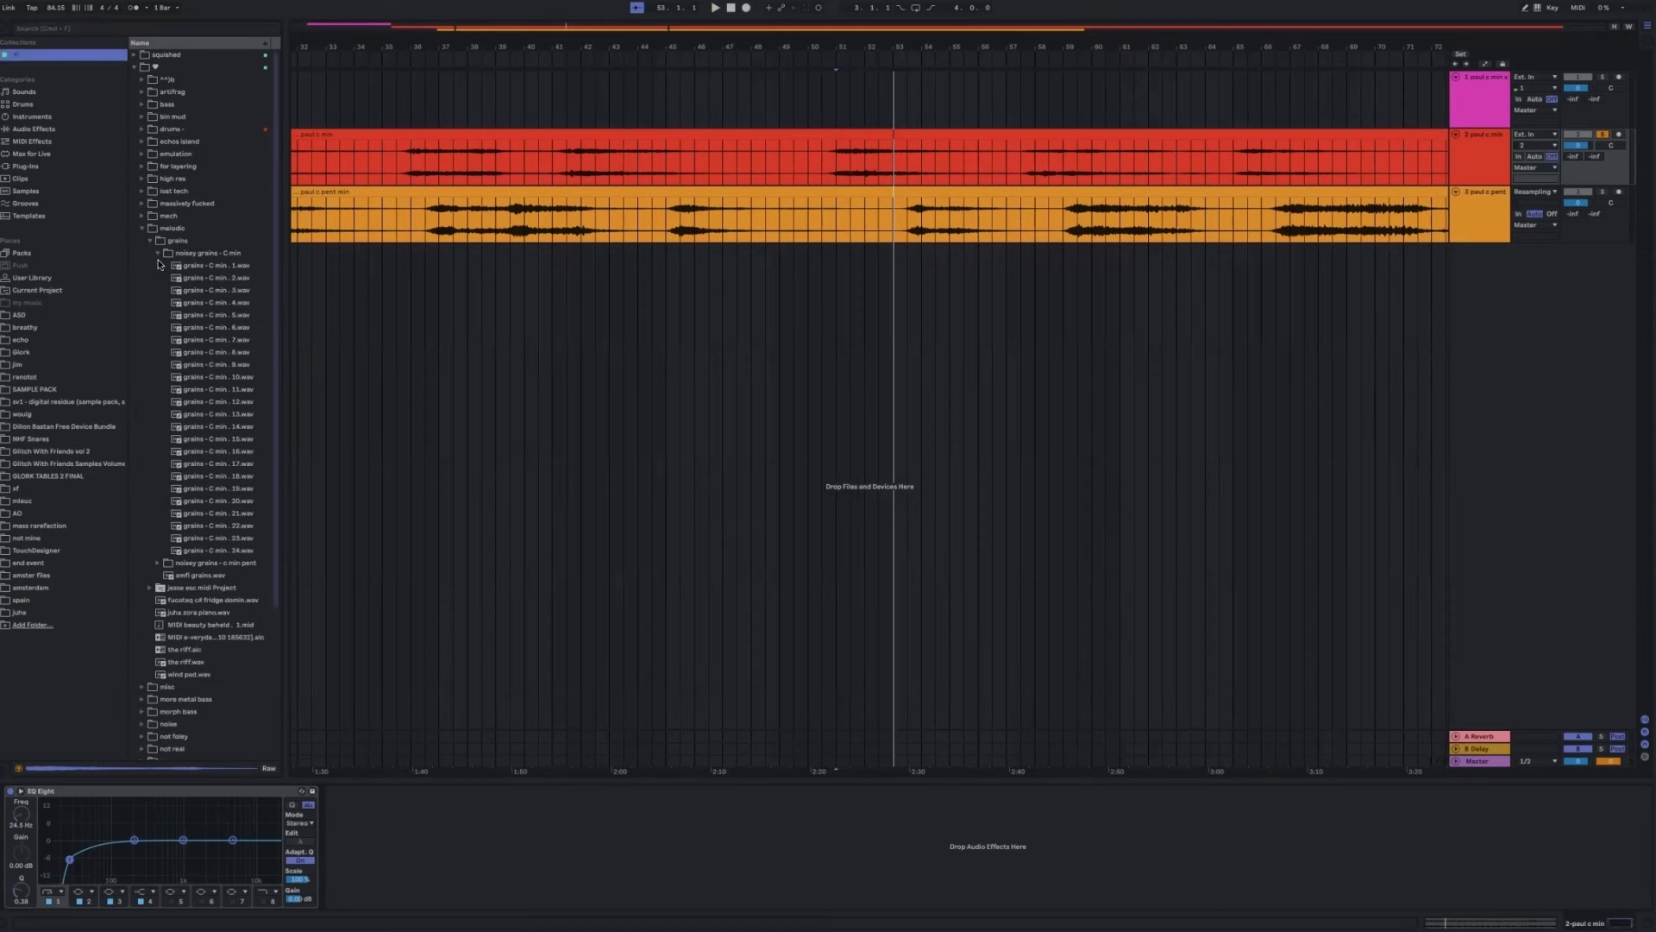
left_click(159, 253)
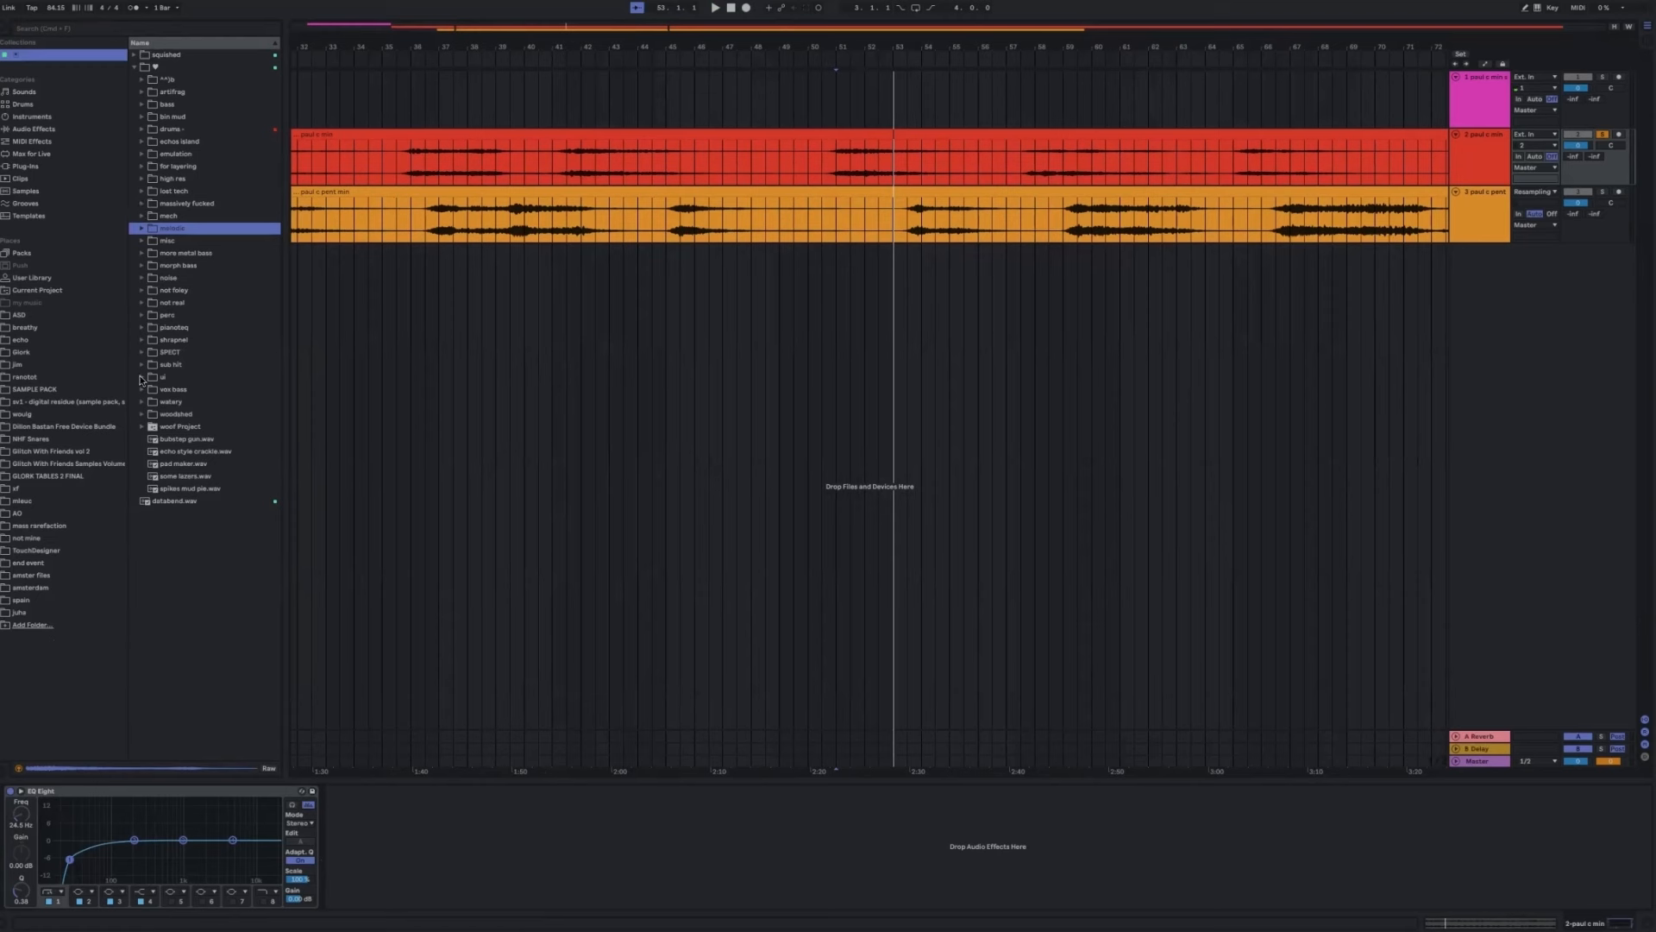
left_click(142, 389)
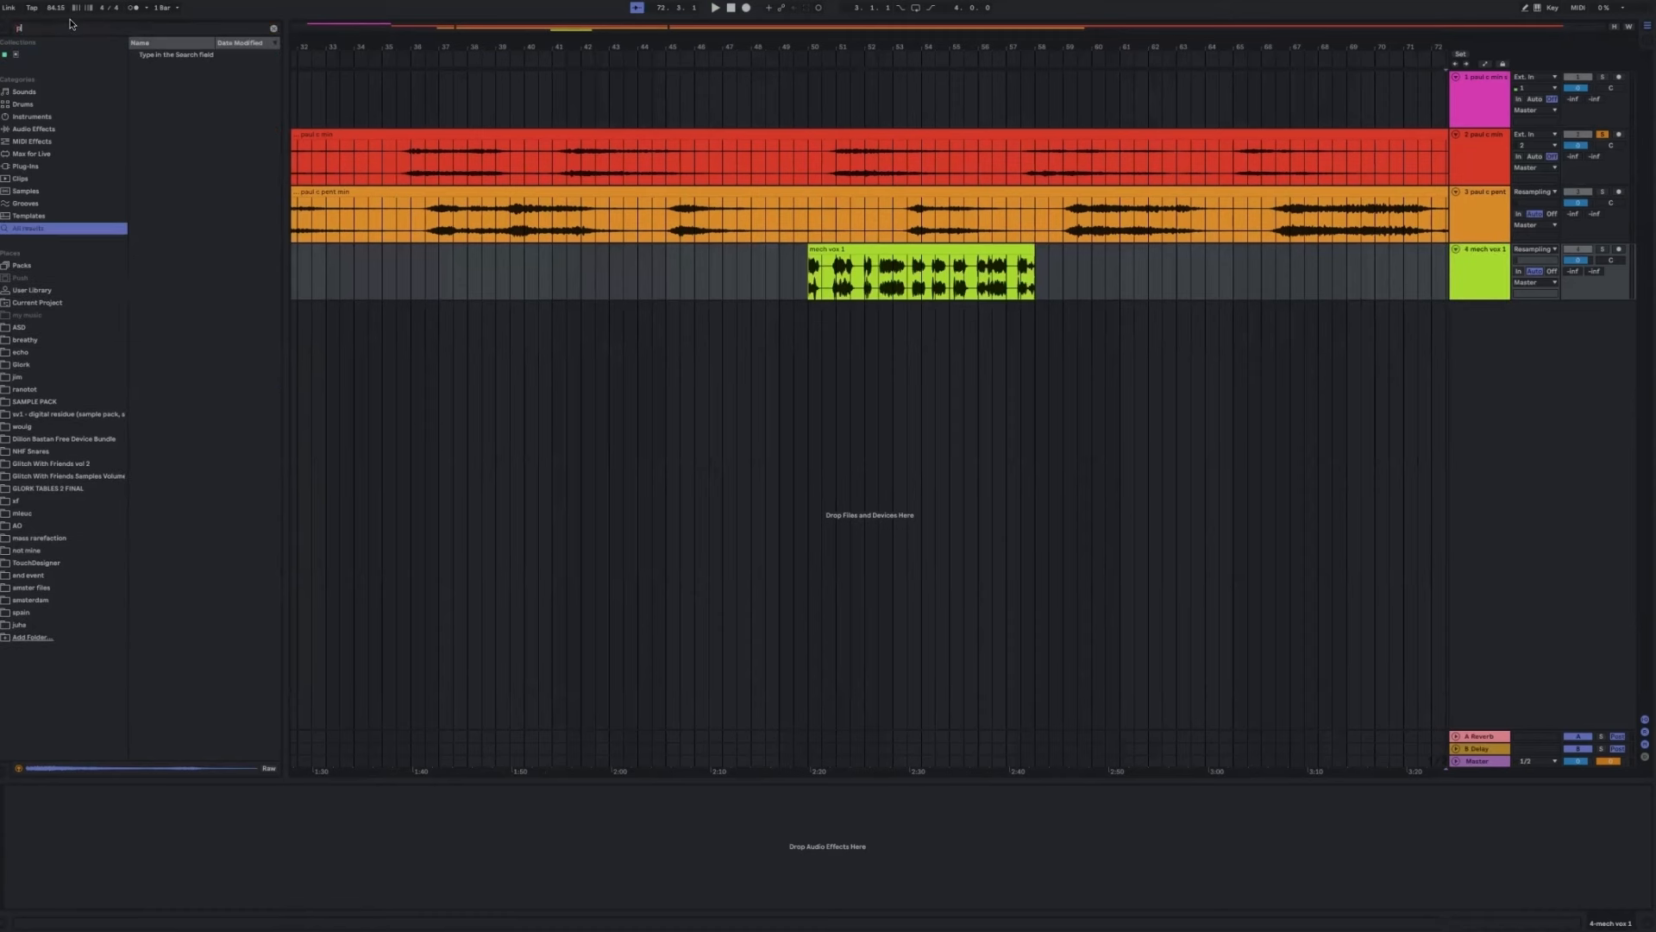
Drop PaulXStretch on the mech vox track, audition the stretched vocal, and close its window.
type("paul")
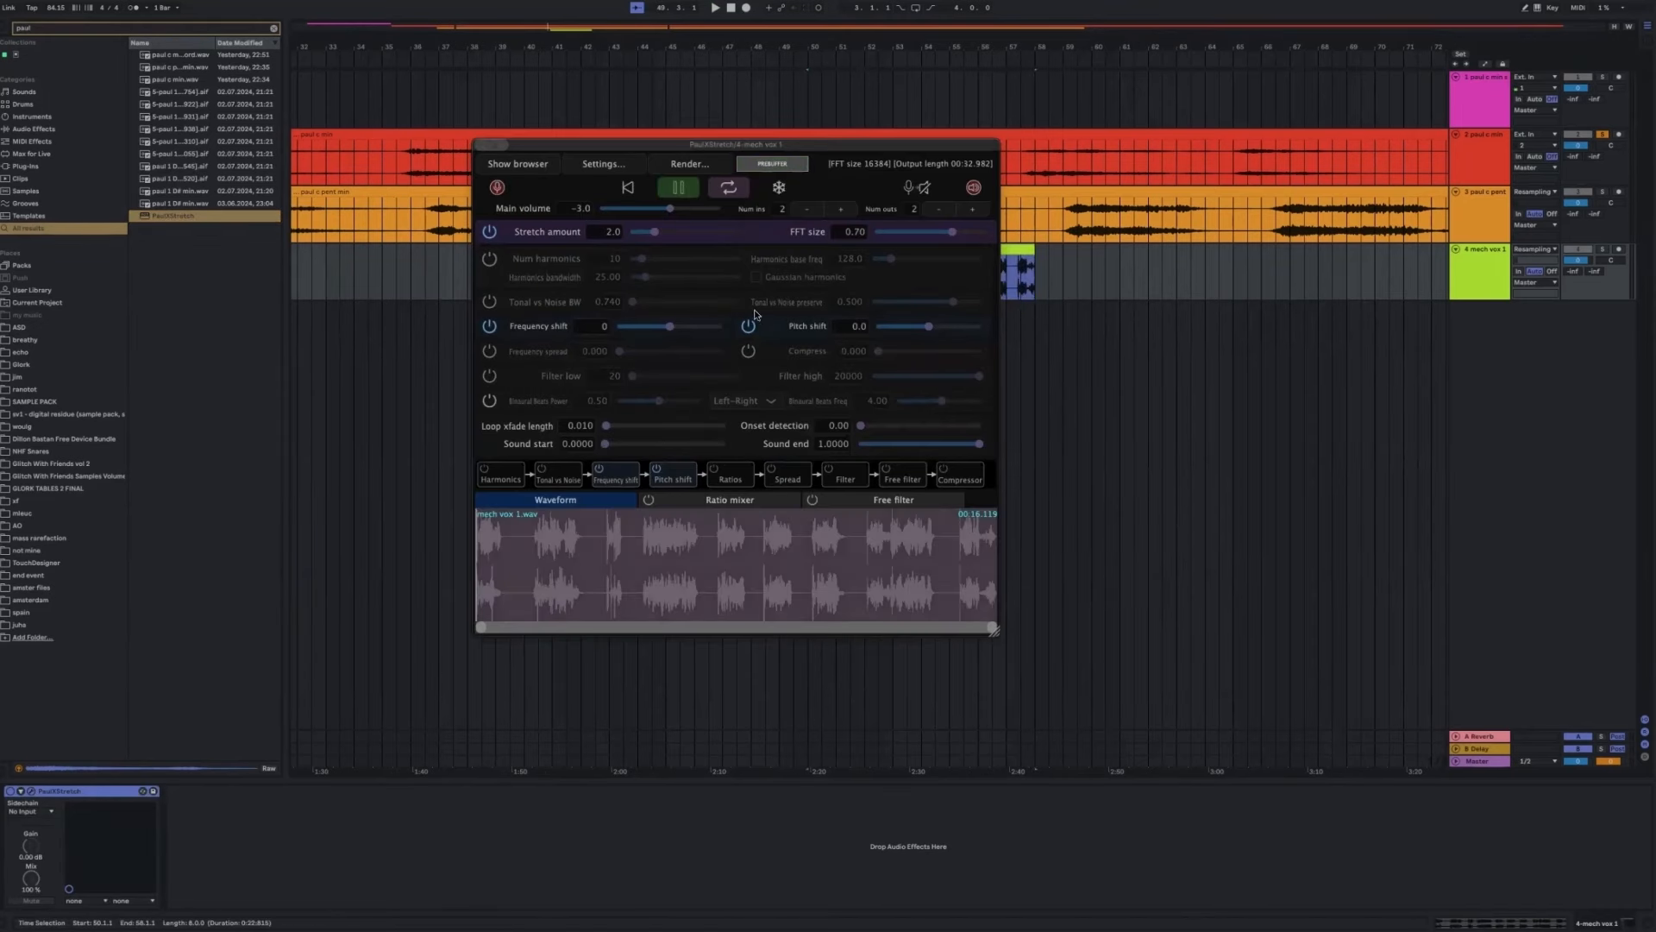
left_click(771, 164)
type("eq")
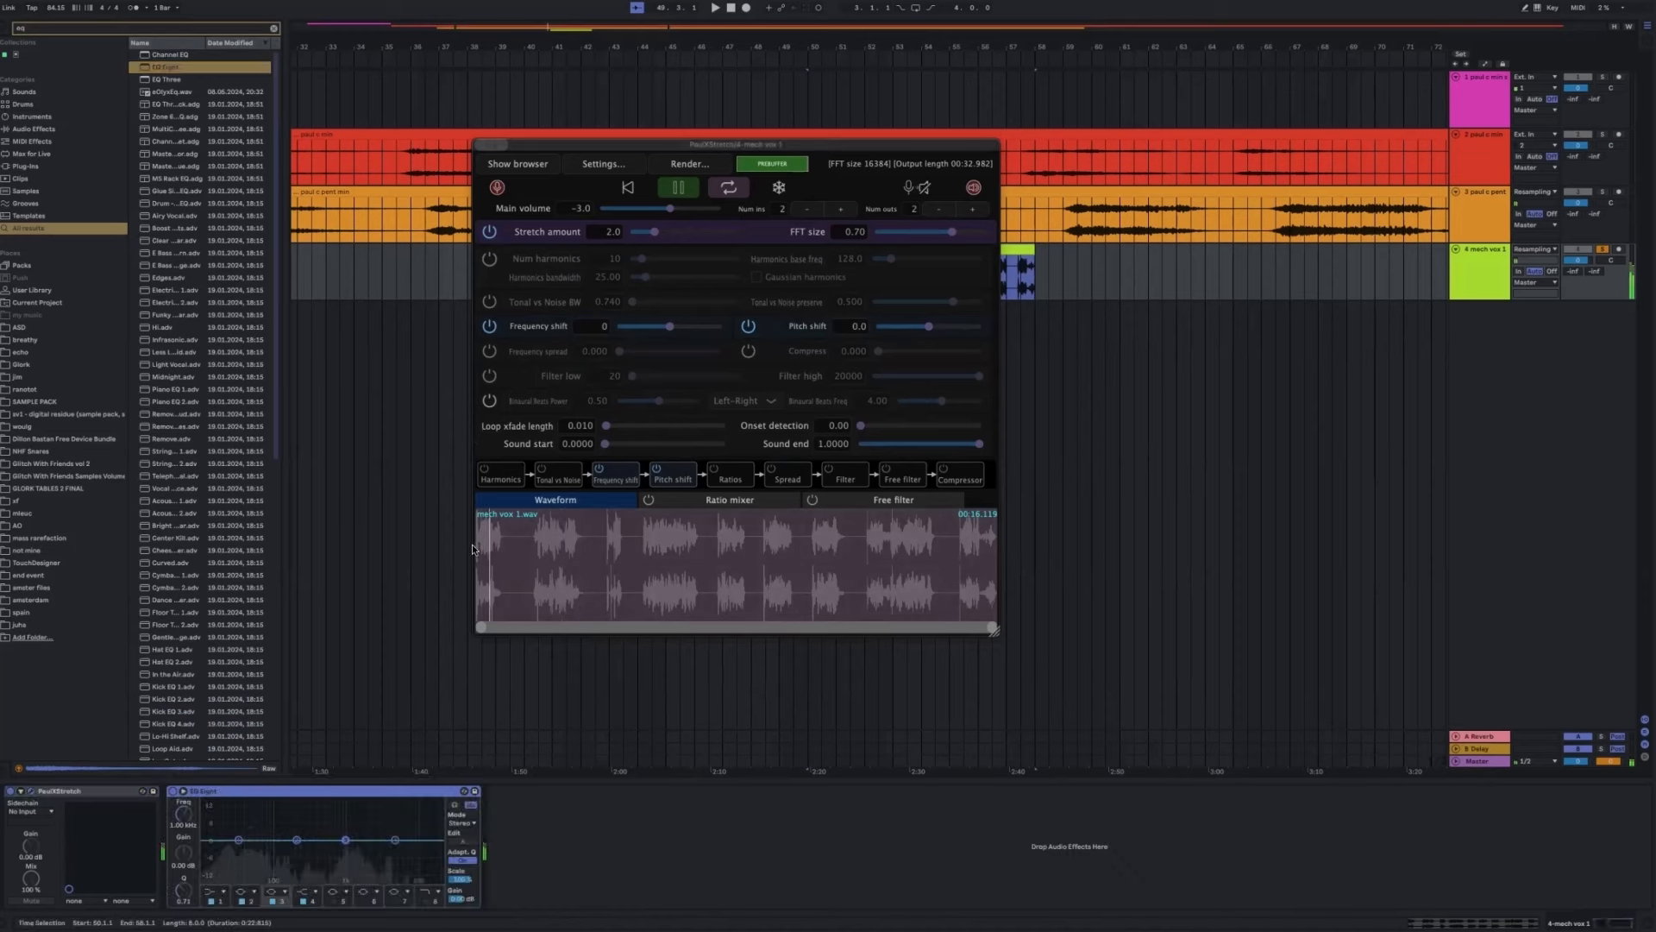
left_click(677, 187)
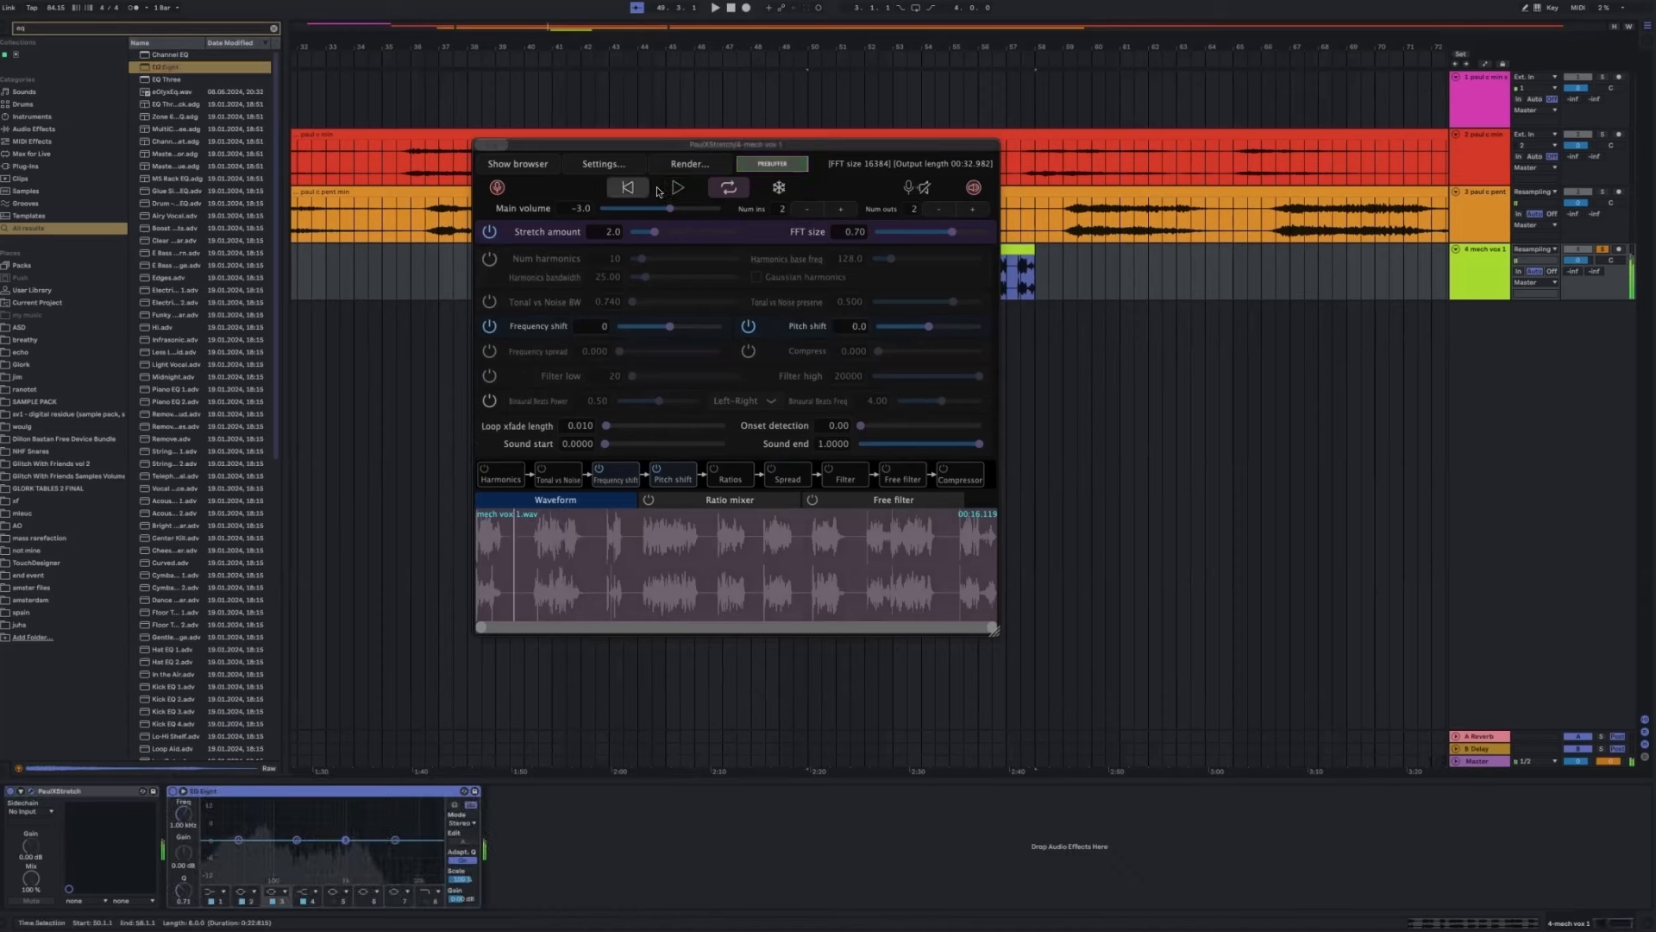
left_click(678, 187)
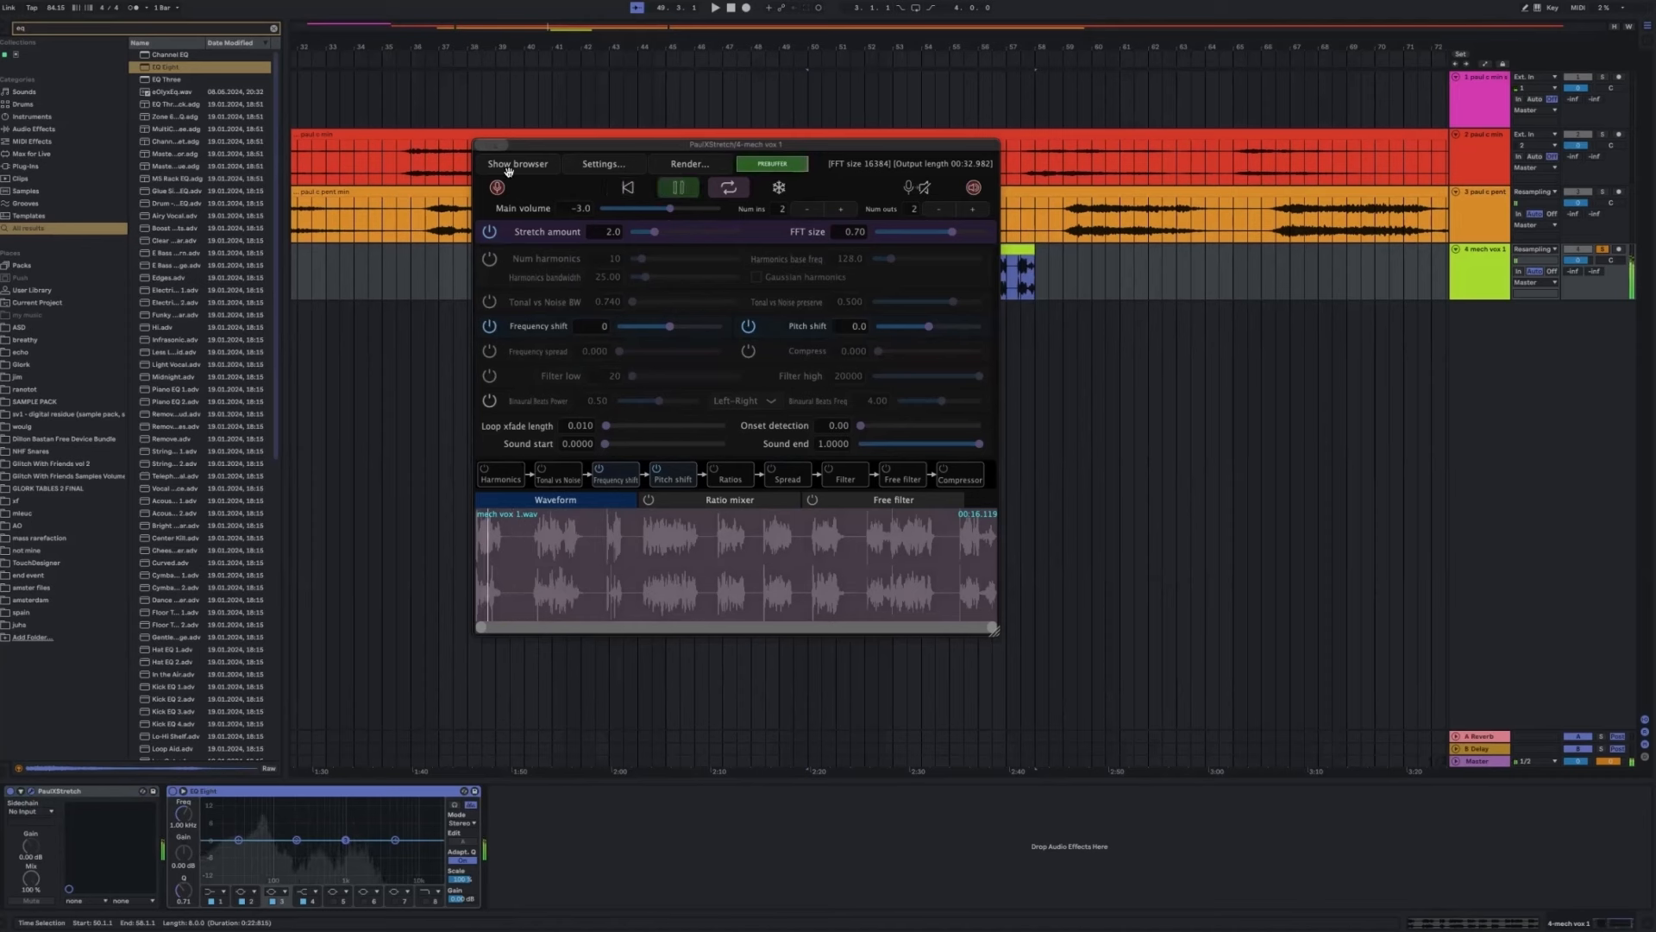
left_click(677, 187)
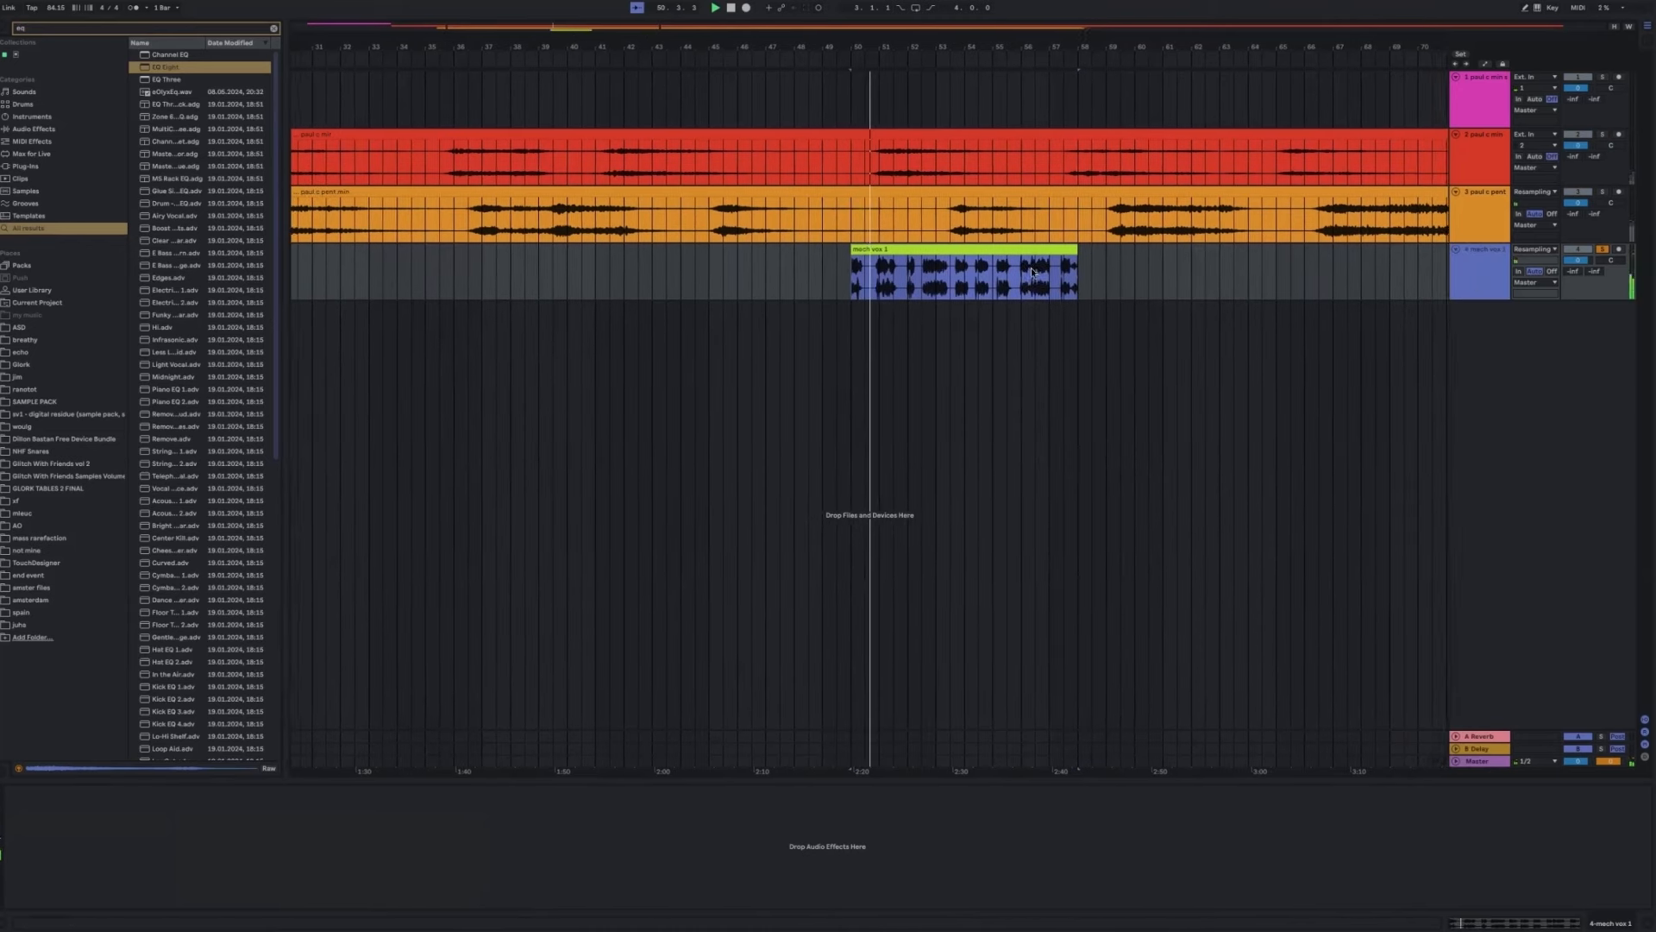
Open the mech vox 1 clip in Clip View to display its full waveform.
double_click(955, 250)
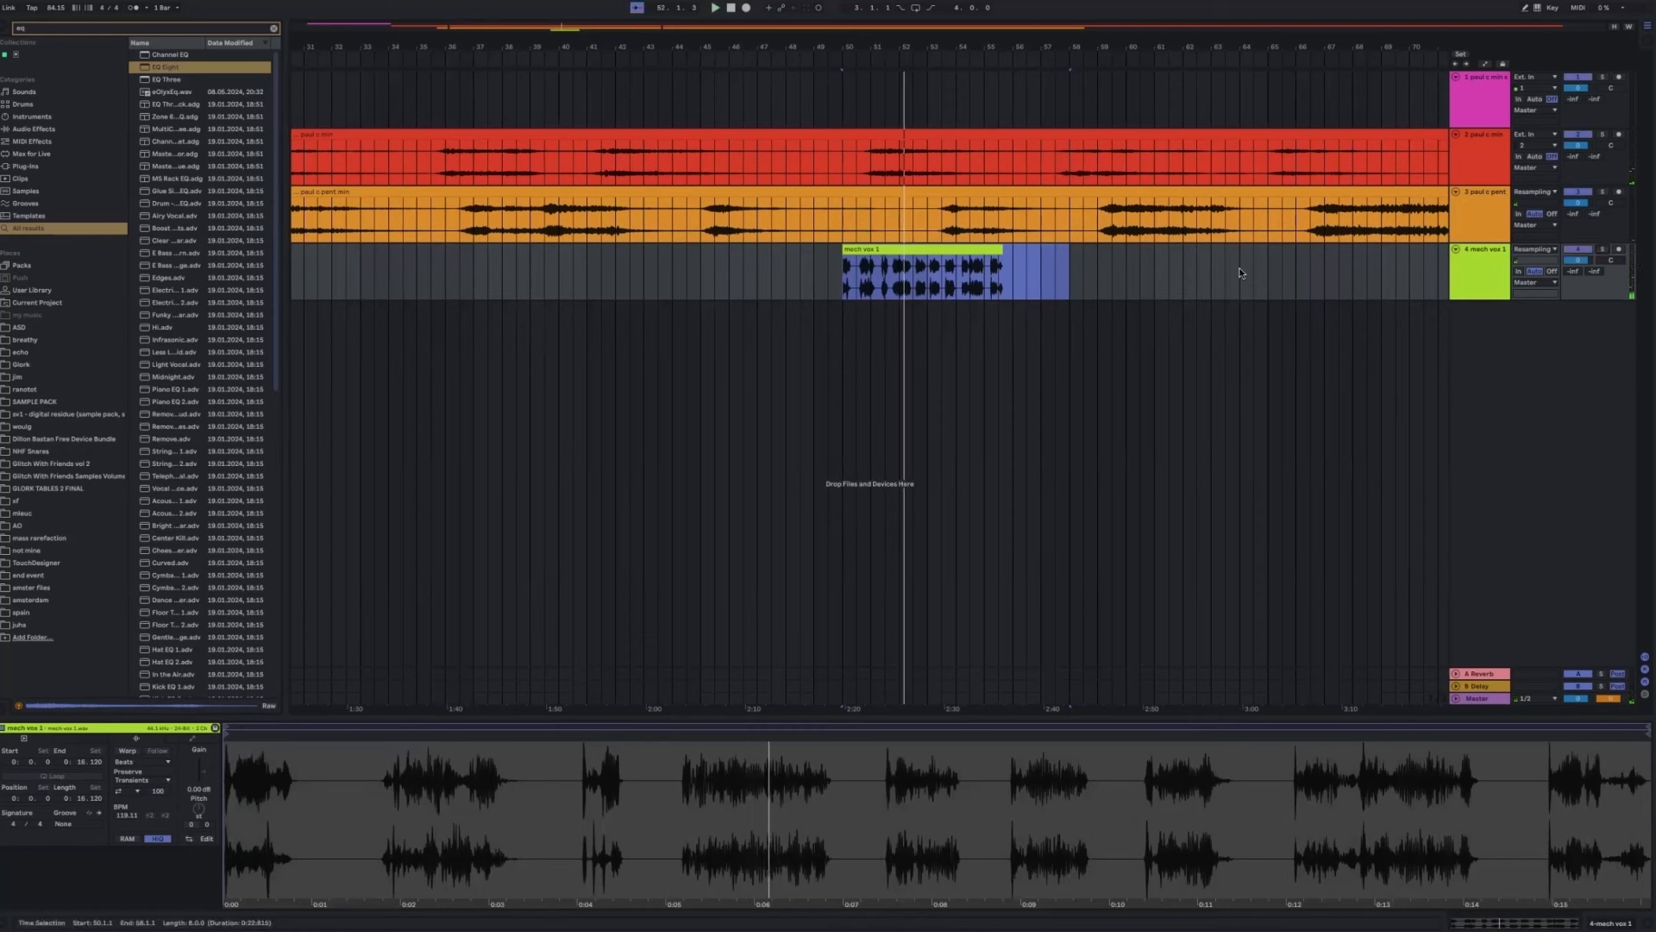
mouse_move(336, 176)
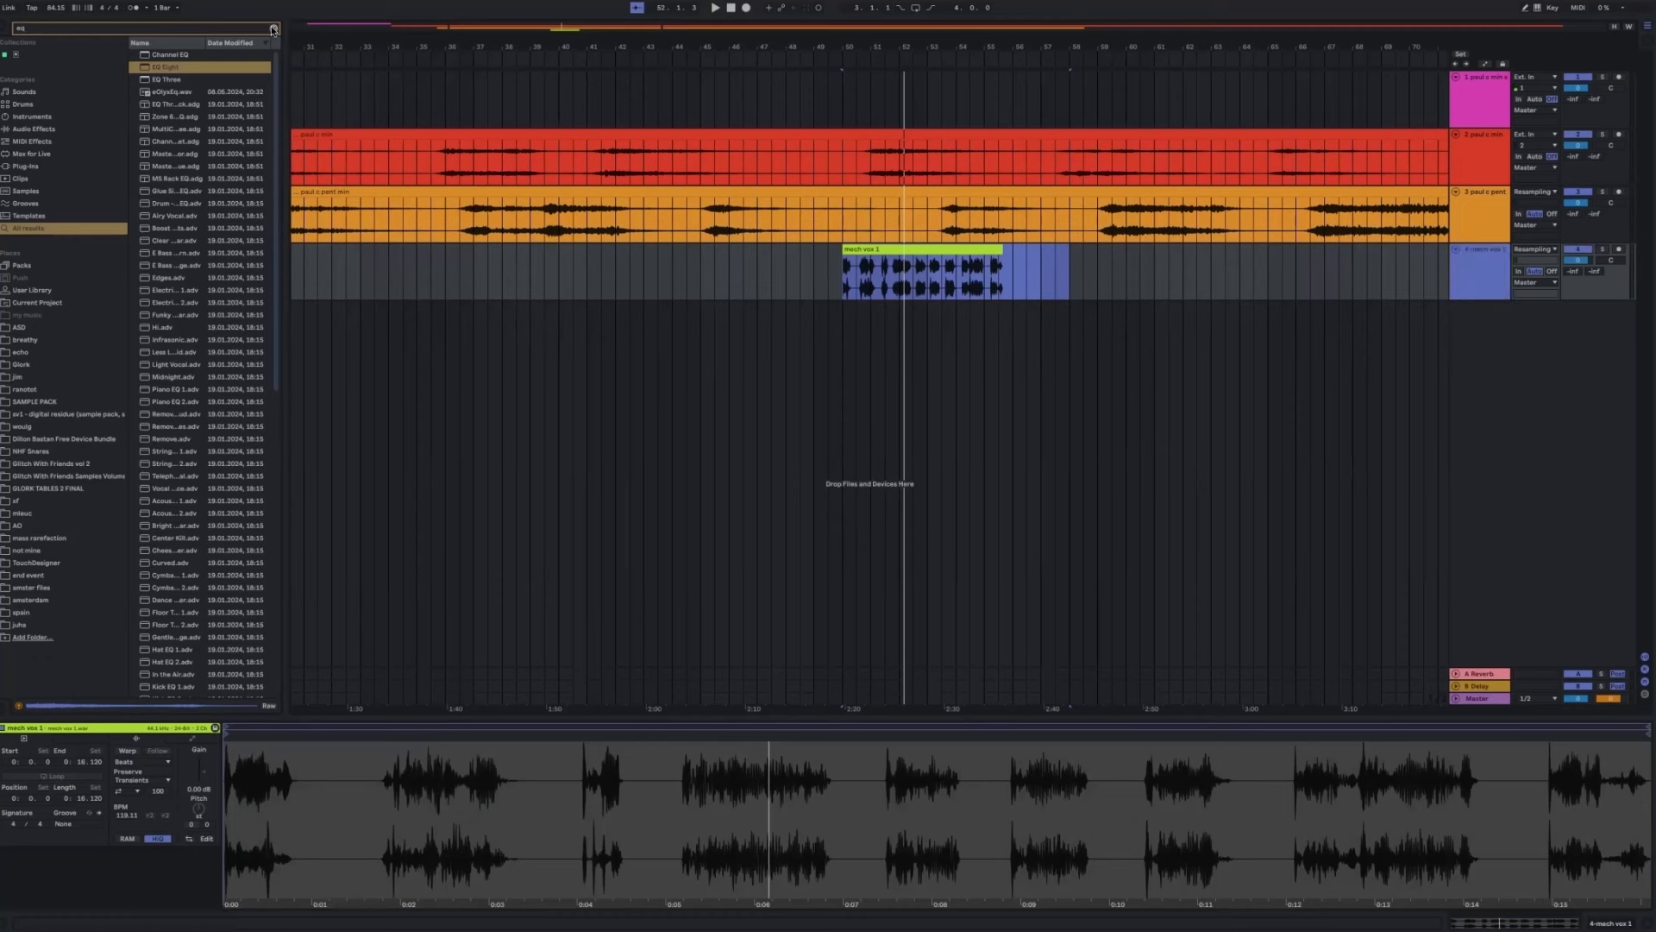
Load a Hybrid Reverb on the imagiro piano track using the Ableton Studio Mid impulse.
left_click(273, 27)
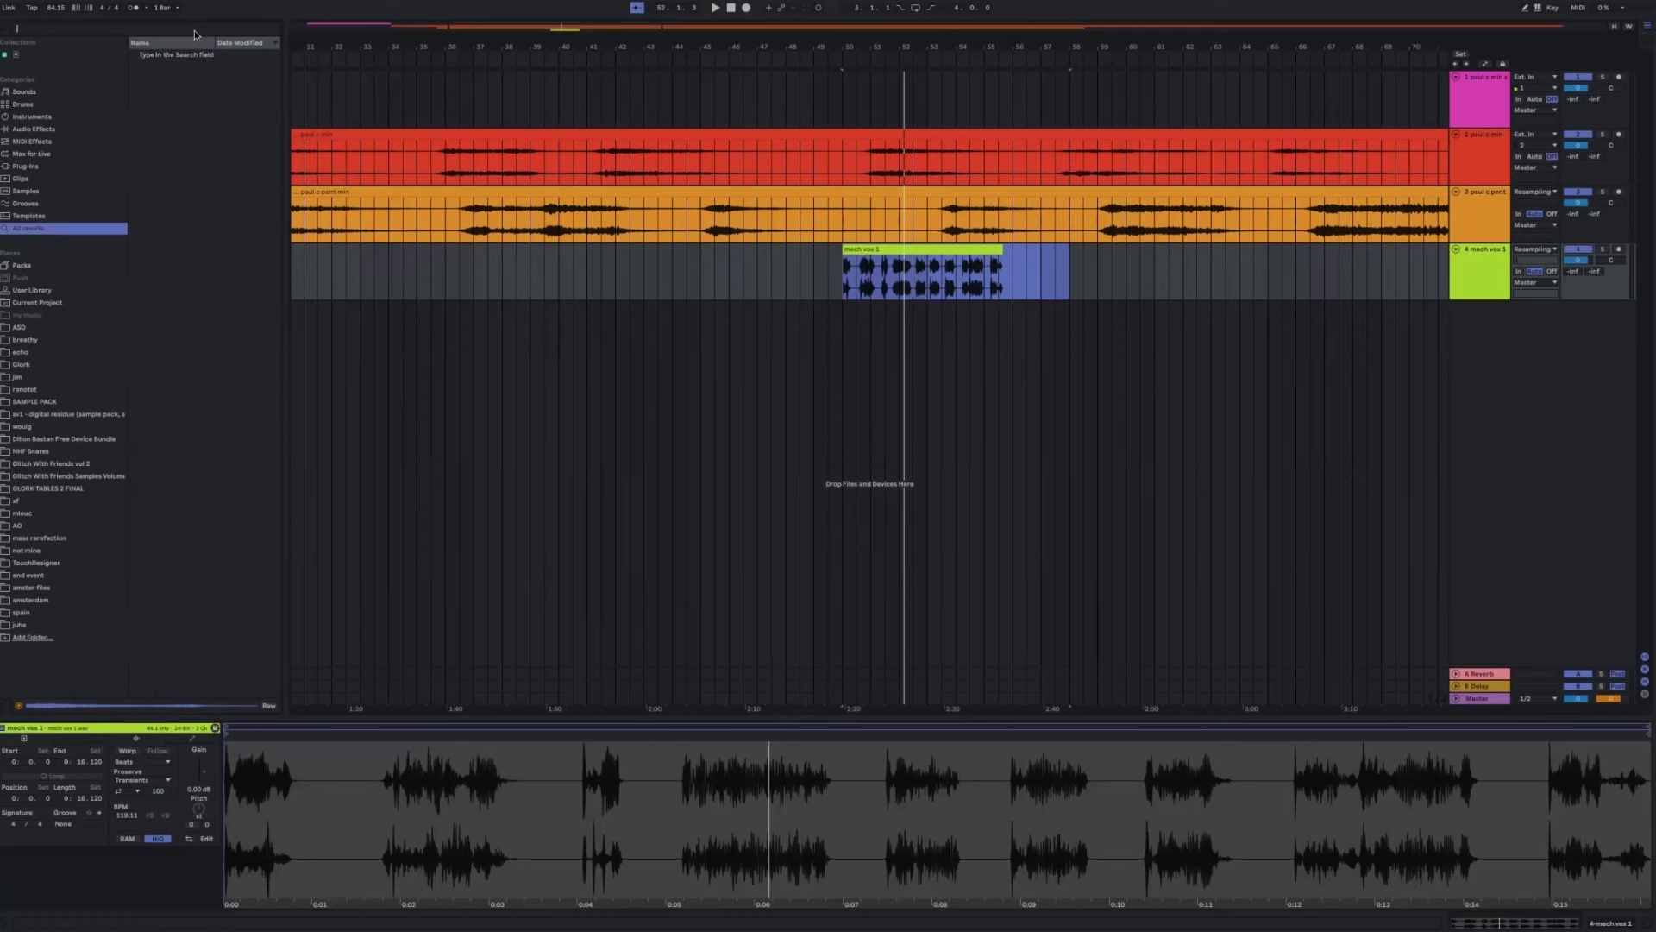
mouse_move(164, 25)
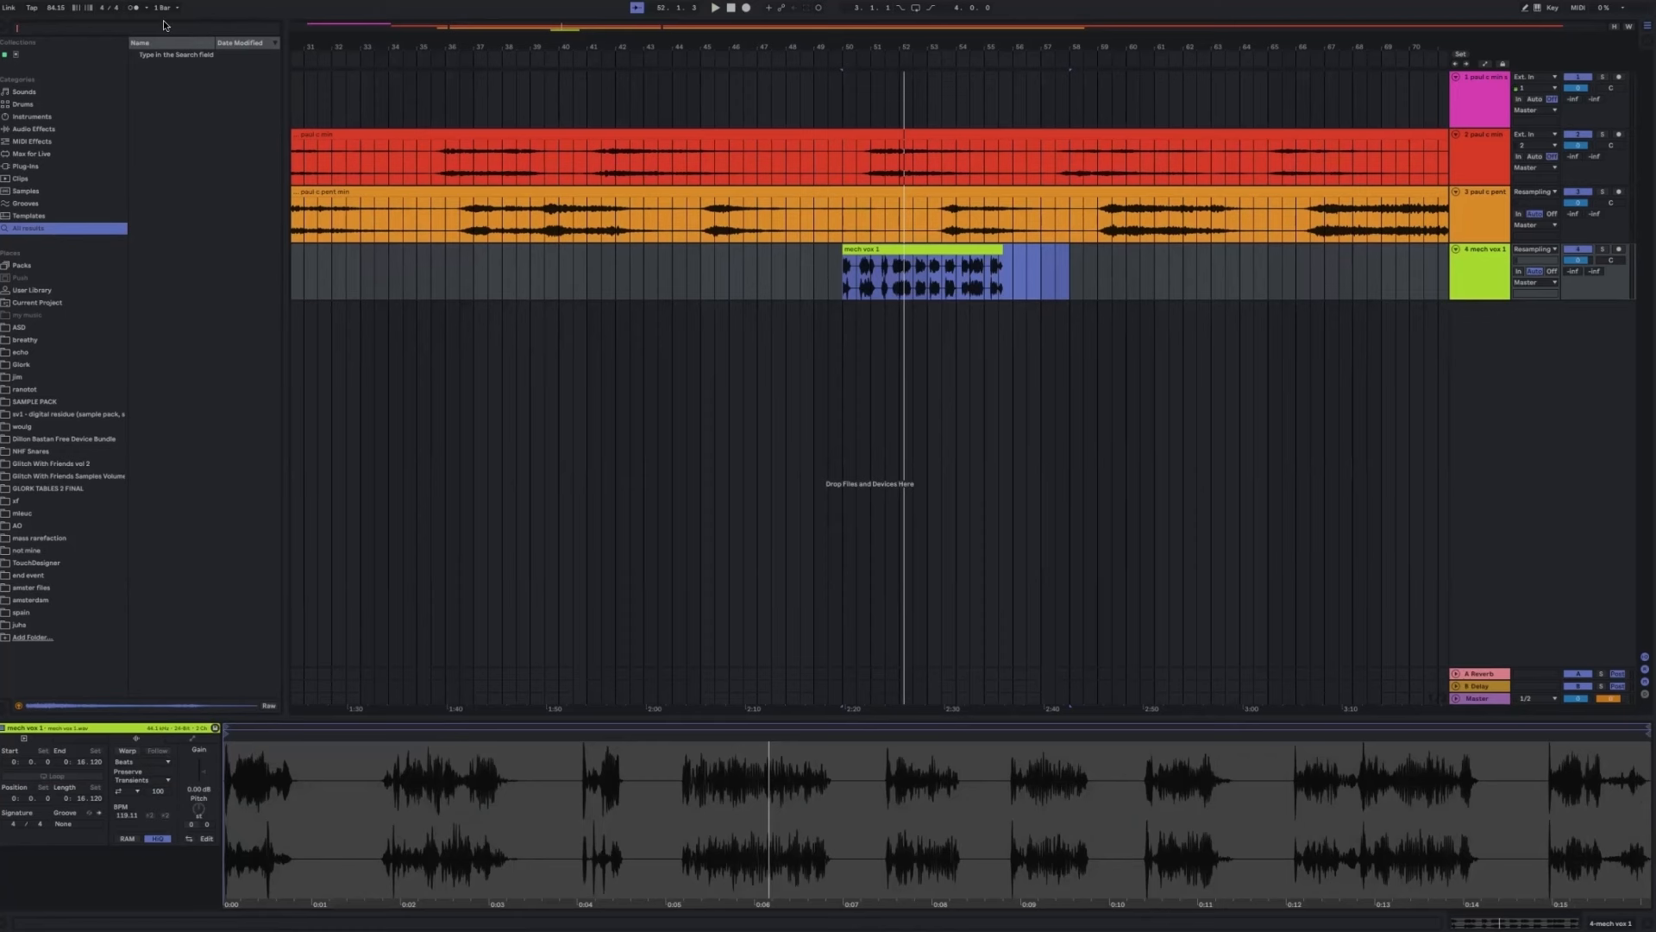
type("hybrid r")
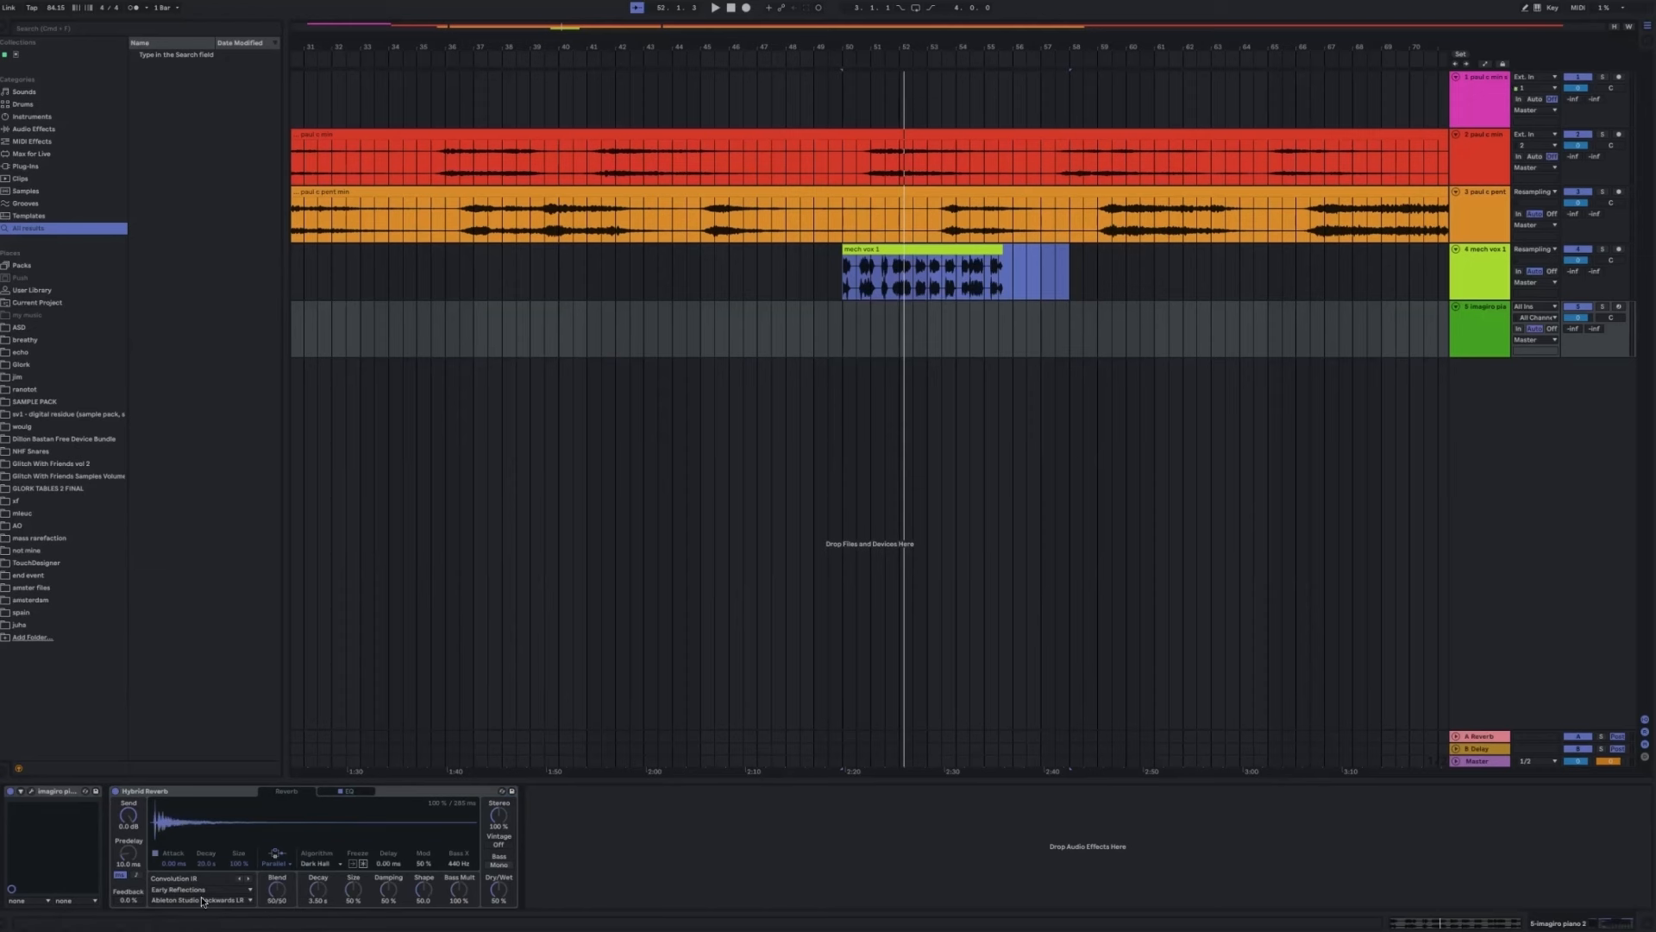
left_click(201, 899)
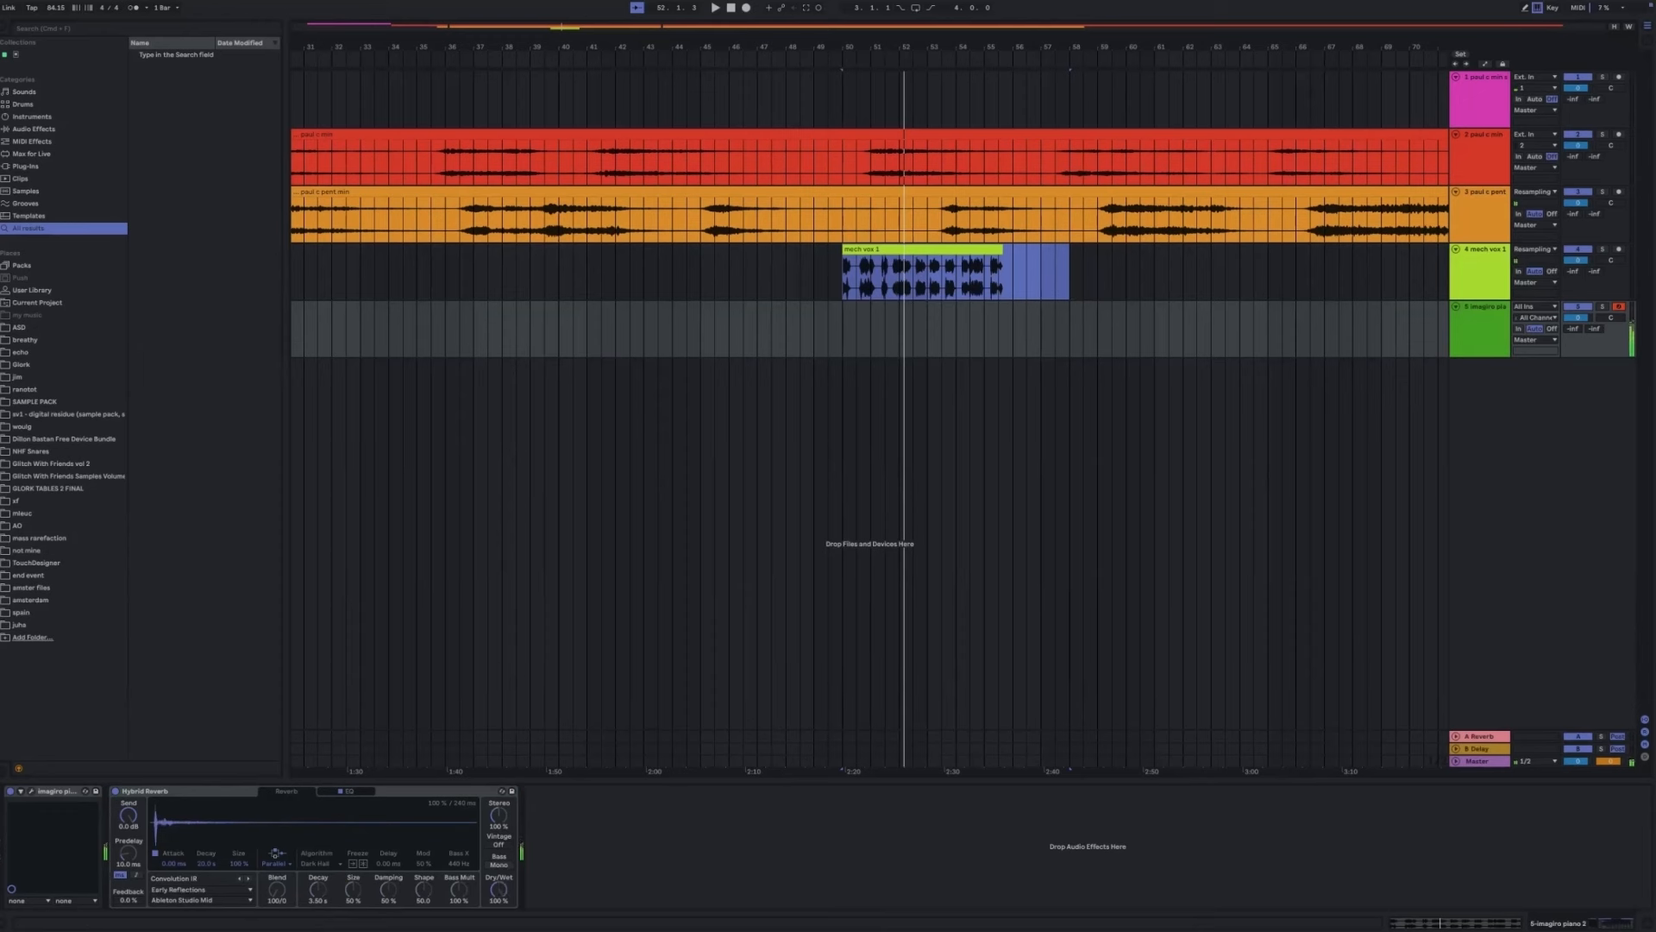
Set the imagiro piano instrument to piano 1, then search the browser for zero point.
left_click(348, 790)
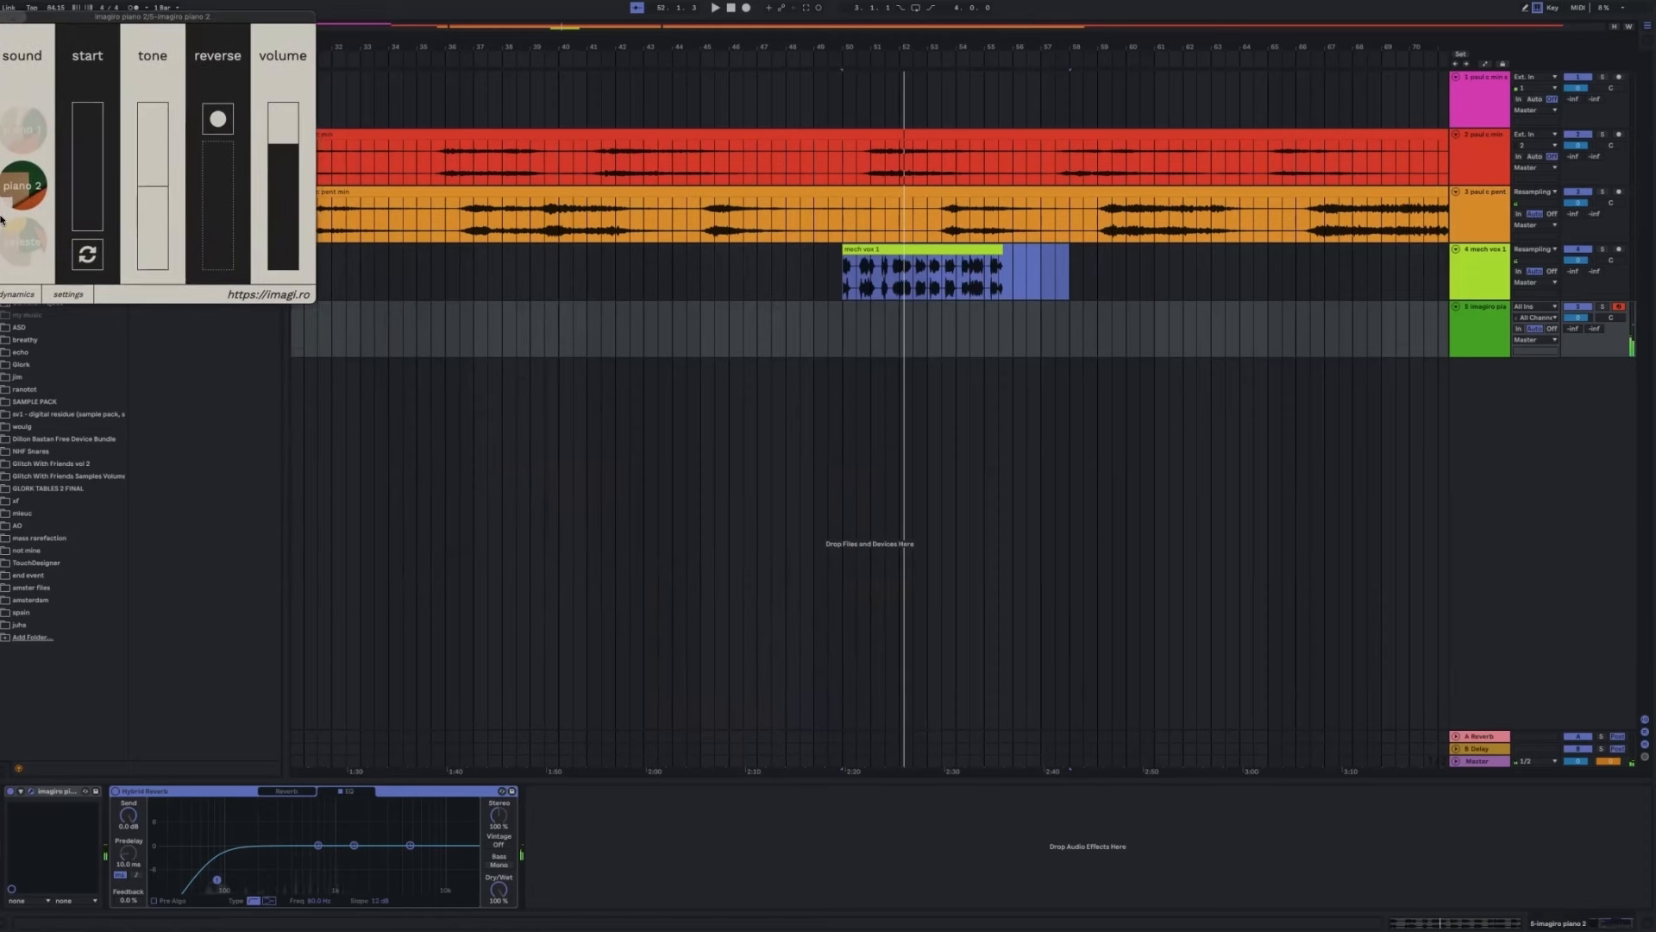
left_click(23, 241)
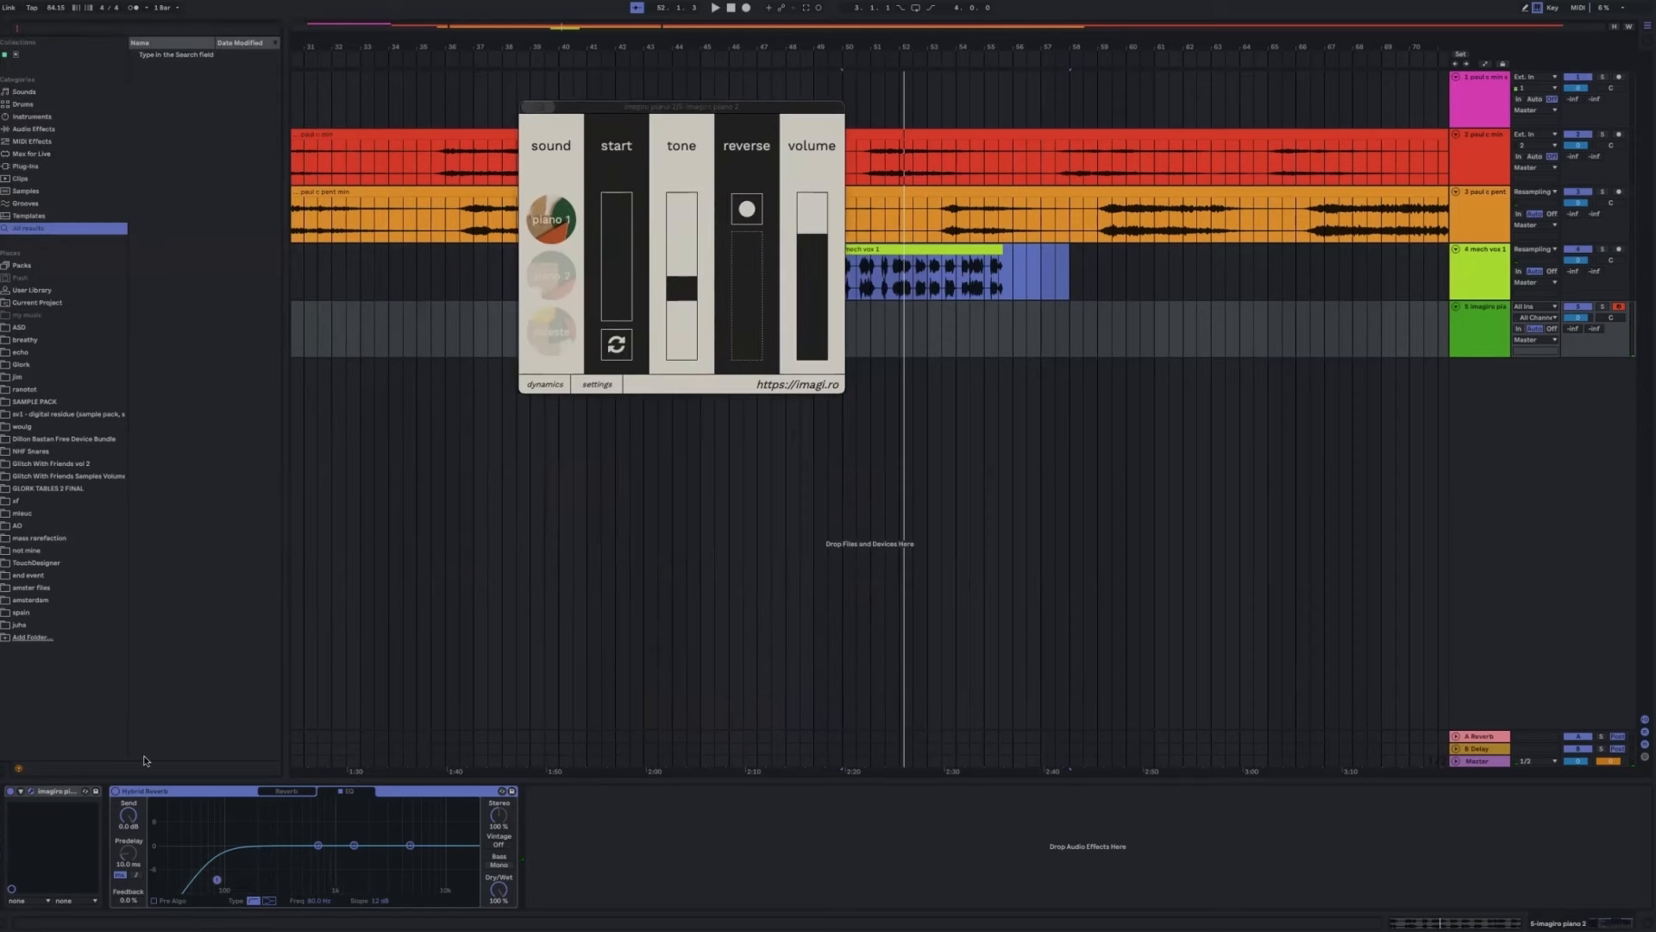
left_click(286, 790)
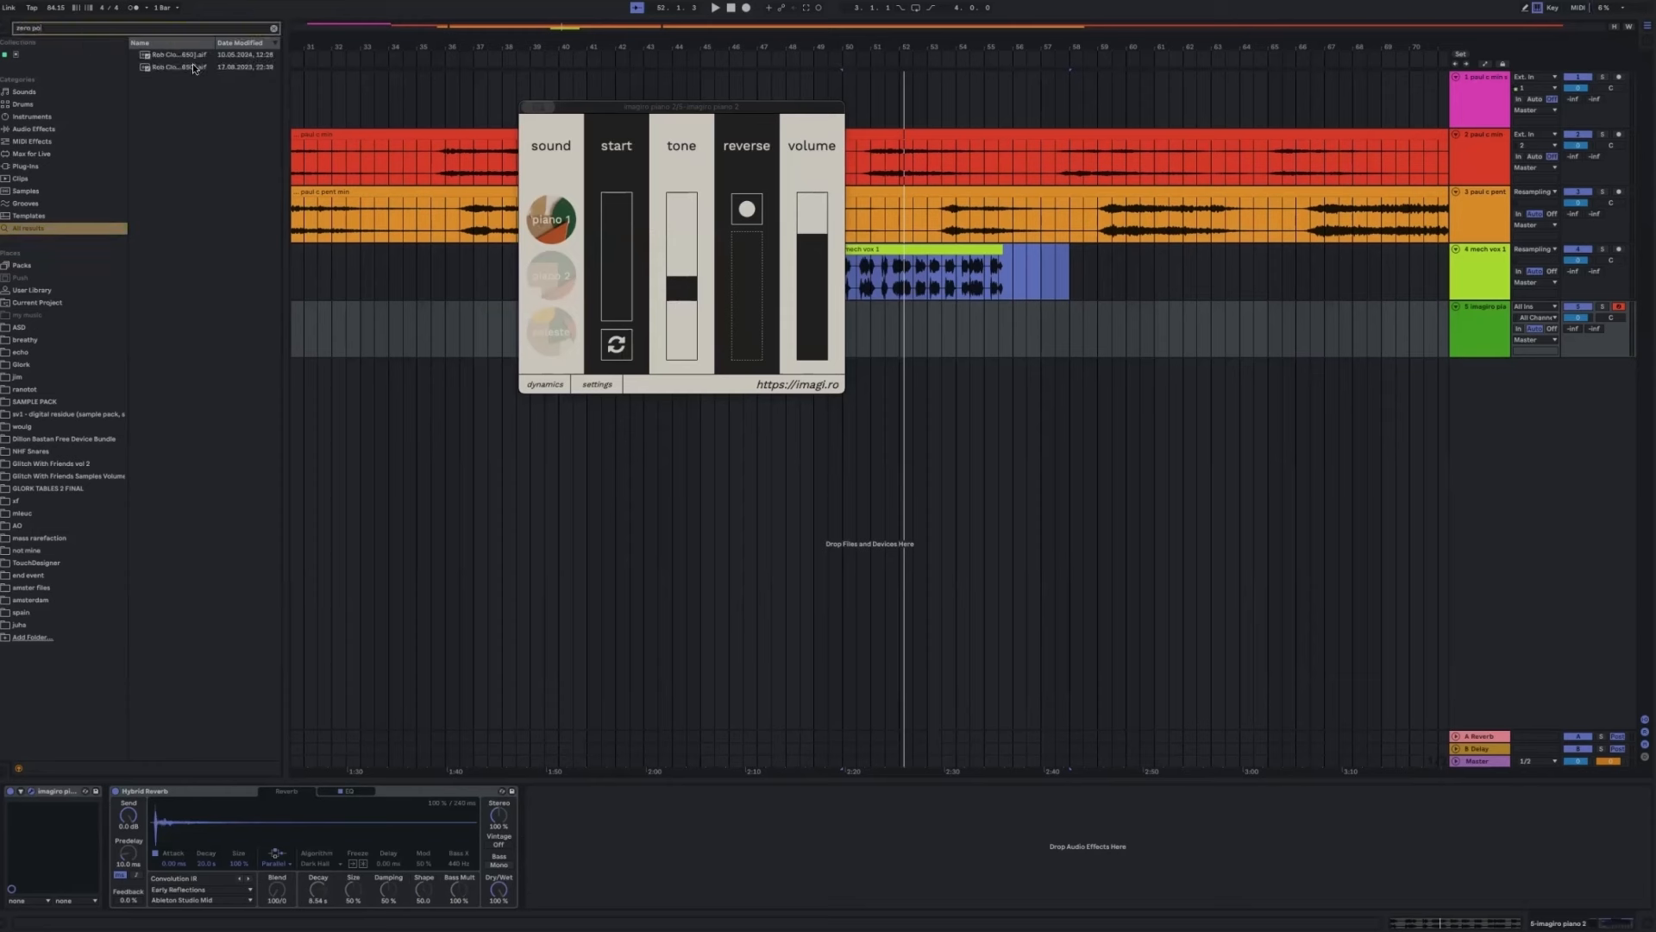
Put the Rob Clouth Zero Point clip on track 4 and delete the imagiro piano track.
left_click(175, 67)
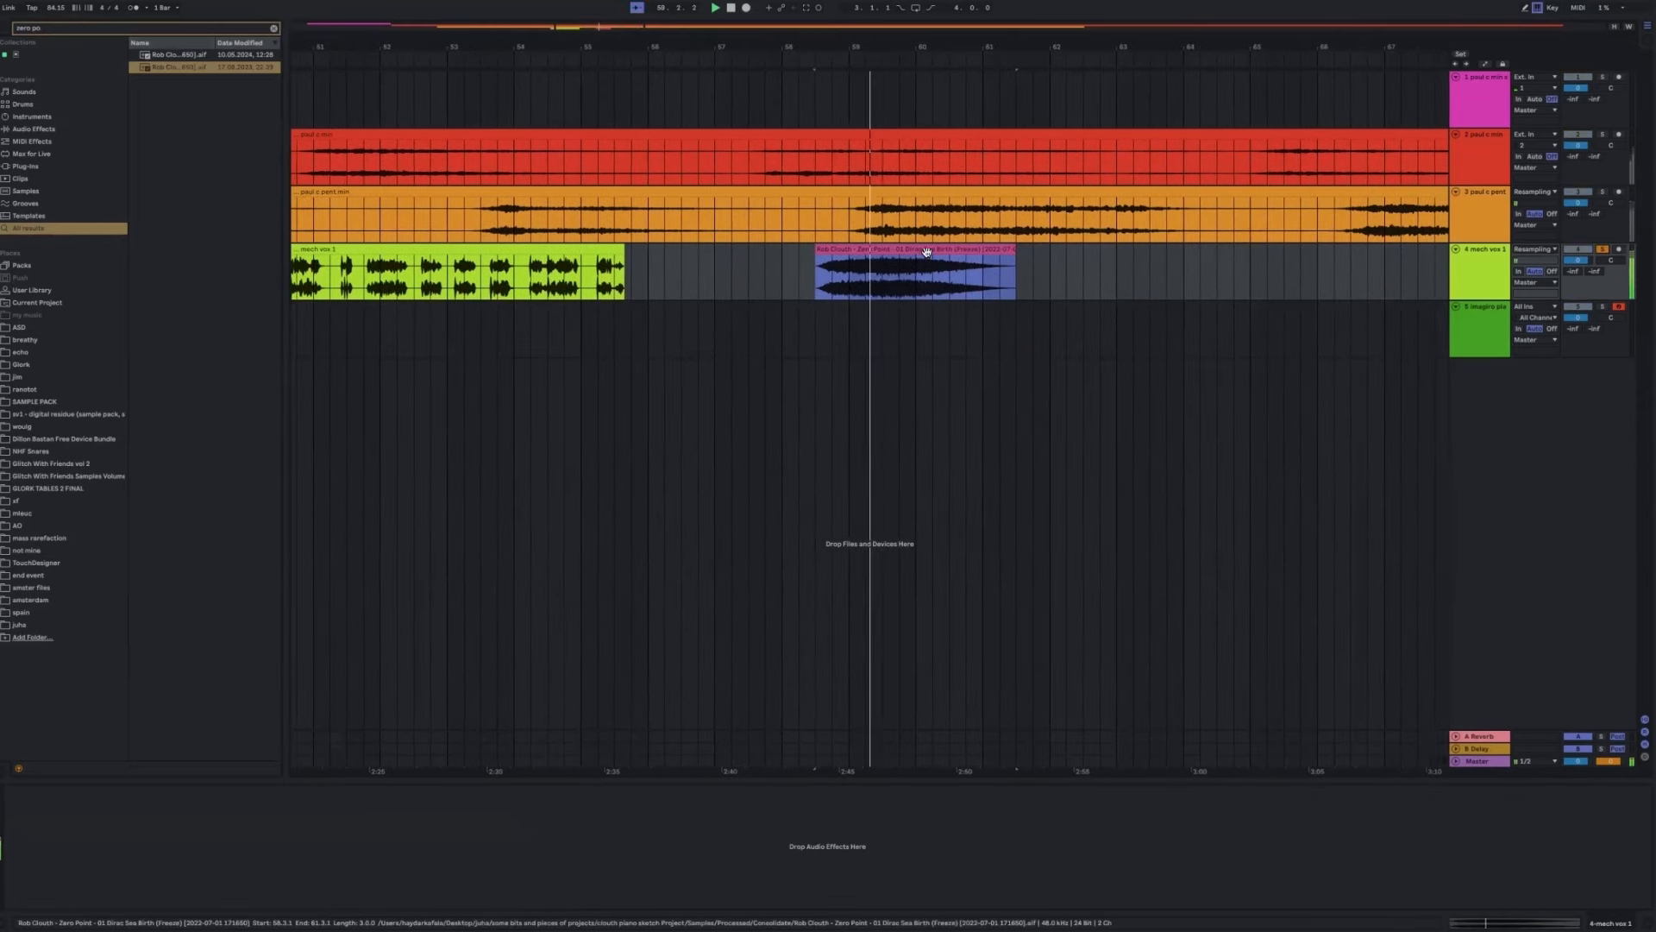
double_click(914, 269)
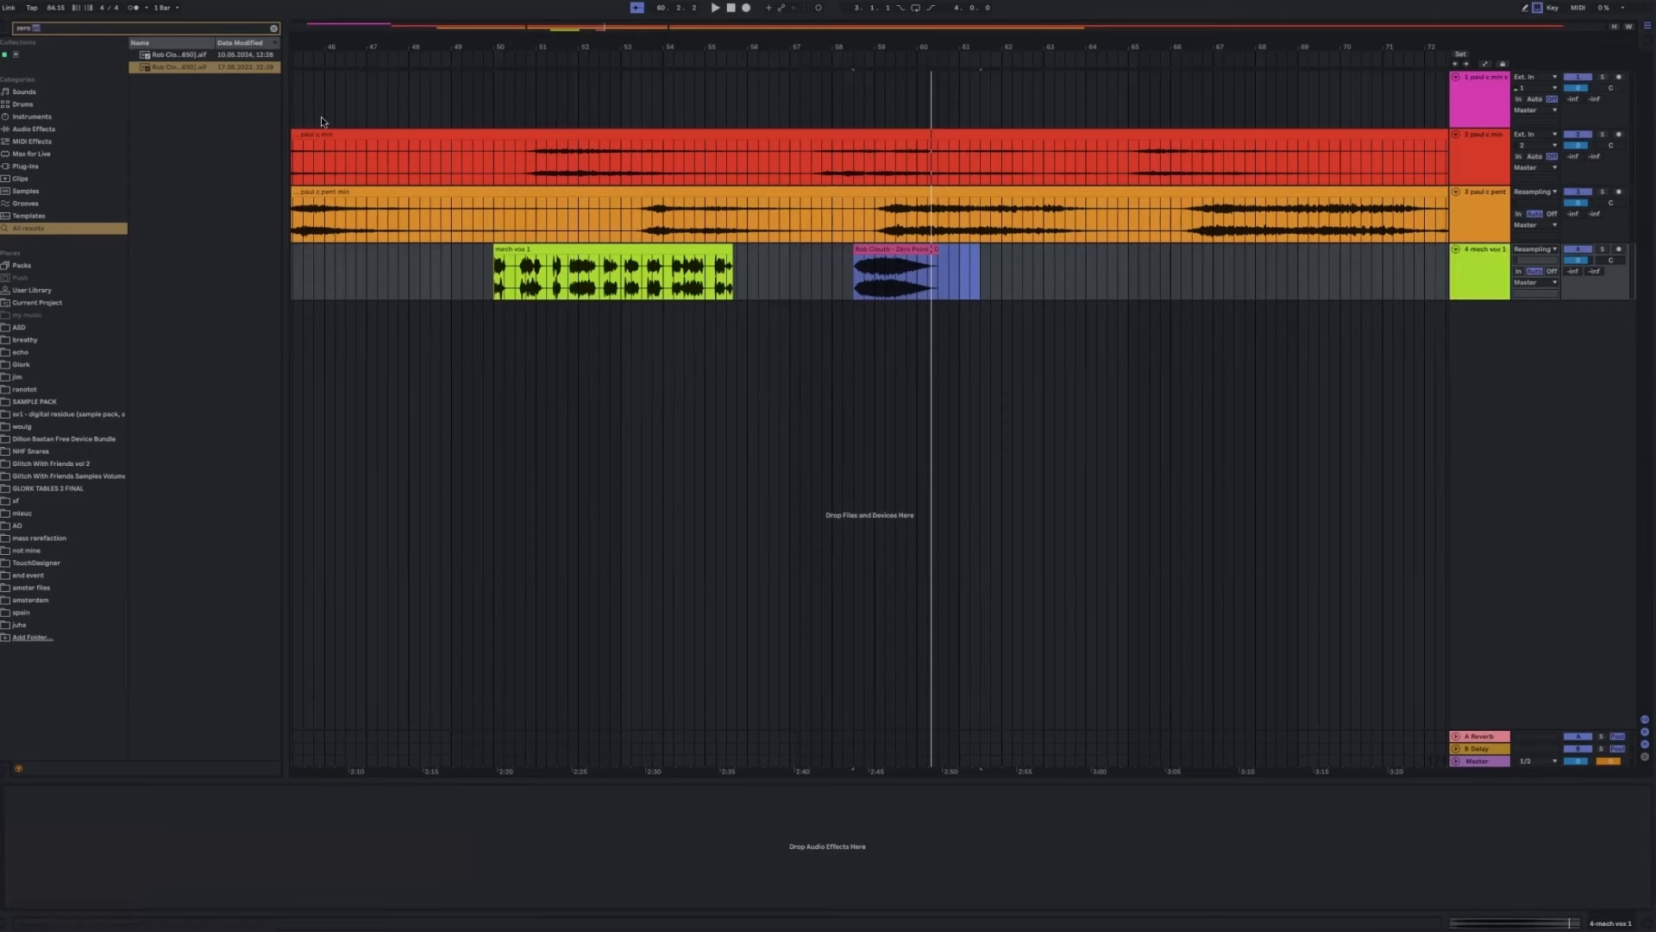
Select the Imagine piano track to bring up its Hybrid Reverb in the Device View.
left_click(1479, 270)
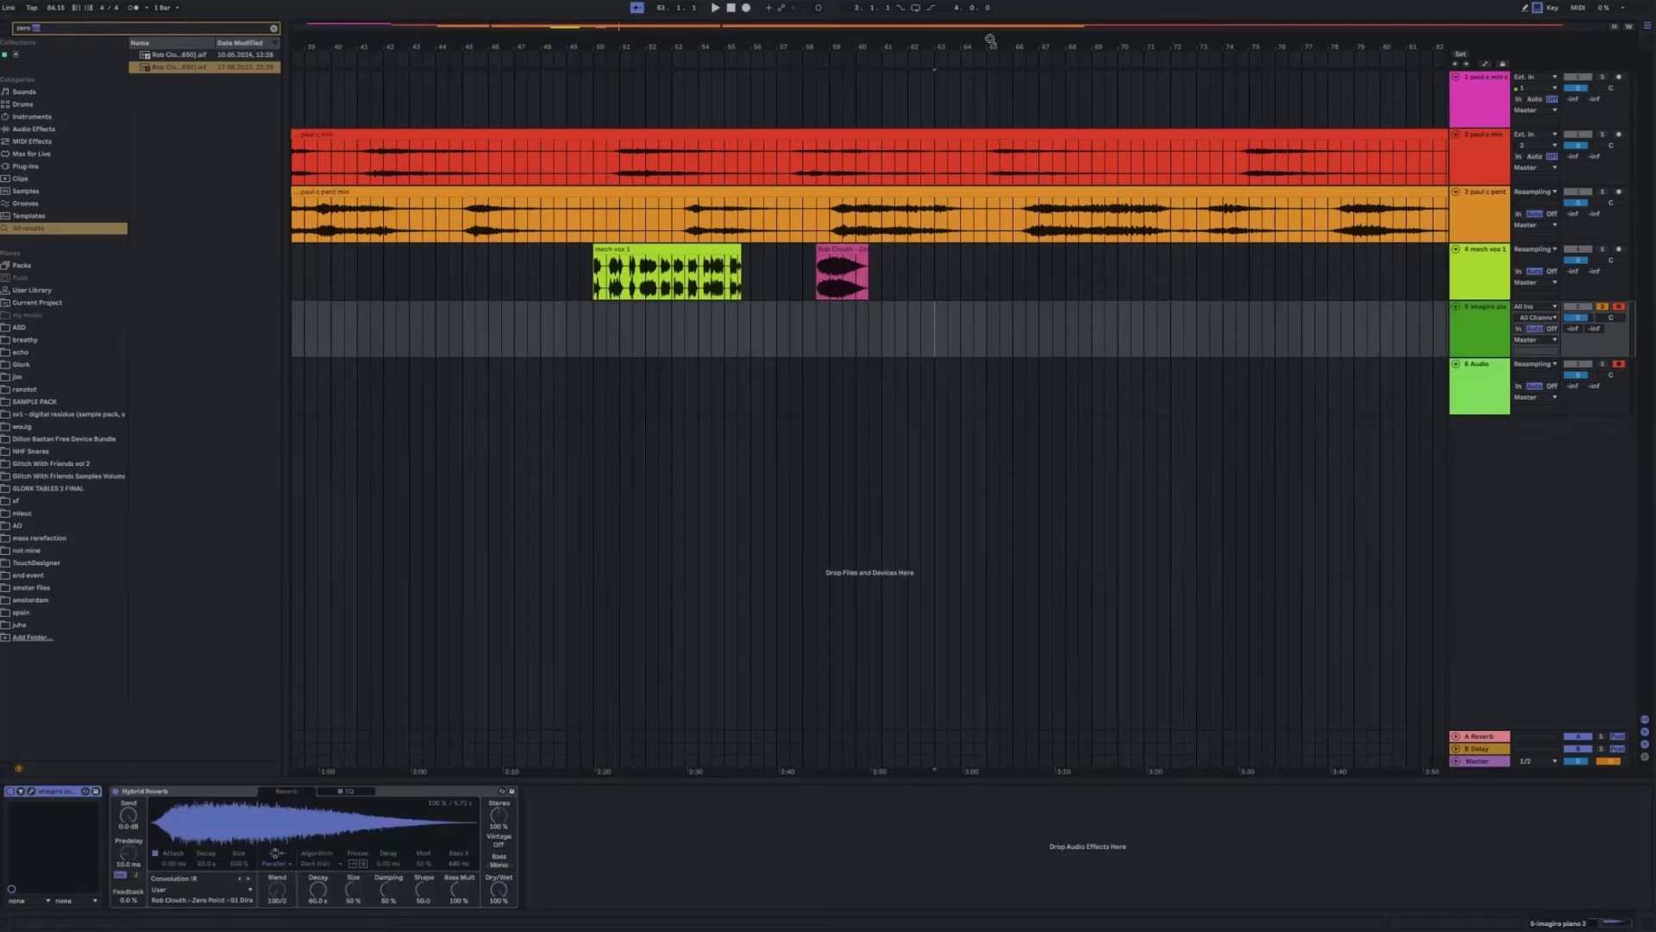
left_click(714, 8)
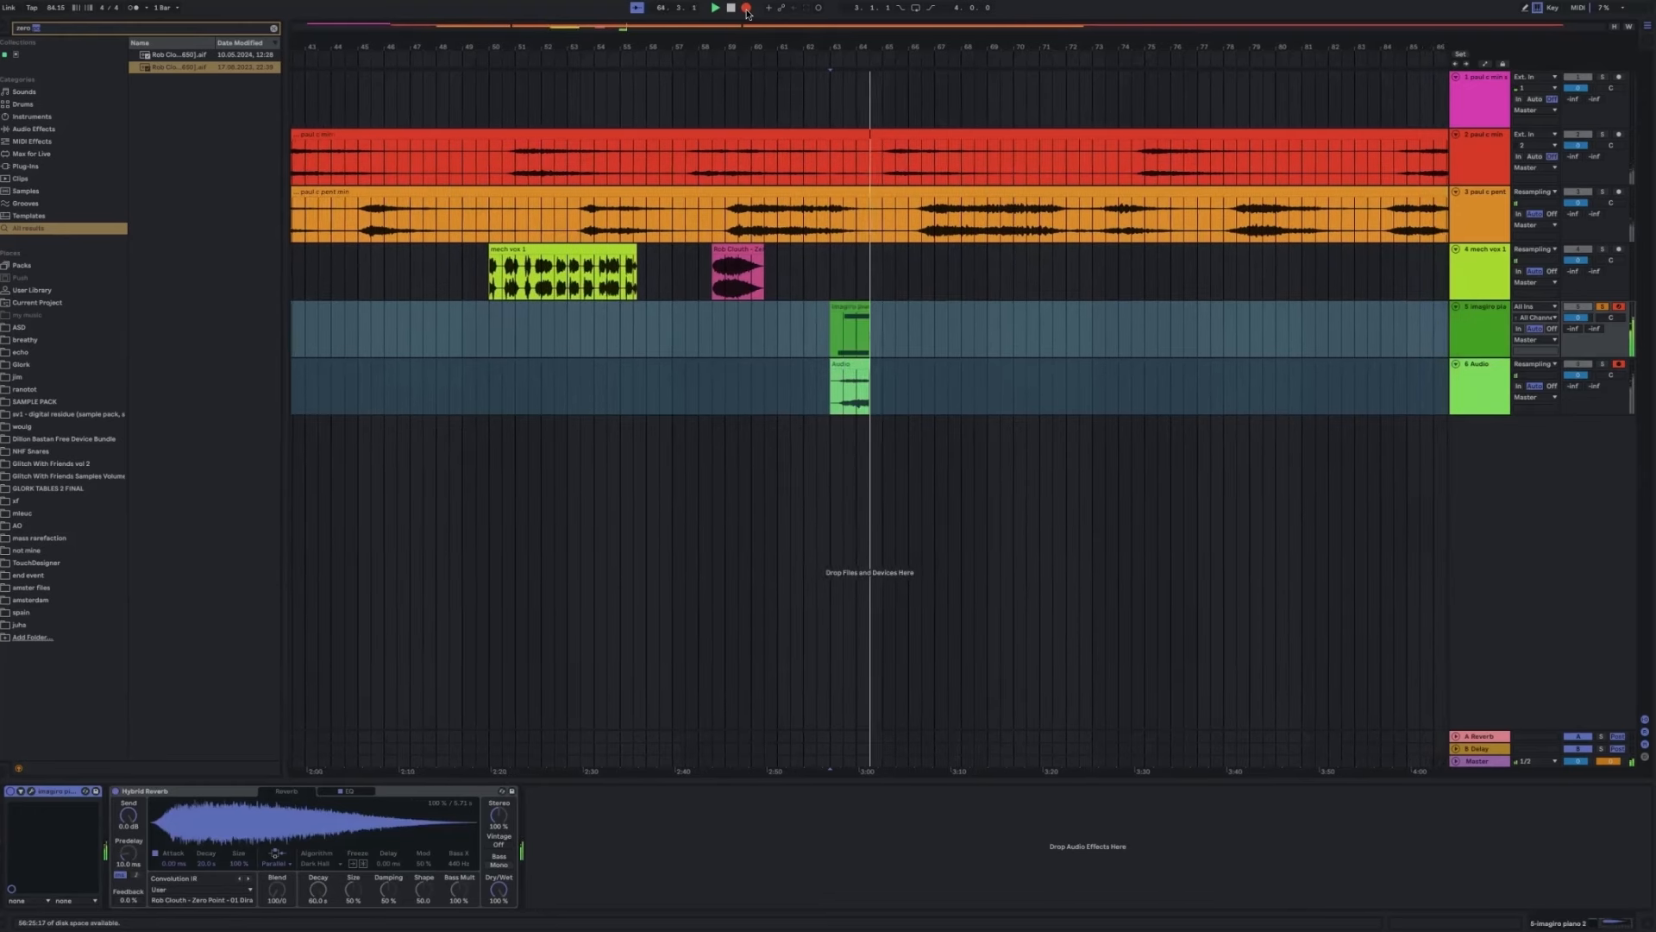
Scroll the arrangement to the right across the Imagine piano and Audio tracks.
scroll("right", 3)
type("eq")
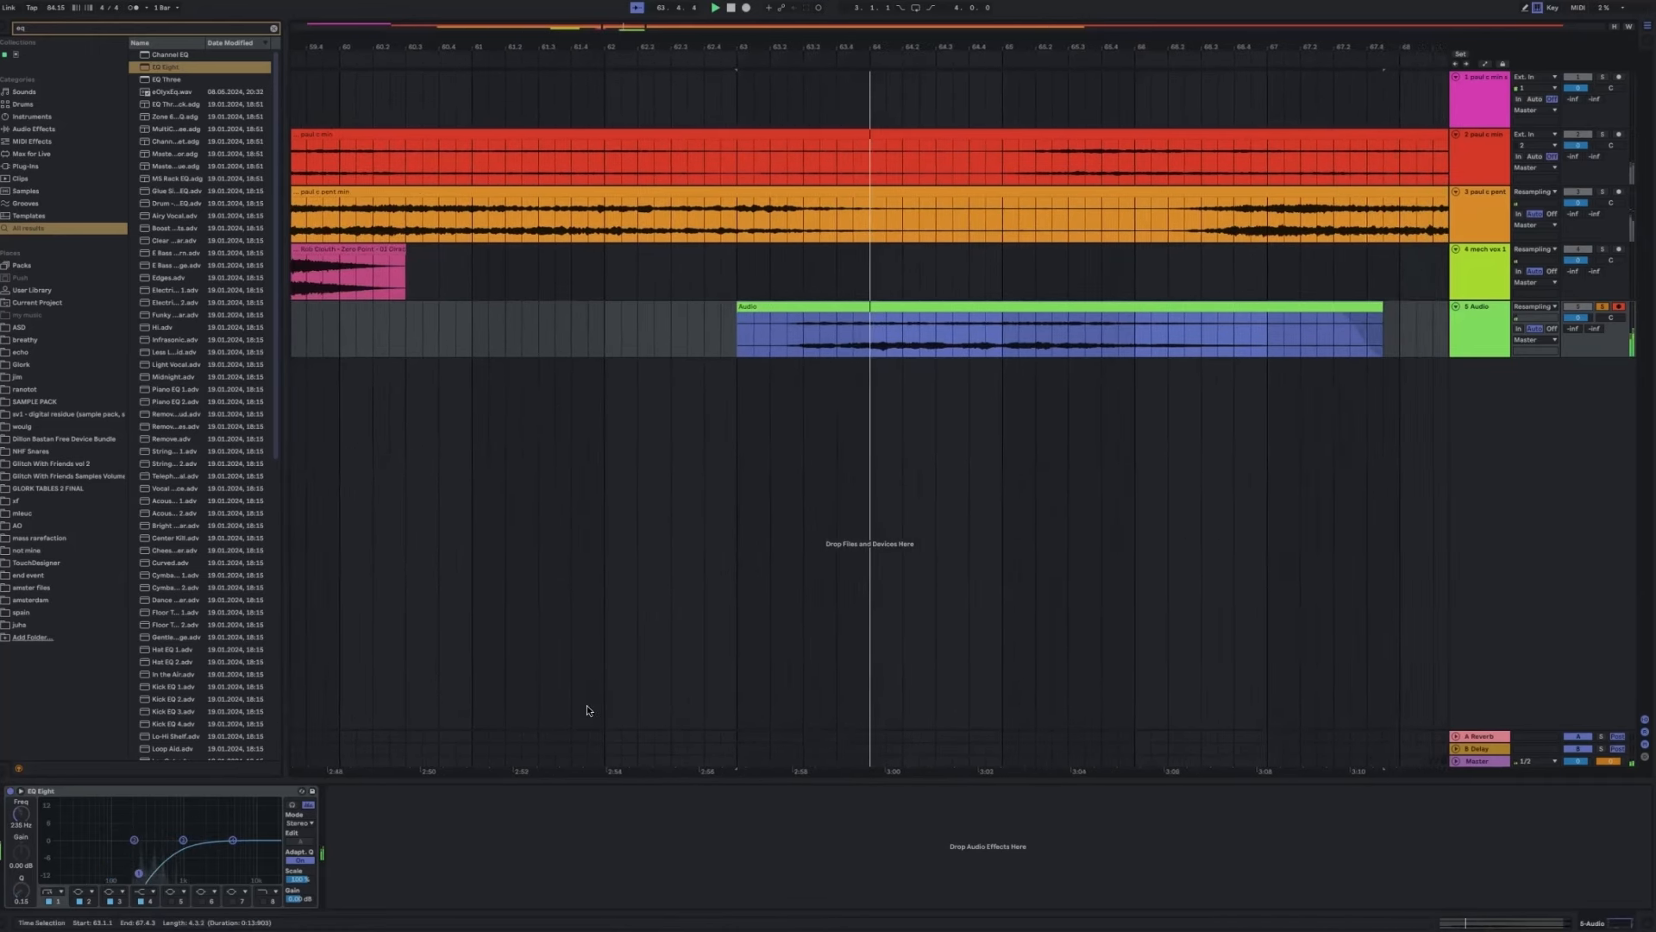
Scroll the arrangement right while retuning EQ Eight's band 1 low cut.
scroll("right", 3)
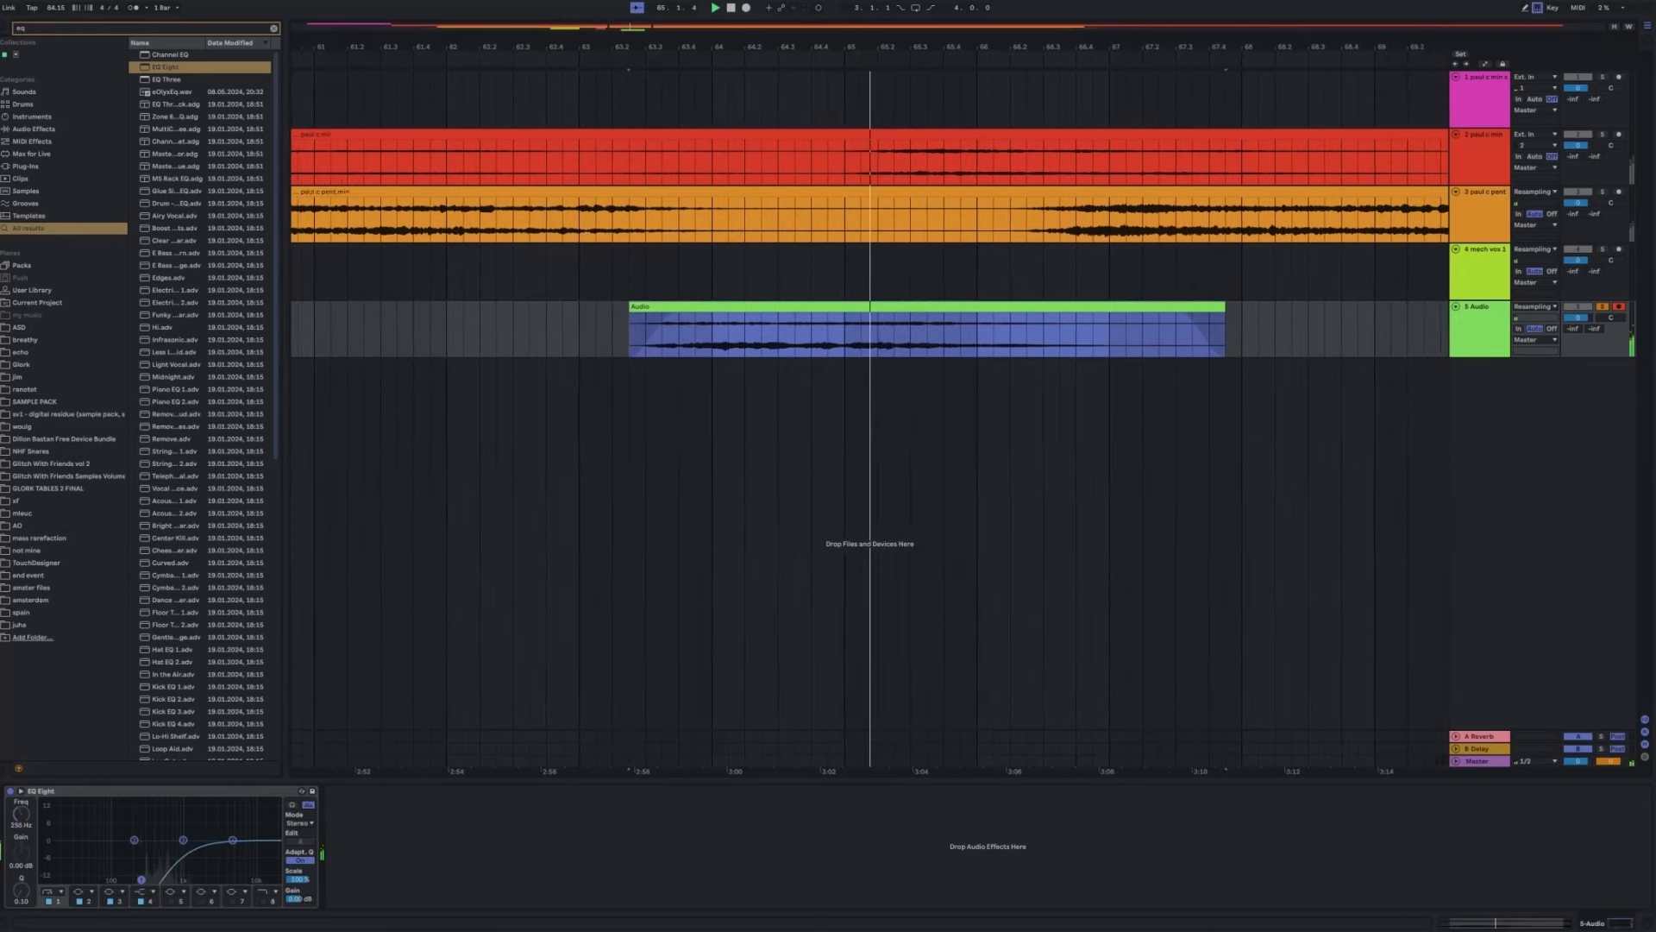
scroll("right", 3)
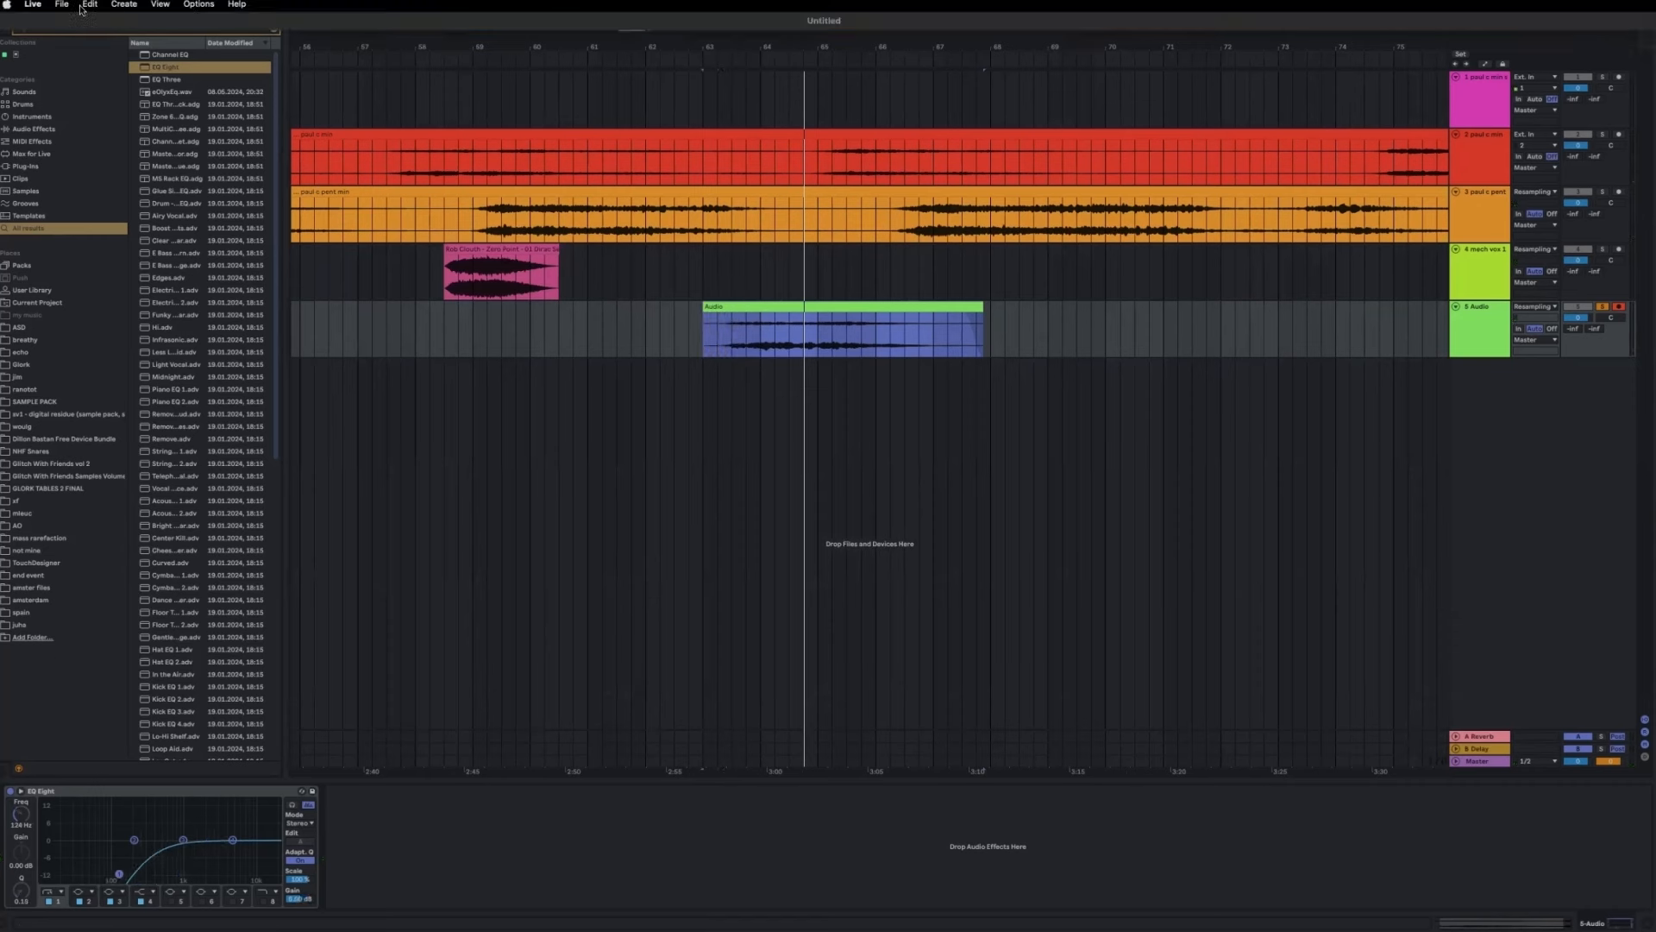
Quit via the Live menu, choosing Don't Save and Delete for temporary recordings.
left_click(61, 5)
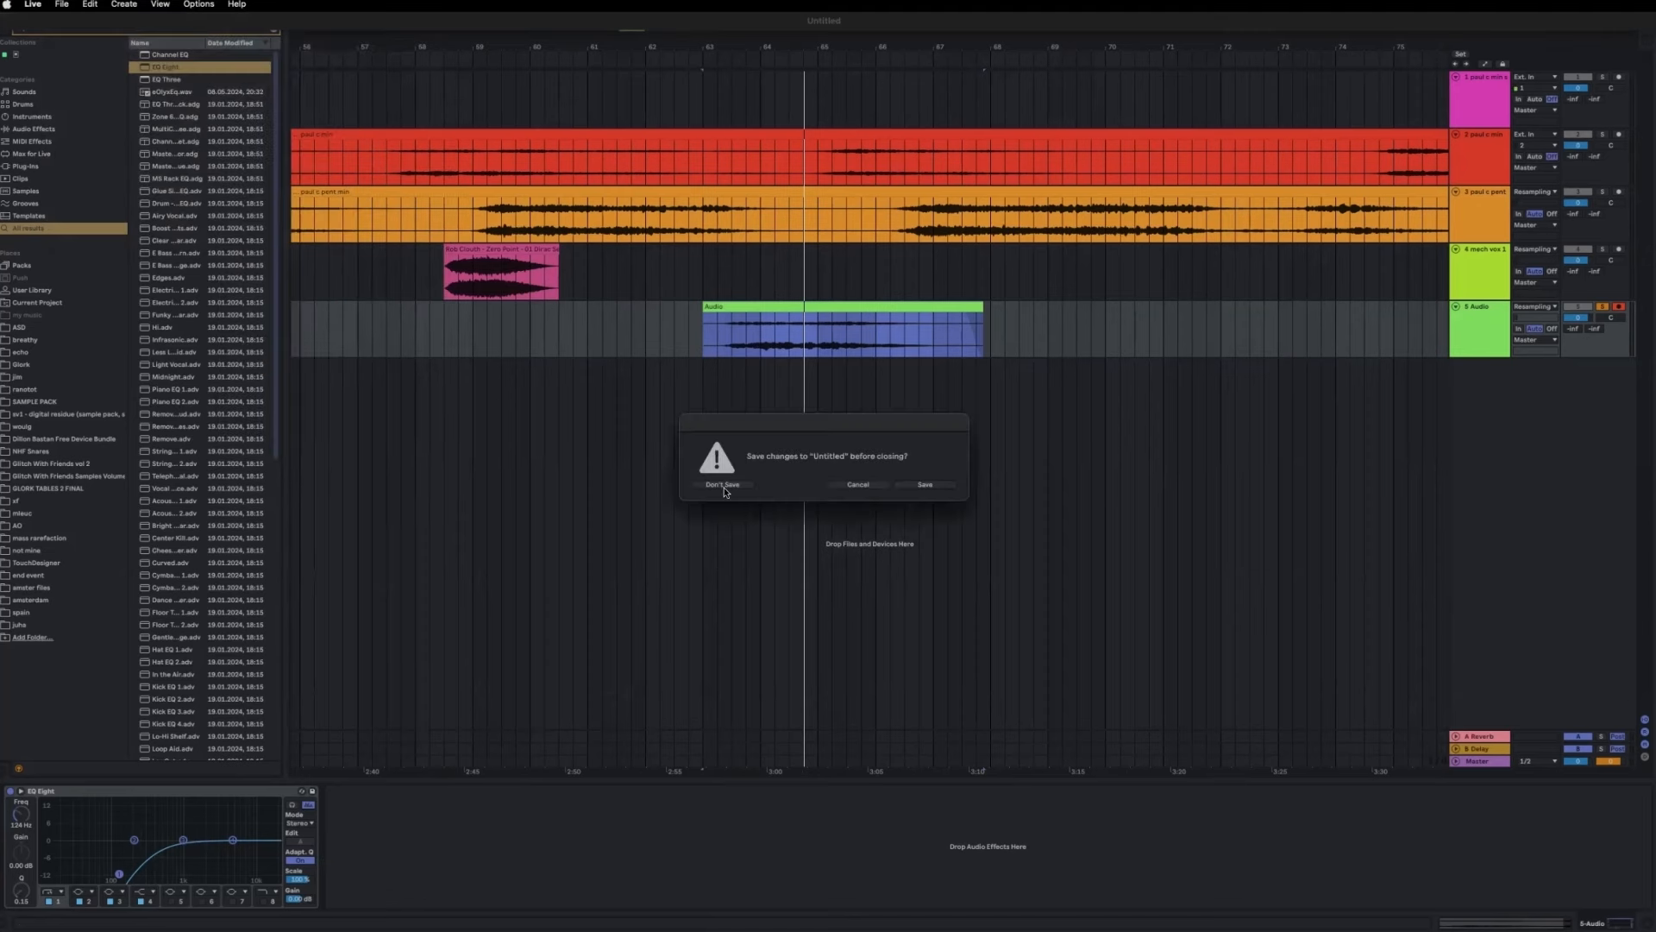
left_click(721, 484)
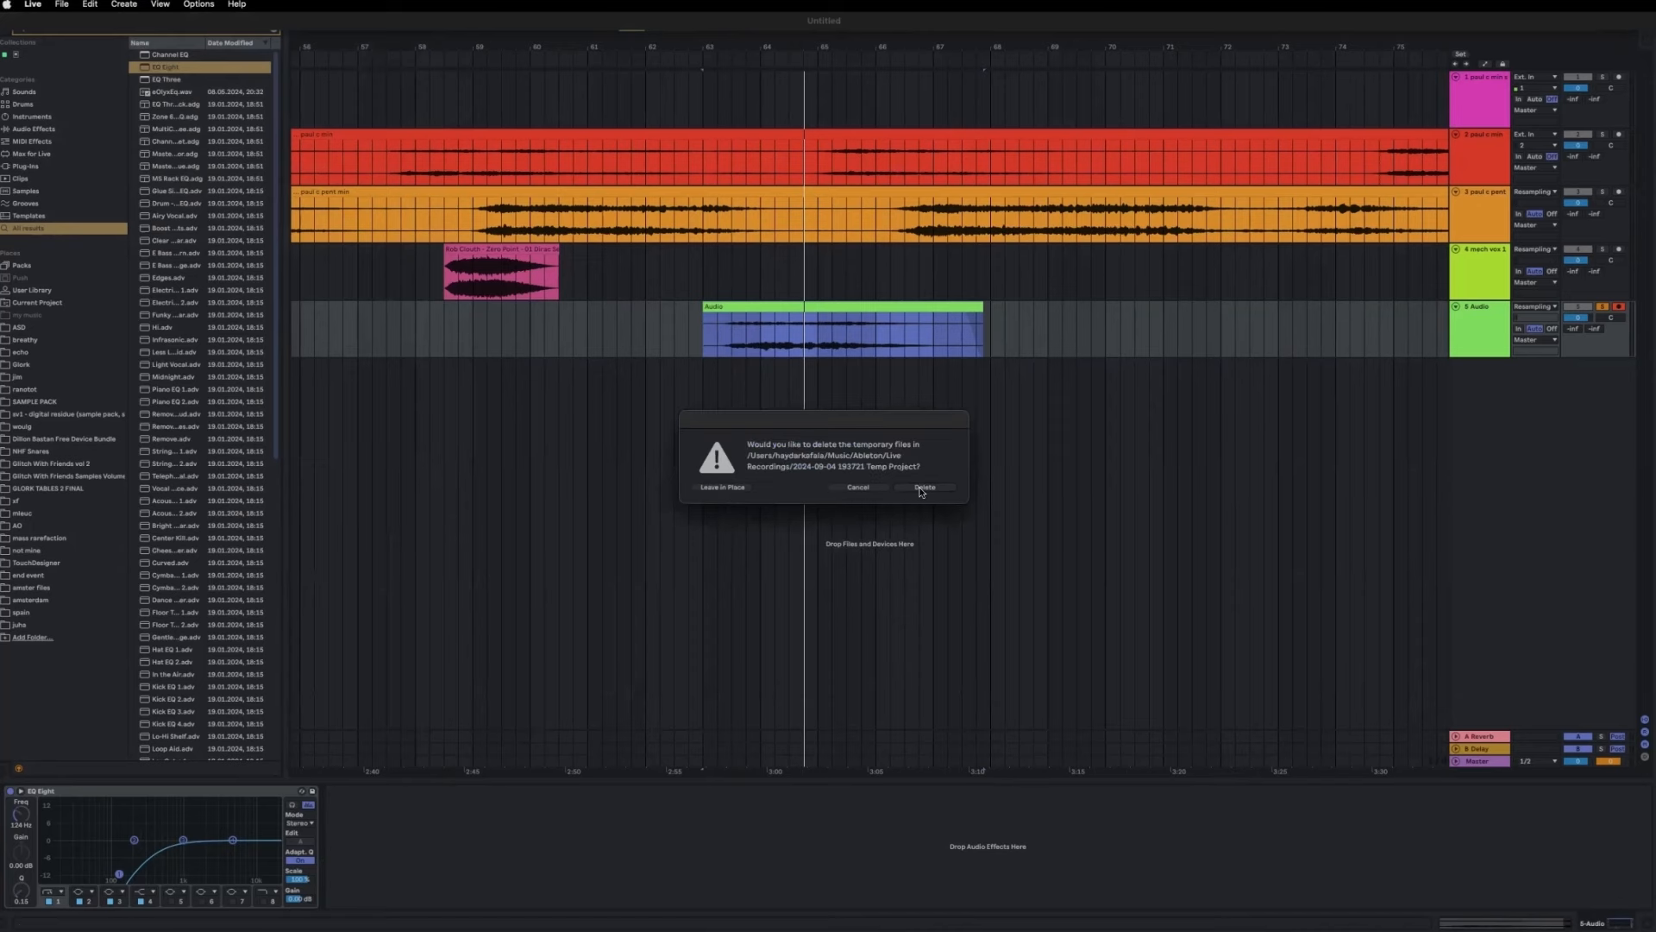
left_click(926, 486)
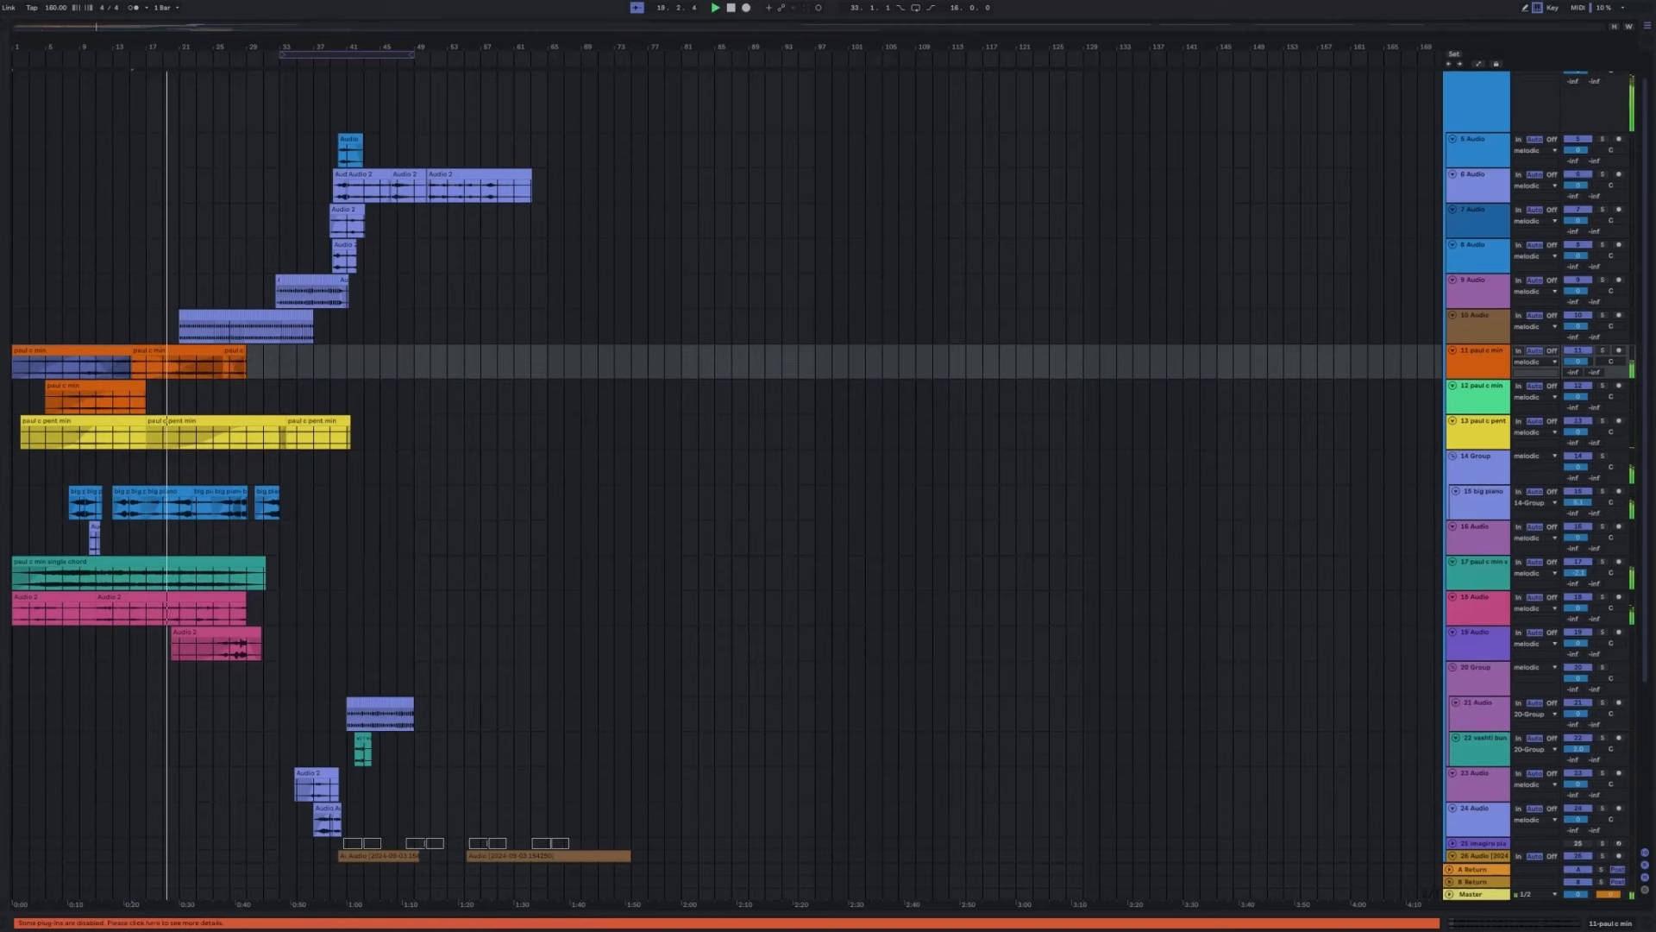
Scroll down the arrangement to new audio tracks 27 and 28 below track 26.
scroll("down", 3)
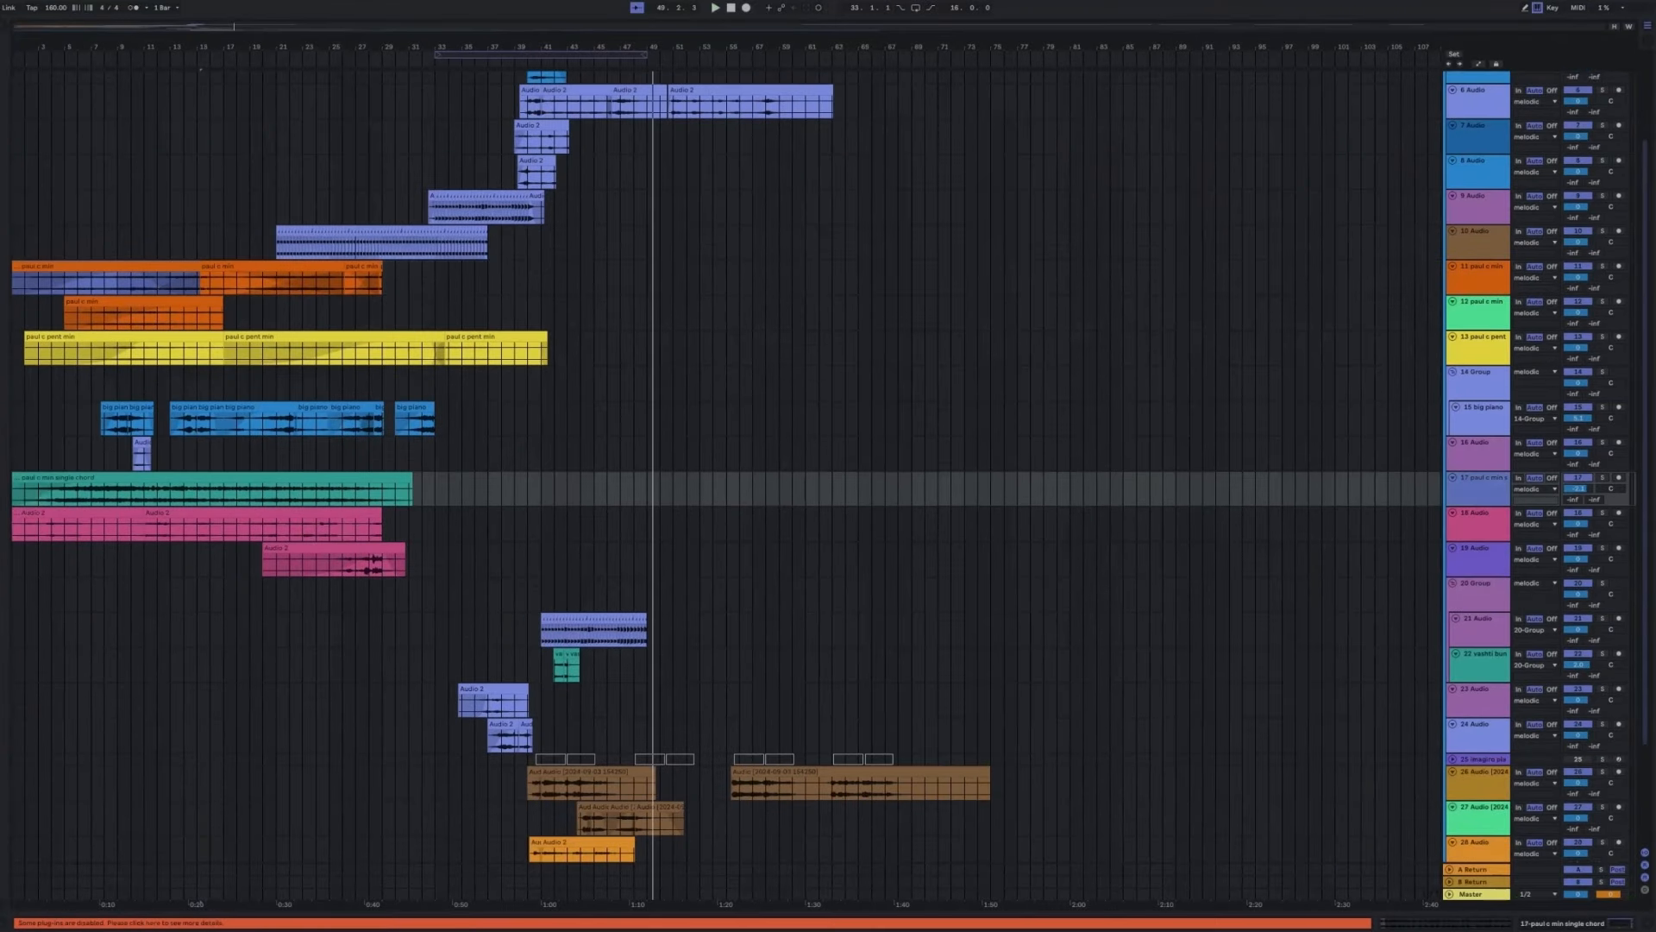
Select the 19 Audio track header to display its low- and high-cut EQ Eight.
left_click(74, 491)
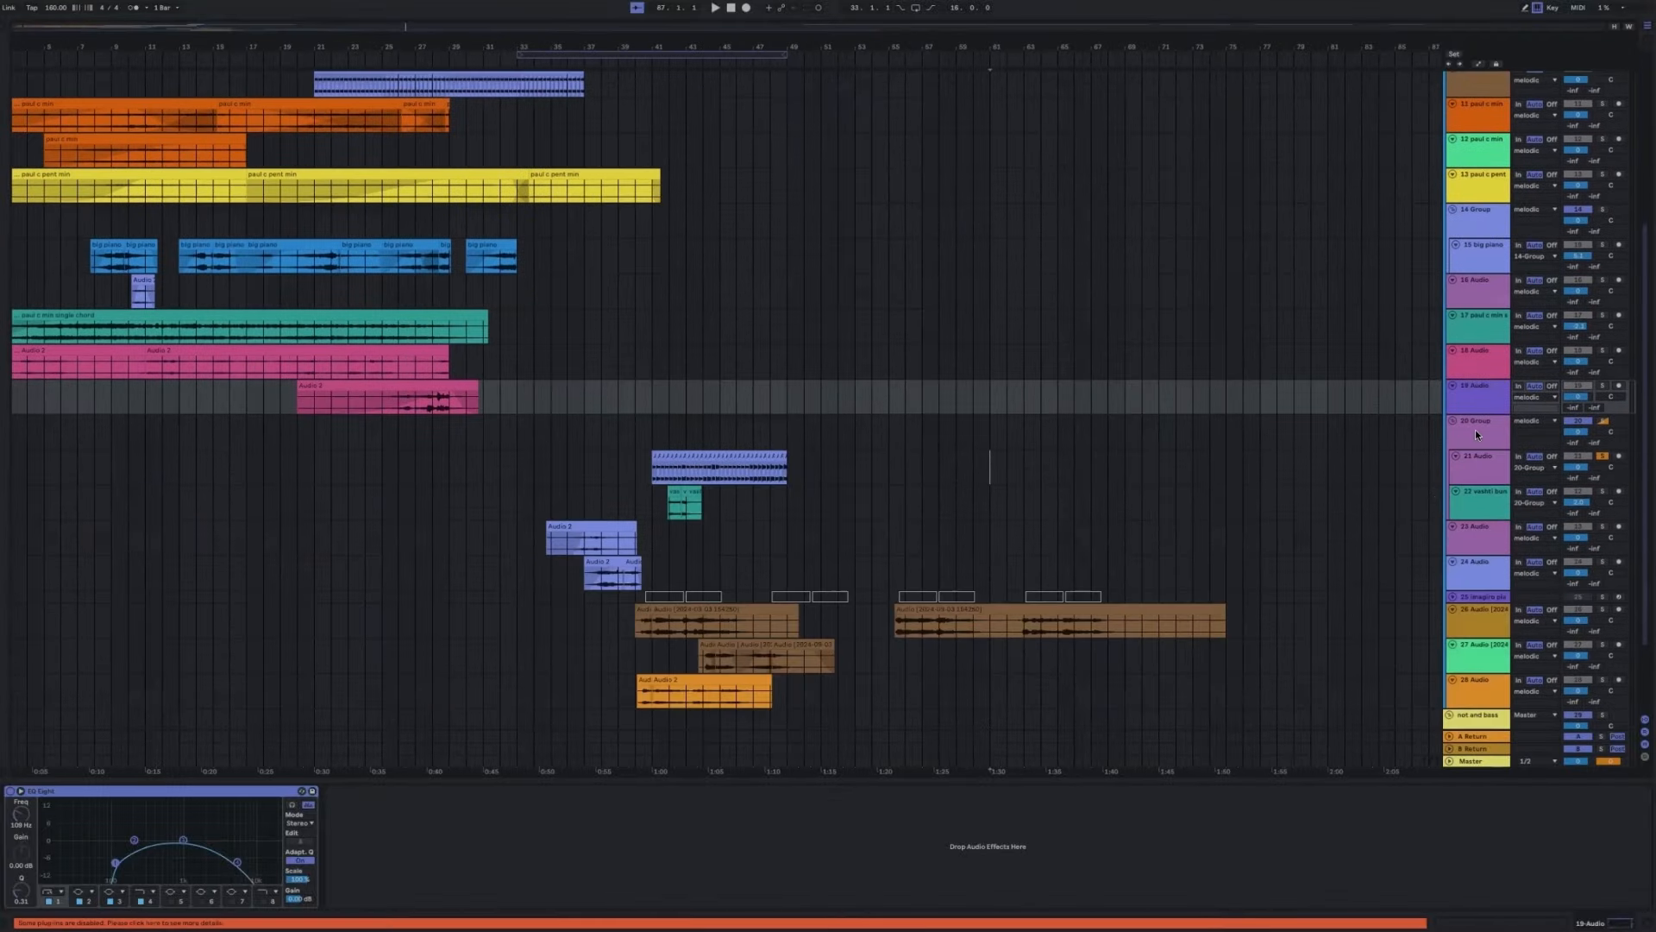
Select track headers until the 20 Group's SideWidener and EQ Eight appear.
left_click(1478, 420)
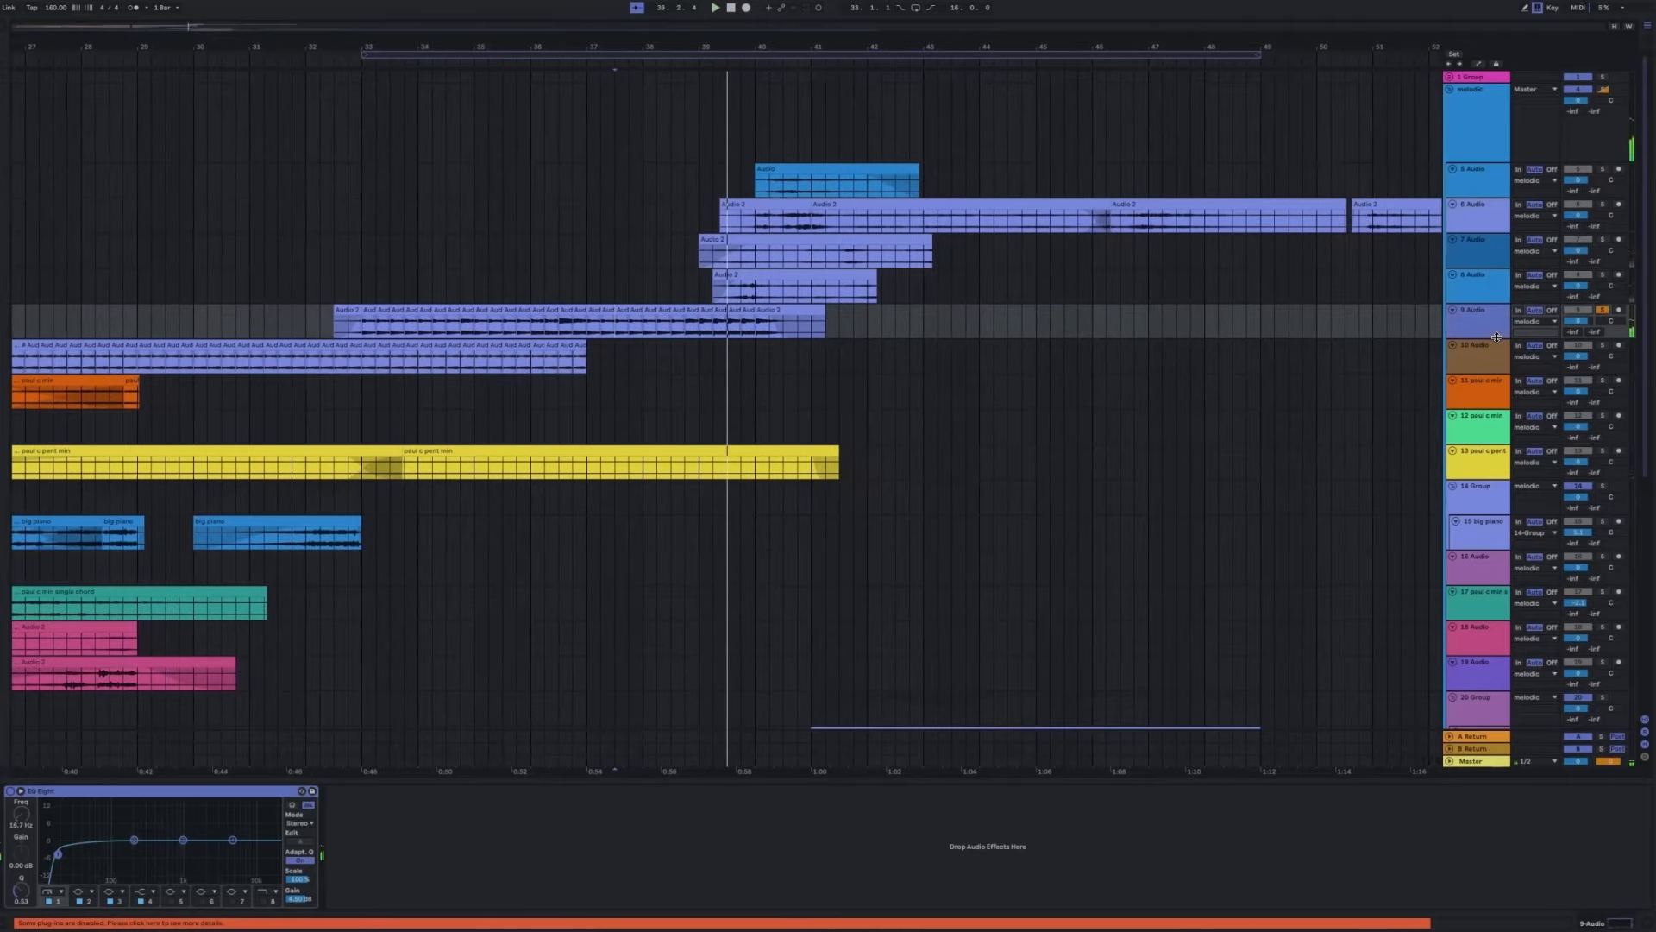
left_click(1479, 359)
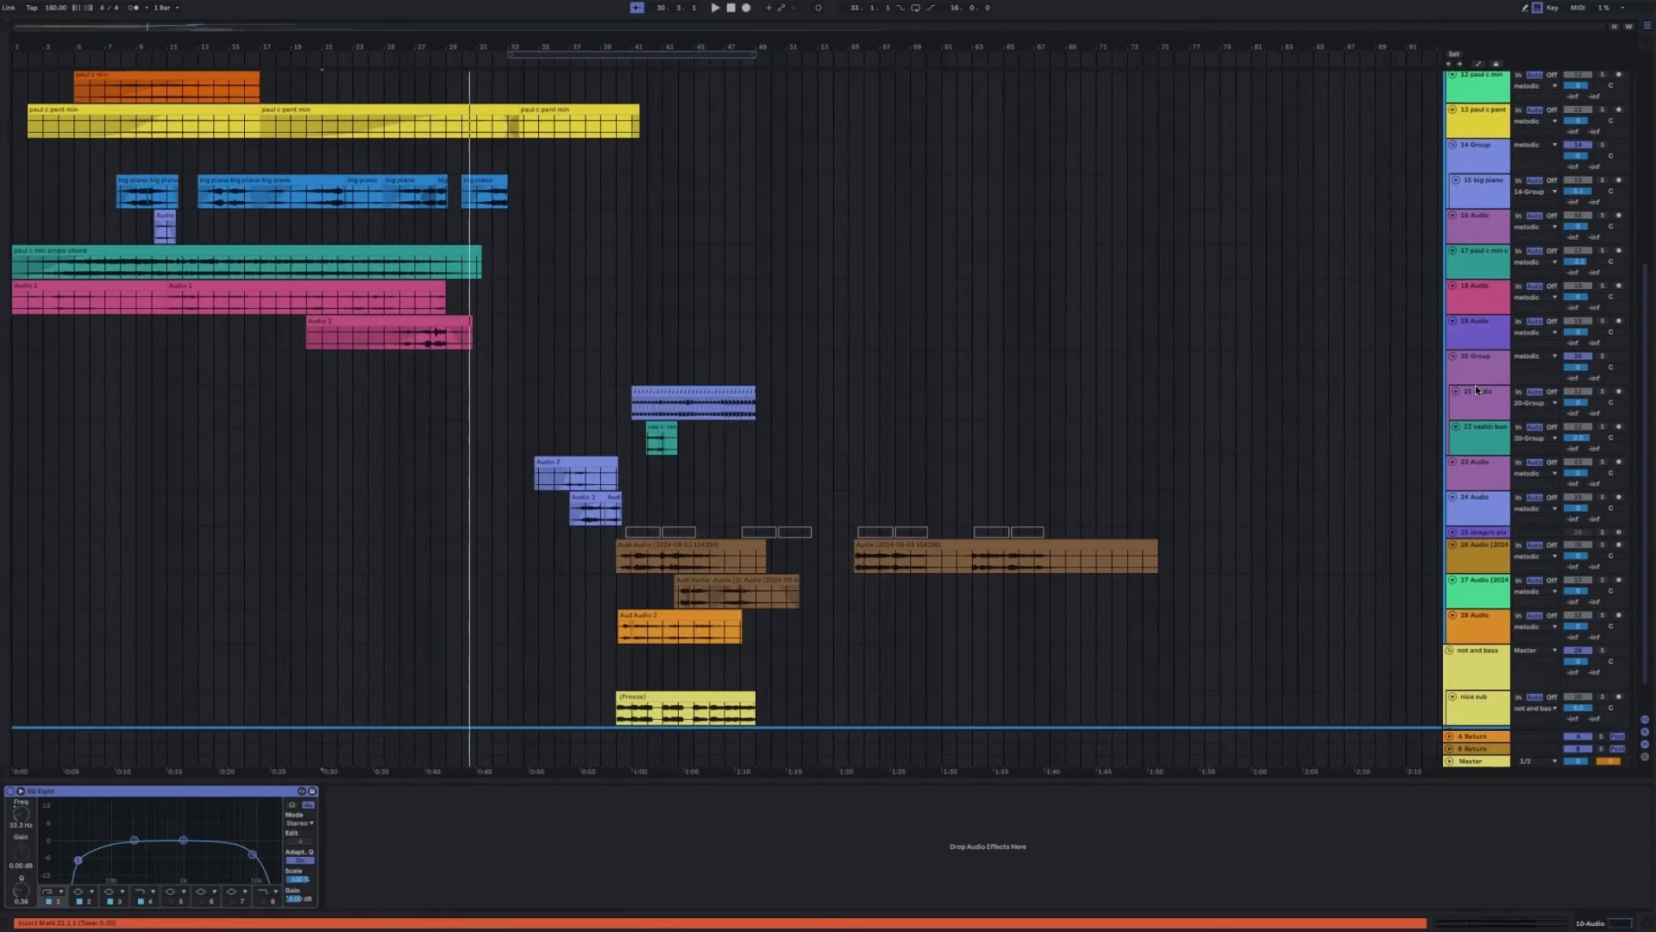
left_click(1479, 357)
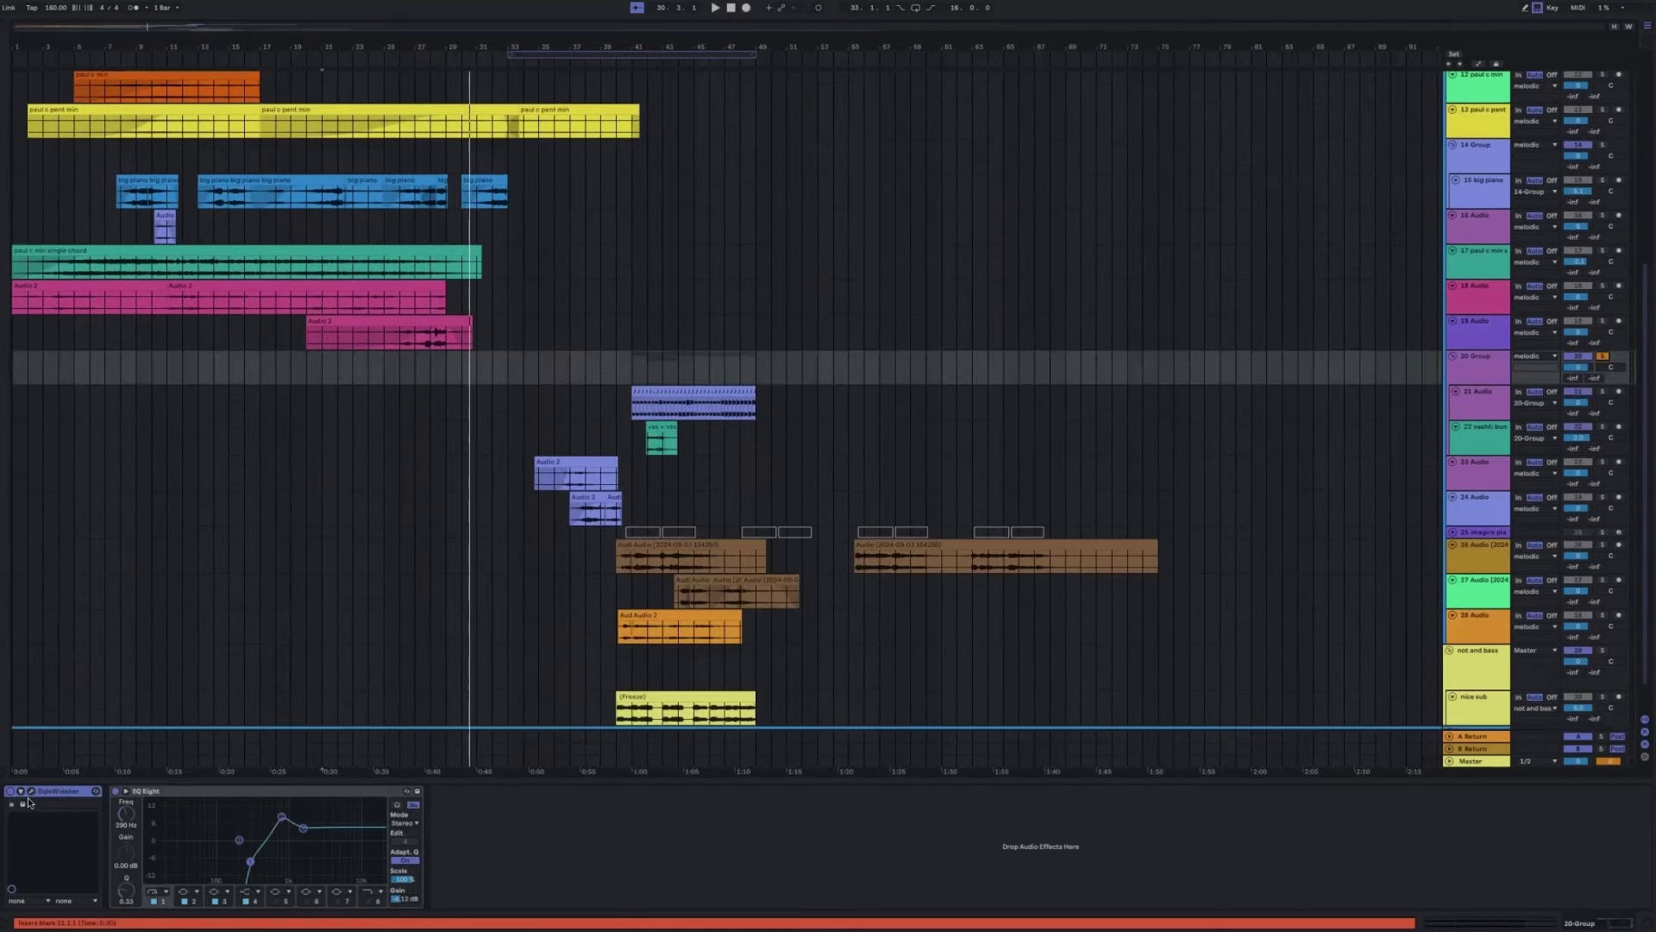
Open the SideWidener interface, start playback, and raise its stereo width knob.
left_click(19, 791)
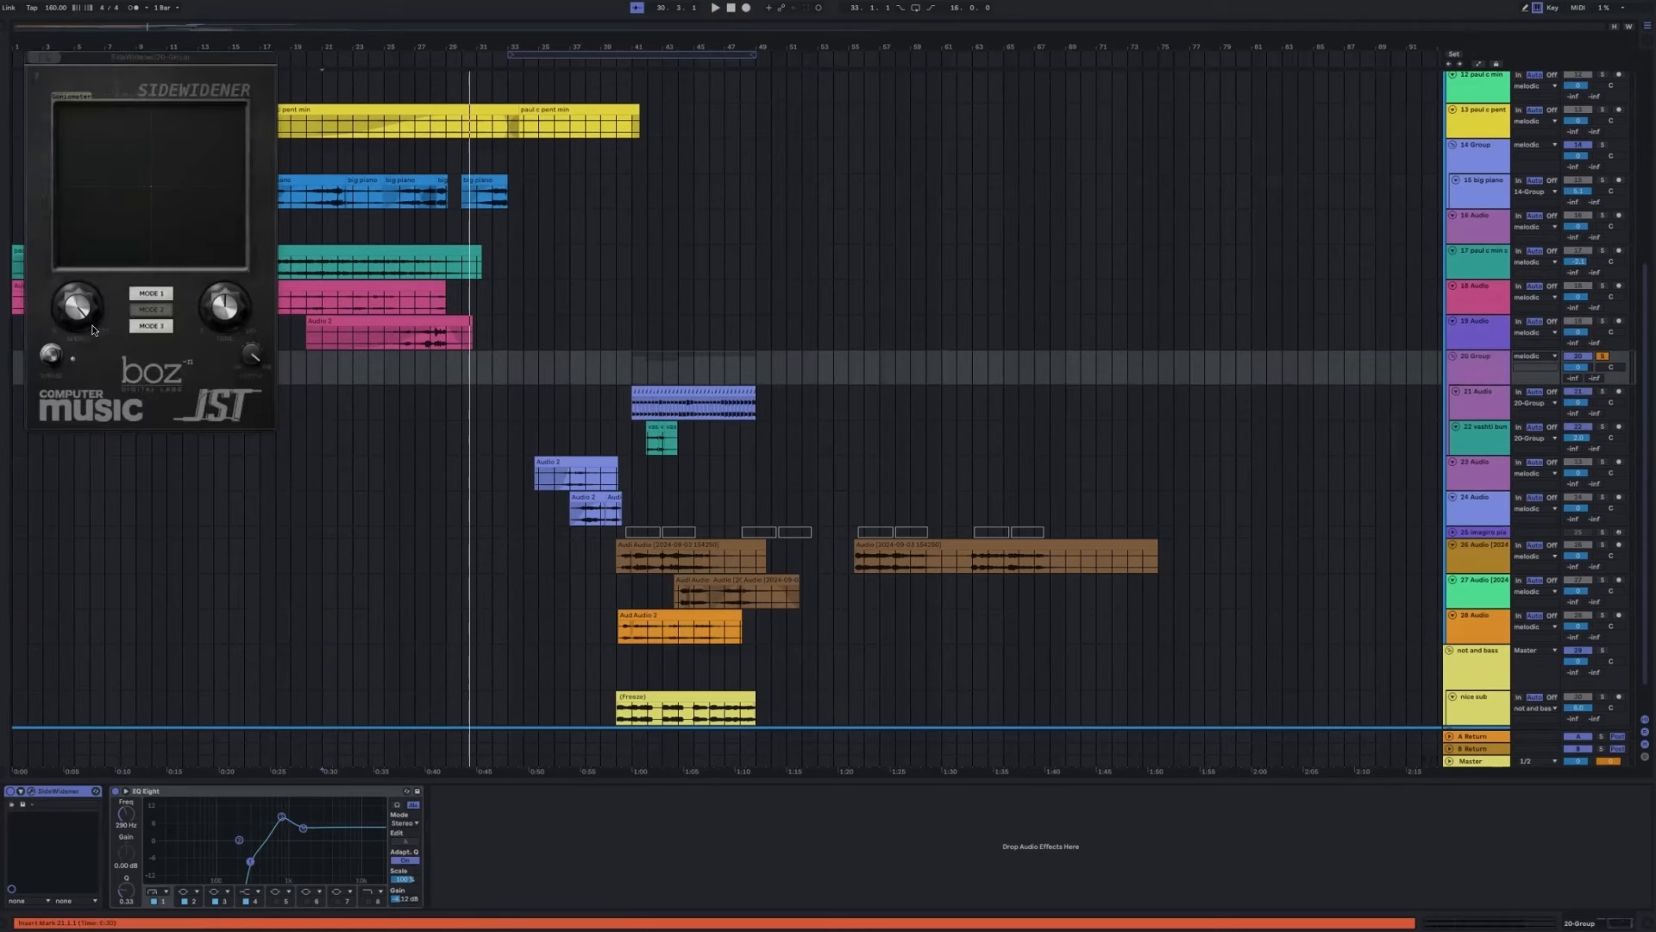
mouse_move(704, 409)
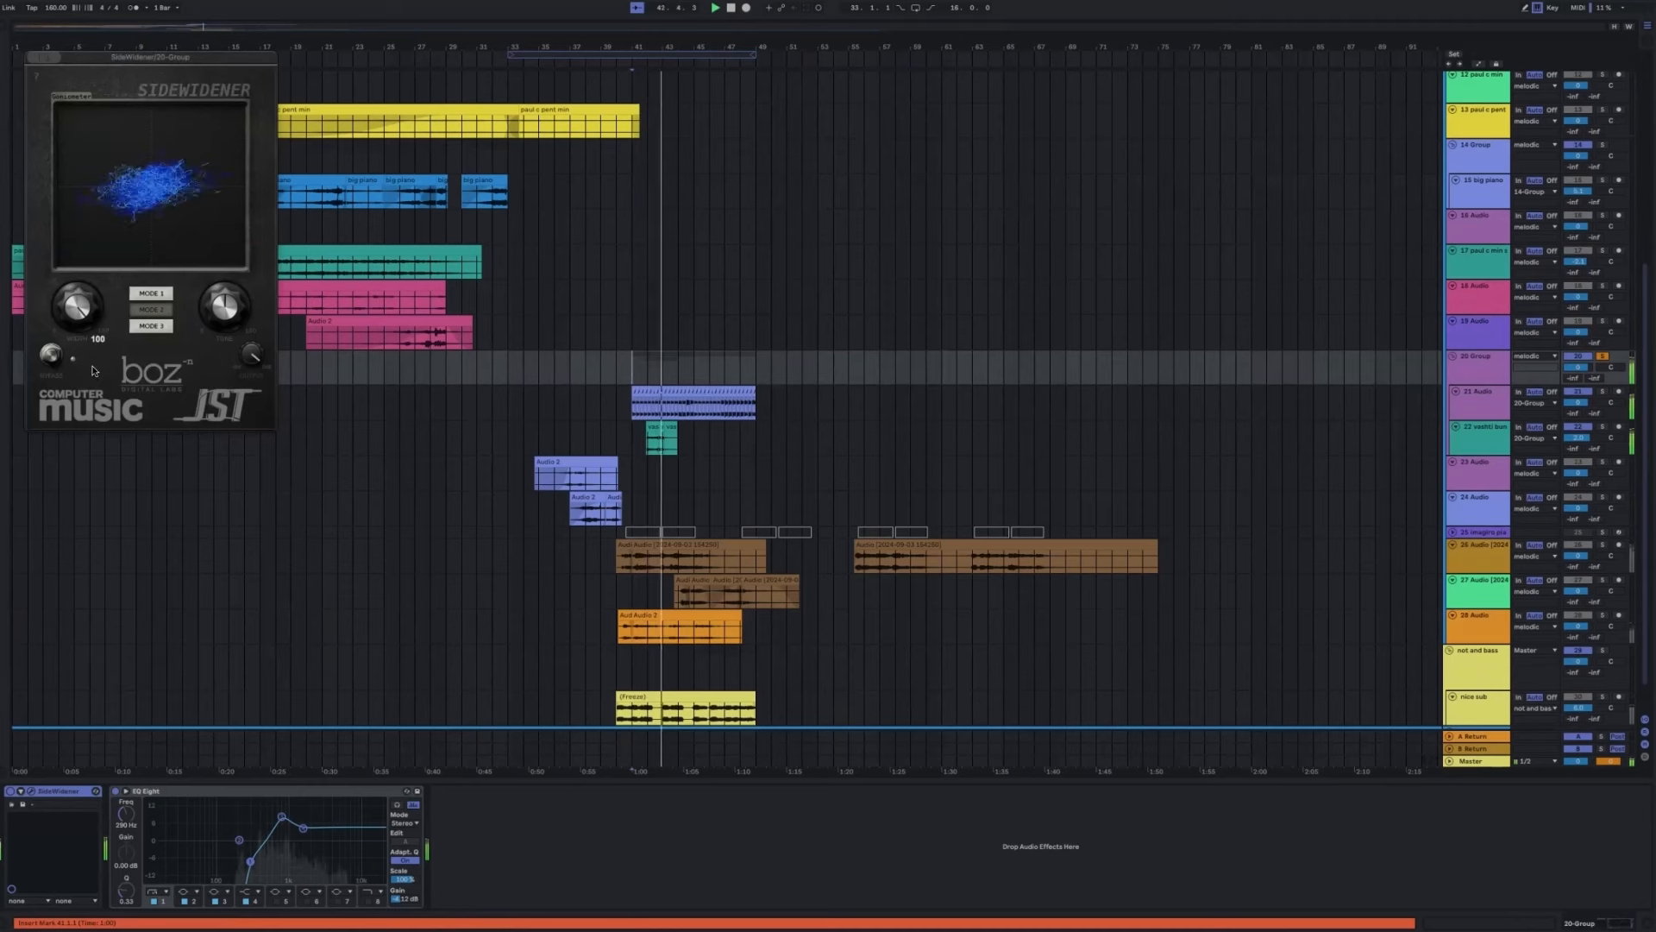
left_click(150, 309)
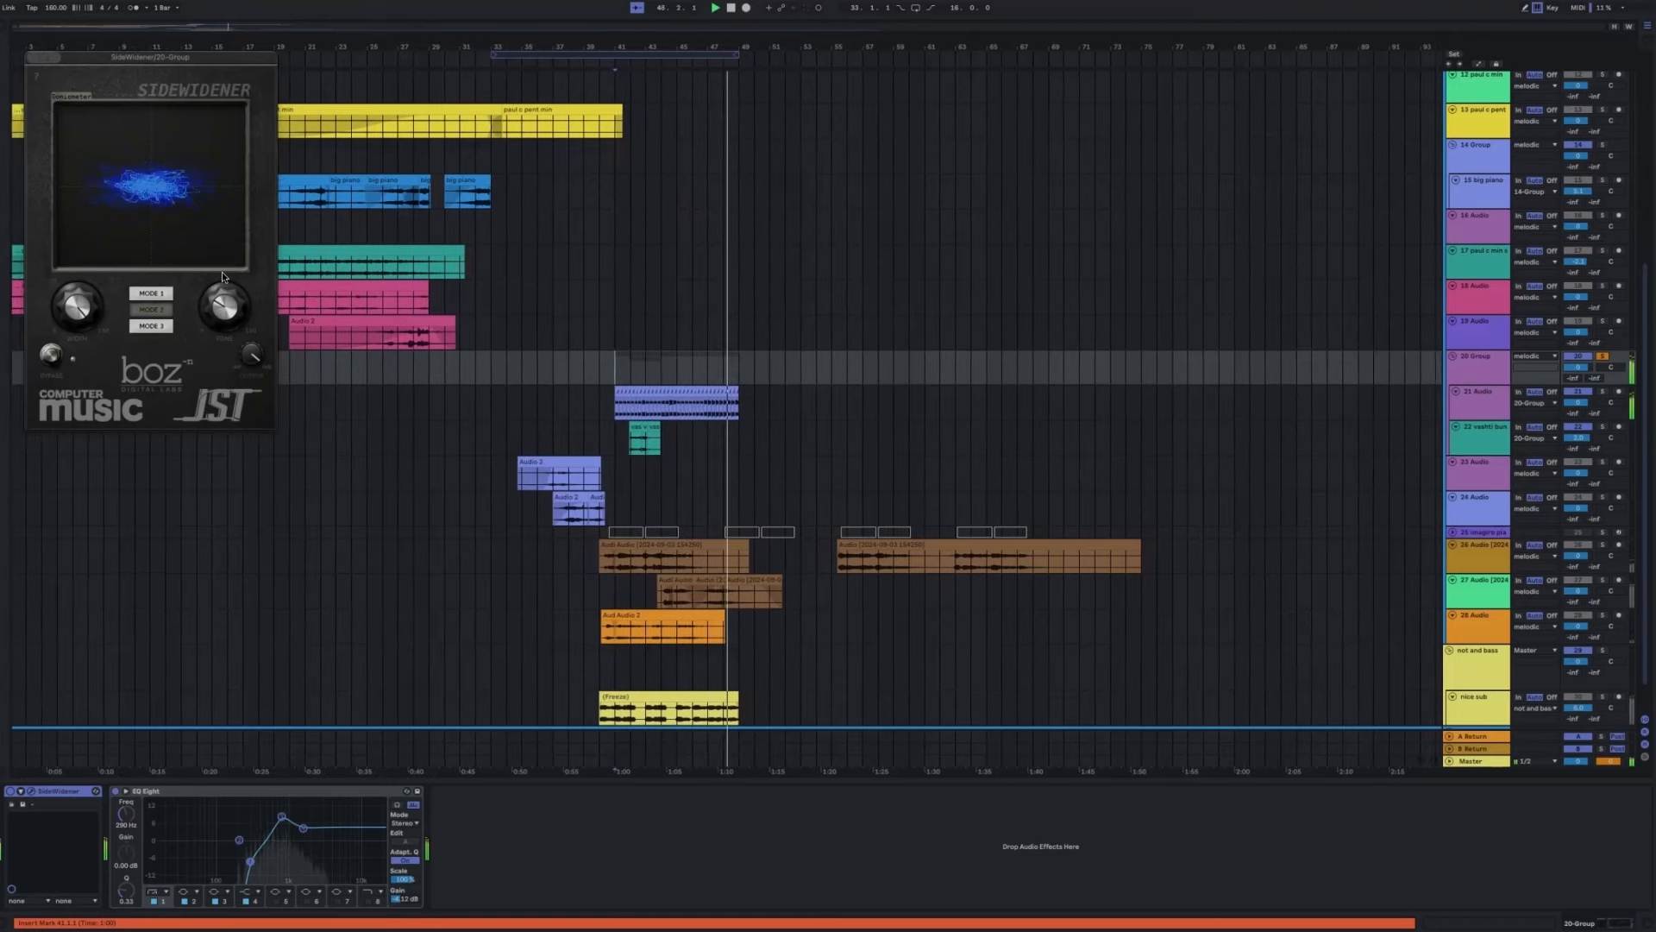
left_click_drag(221, 306, 222, 291)
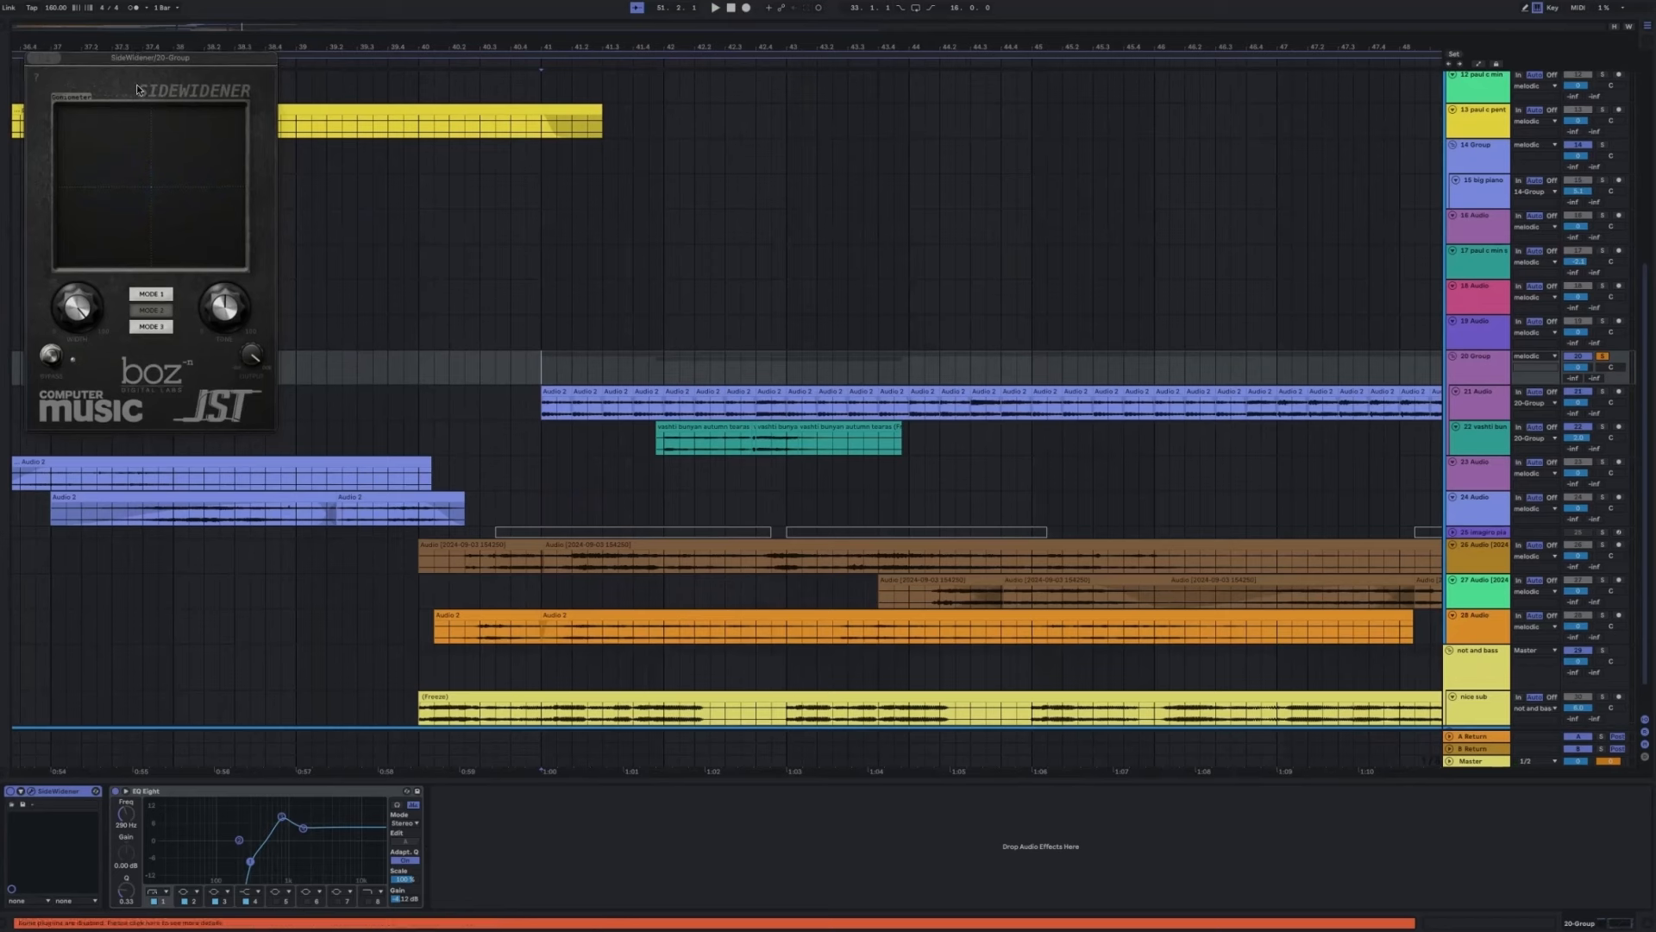
mouse_move(1473, 377)
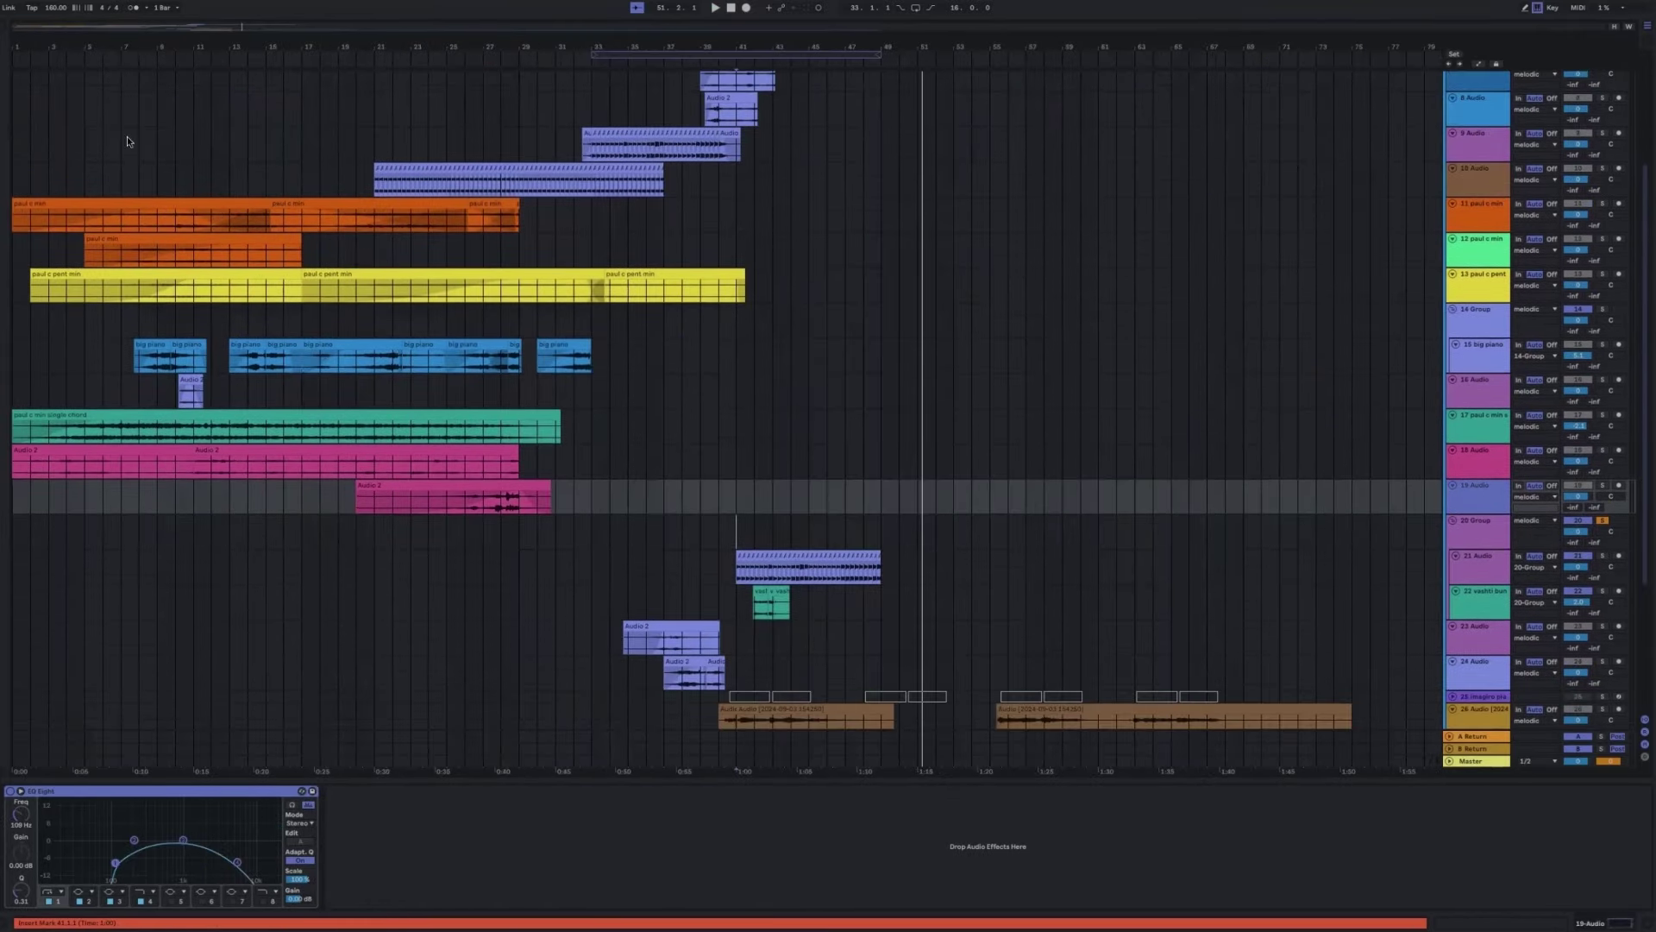
View the EQ Eight on track 17 paul c min single chord, then the Master chain.
scroll("down", 3)
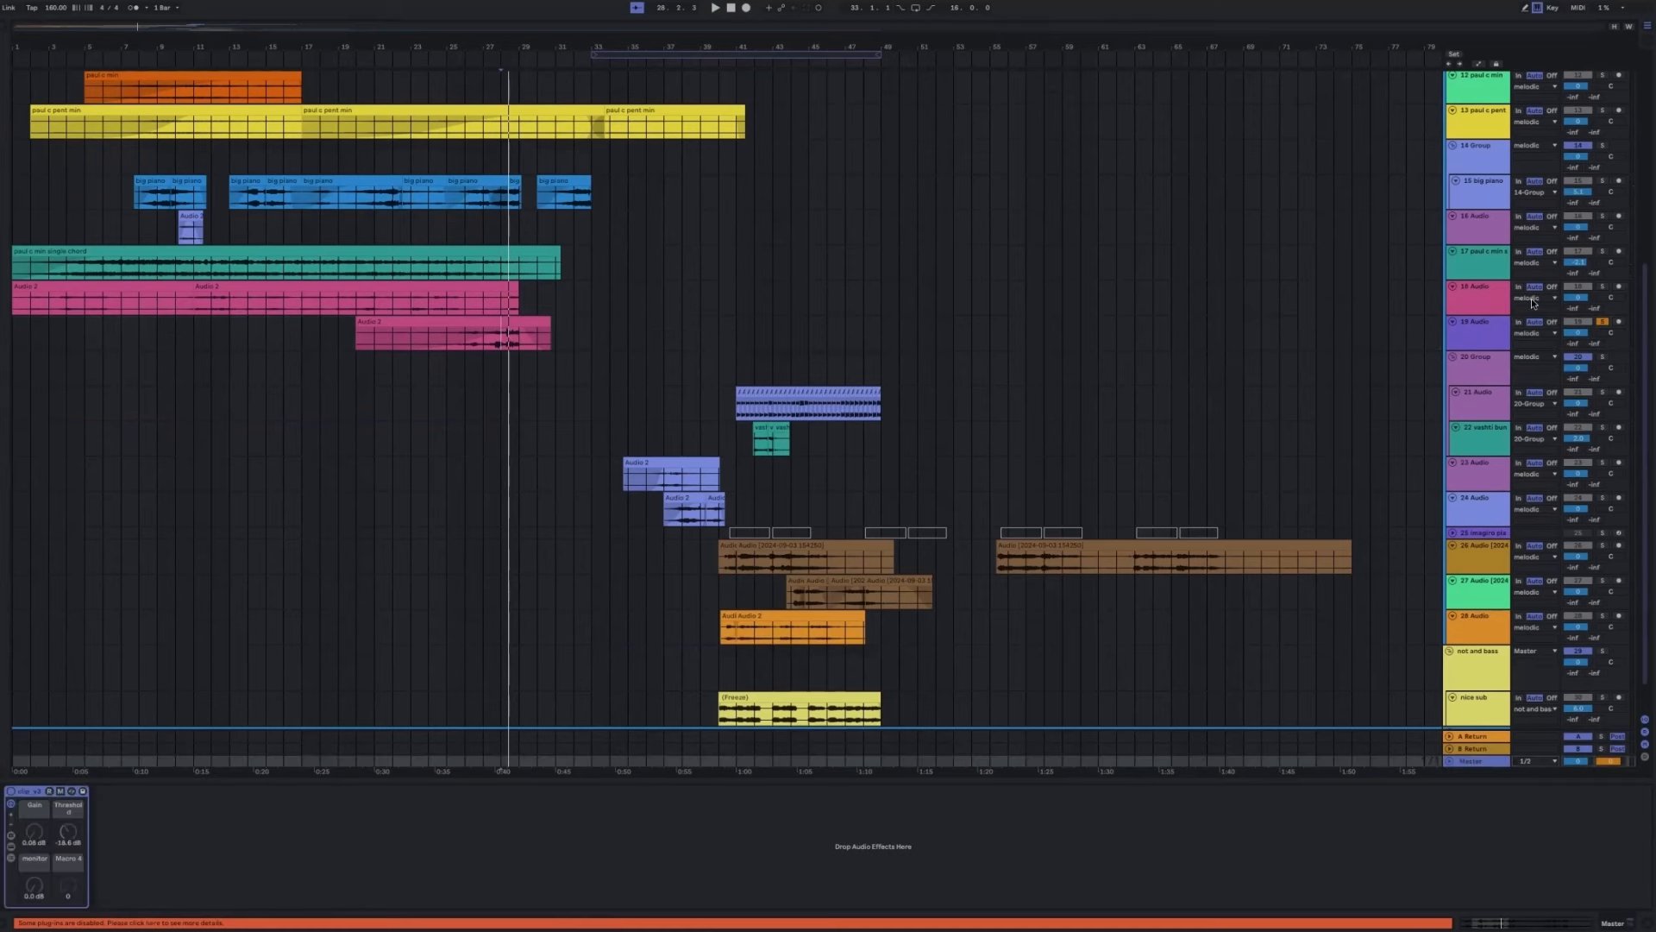
left_click(1479, 253)
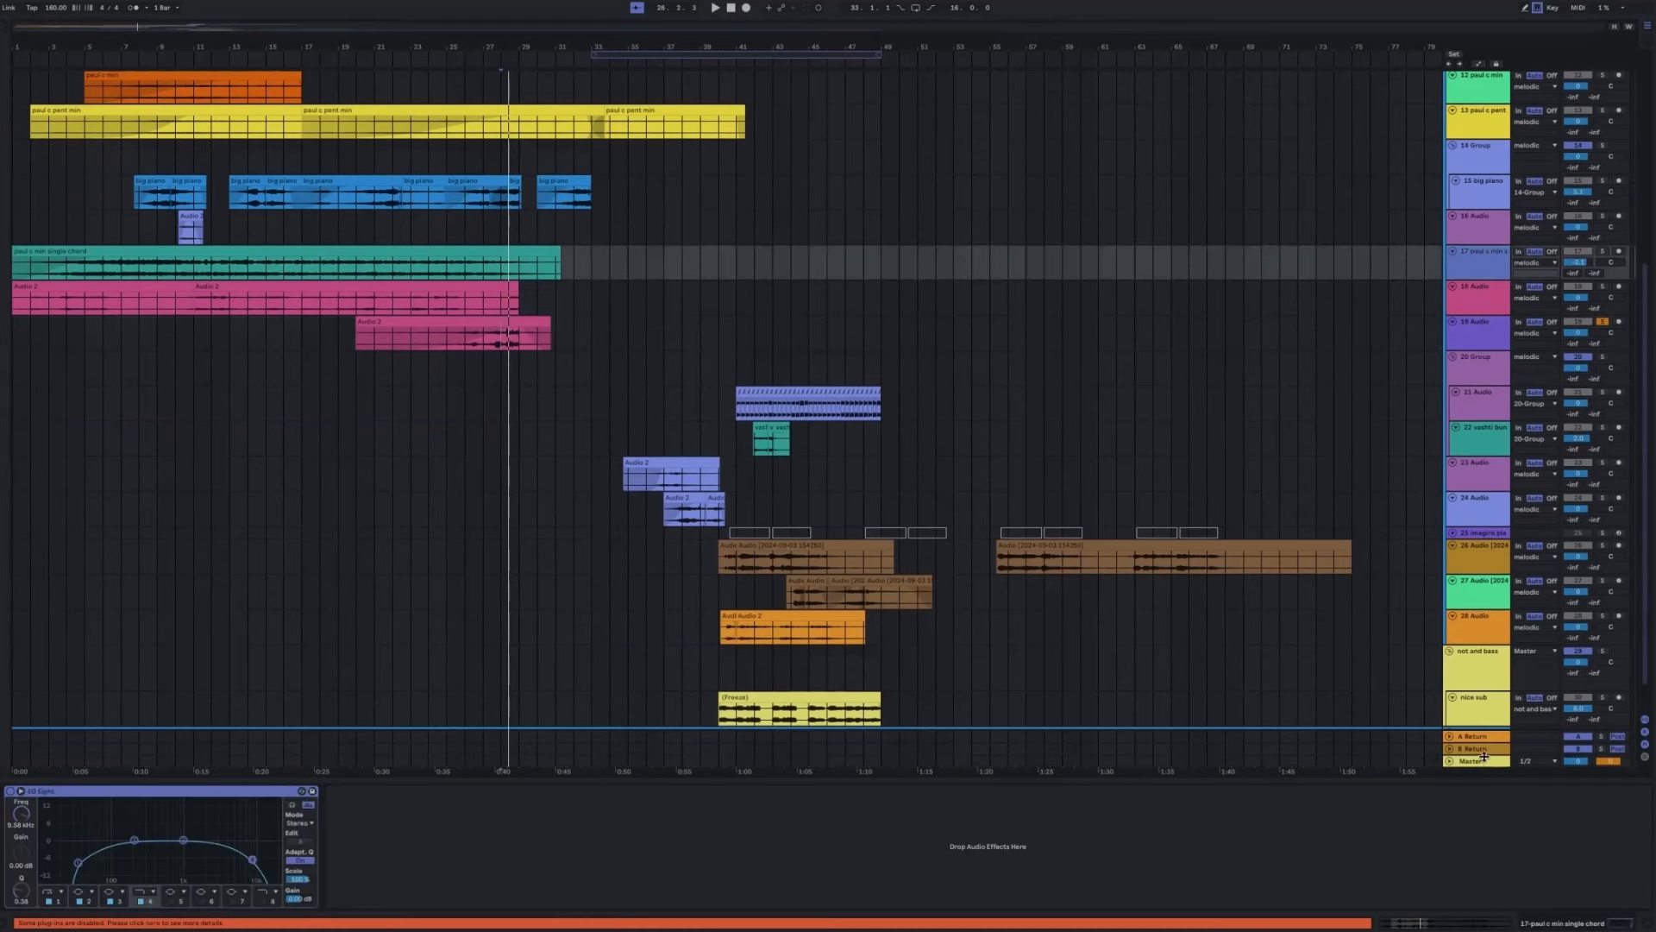
left_click(1472, 759)
type("eq")
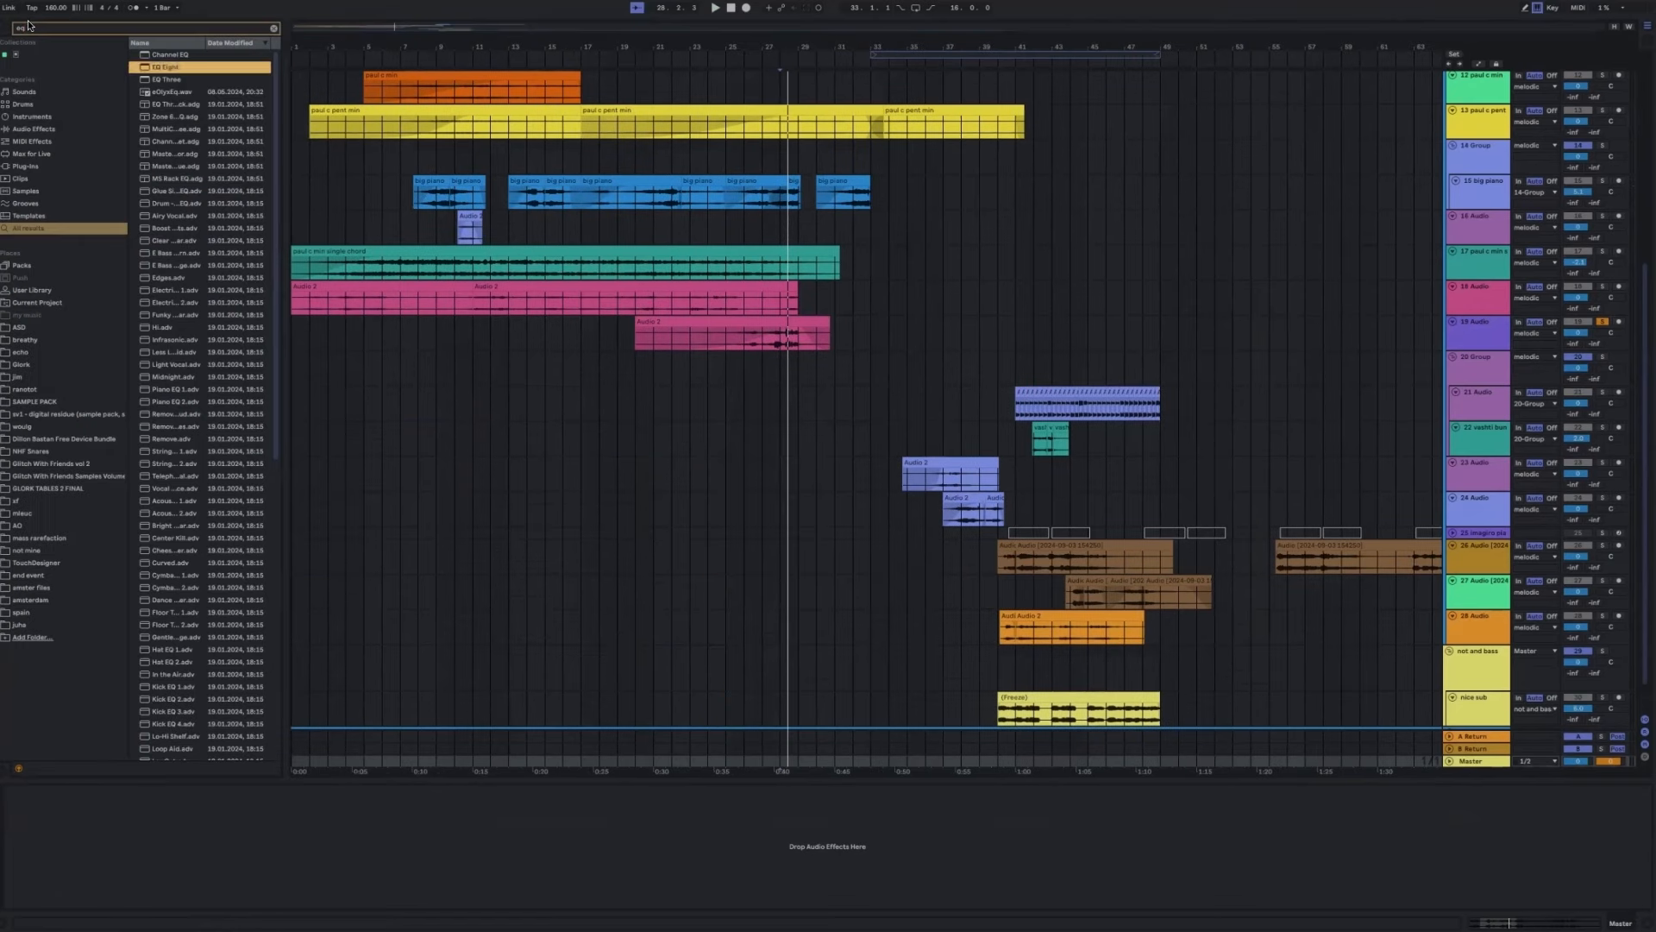
type("limit")
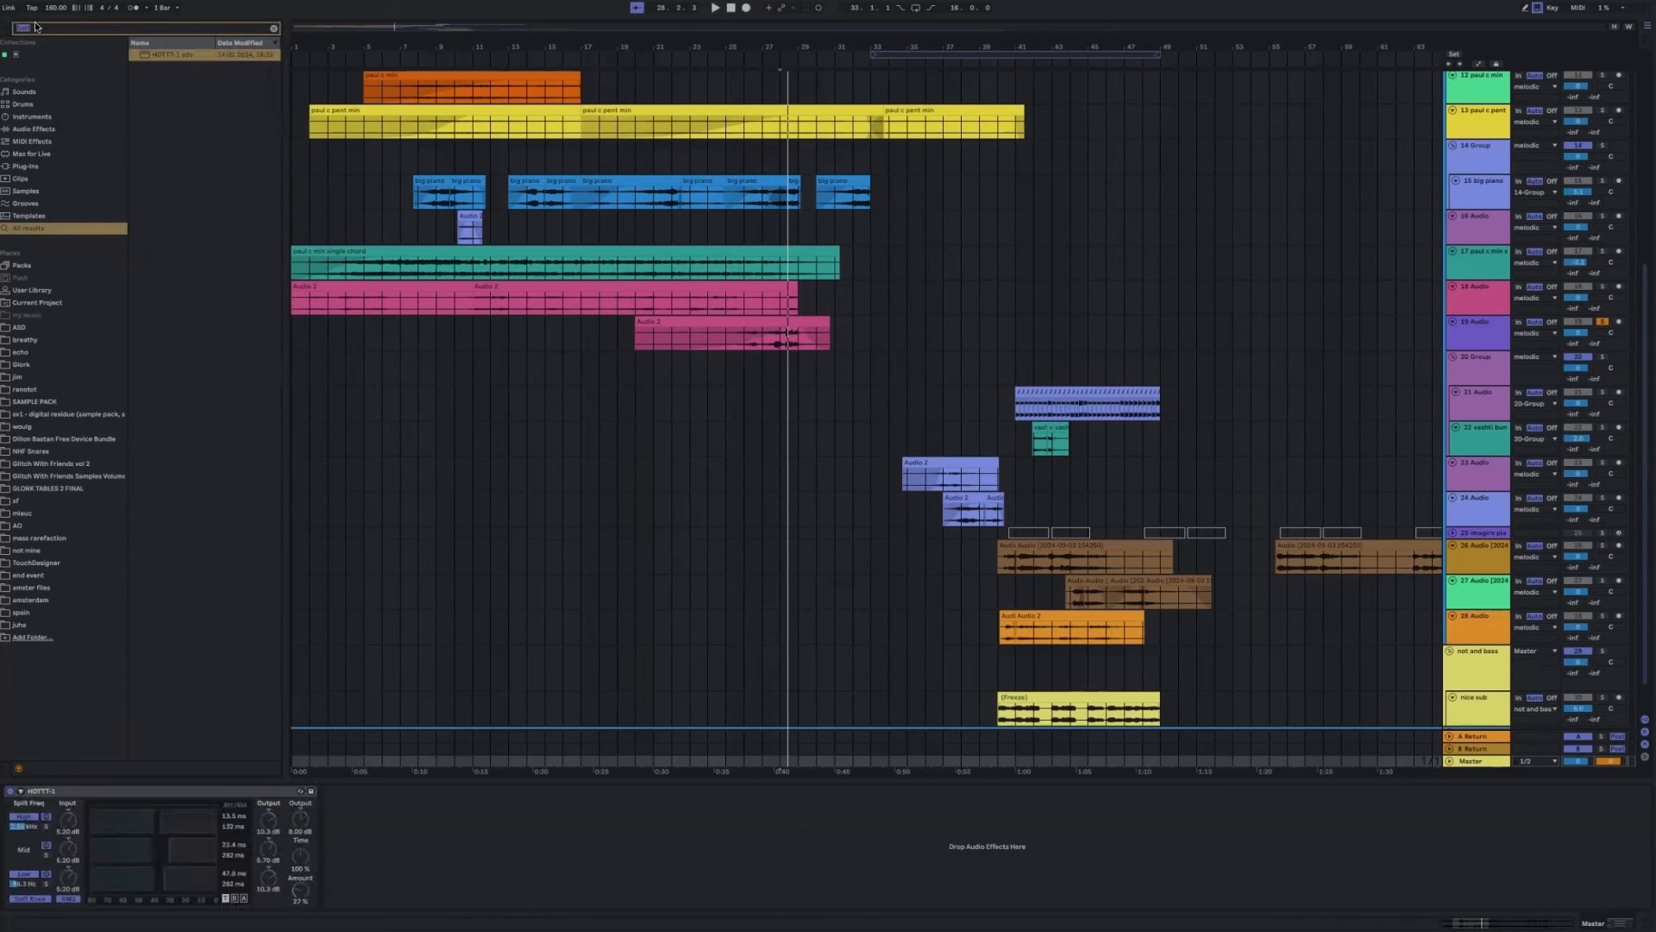
type("free")
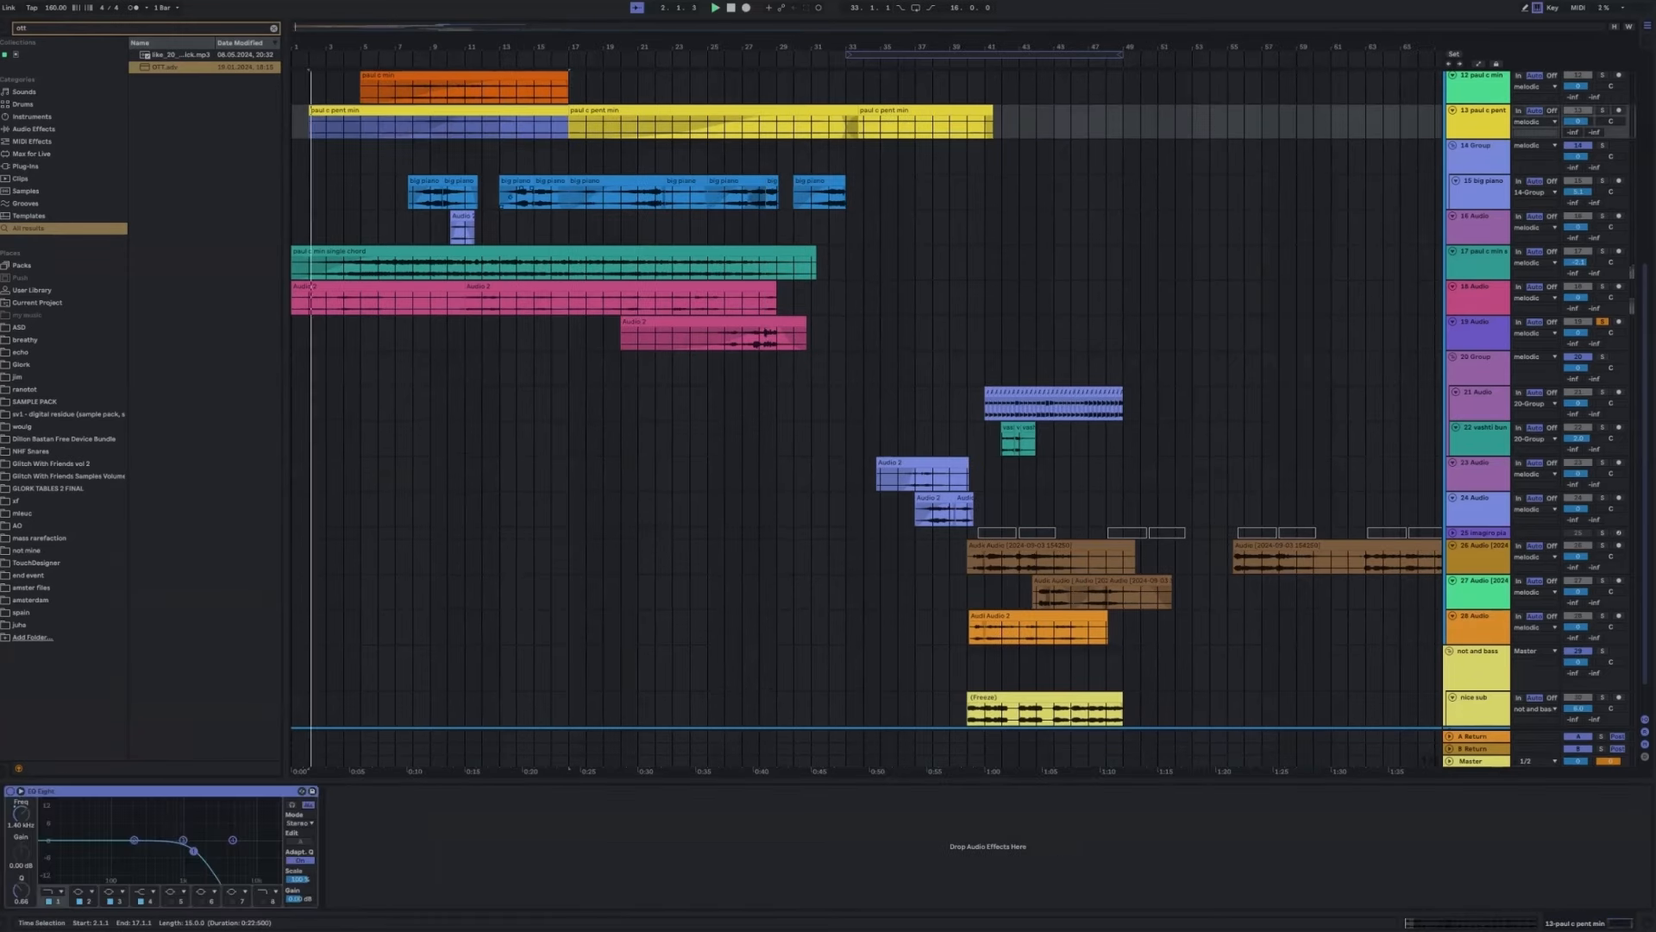
Scroll down to the 31 big piano track's song-long clip and through the track list.
scroll("down", 3)
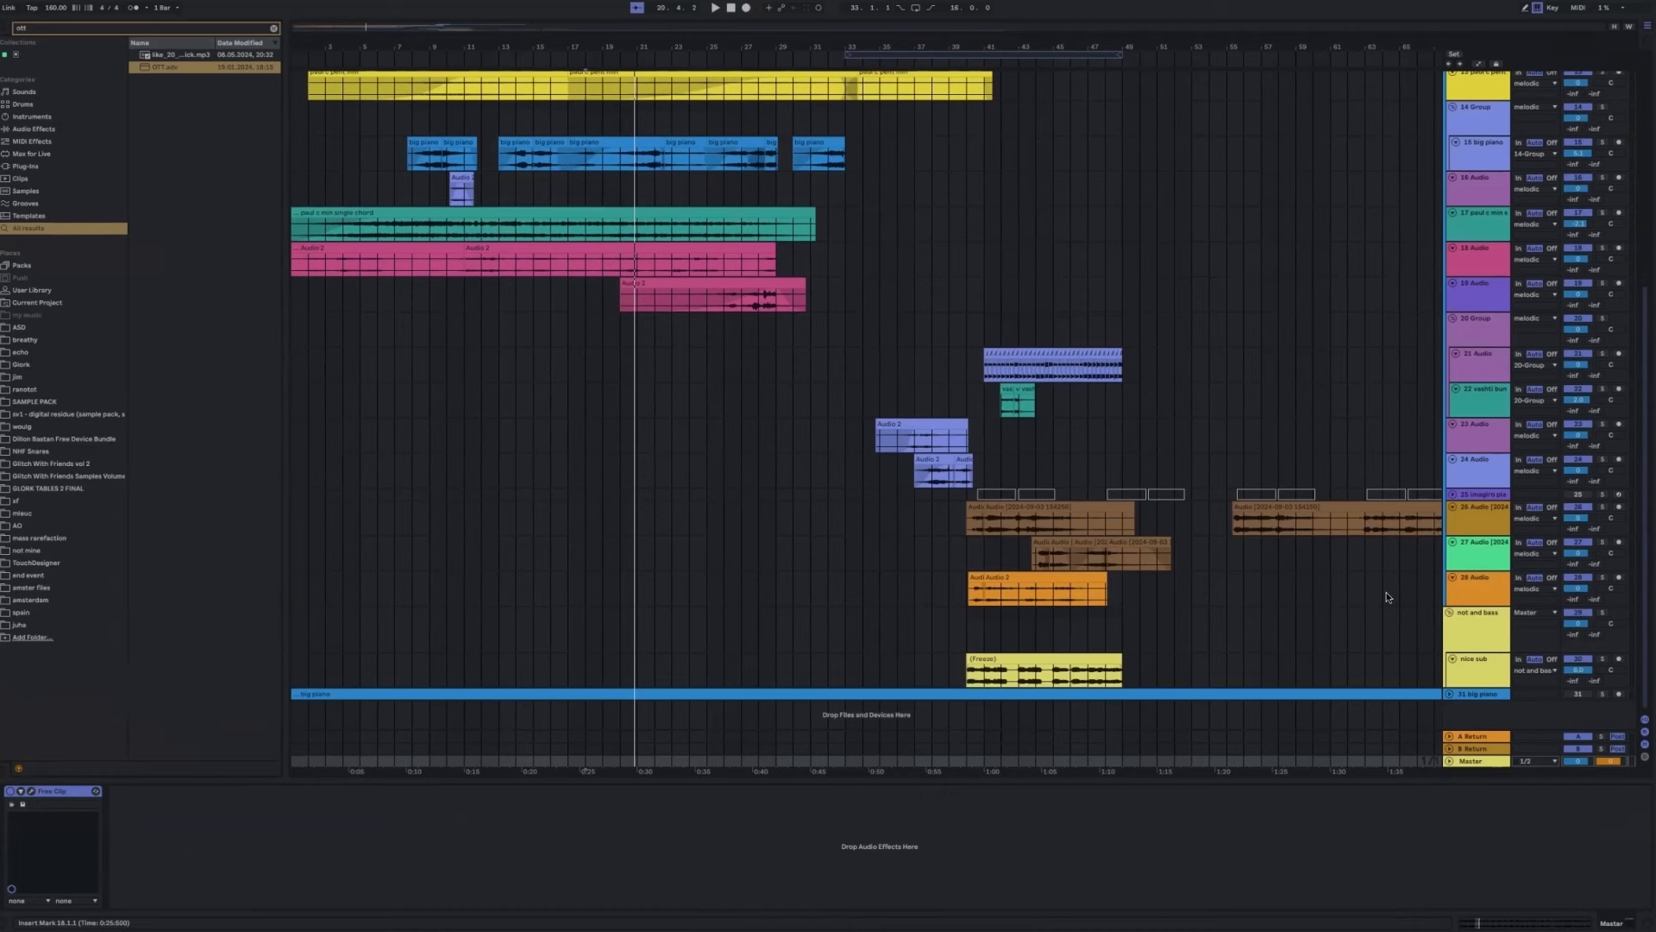
mouse_move(727, 652)
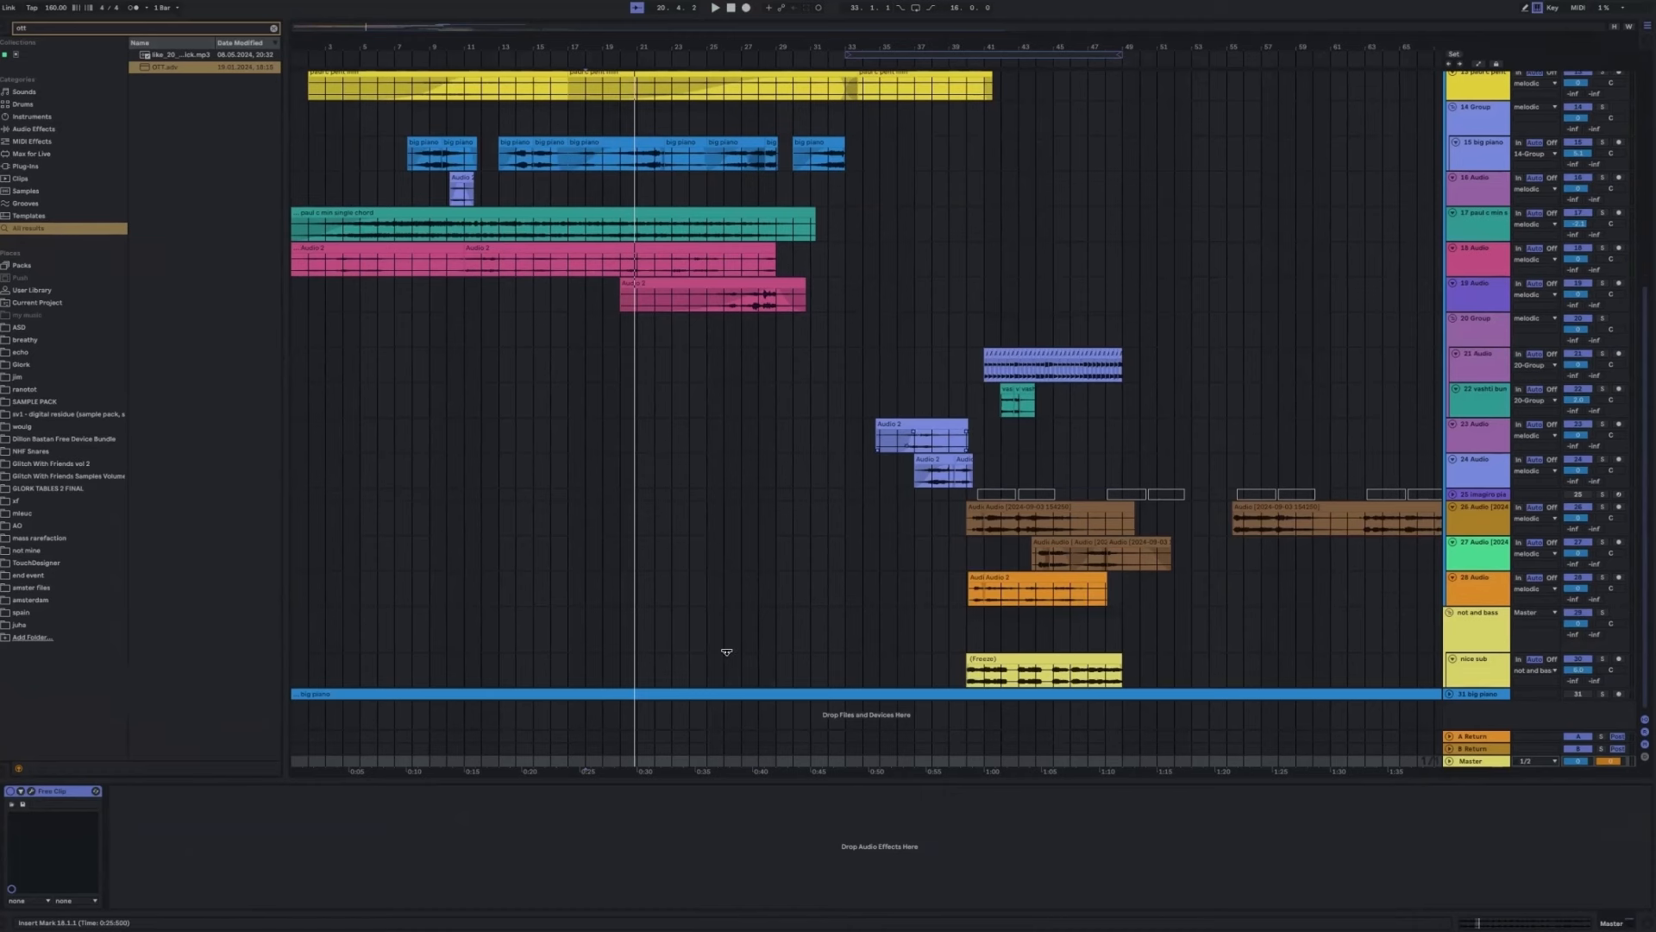
mouse_move(182, 653)
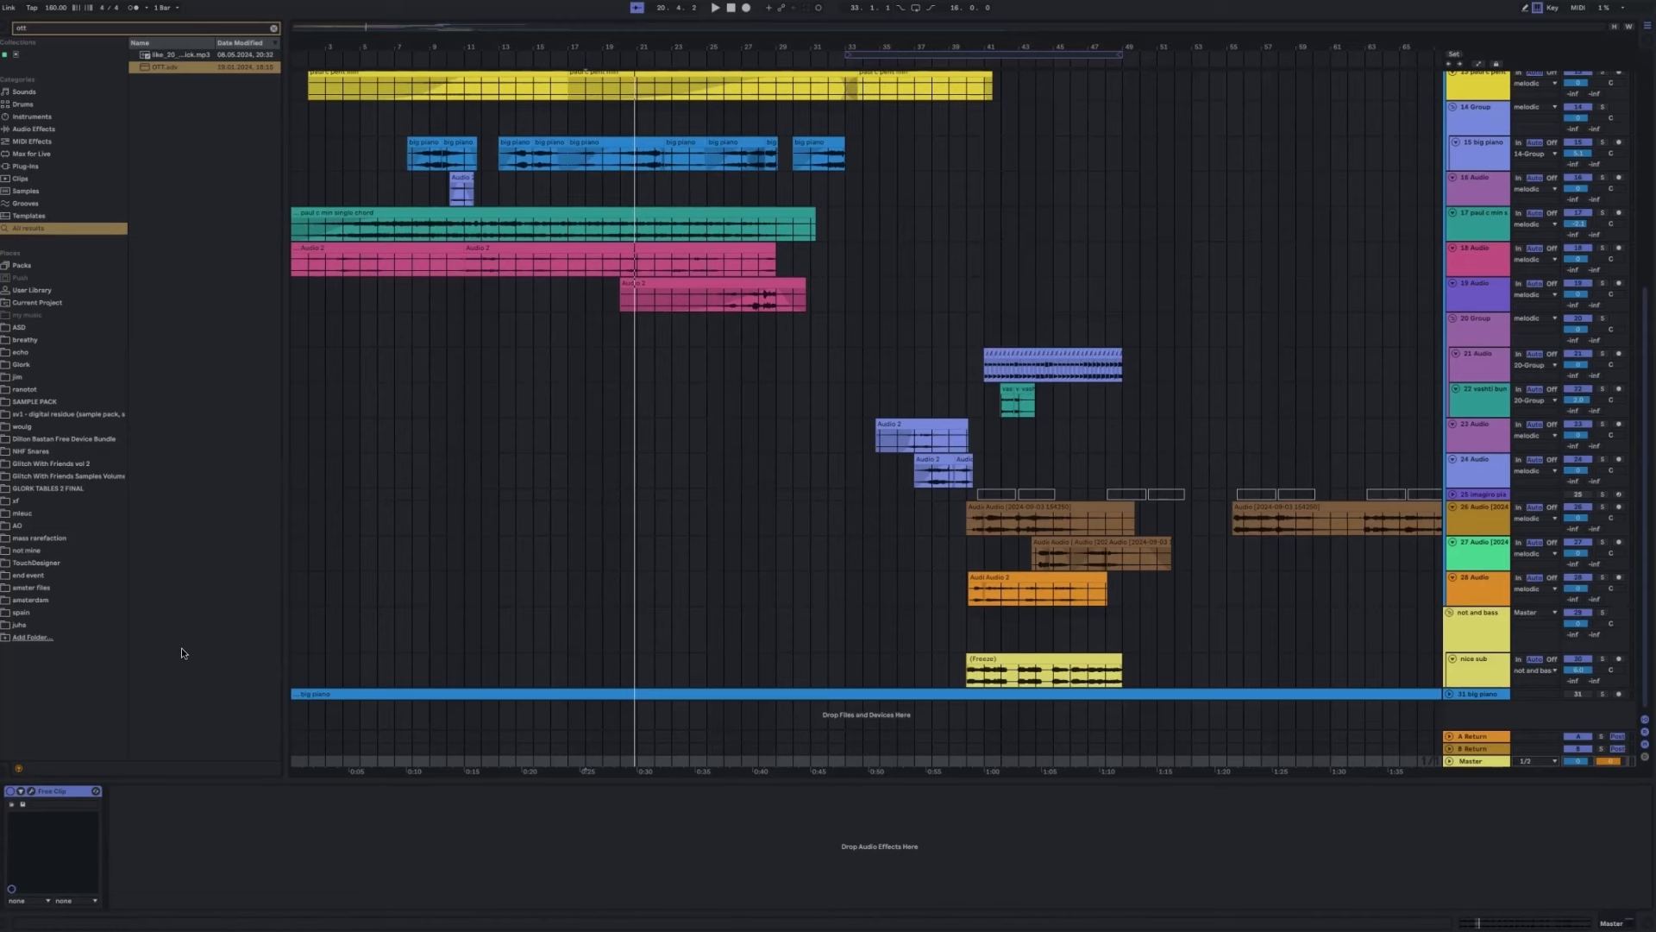
mouse_move(1472, 771)
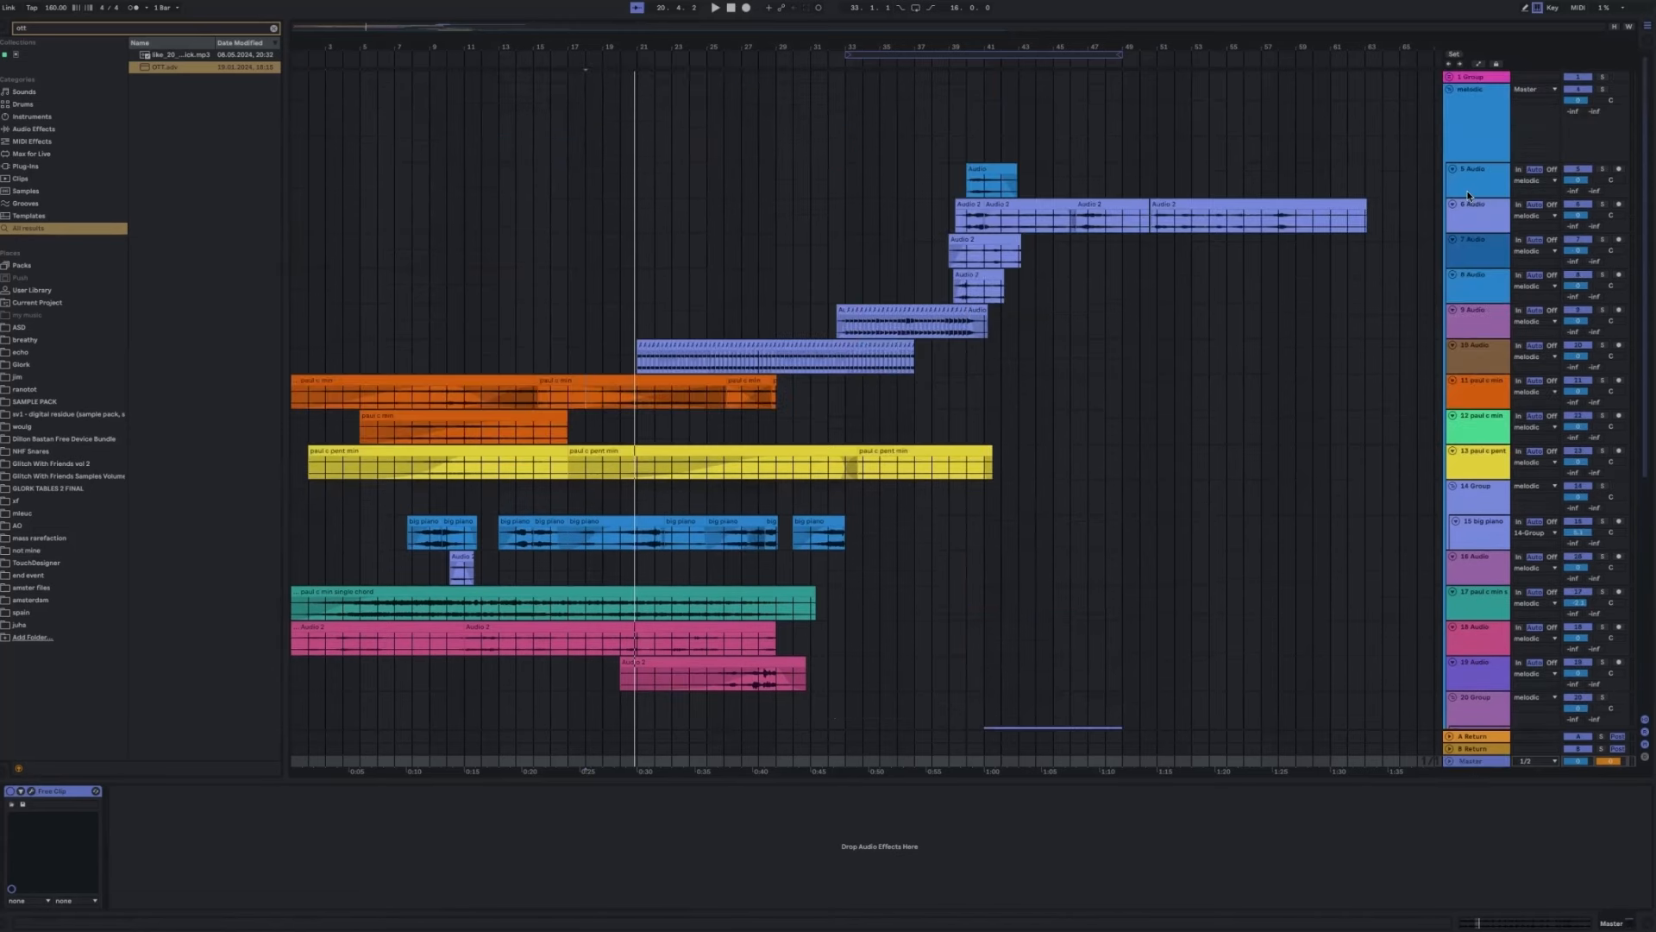
scroll("down", 3)
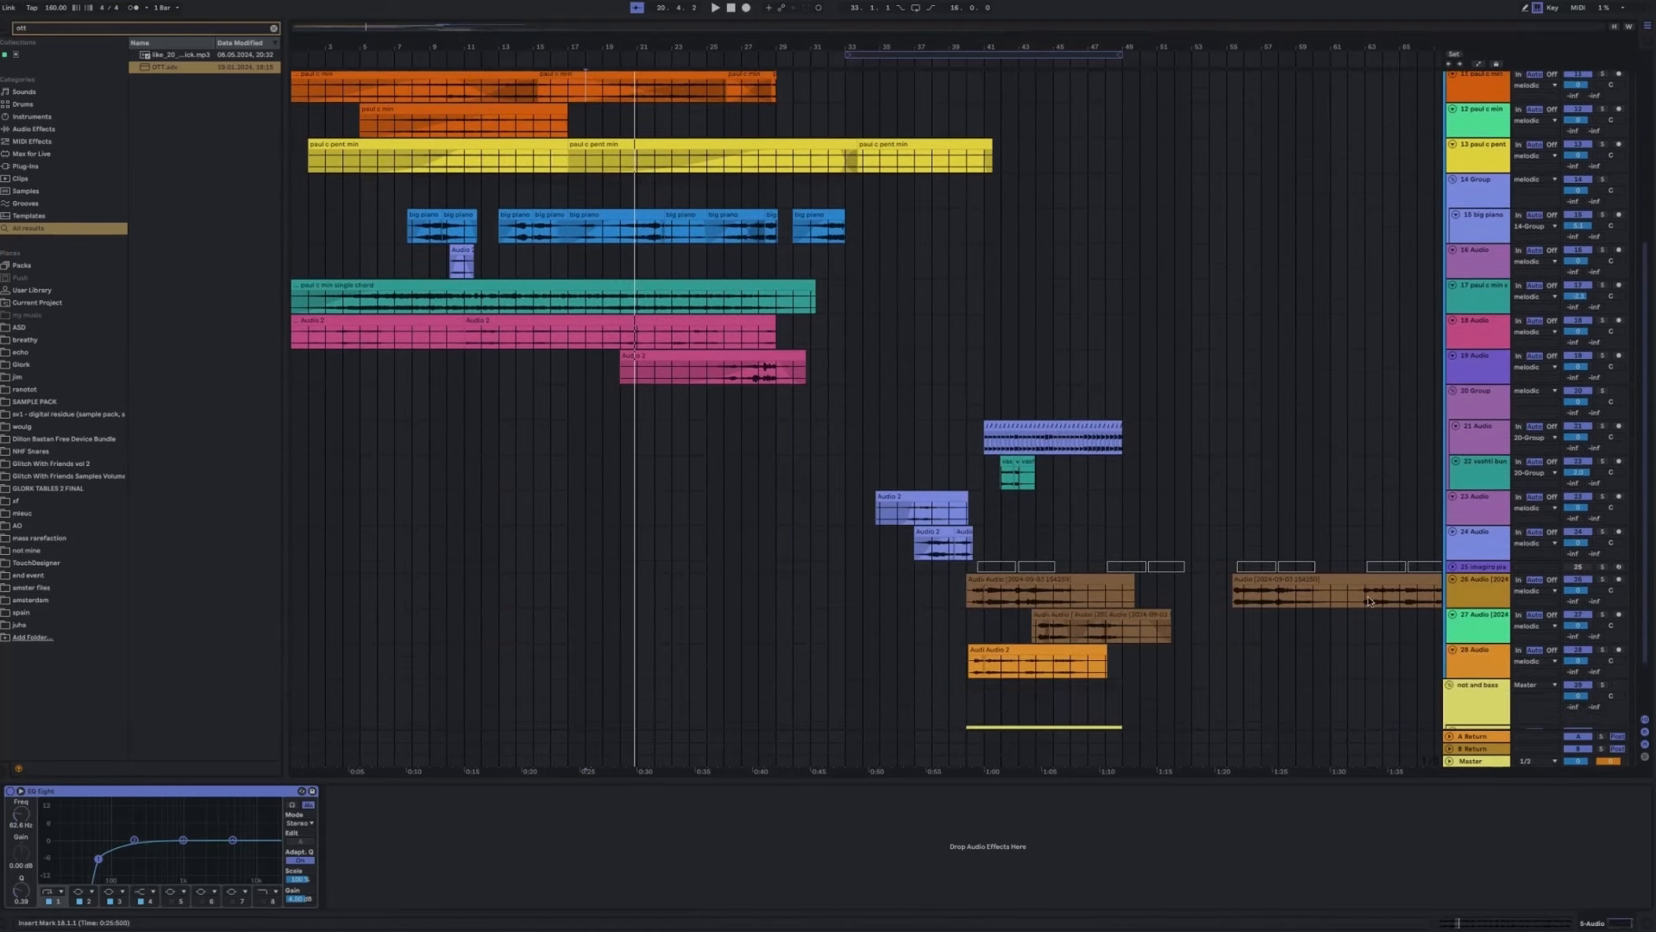
scroll("down", 3)
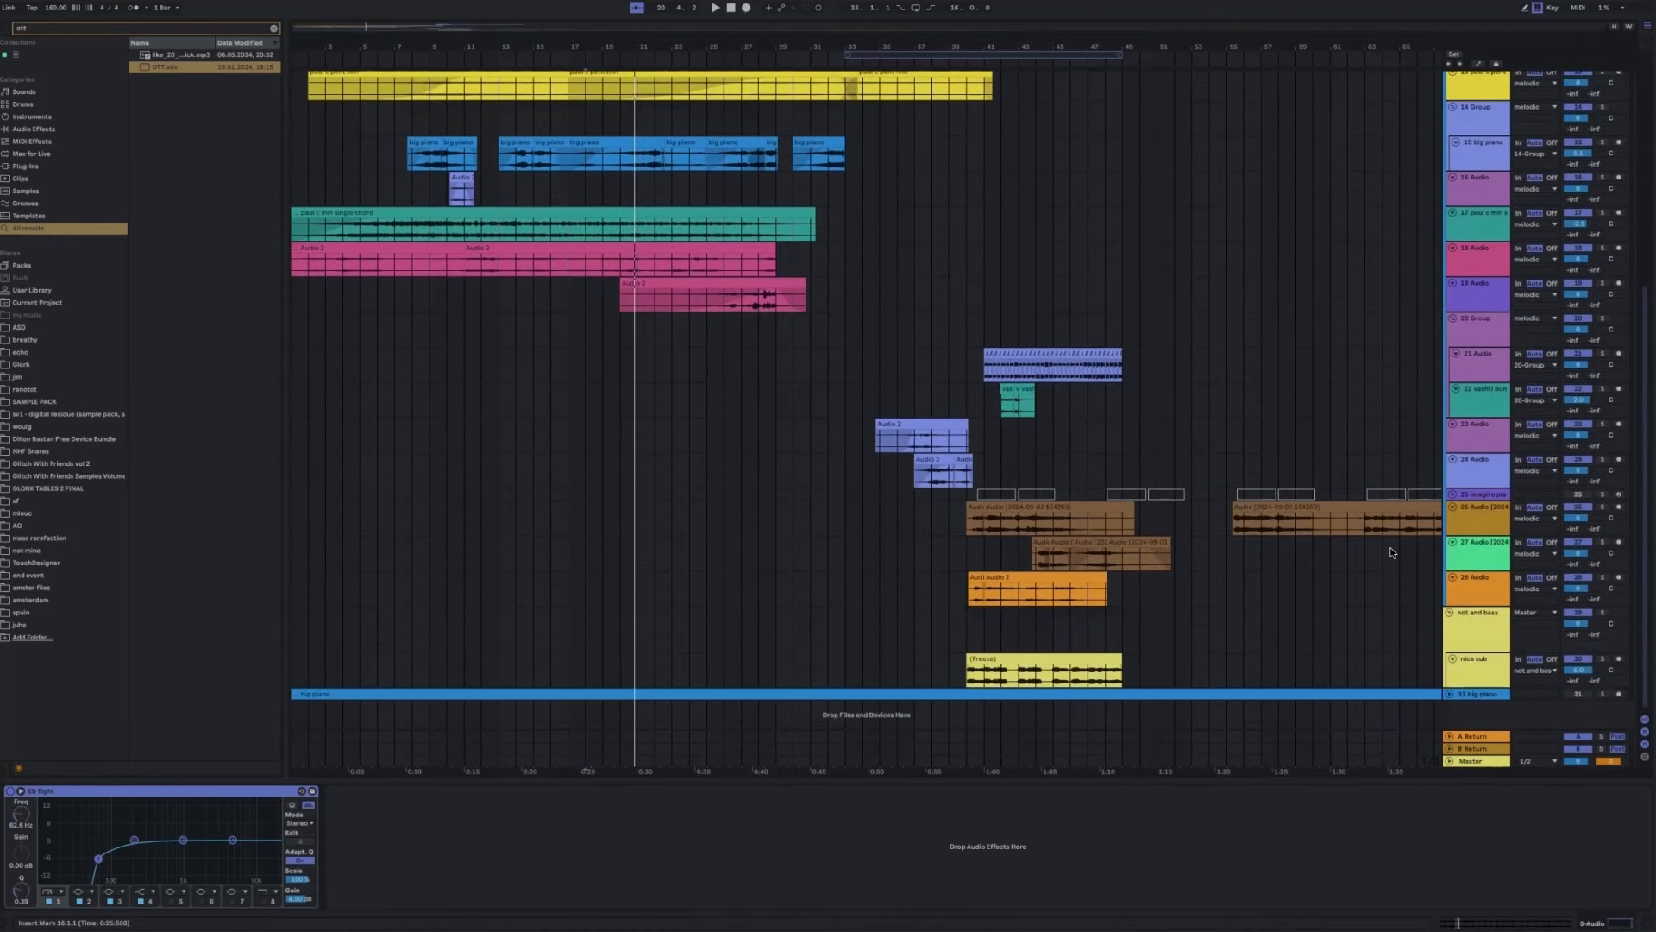
mouse_move(1425, 550)
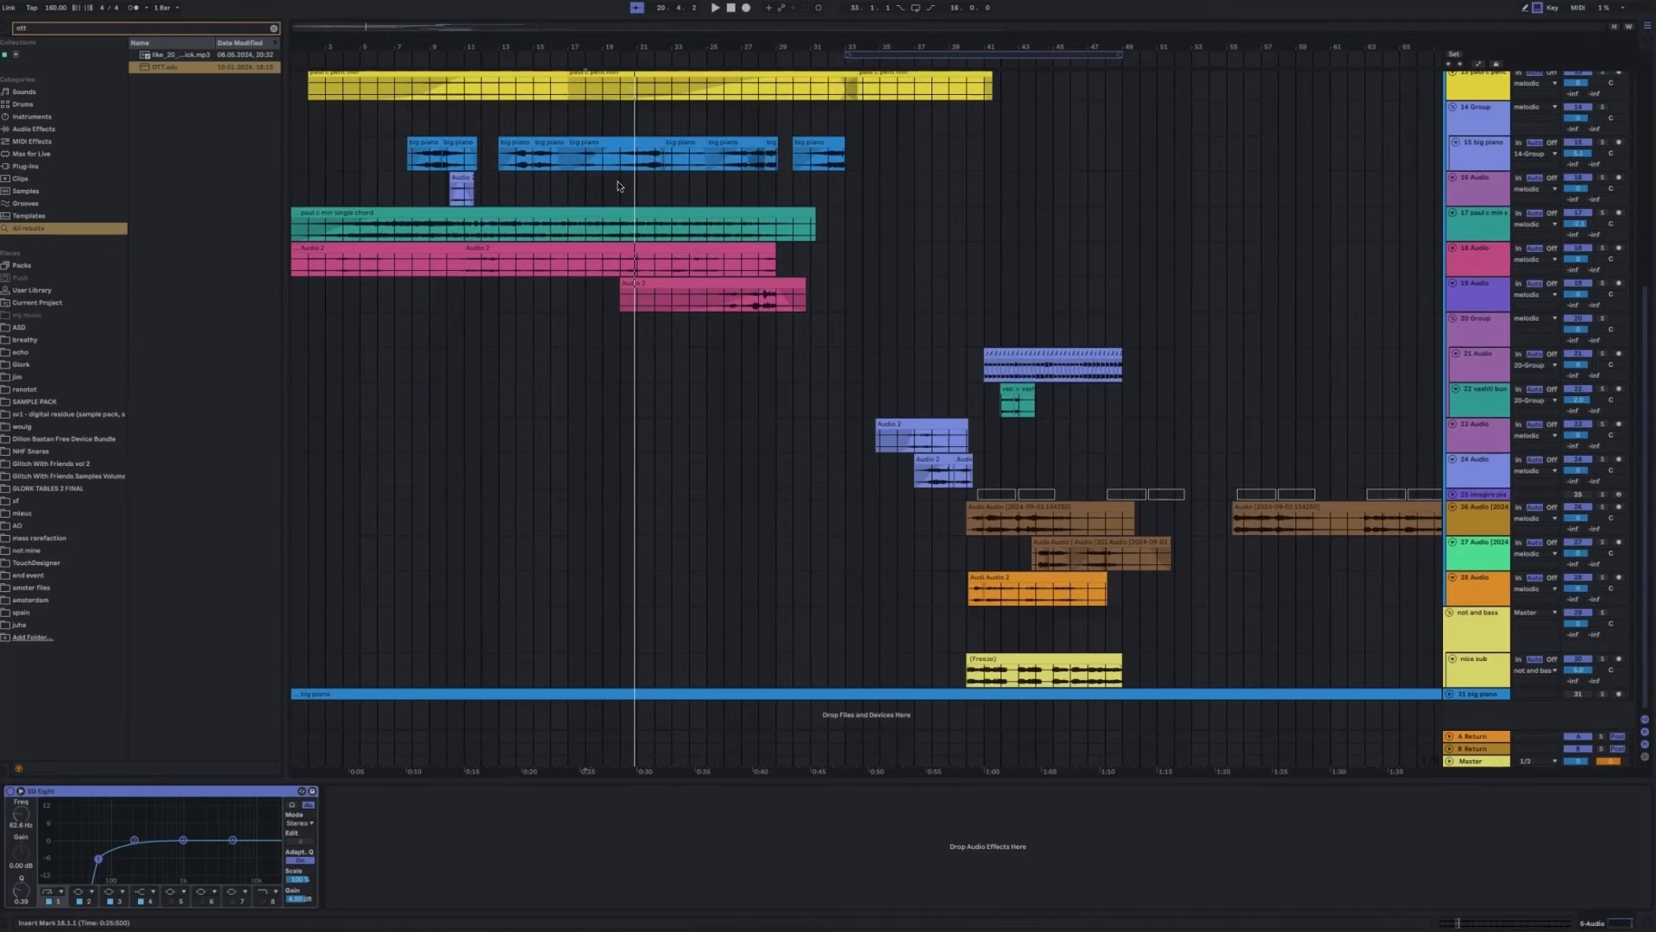
scroll("up", 3)
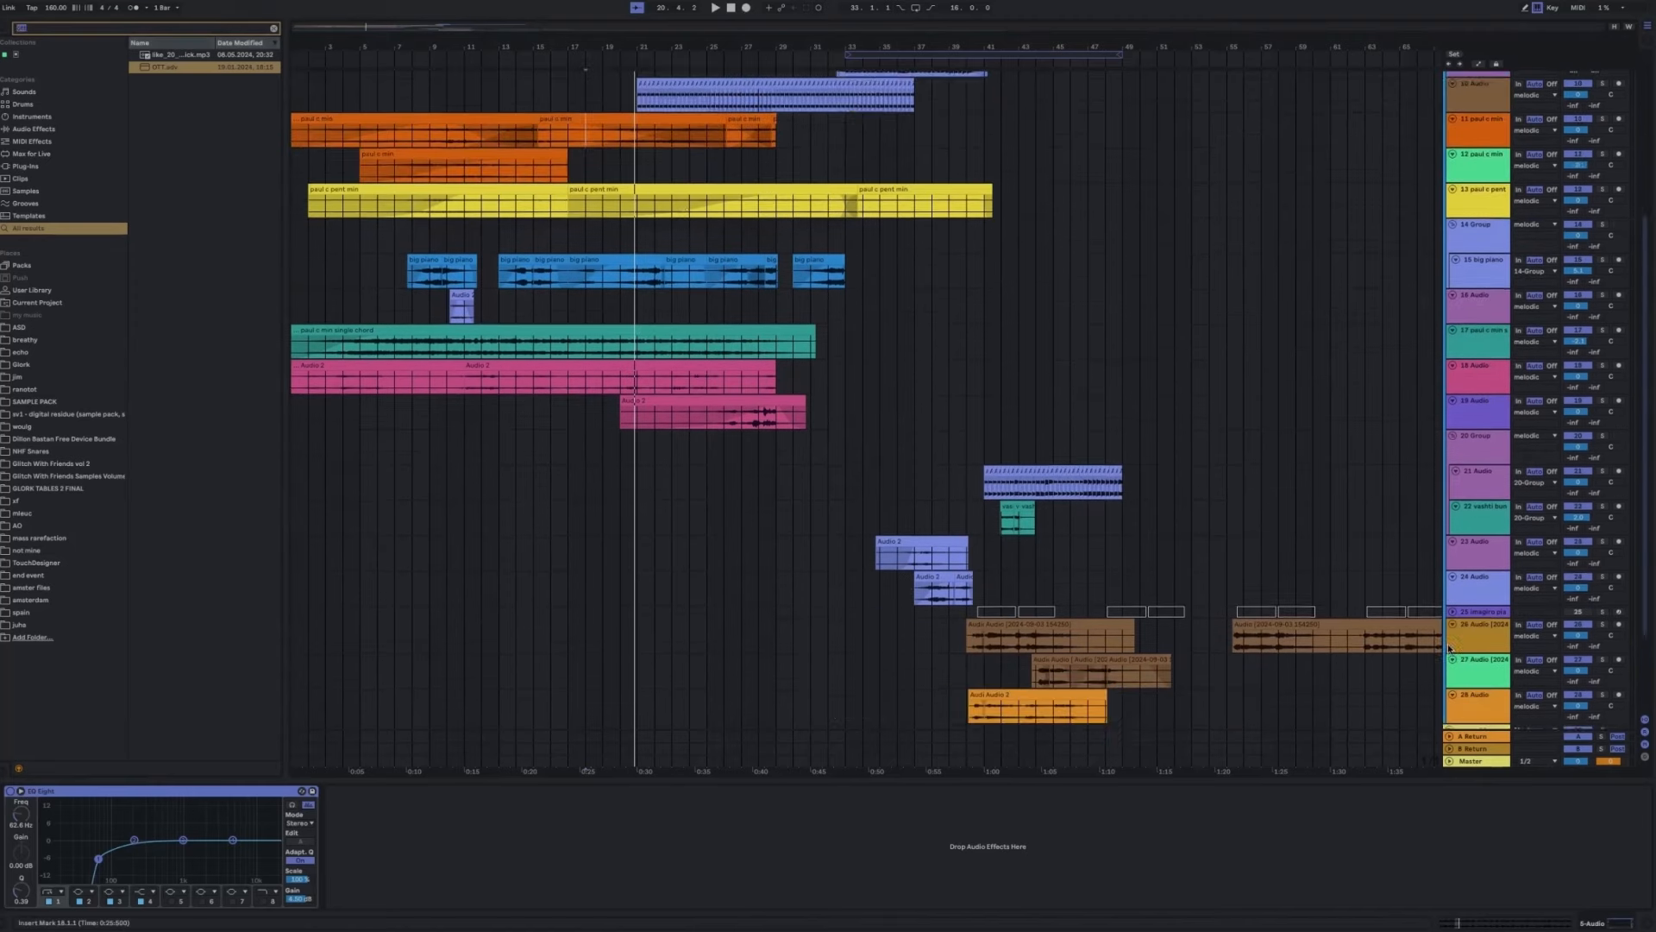
scroll("down", 3)
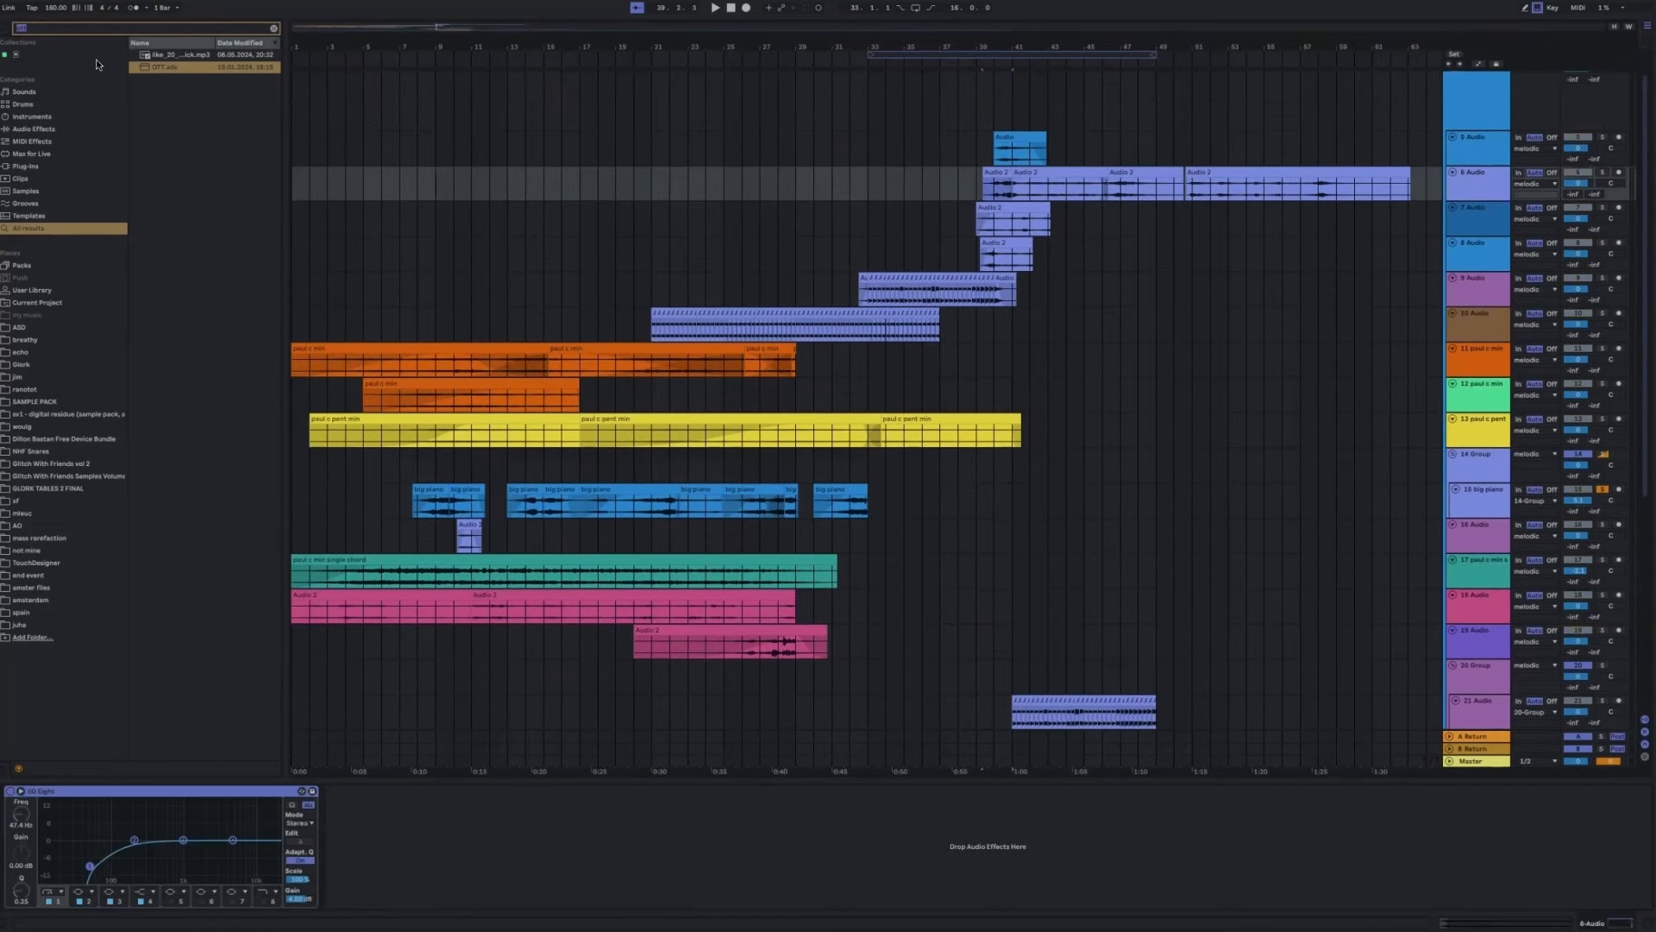
Search for 'noisey grain', load the rack preset, and show the grained chain's devices.
type("noisey grain")
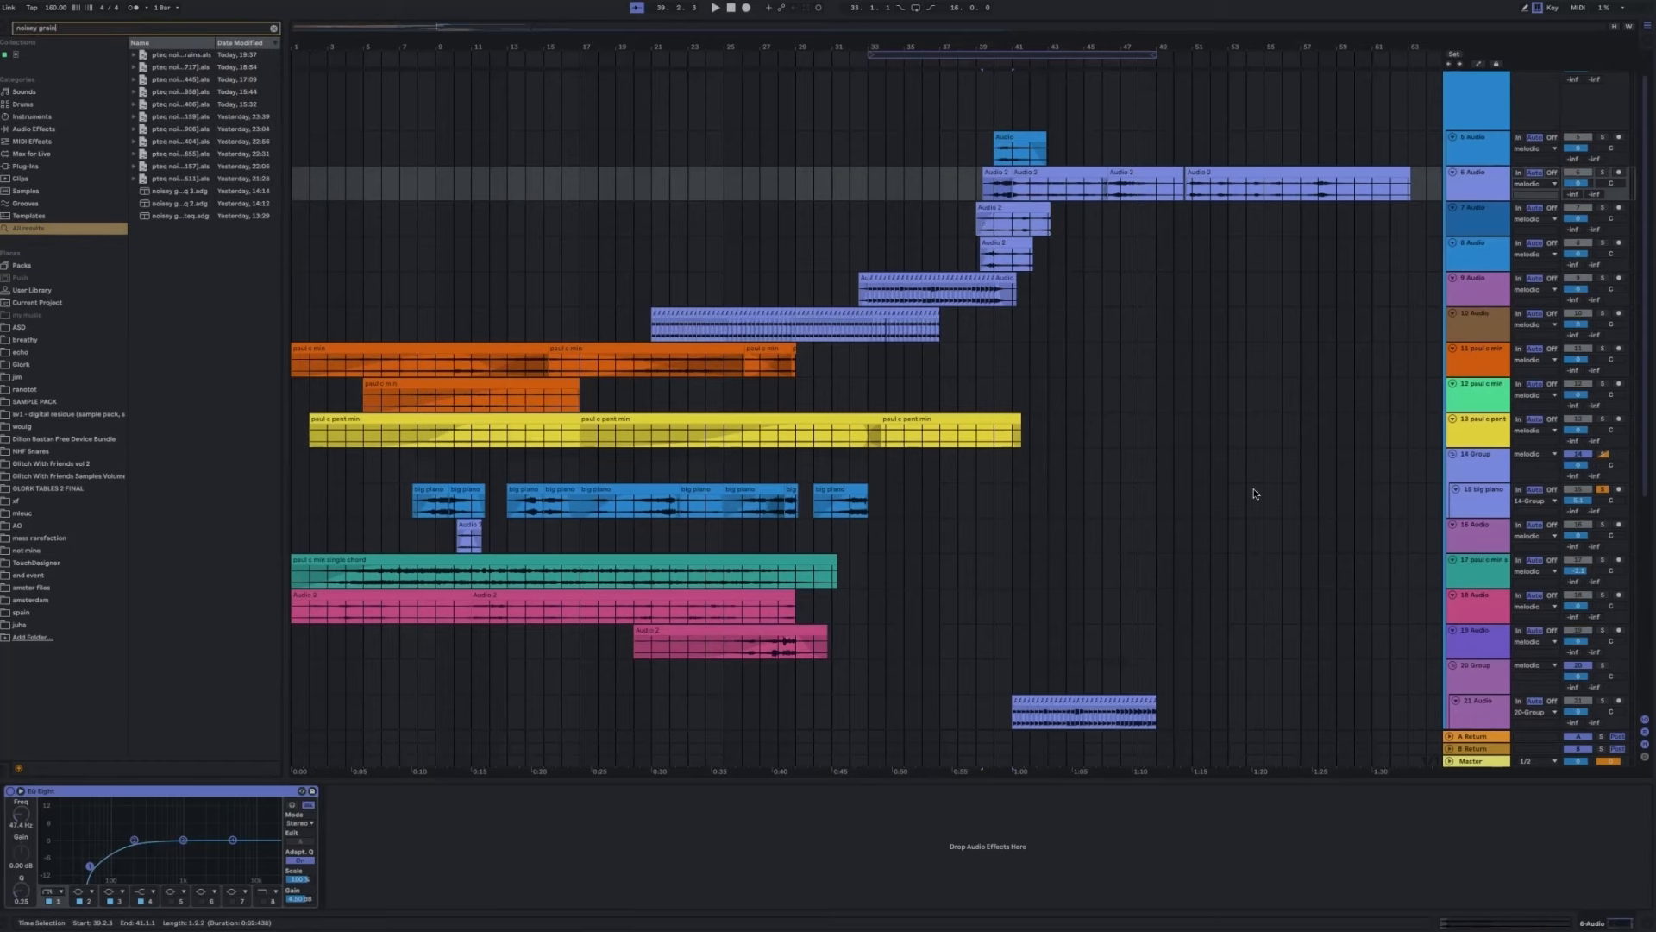
scroll("down", 3)
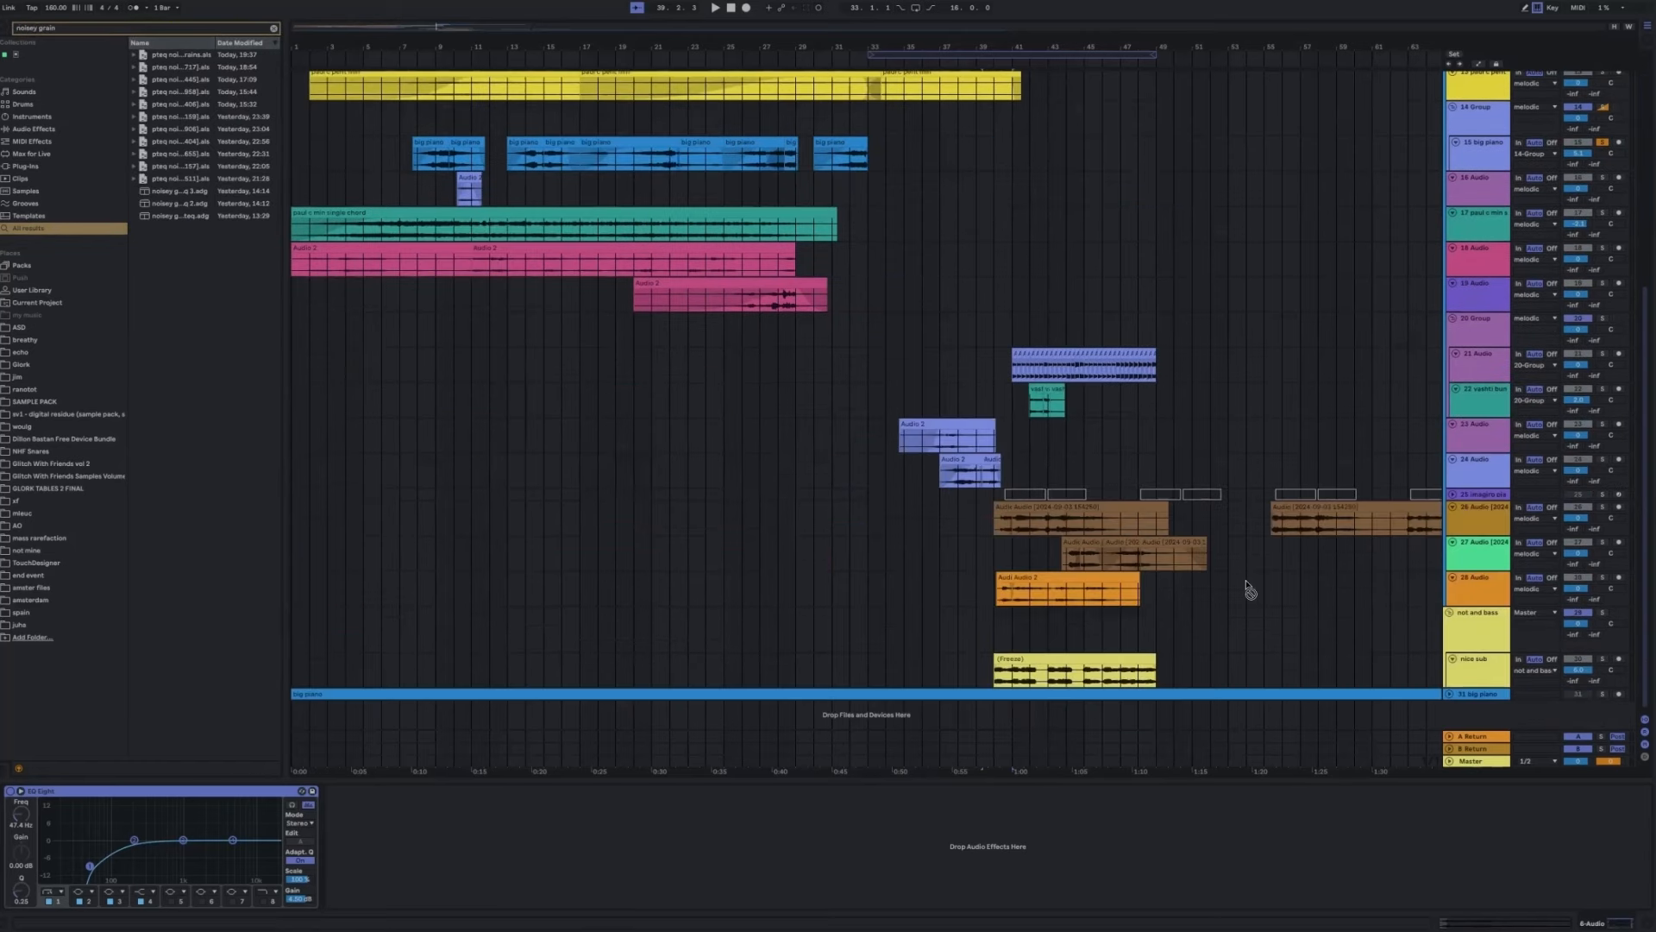
left_click(201, 202)
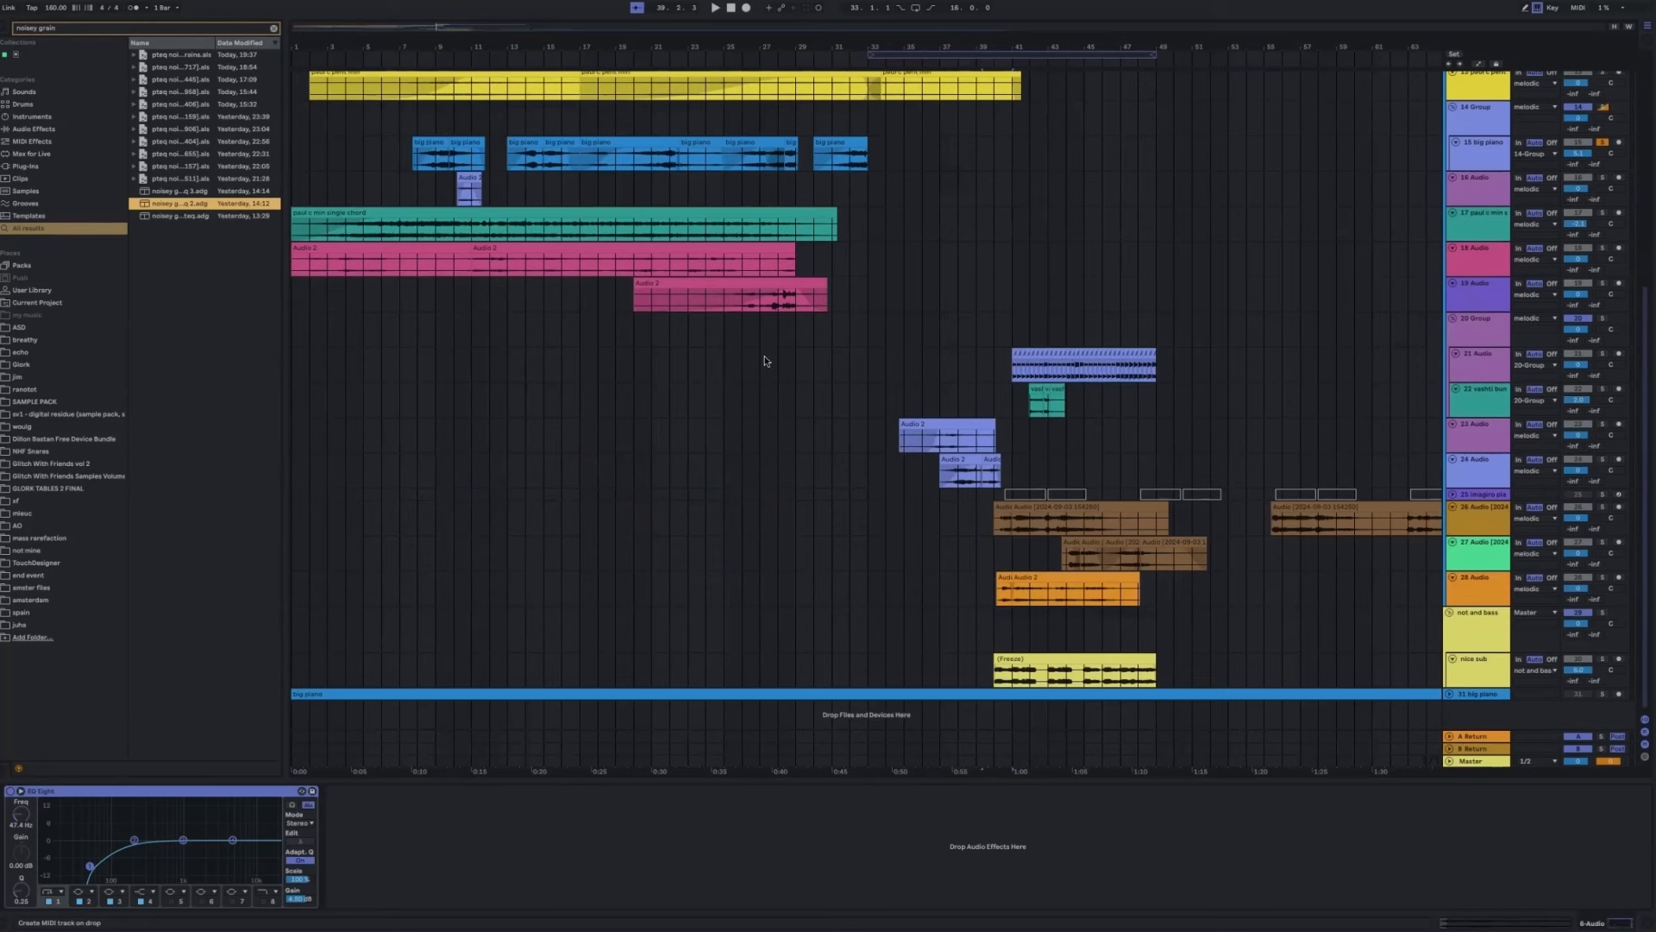
mouse_move(765, 329)
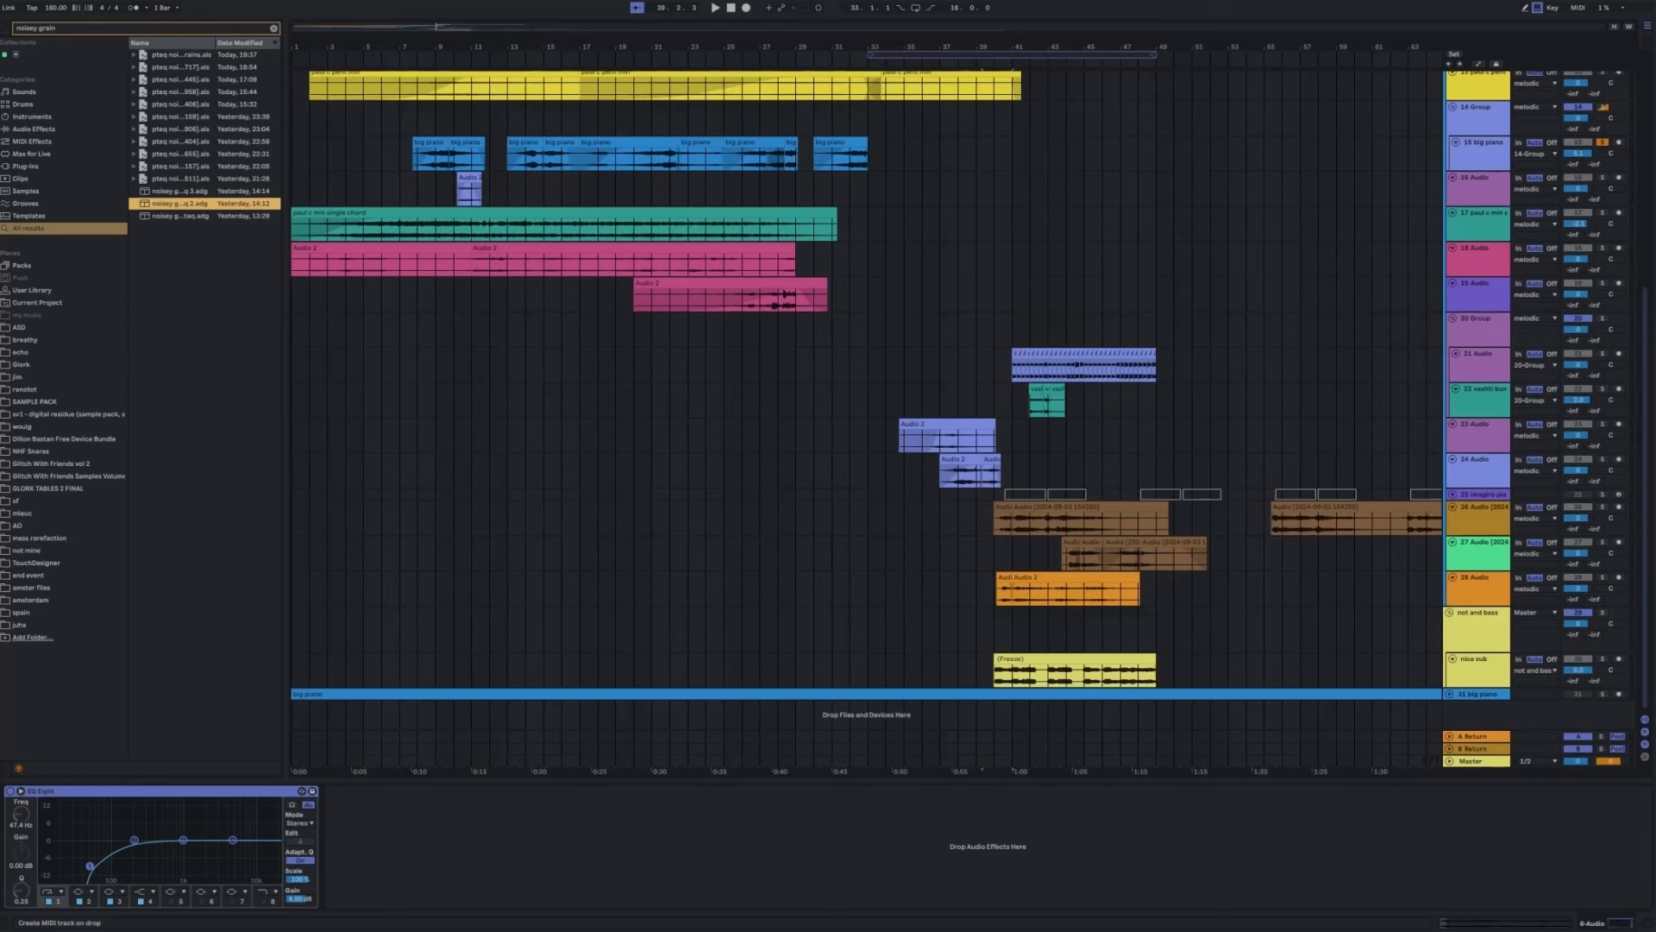
mouse_move(491, 433)
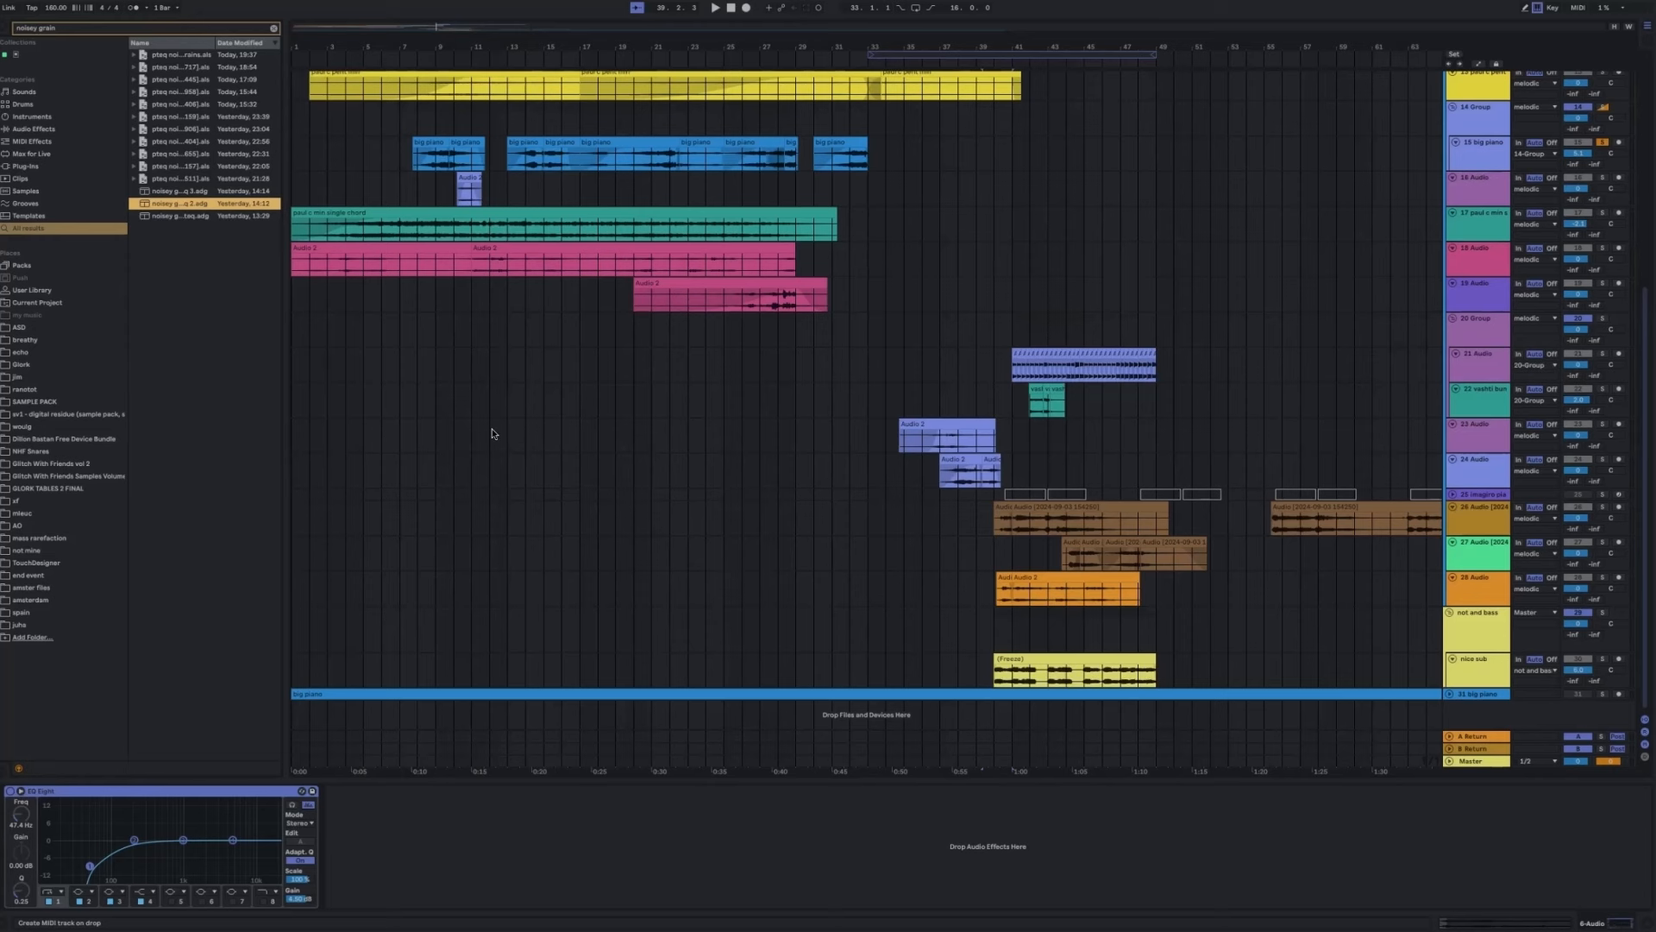
mouse_move(491, 433)
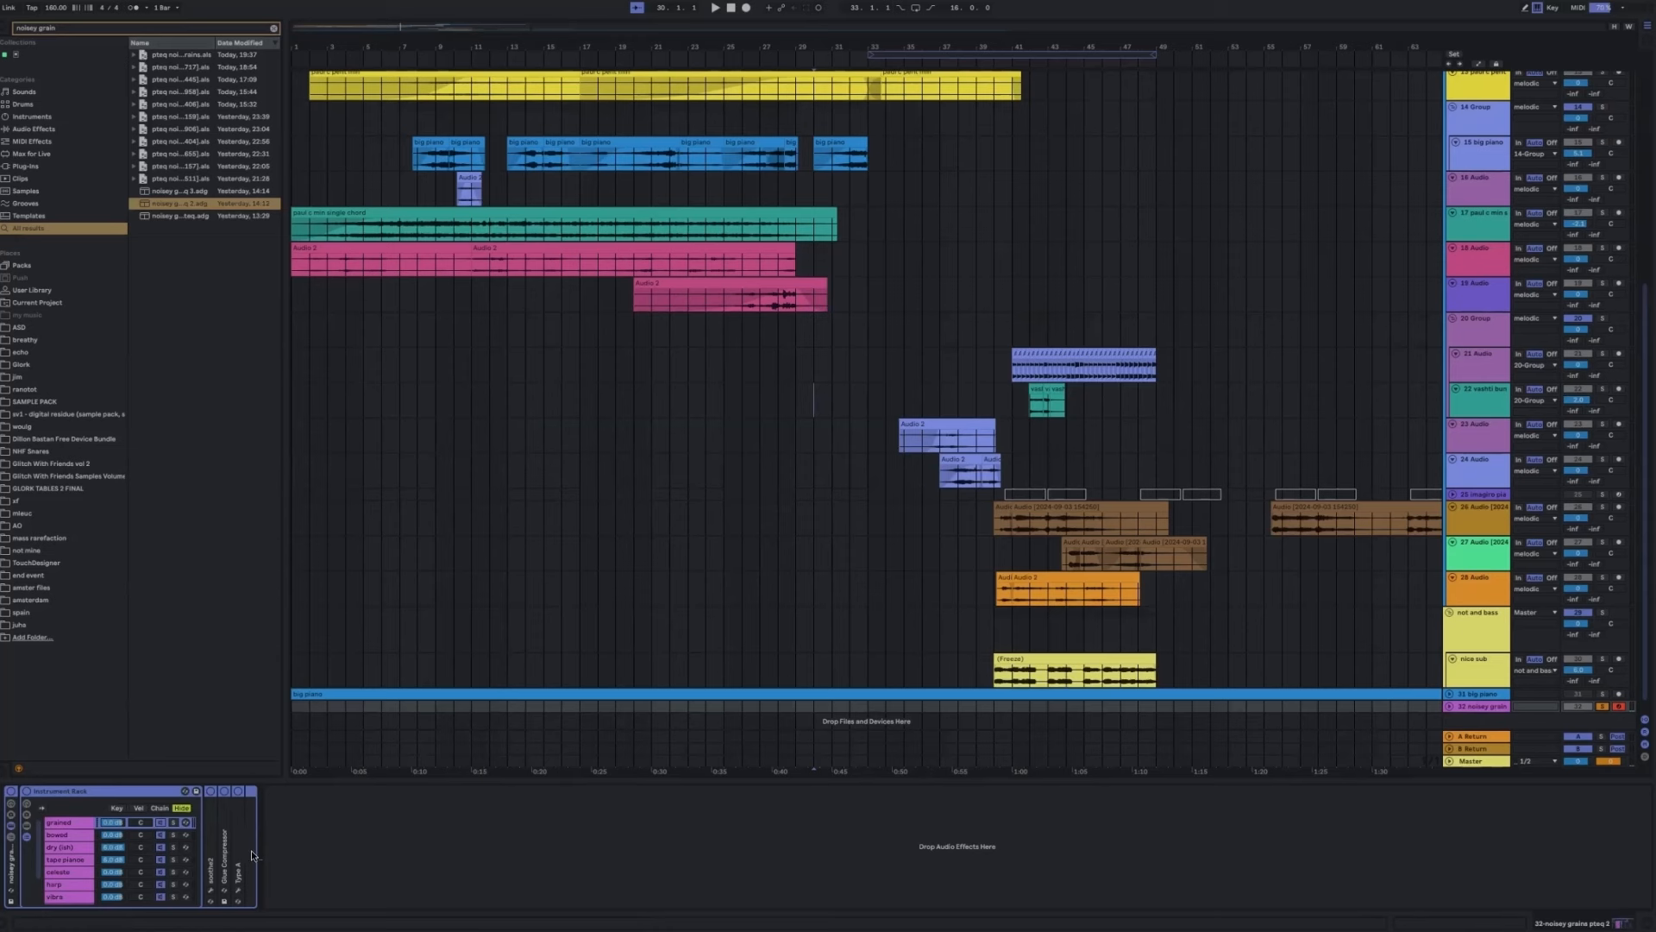
left_click(246, 790)
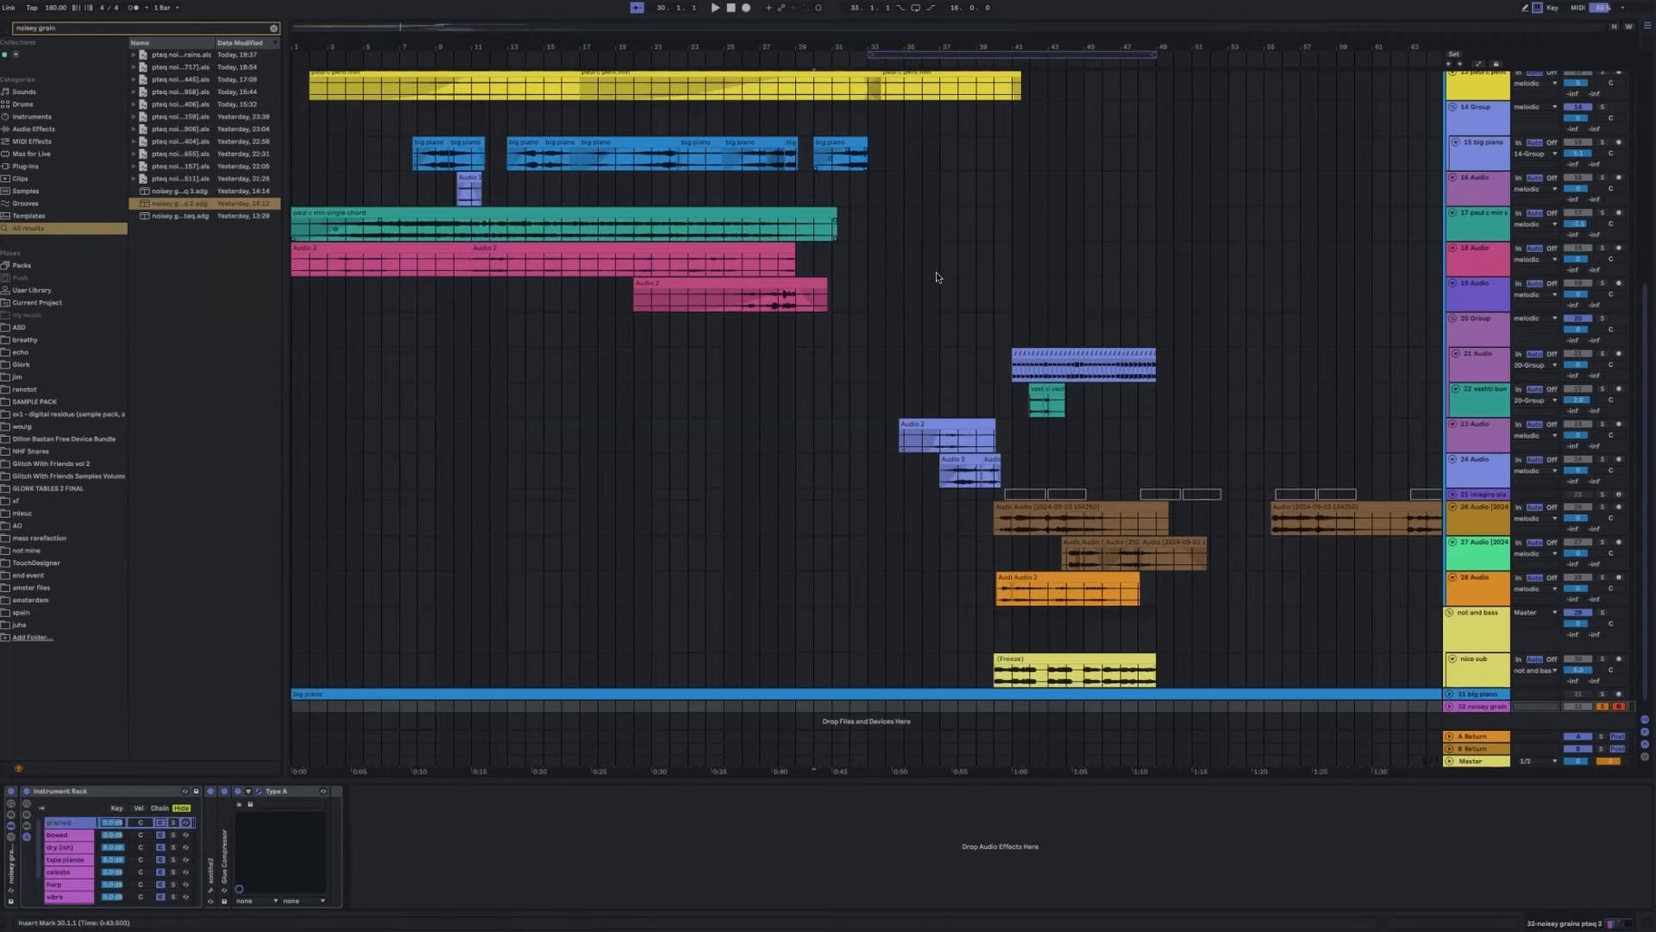
scroll("up", 3)
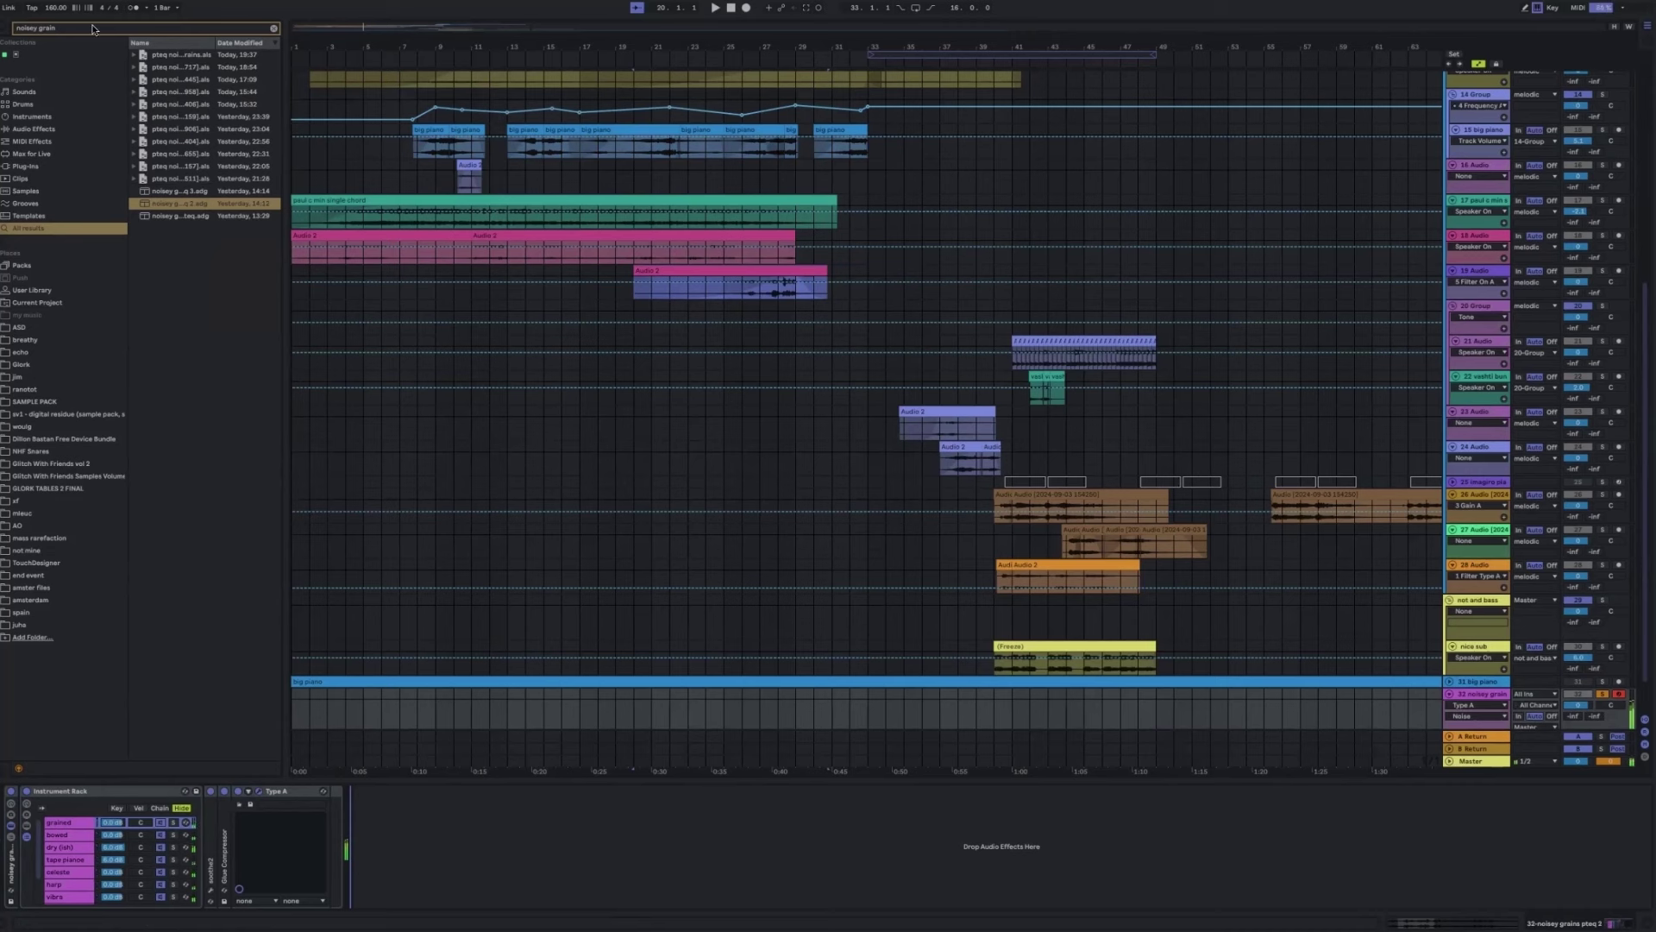
Search 'random' and show the Random and Minor MIDI effects before the Instrument Rack.
triple_click(47, 27)
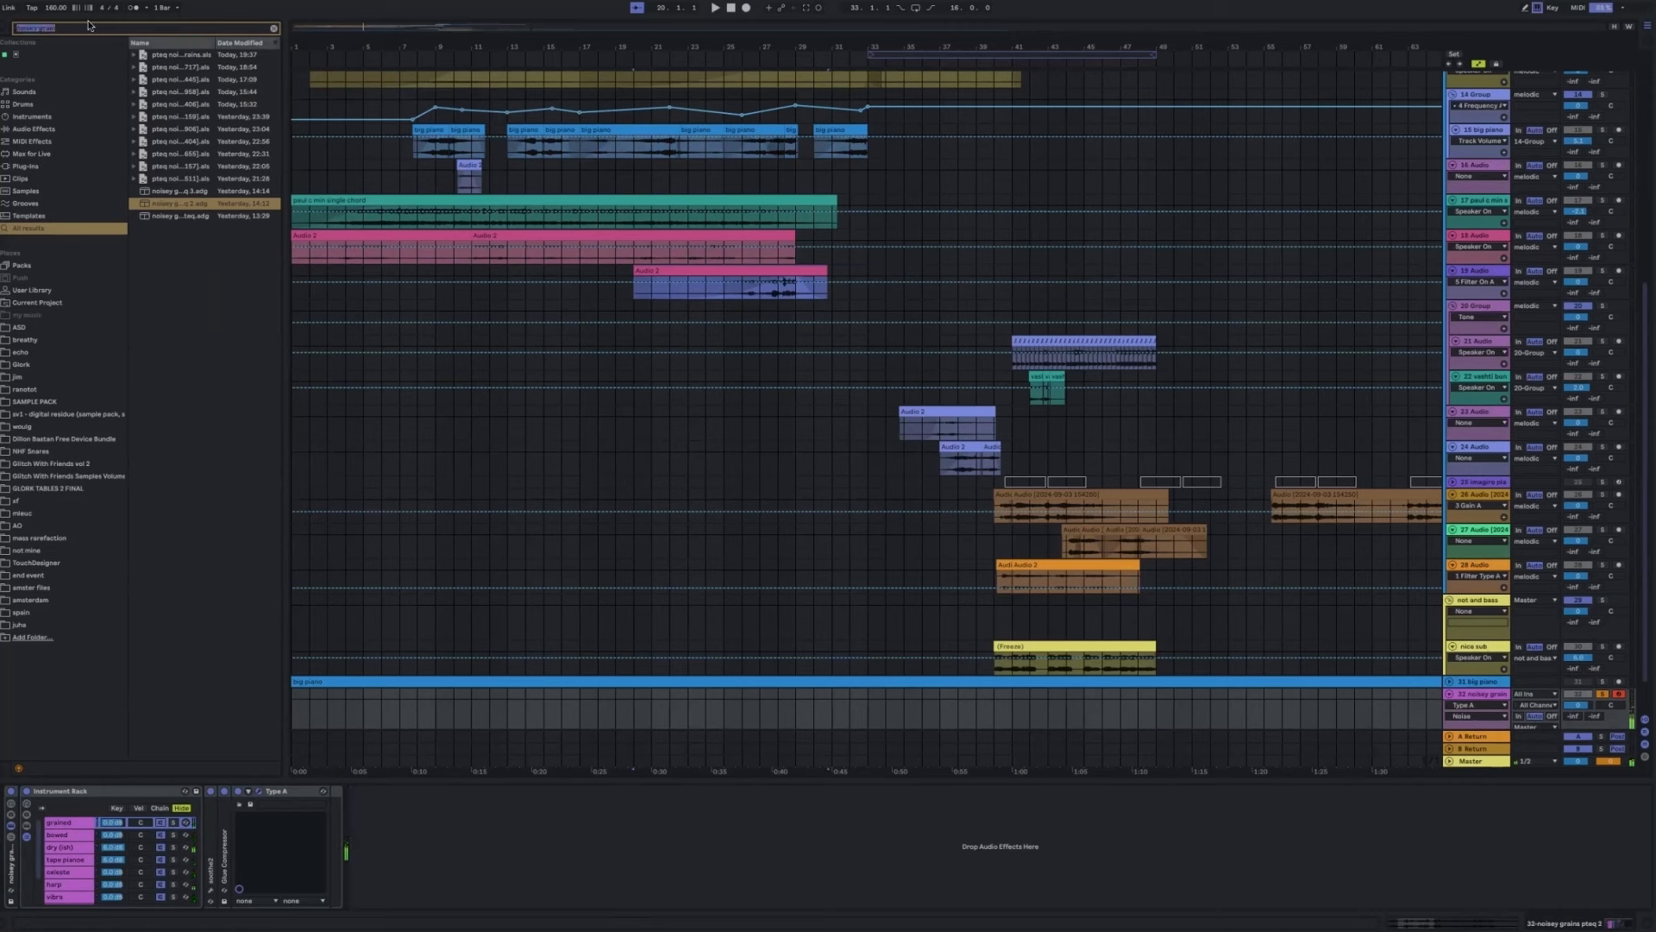
type("ran")
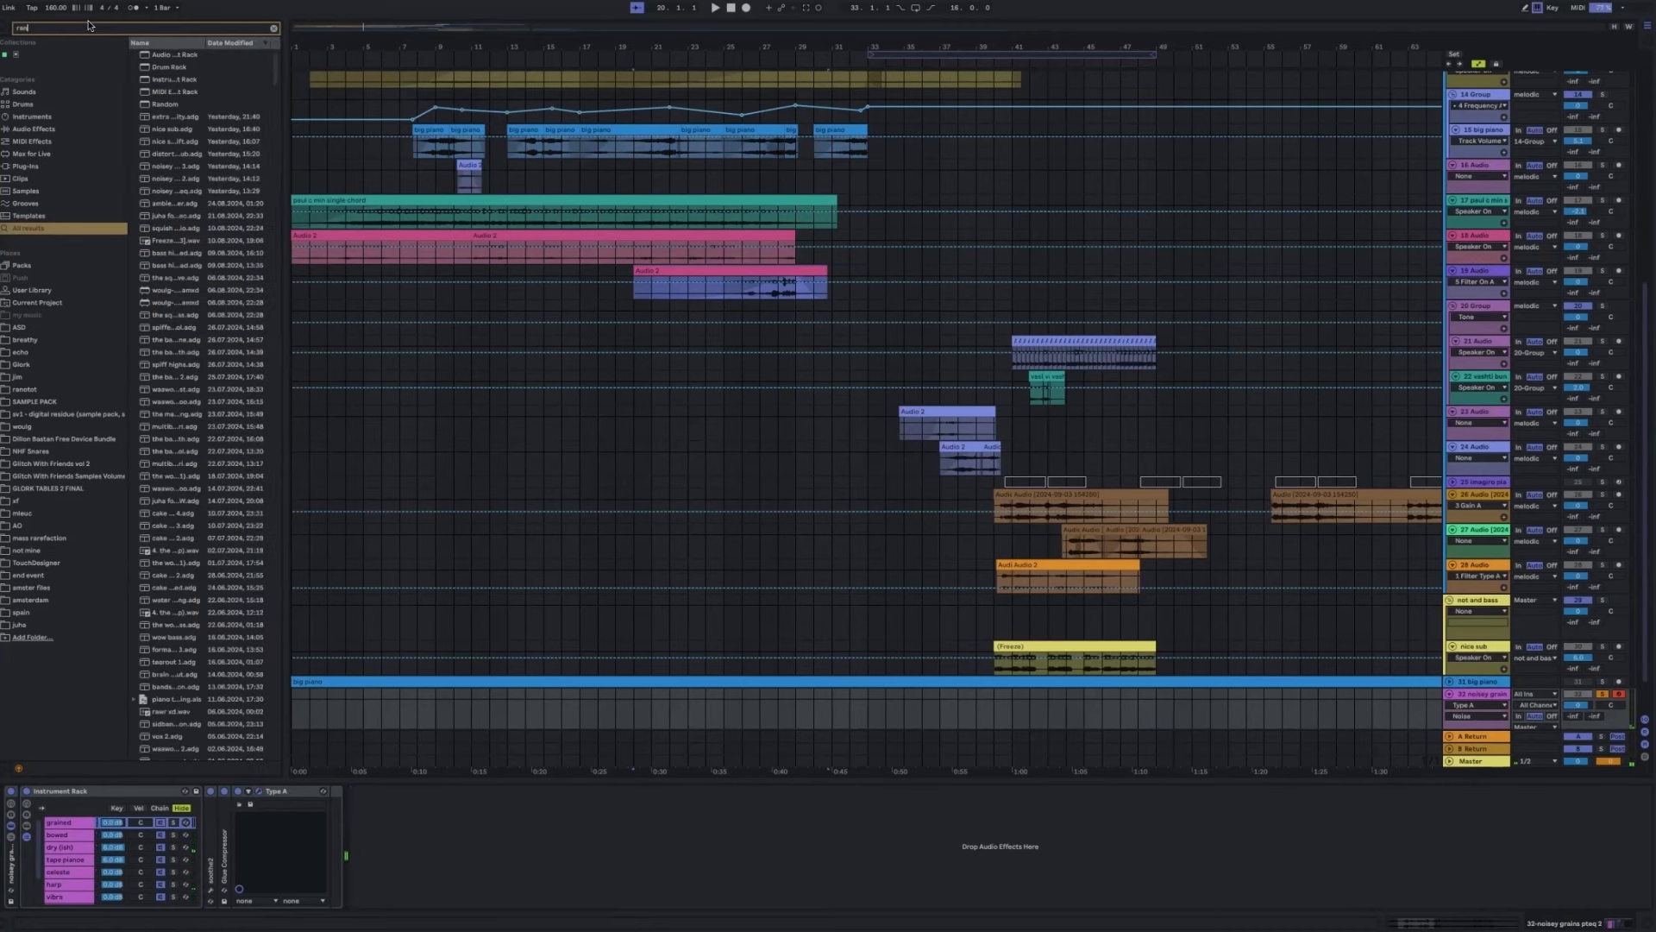
type("random")
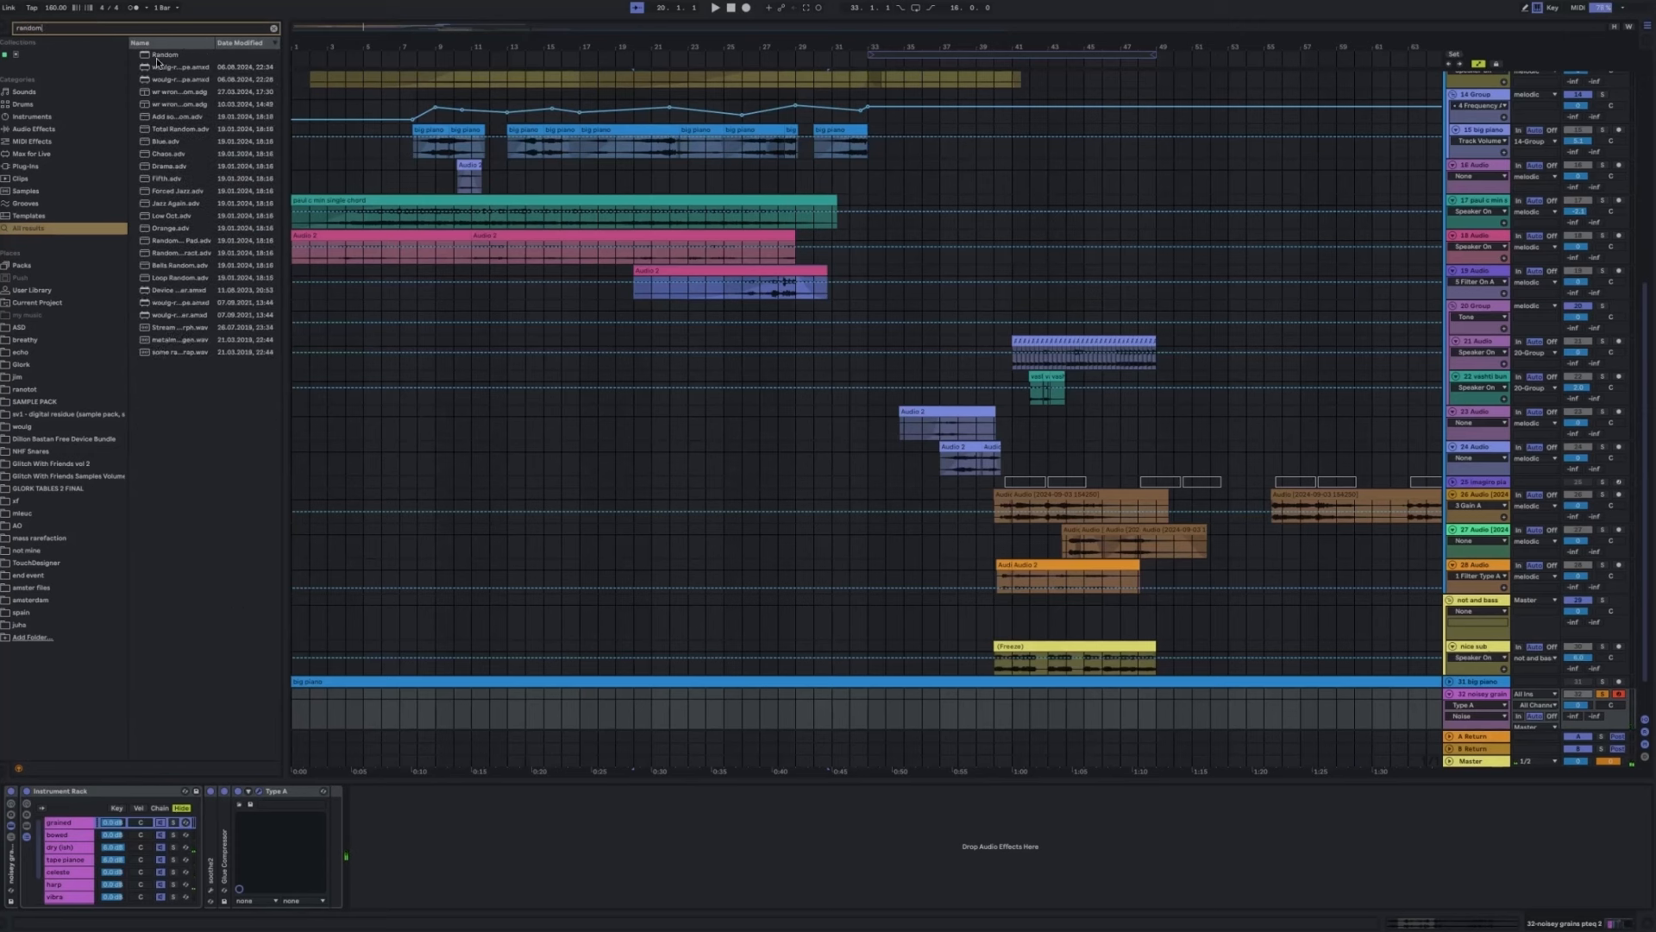
left_click(166, 54)
type("scale minor")
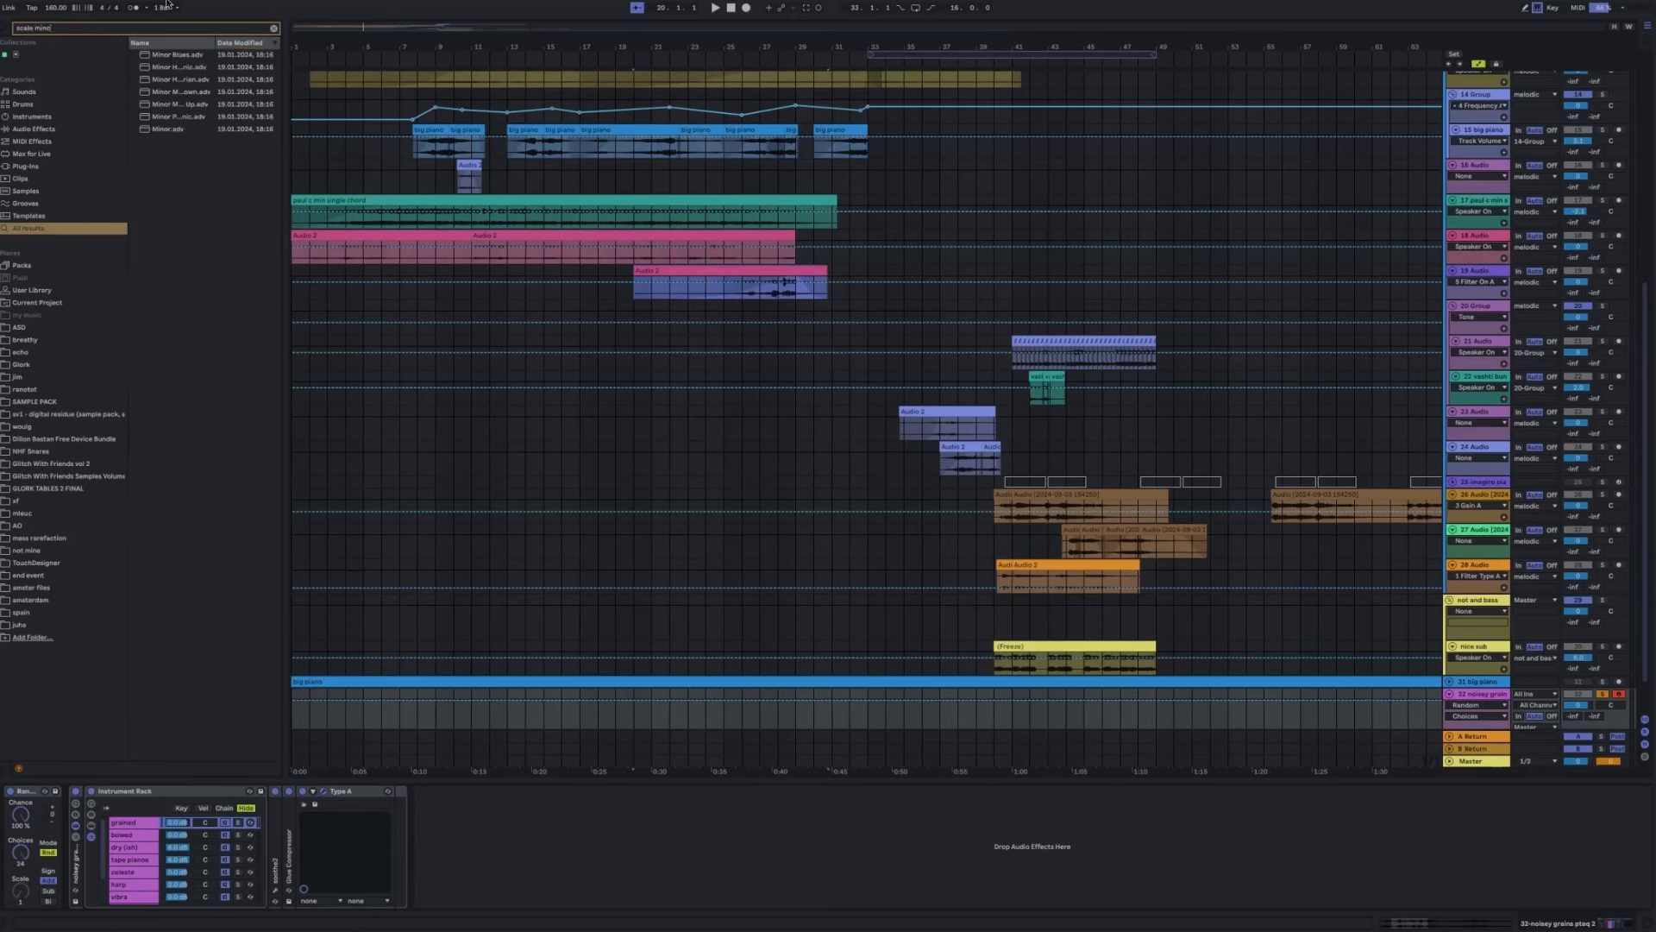
left_click(169, 127)
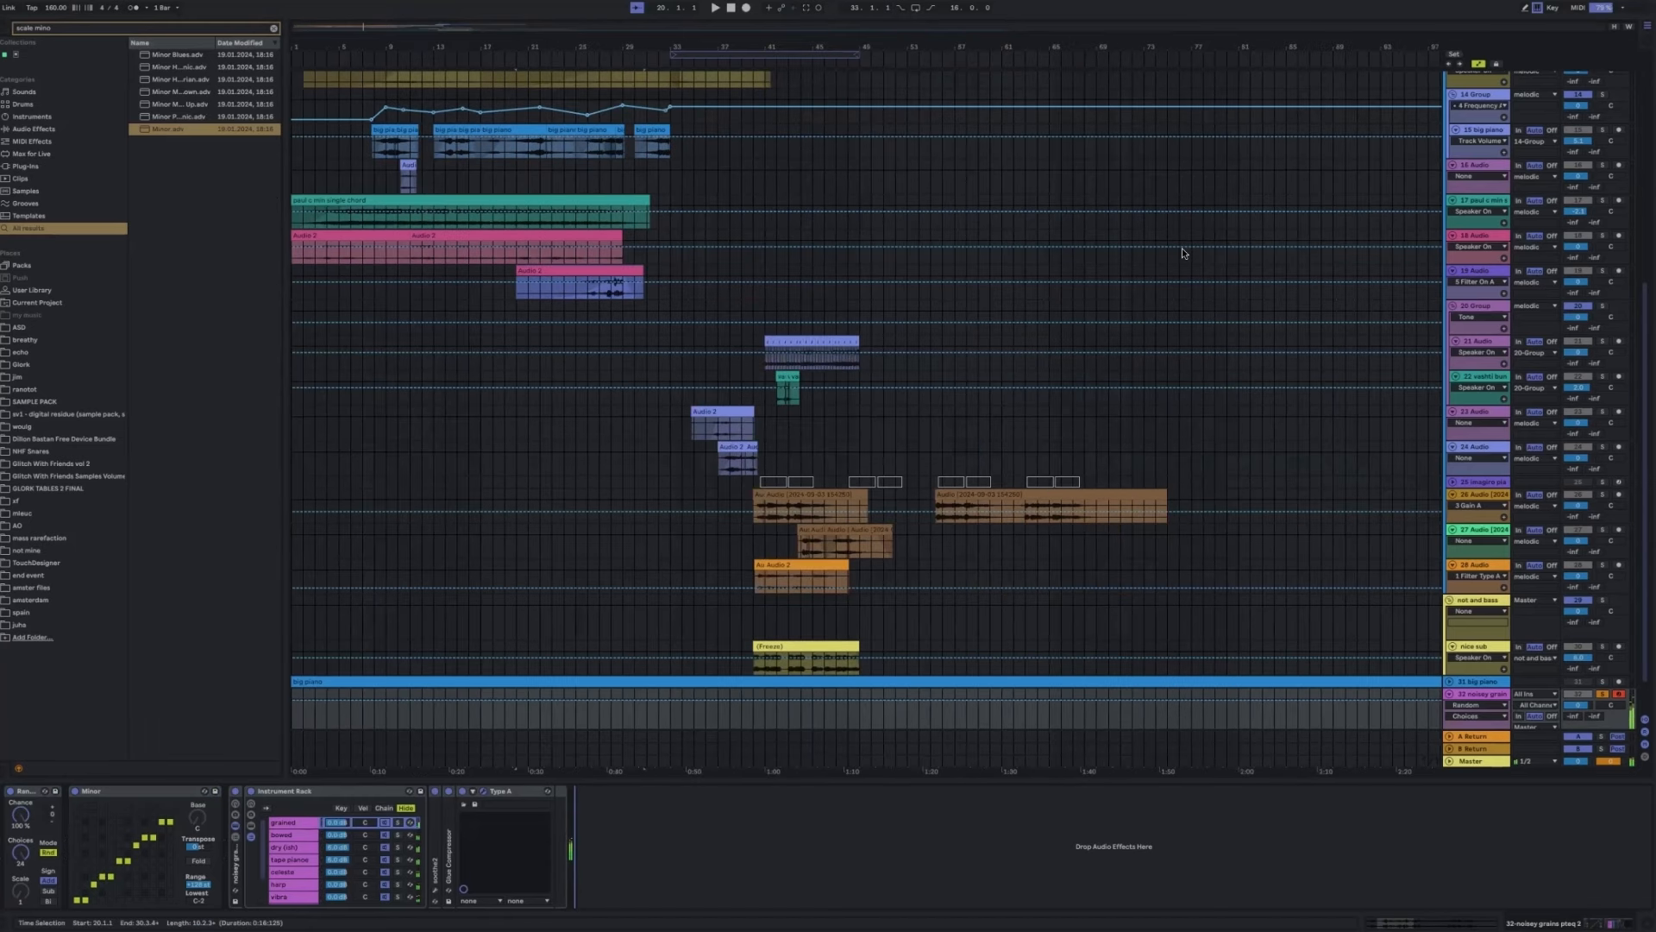
Float the Pianoteq plugin window for the celeste chain.
scroll("up", 3)
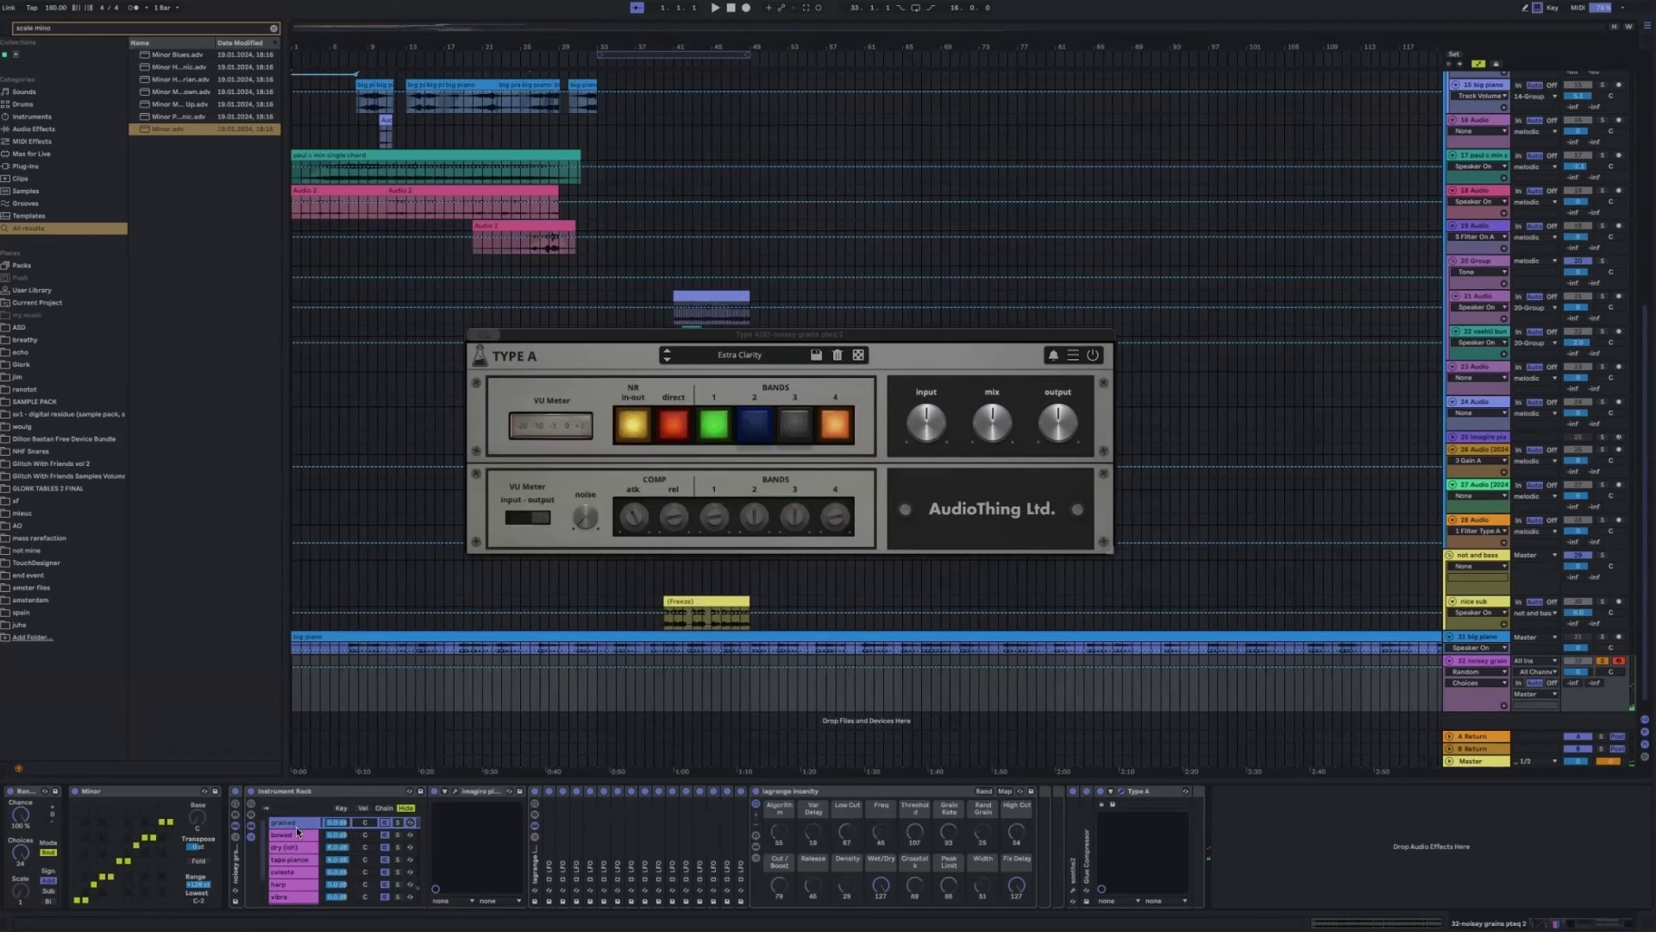
left_click(282, 834)
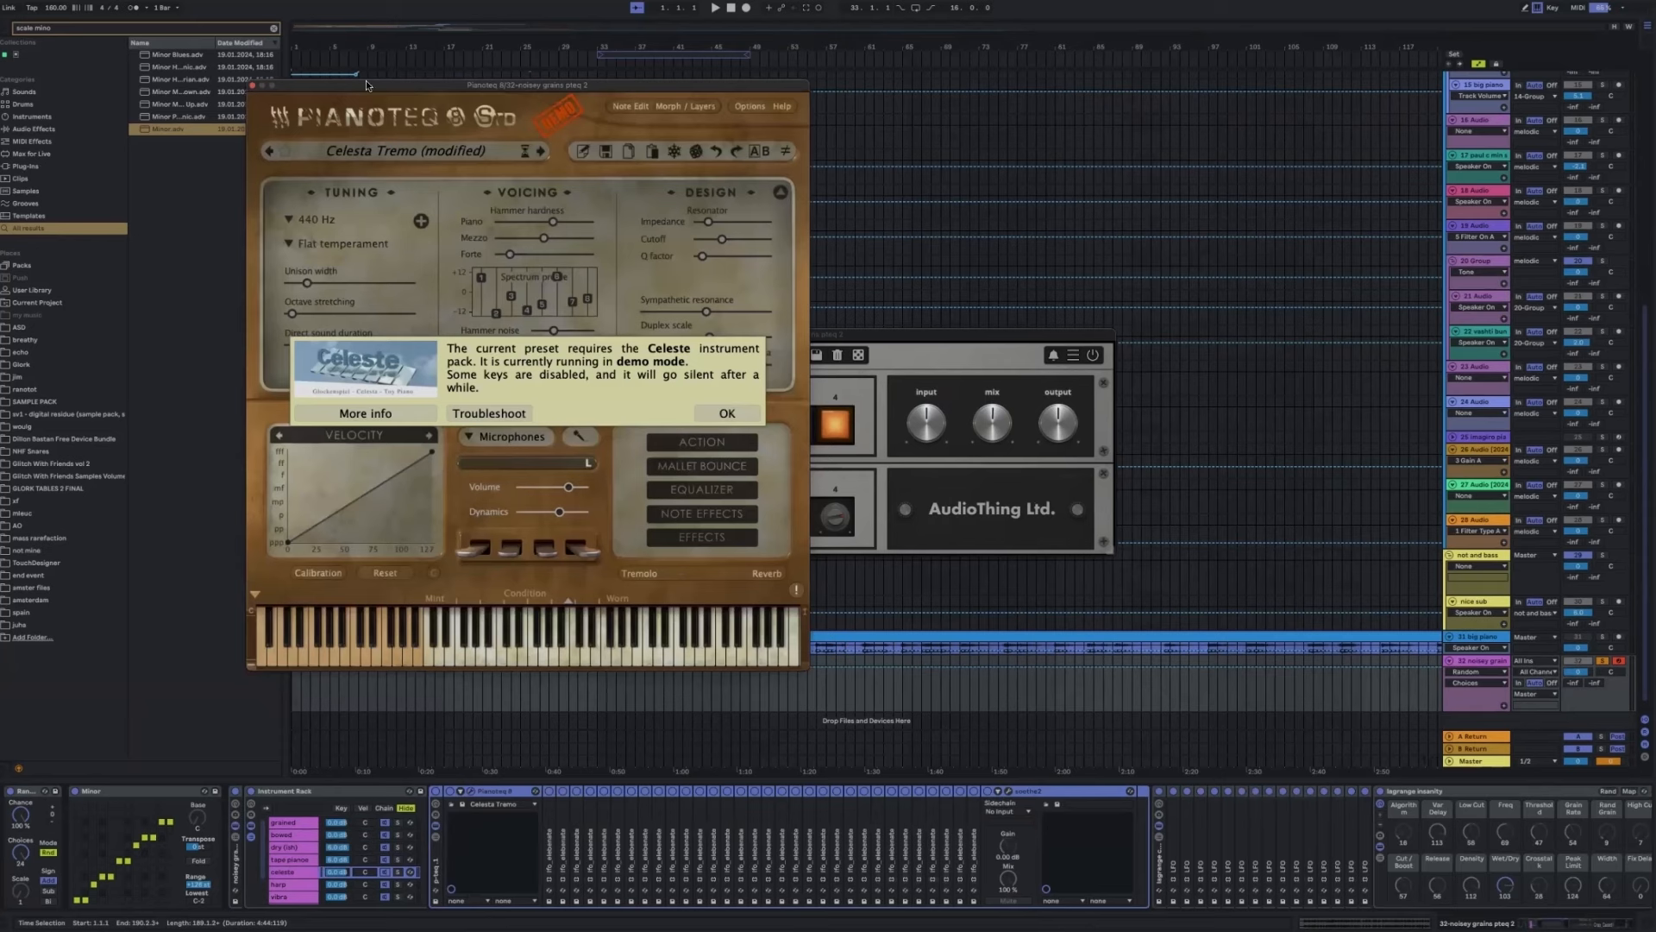
Dismiss Pianoteq's demo notice and close its preset list without choosing a preset.
left_click(726, 412)
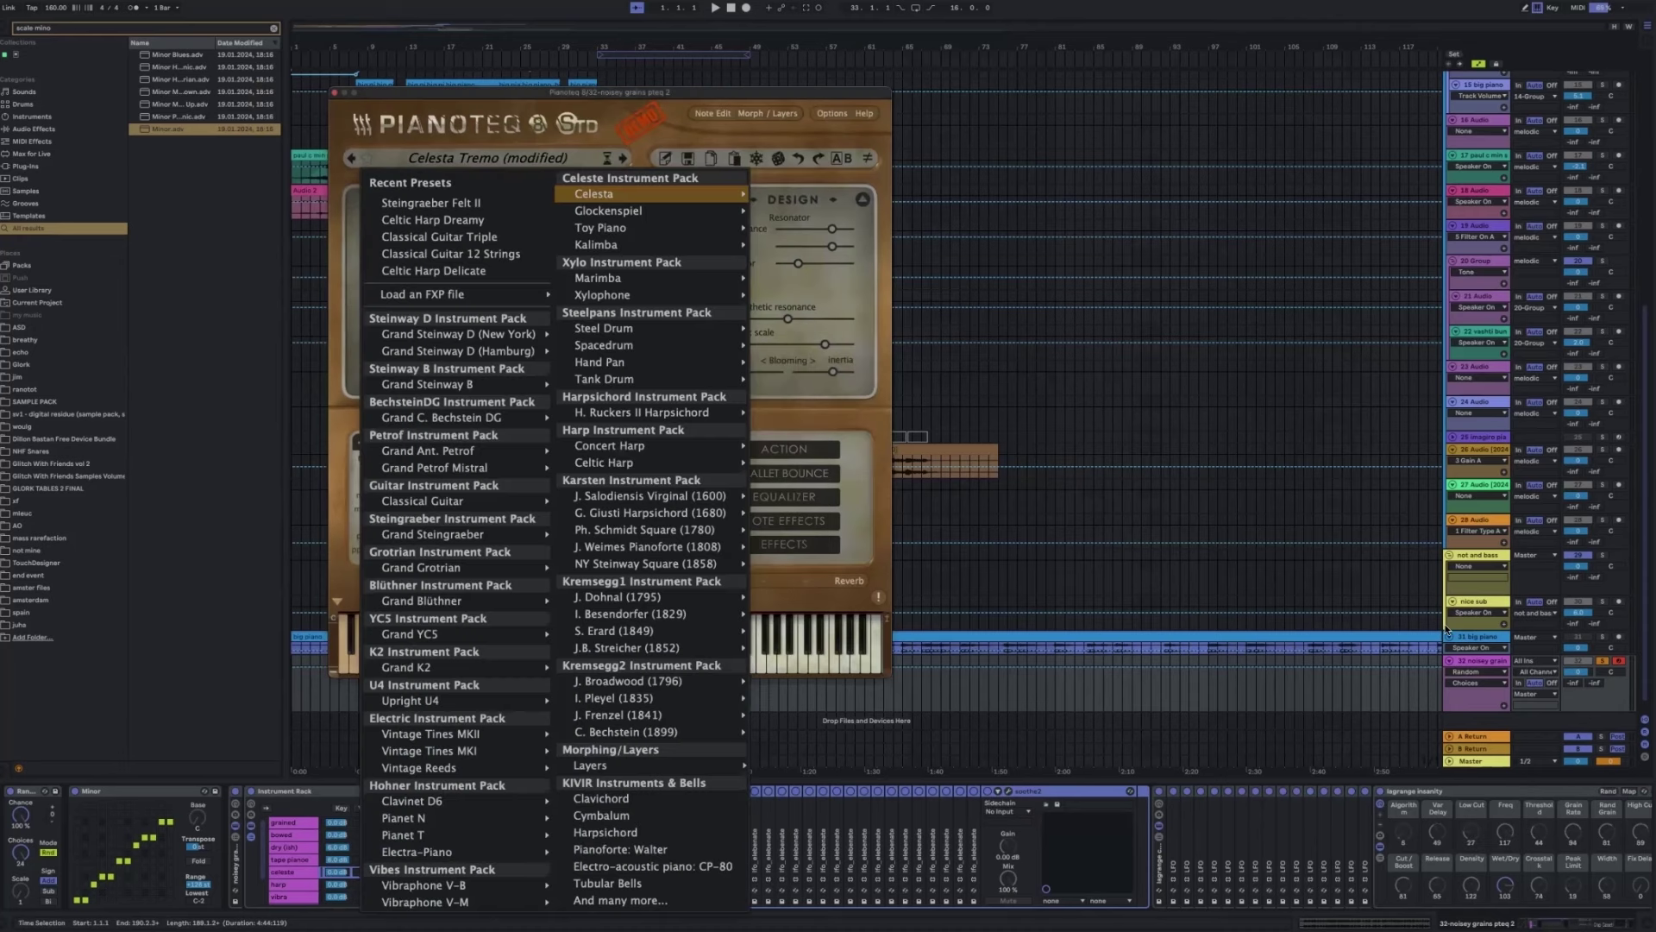
mouse_move(1020, 669)
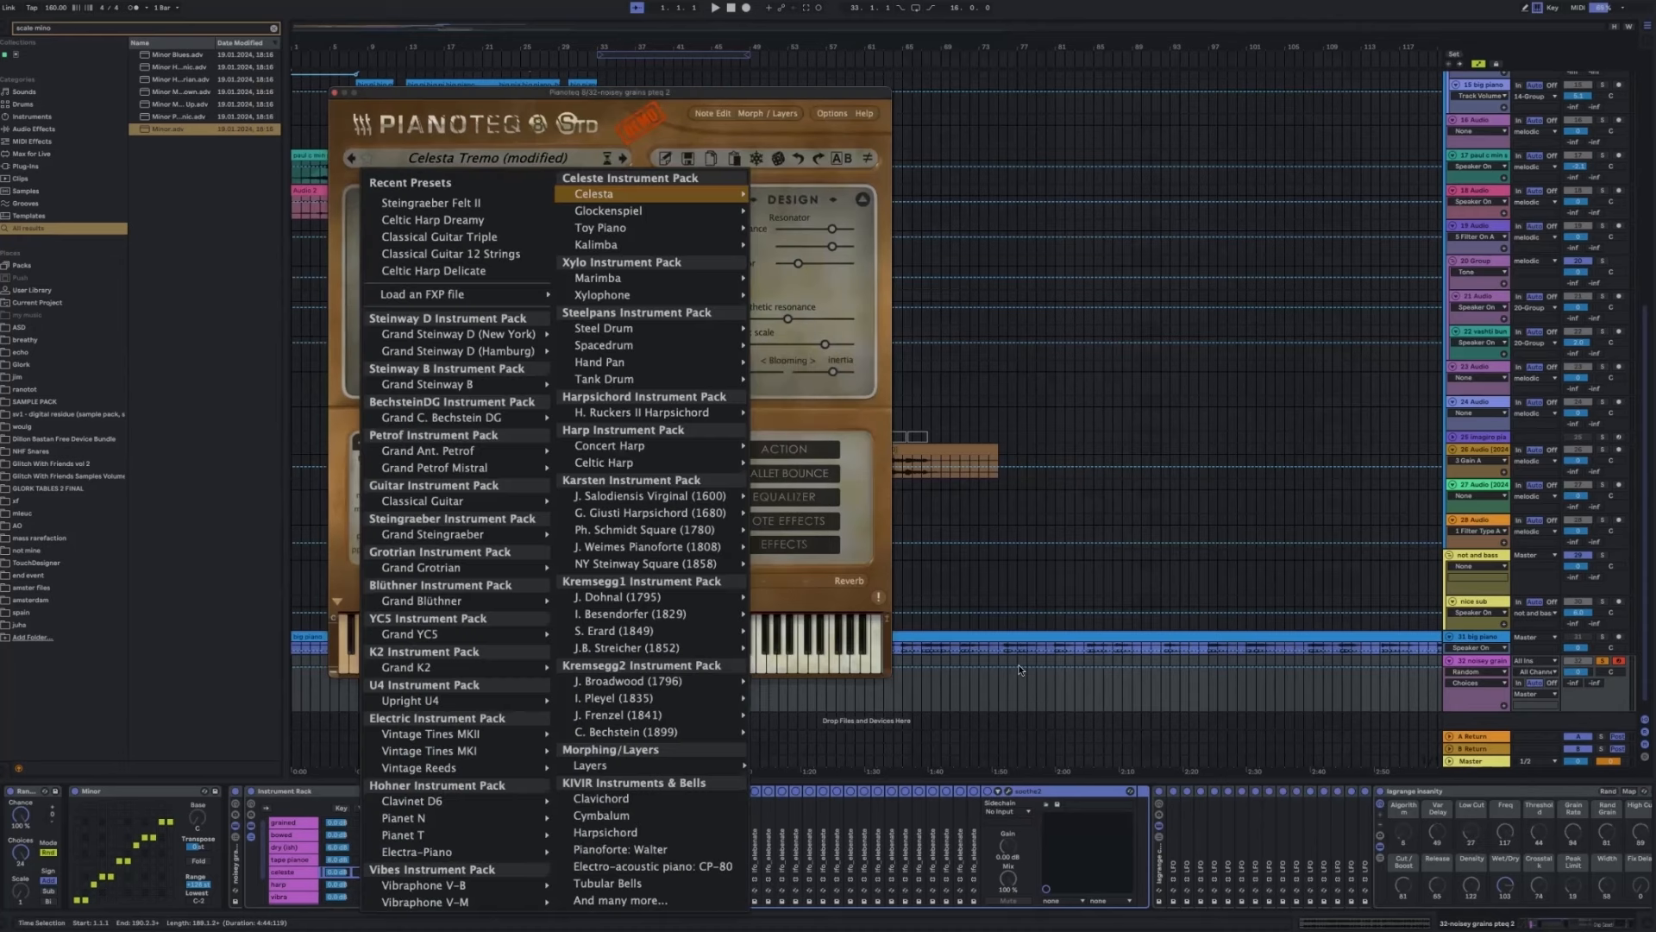
left_click(592, 193)
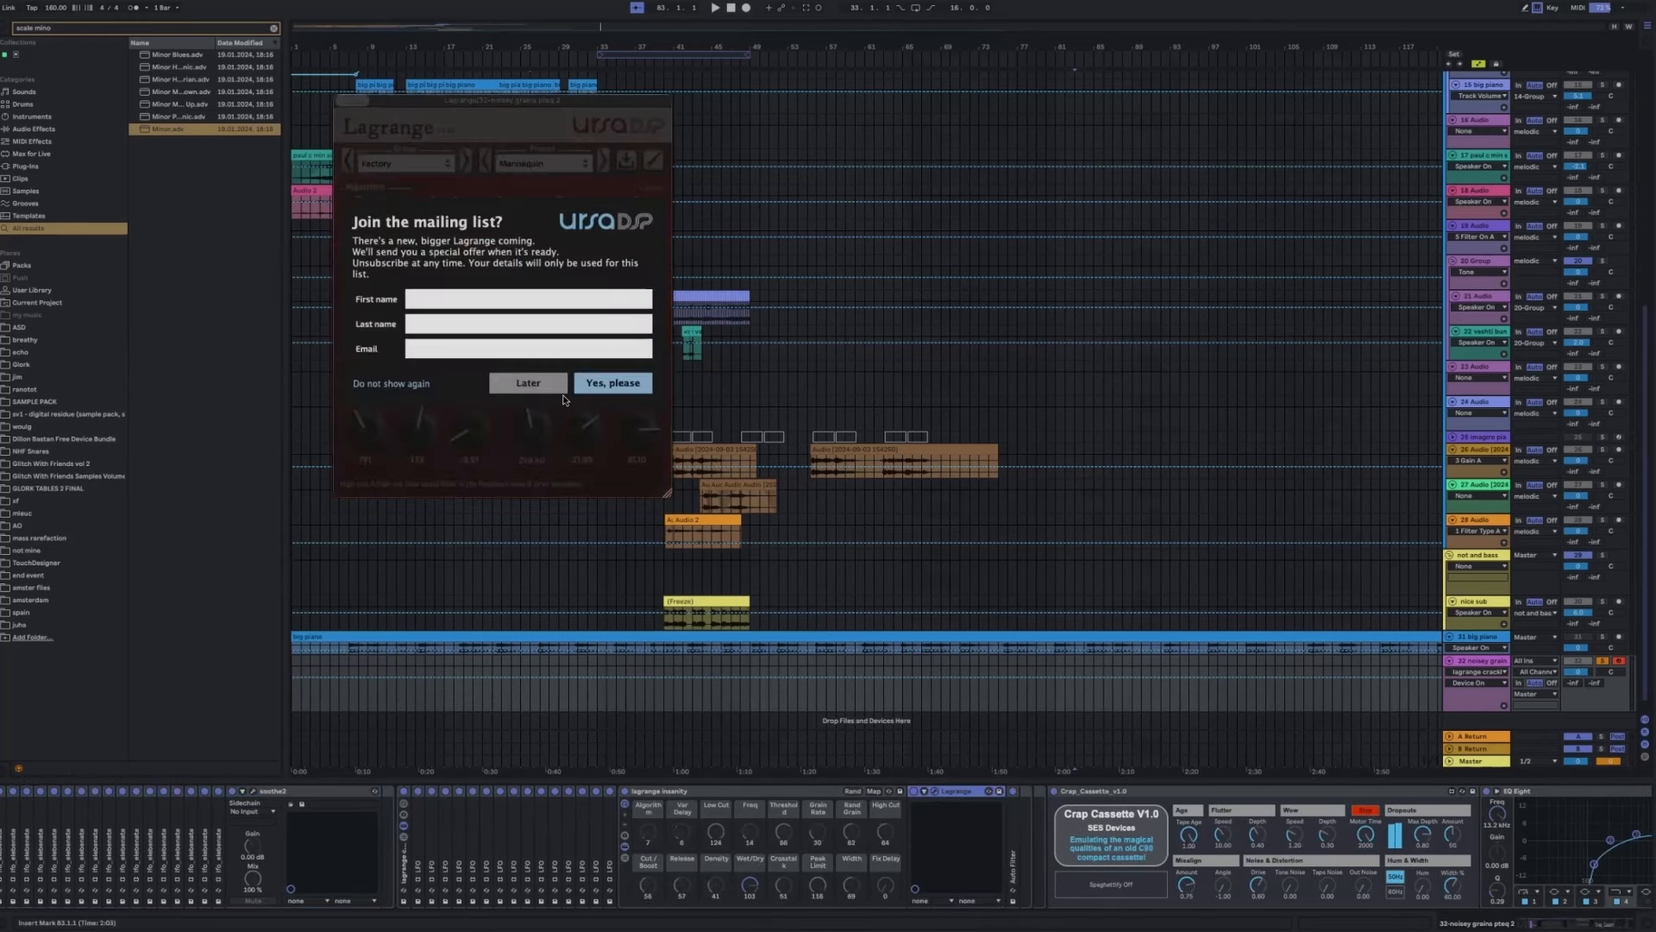
Choose Later on Lagrange's mailing-list signup popup.
left_click(528, 382)
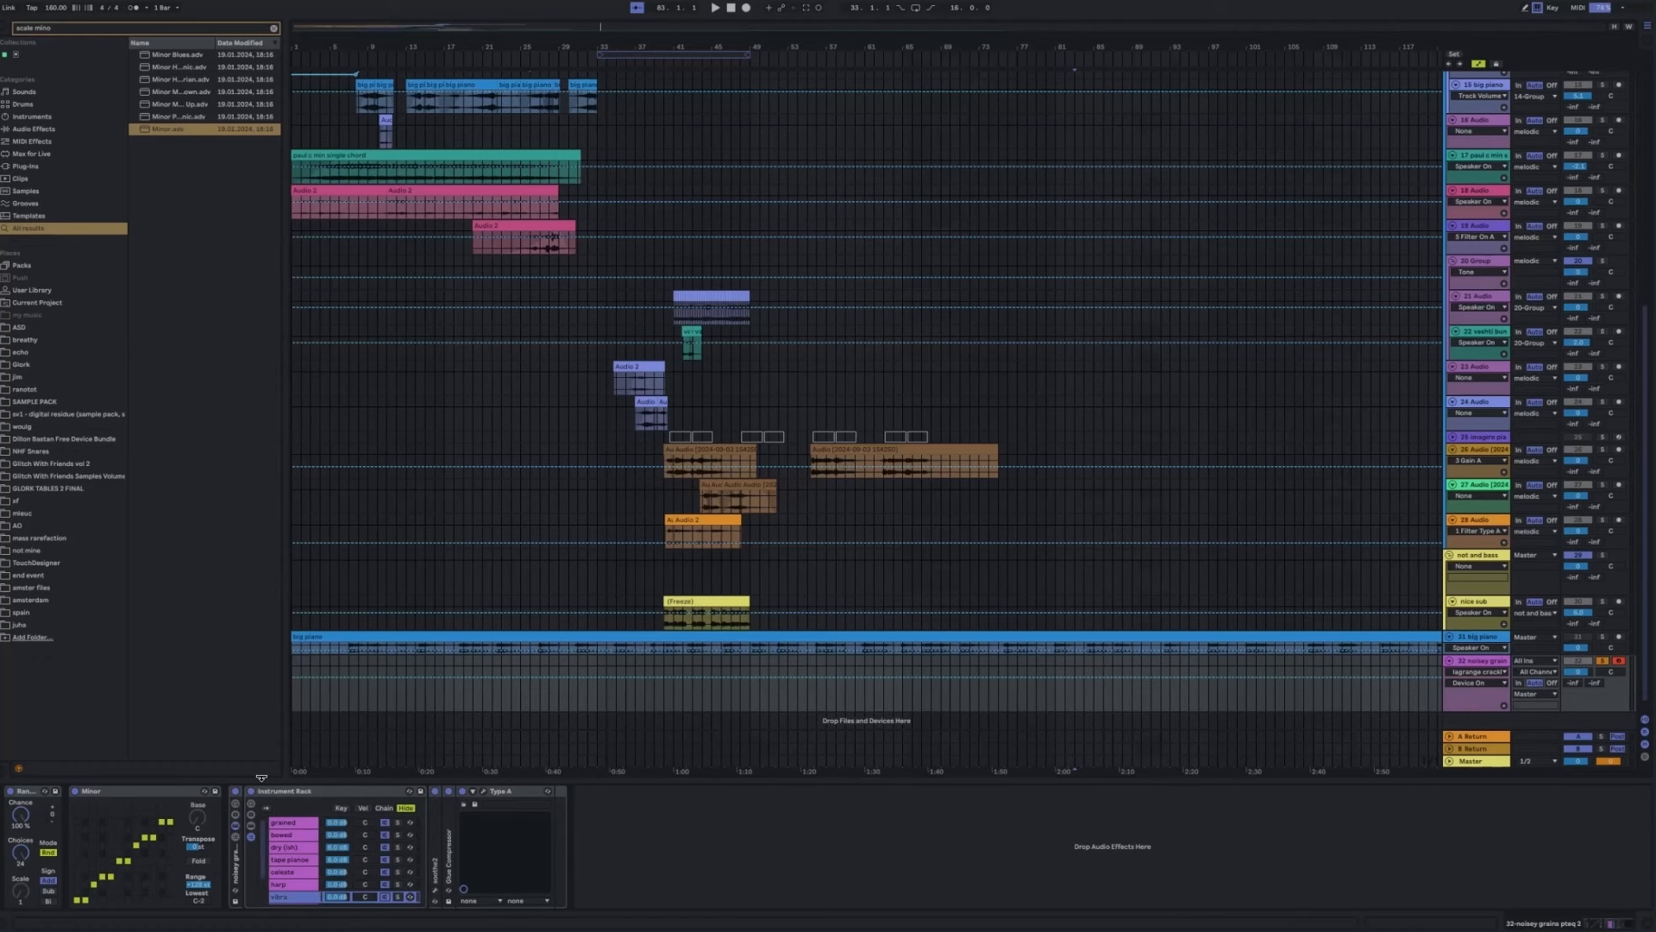
mouse_move(338, 763)
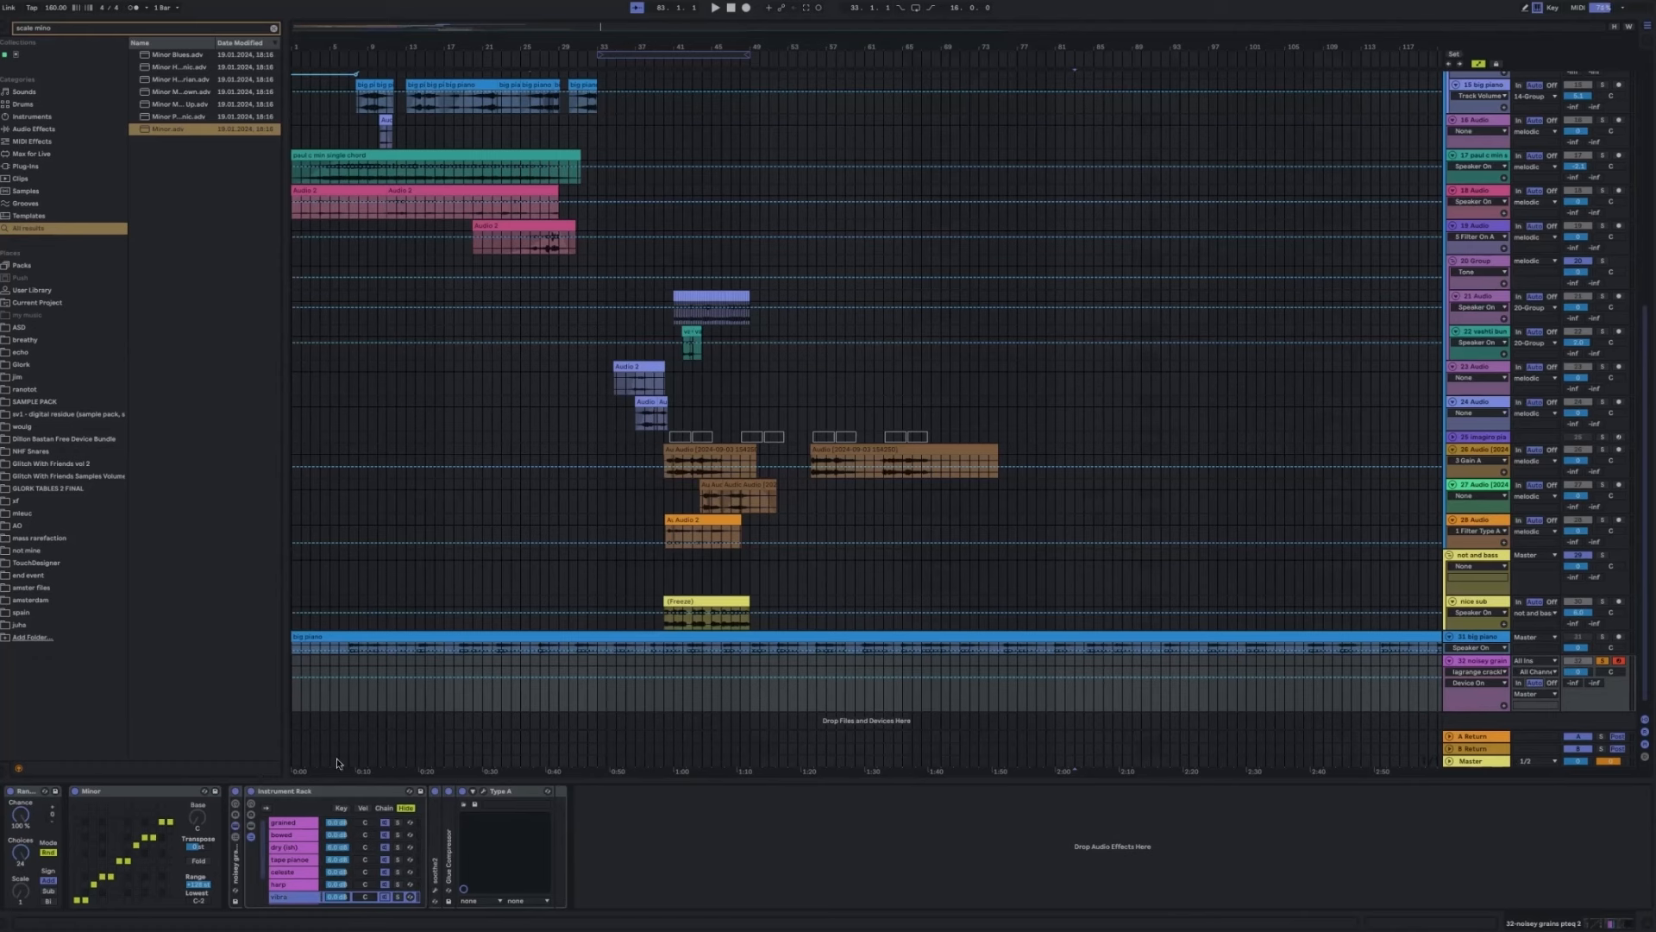
mouse_move(1333, 451)
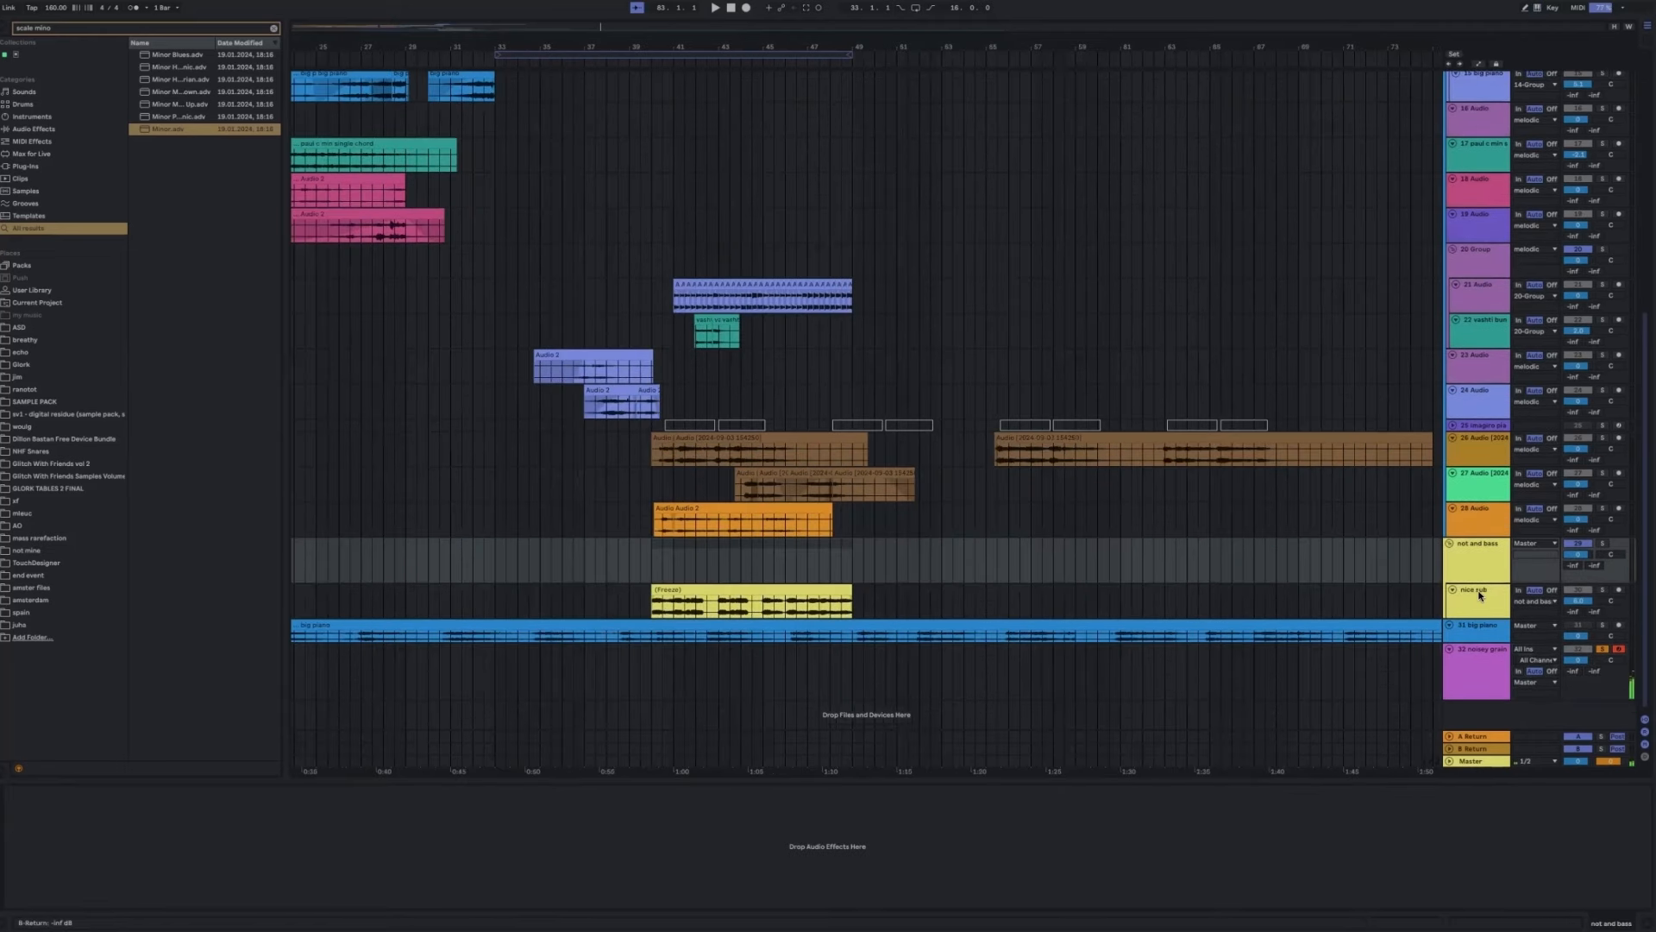
Delete the noisey grains track from the track header's context menu.
right_click(1479, 594)
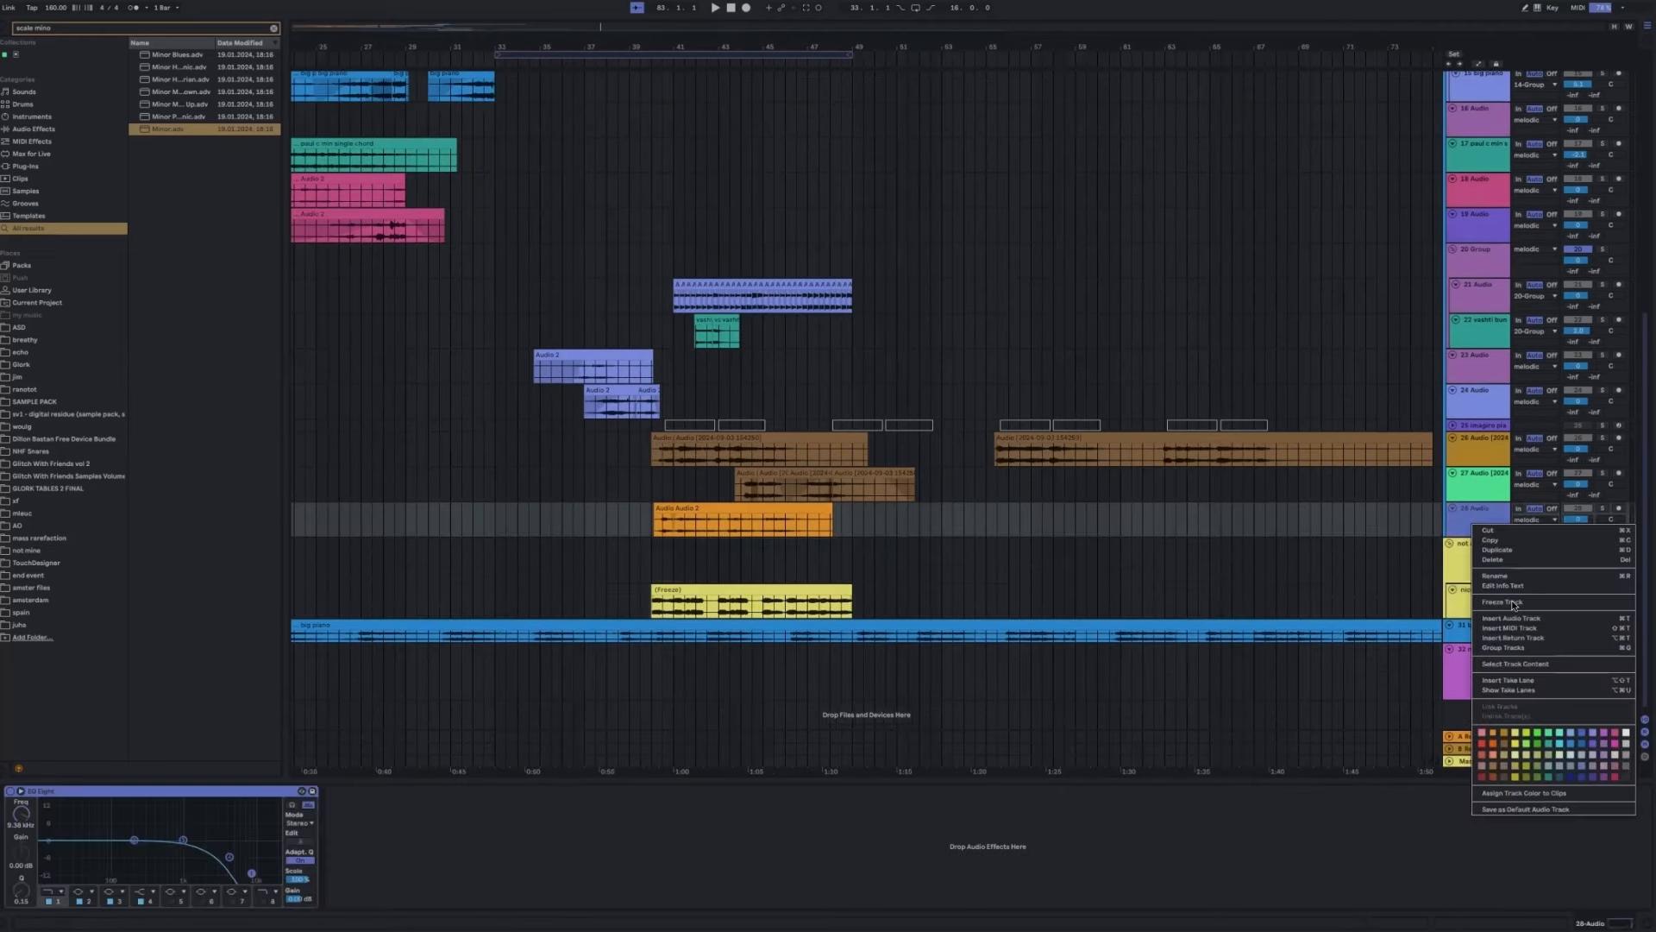
left_click(829, 494)
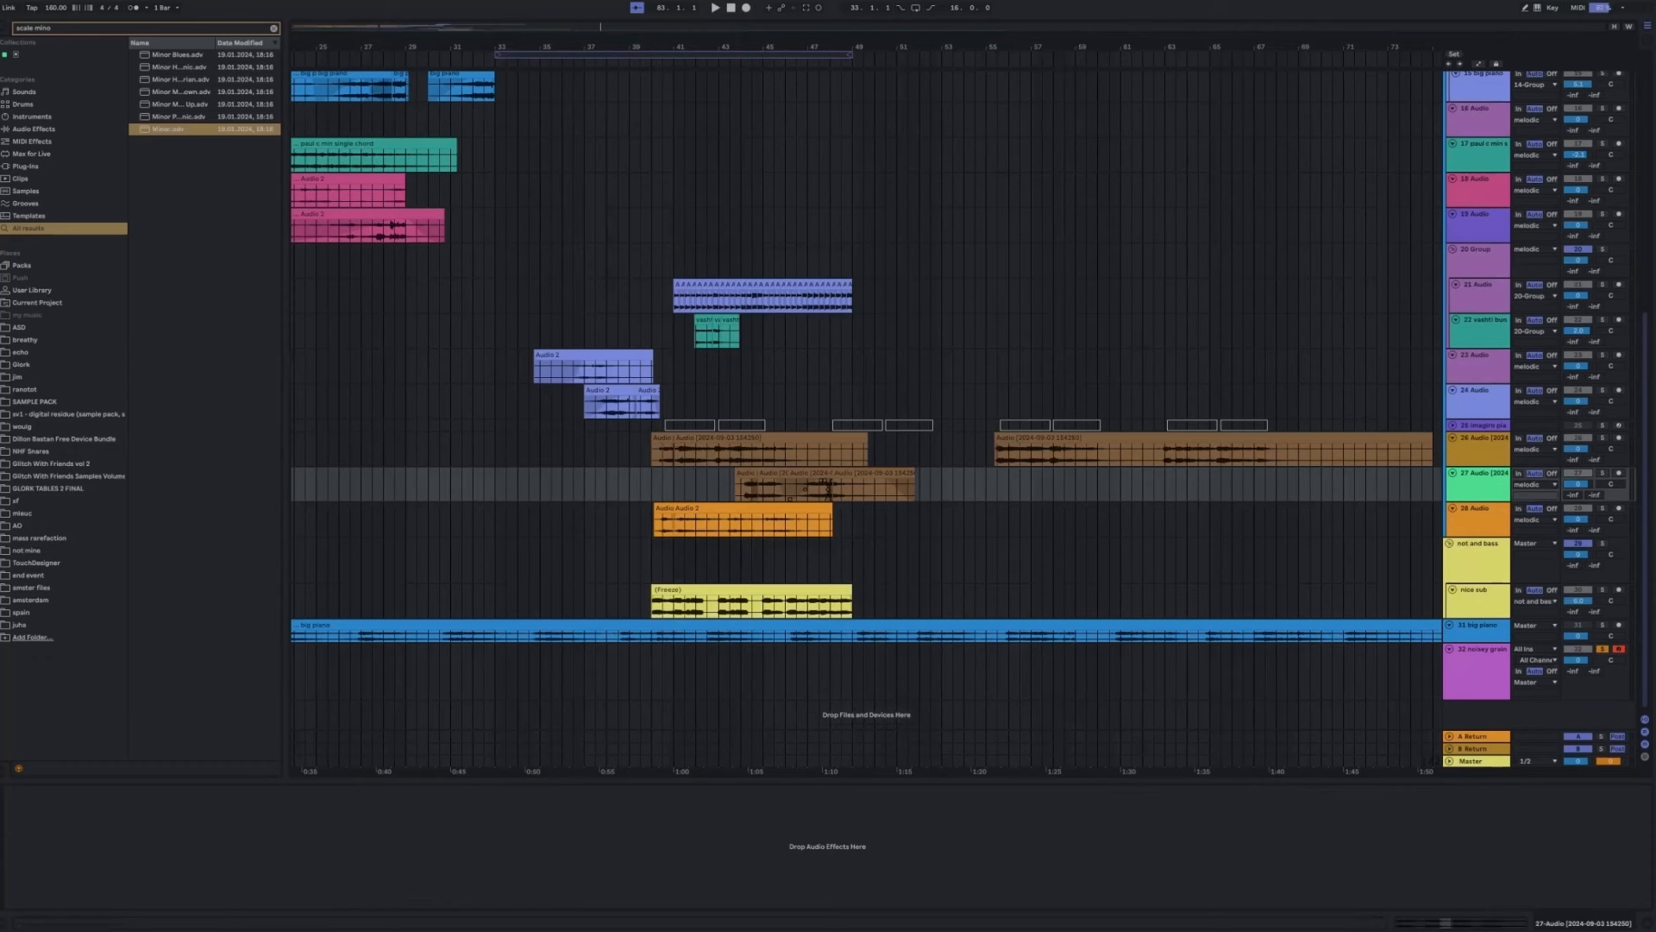
mouse_move(1283, 796)
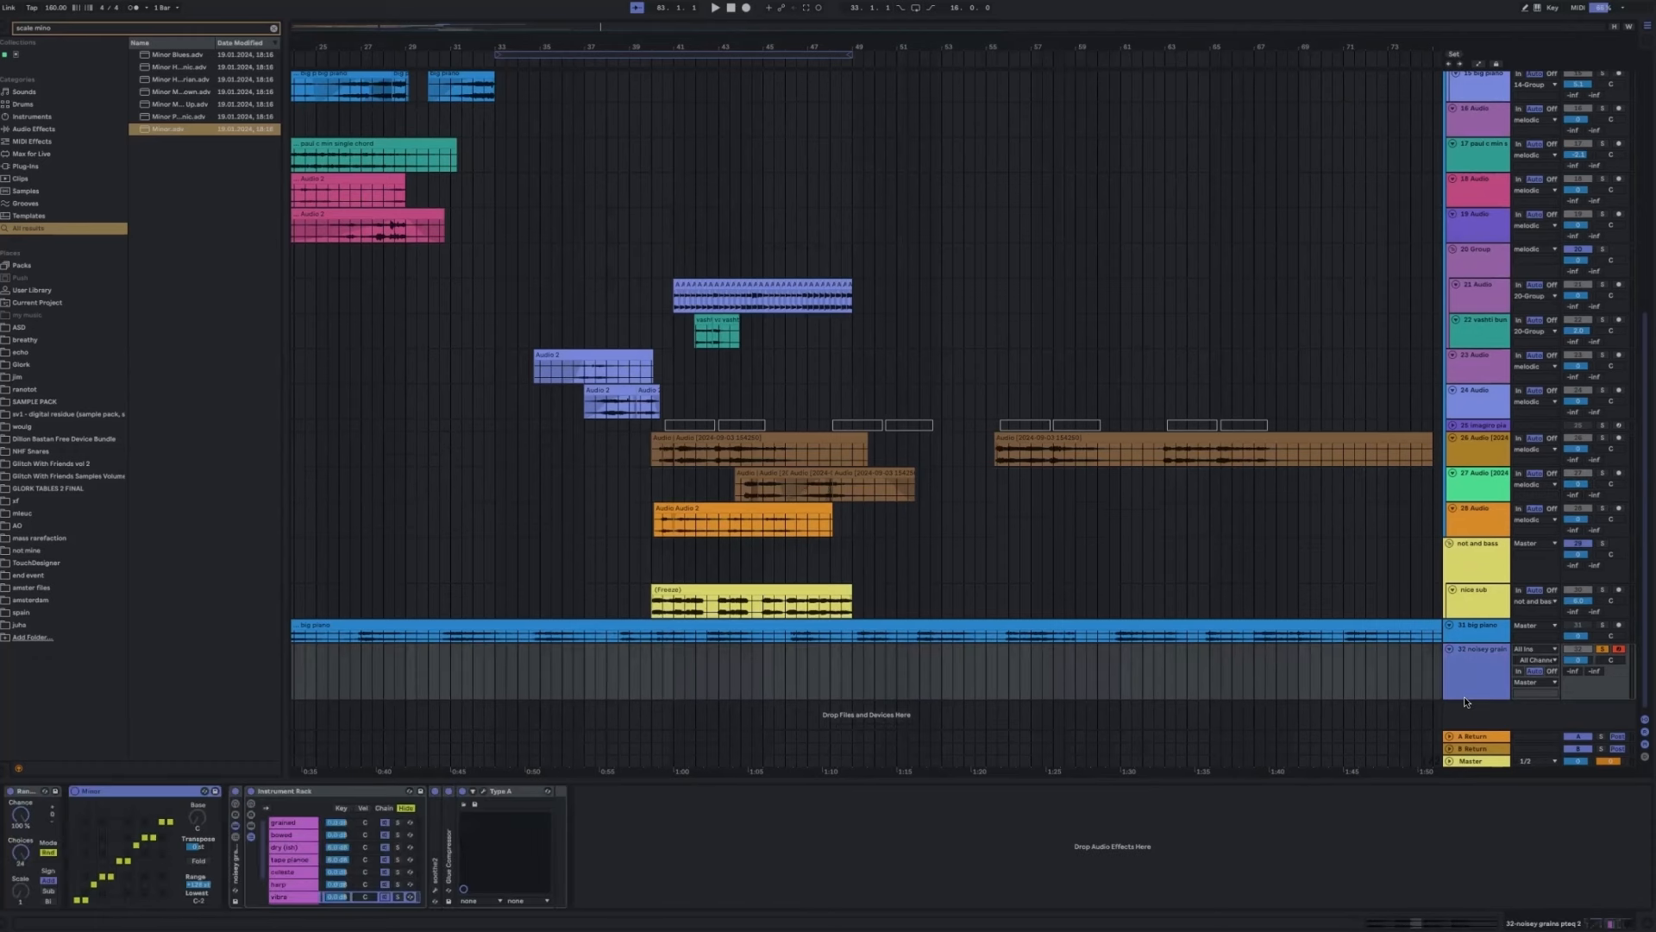
mouse_move(1458, 705)
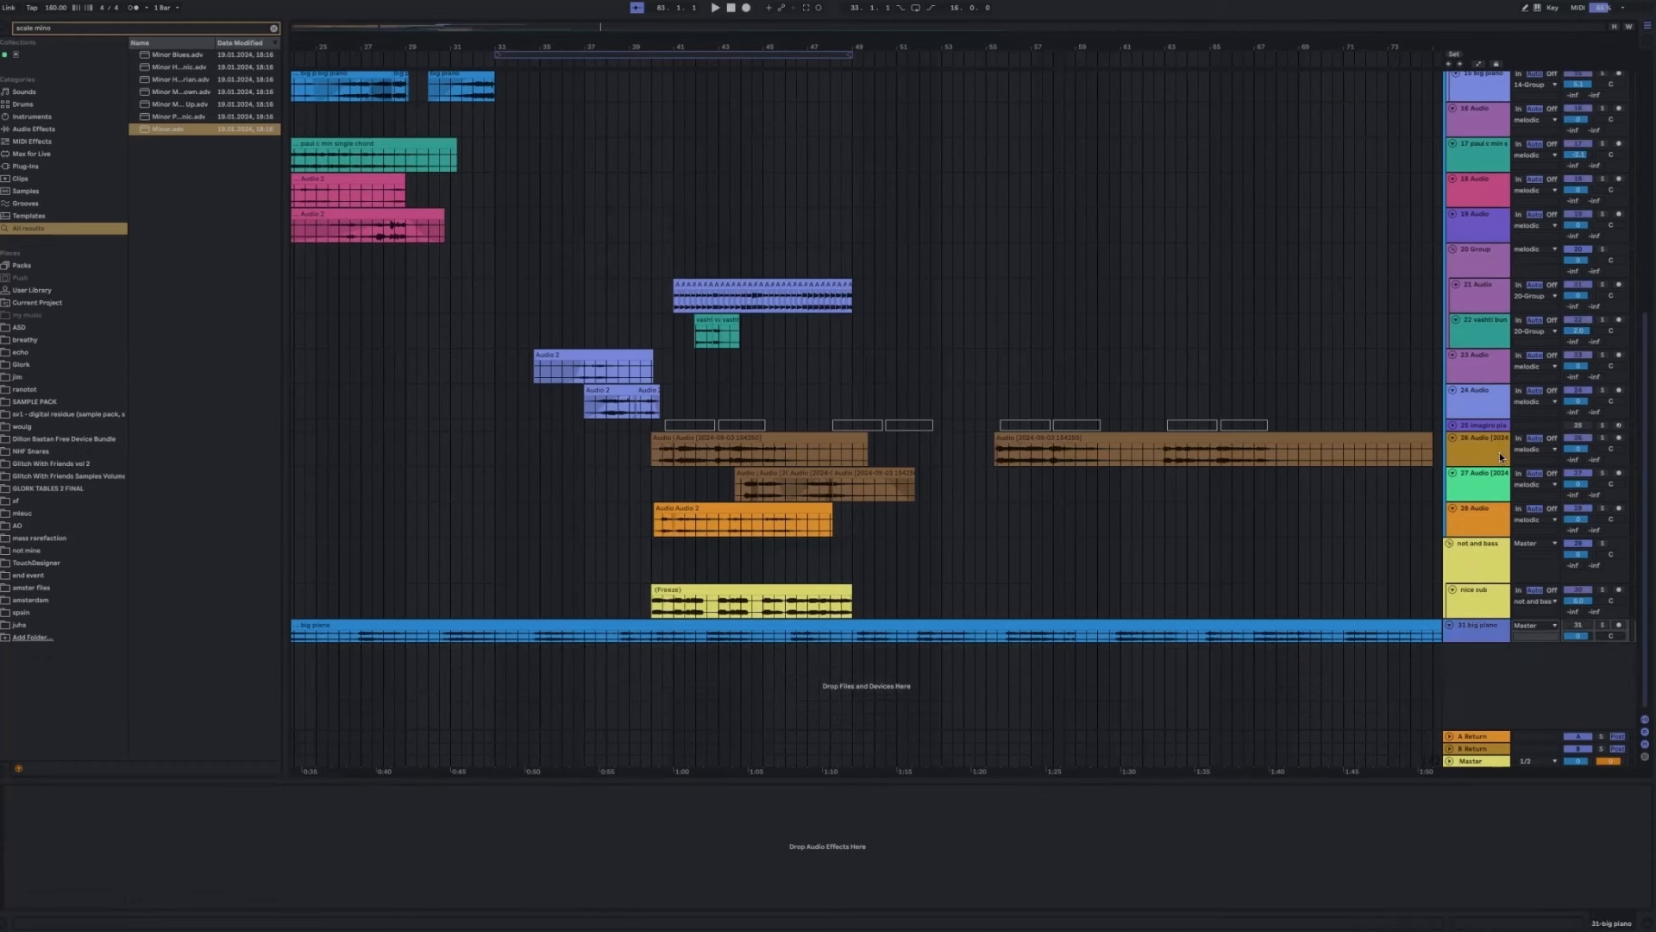
mouse_move(940, 243)
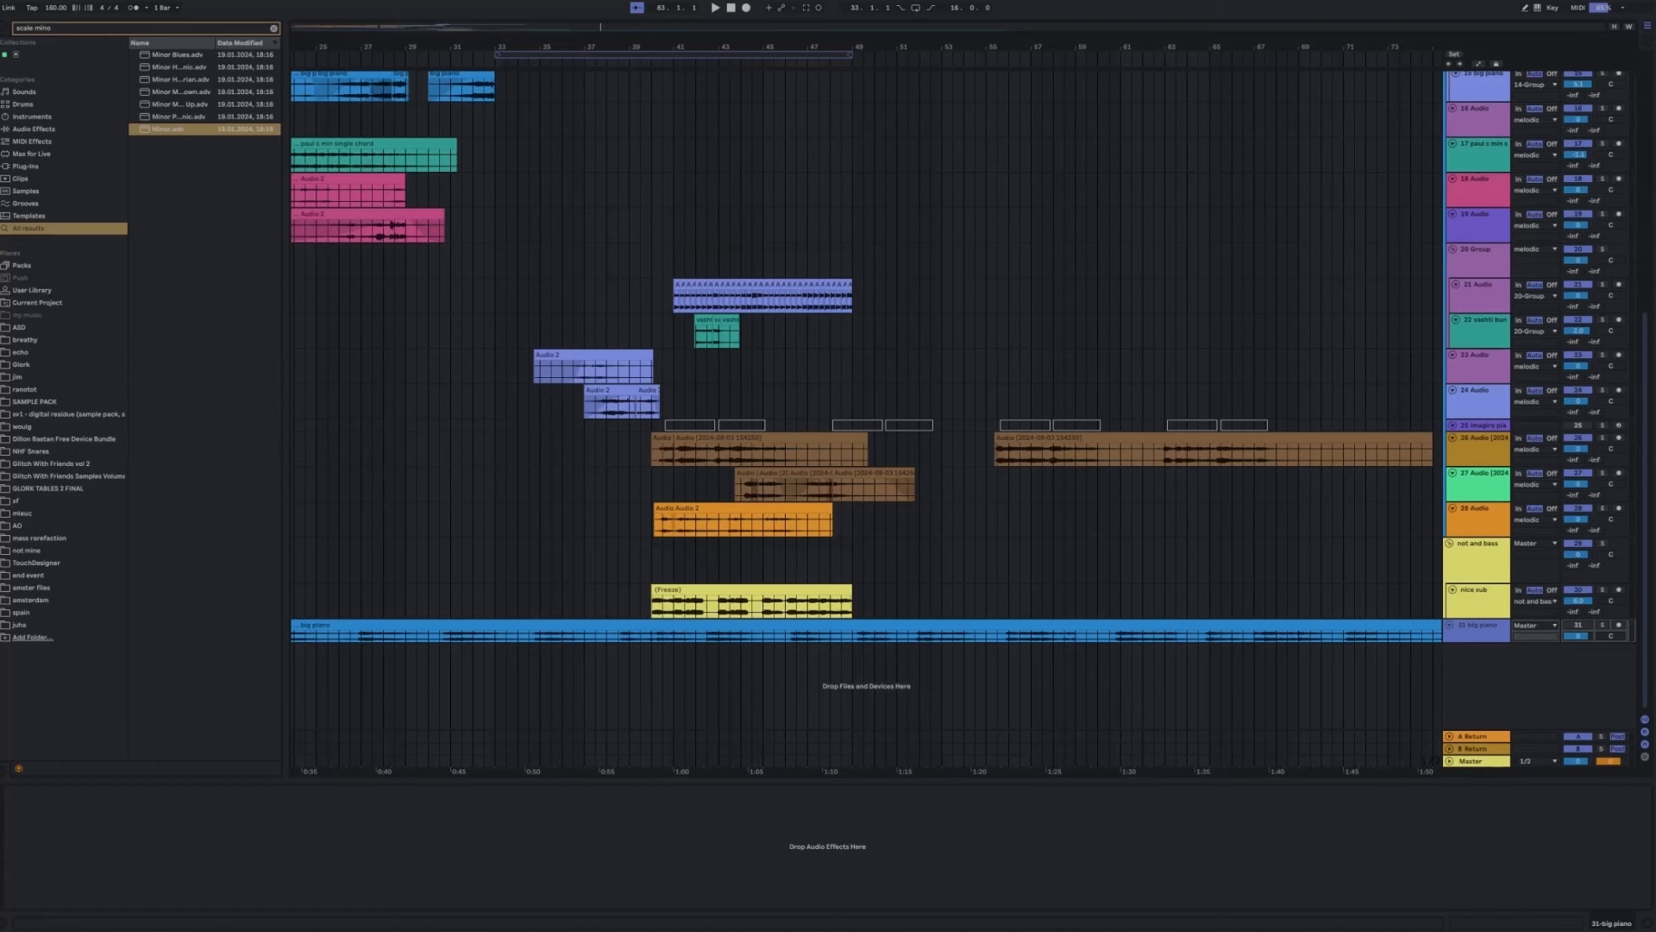
mouse_move(1397, 109)
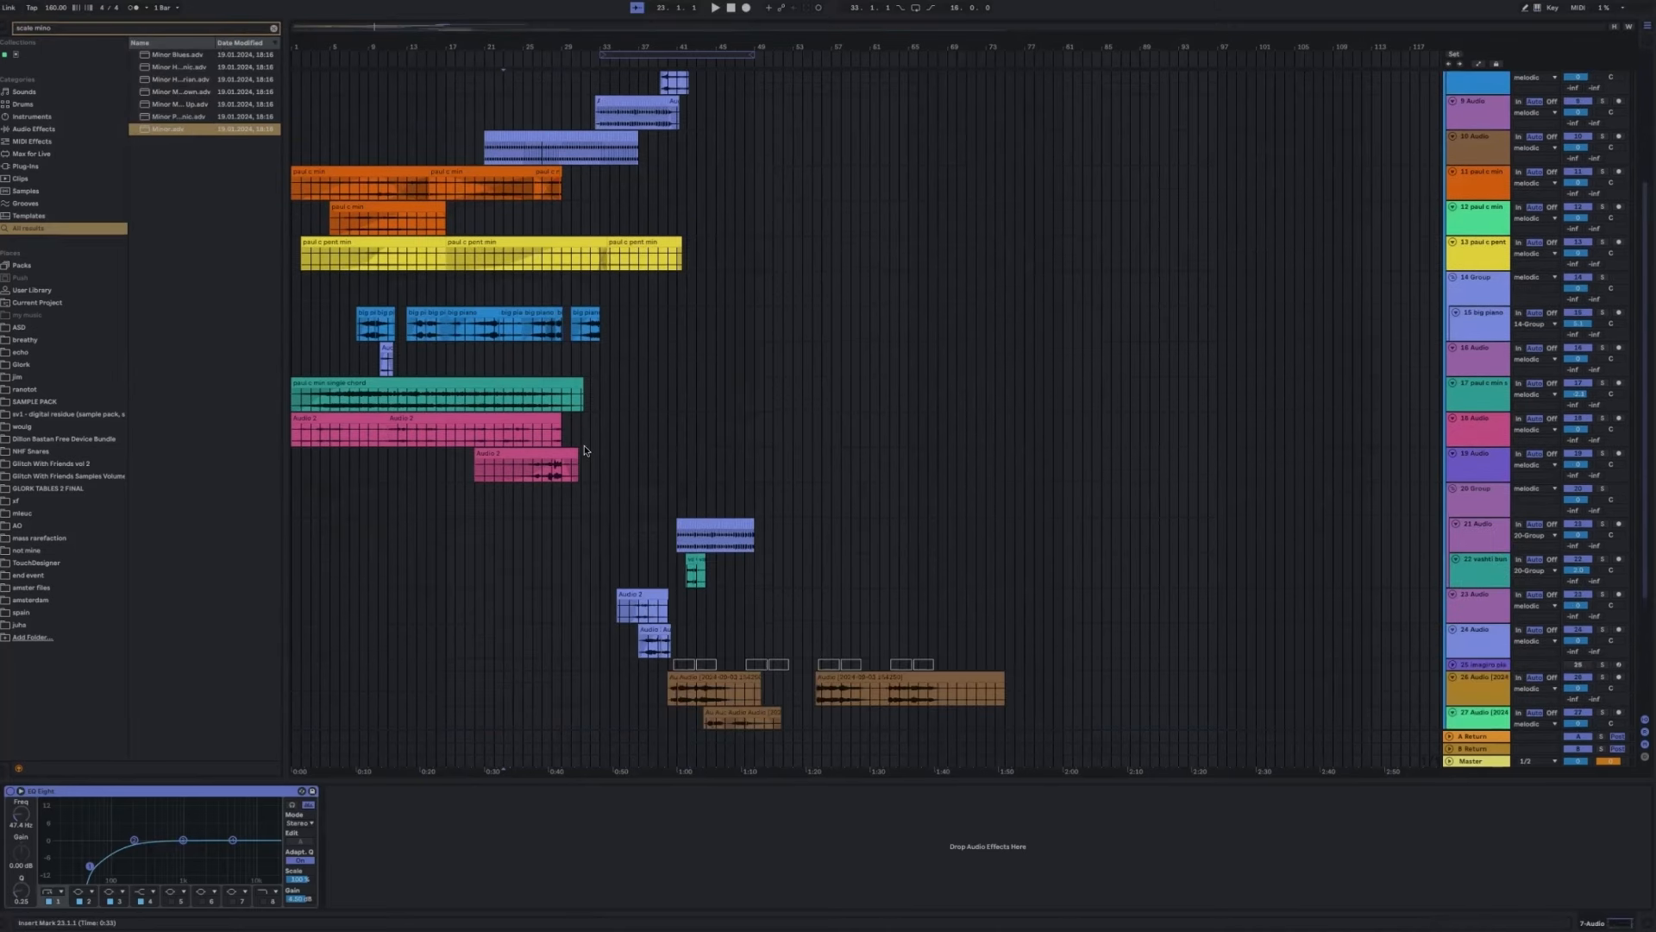
scroll("down", 3)
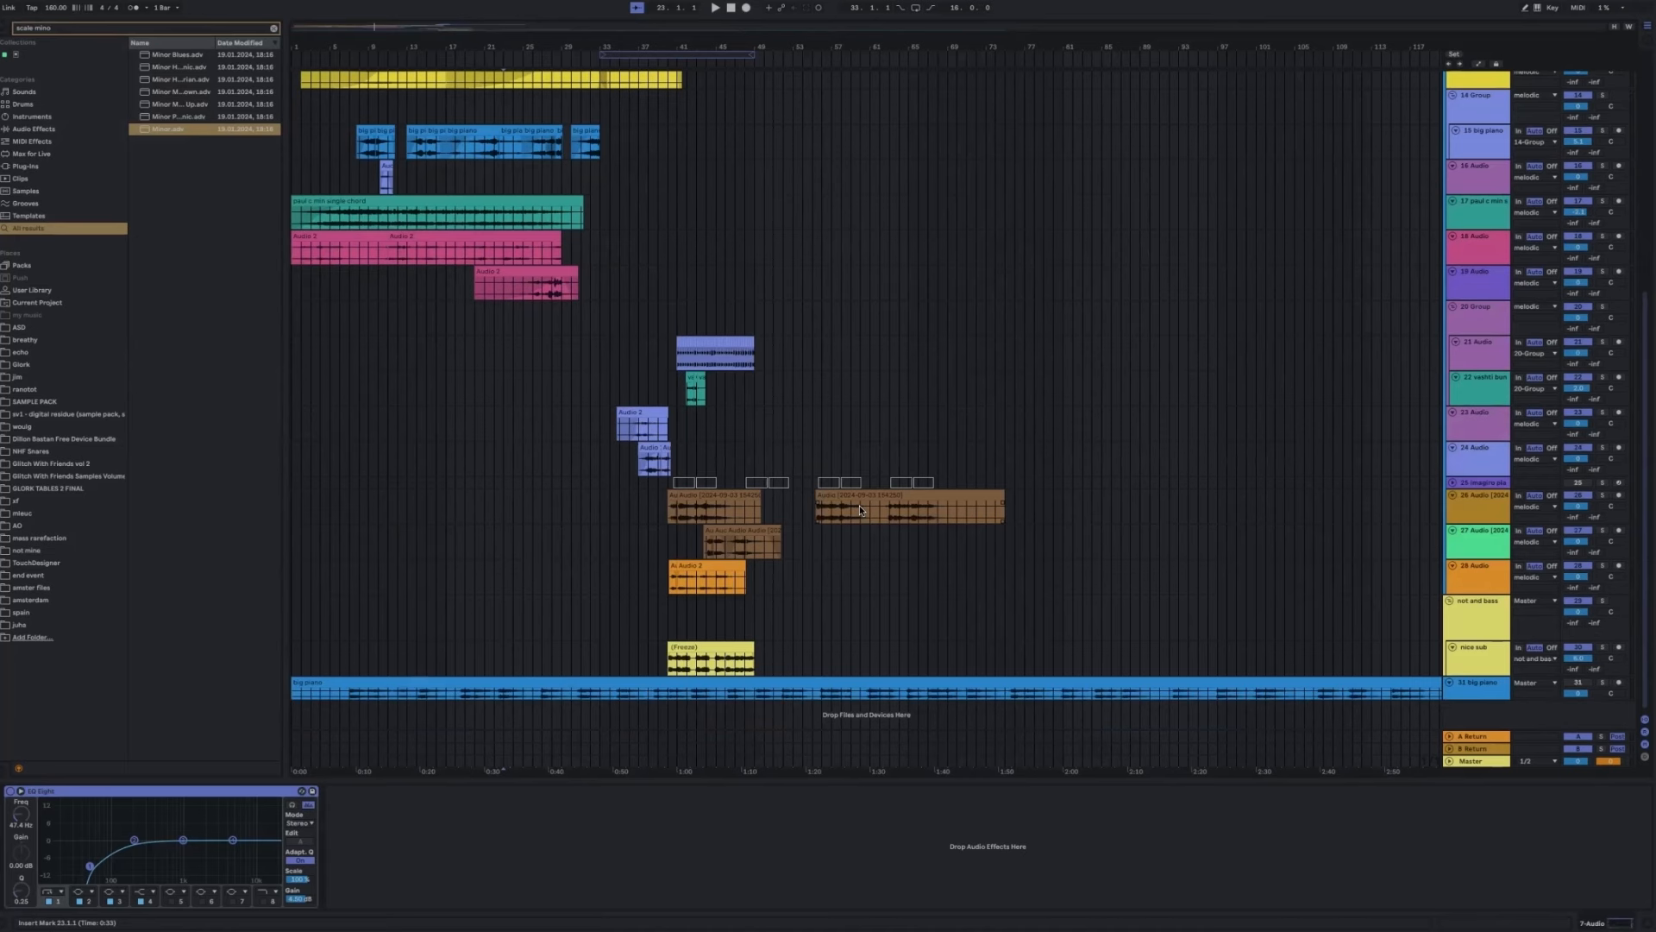
scroll("up", 3)
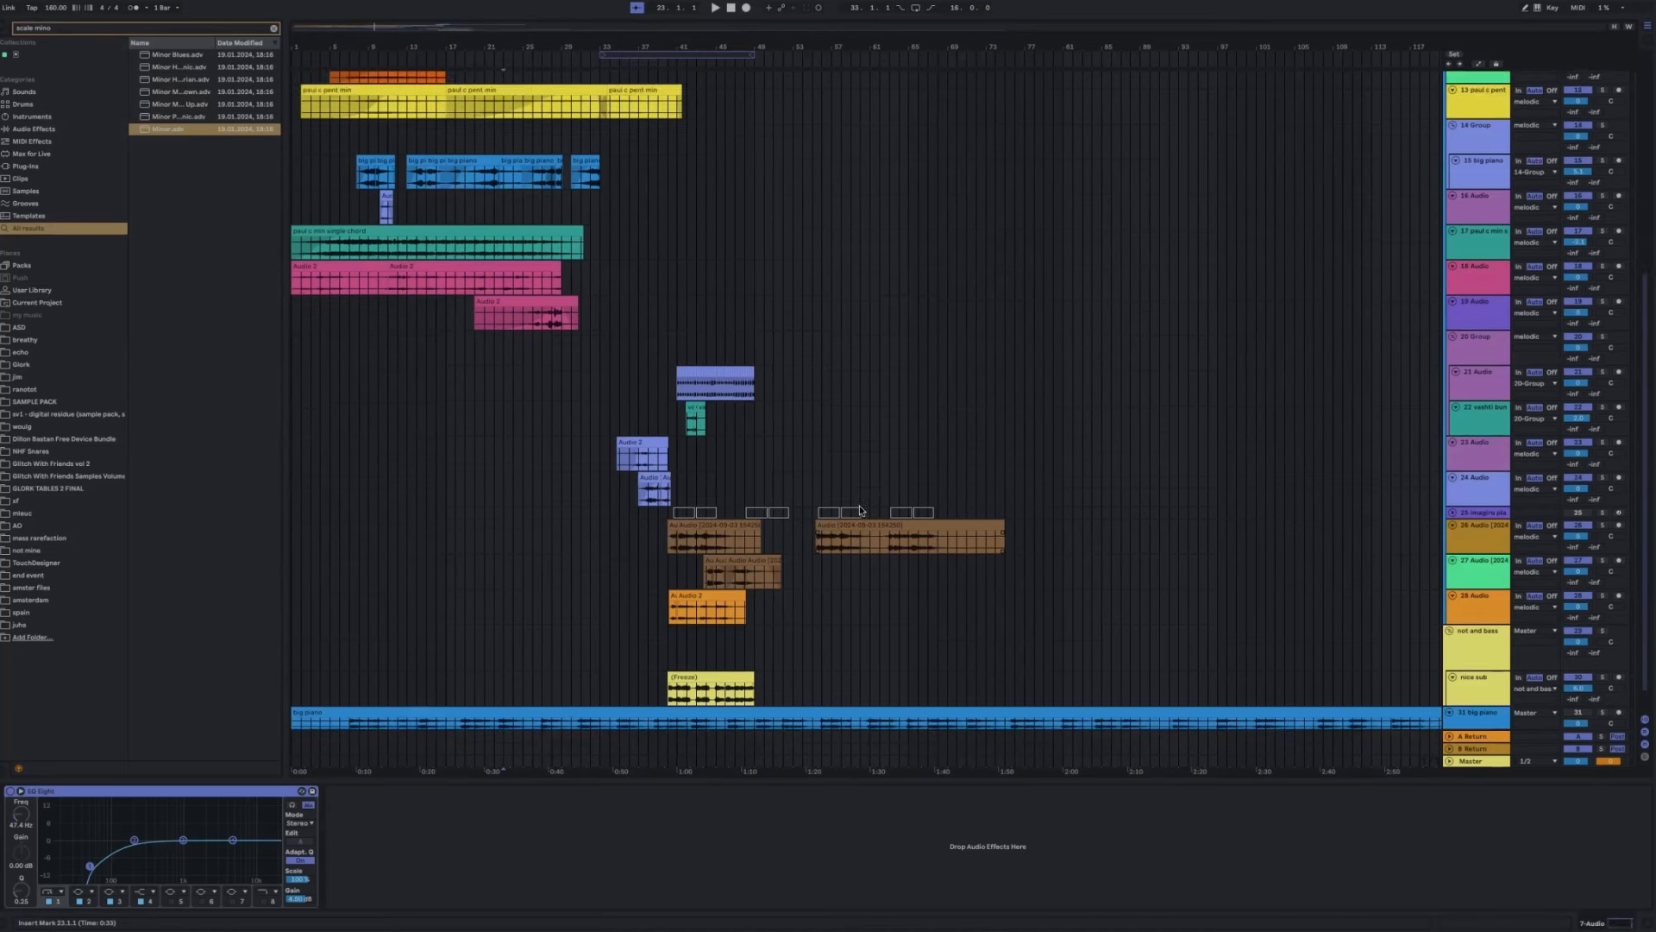